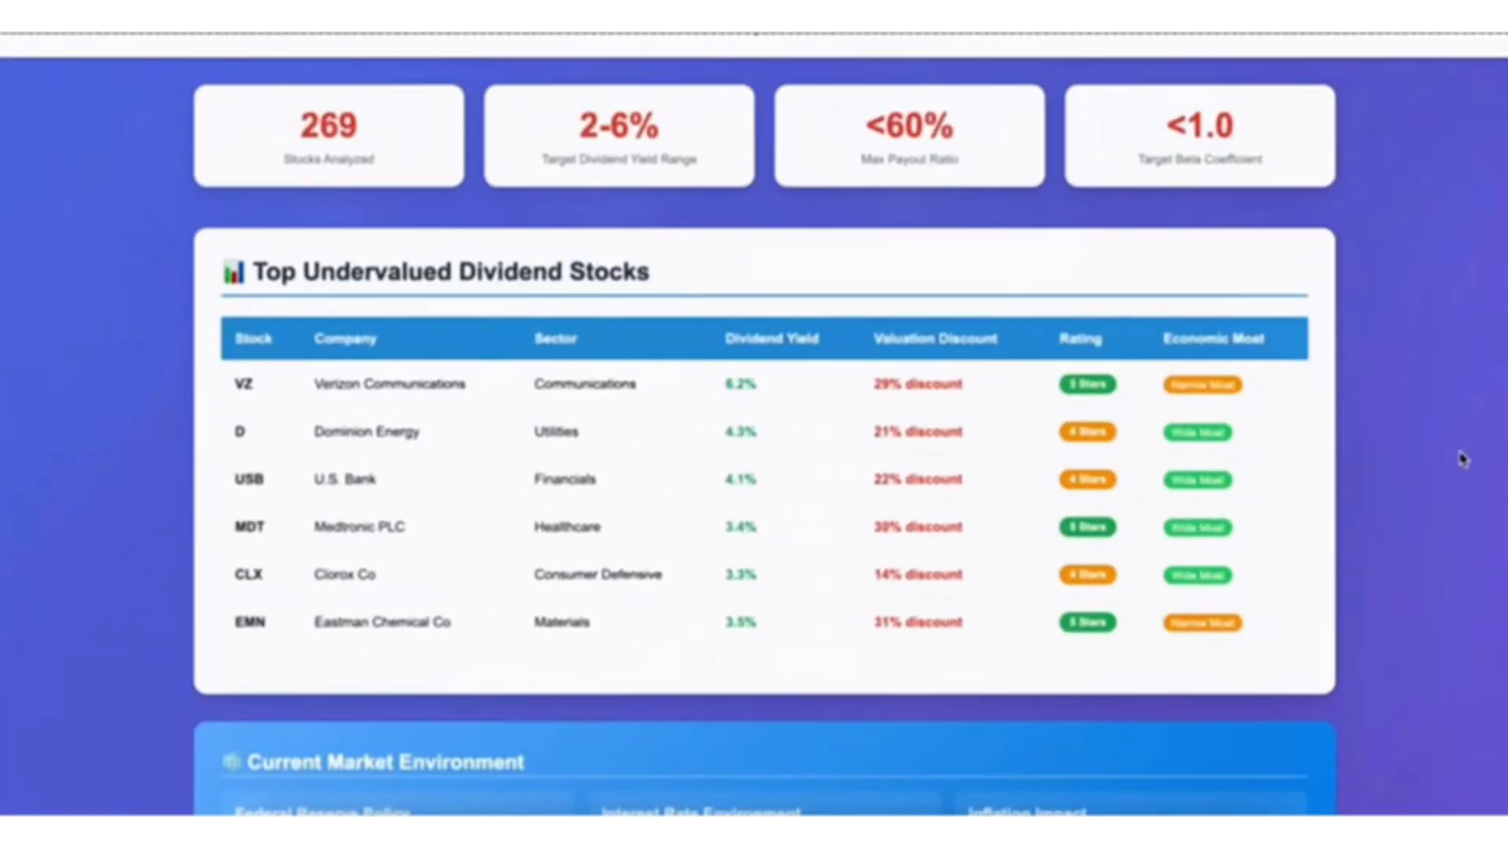
Type a request to analyze the best dividend-returning stocks to invest in, with deep research enabled.
{"action": "scroll", "scroll_direction": "down", "scroll_amount": 3}
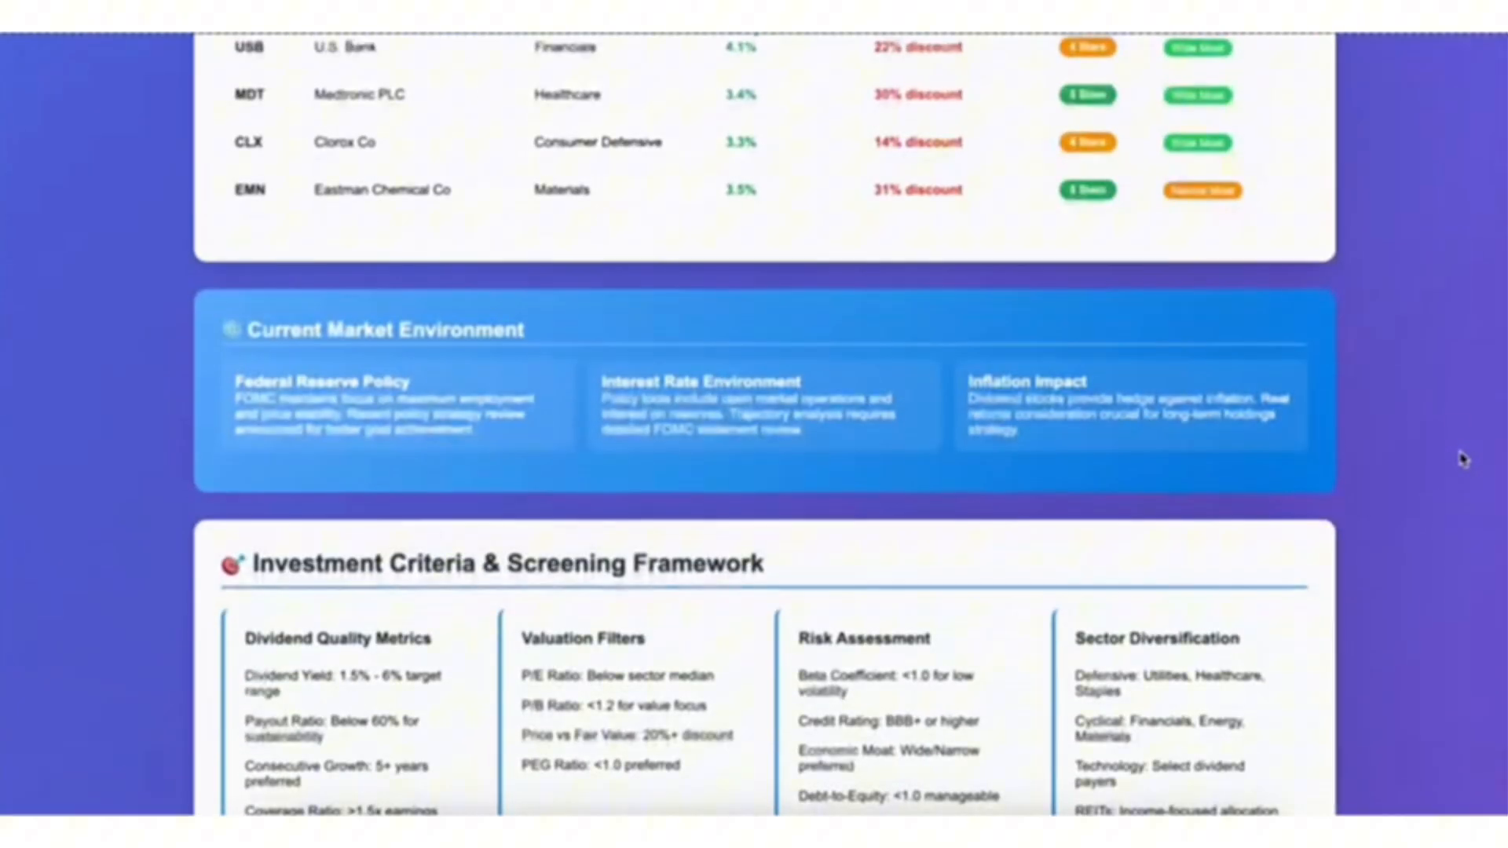
{"action": "scroll", "scroll_direction": "down", "scroll_amount": 3}
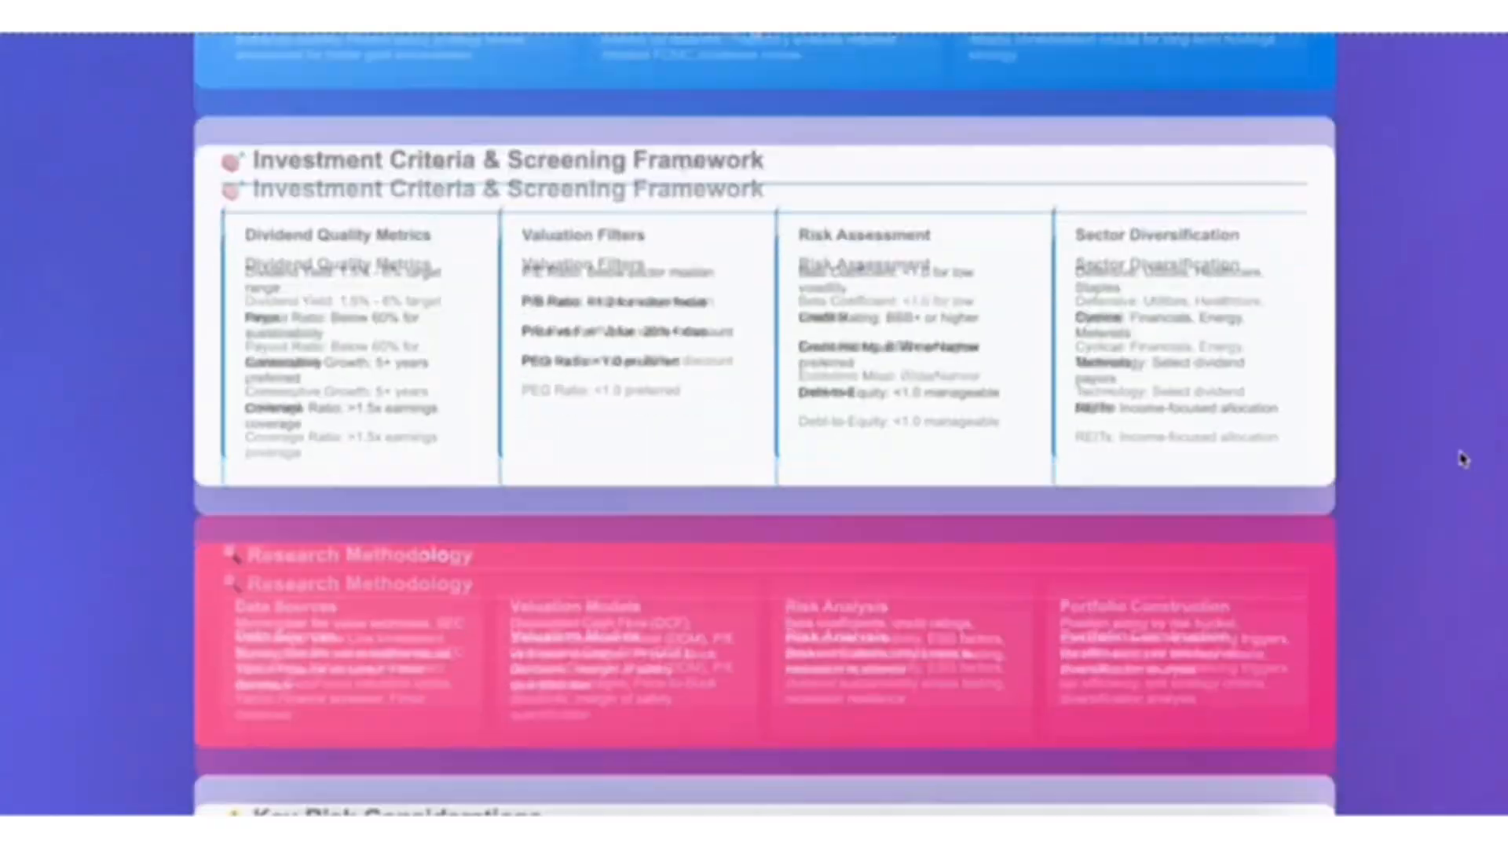
{"action": "scroll", "scroll_direction": "down", "scroll_amount": 3}
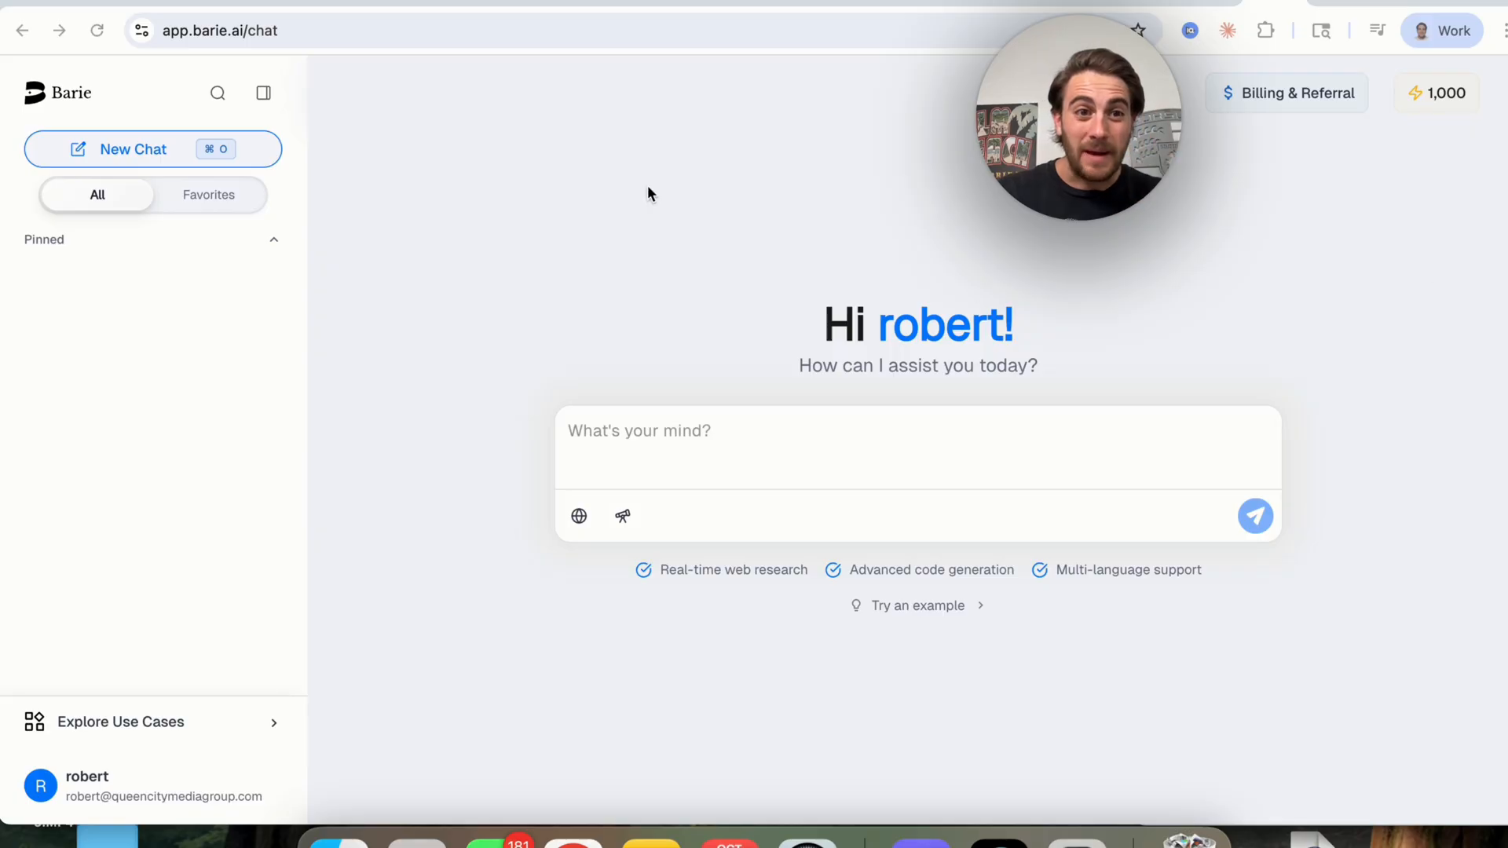
{"action": "mouse_move", "coordinate": [659, 421]}
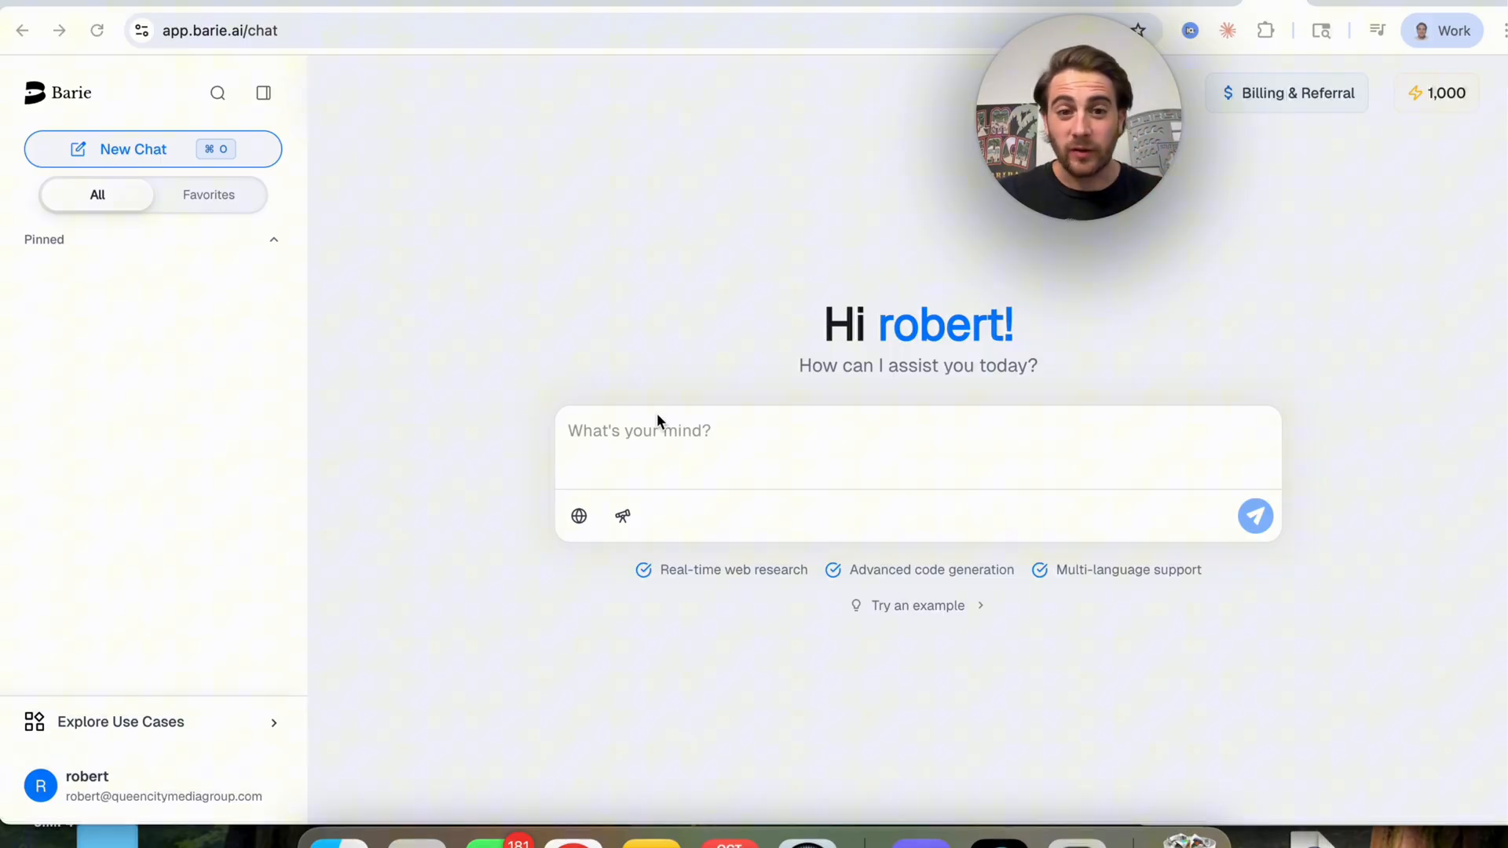
{"action": "type", "text": "Perform a detailed analysis of the best dividend returning stocks that I should invest in today. I am looking for stocks with not only the best returns, but also that are the best priced today."}
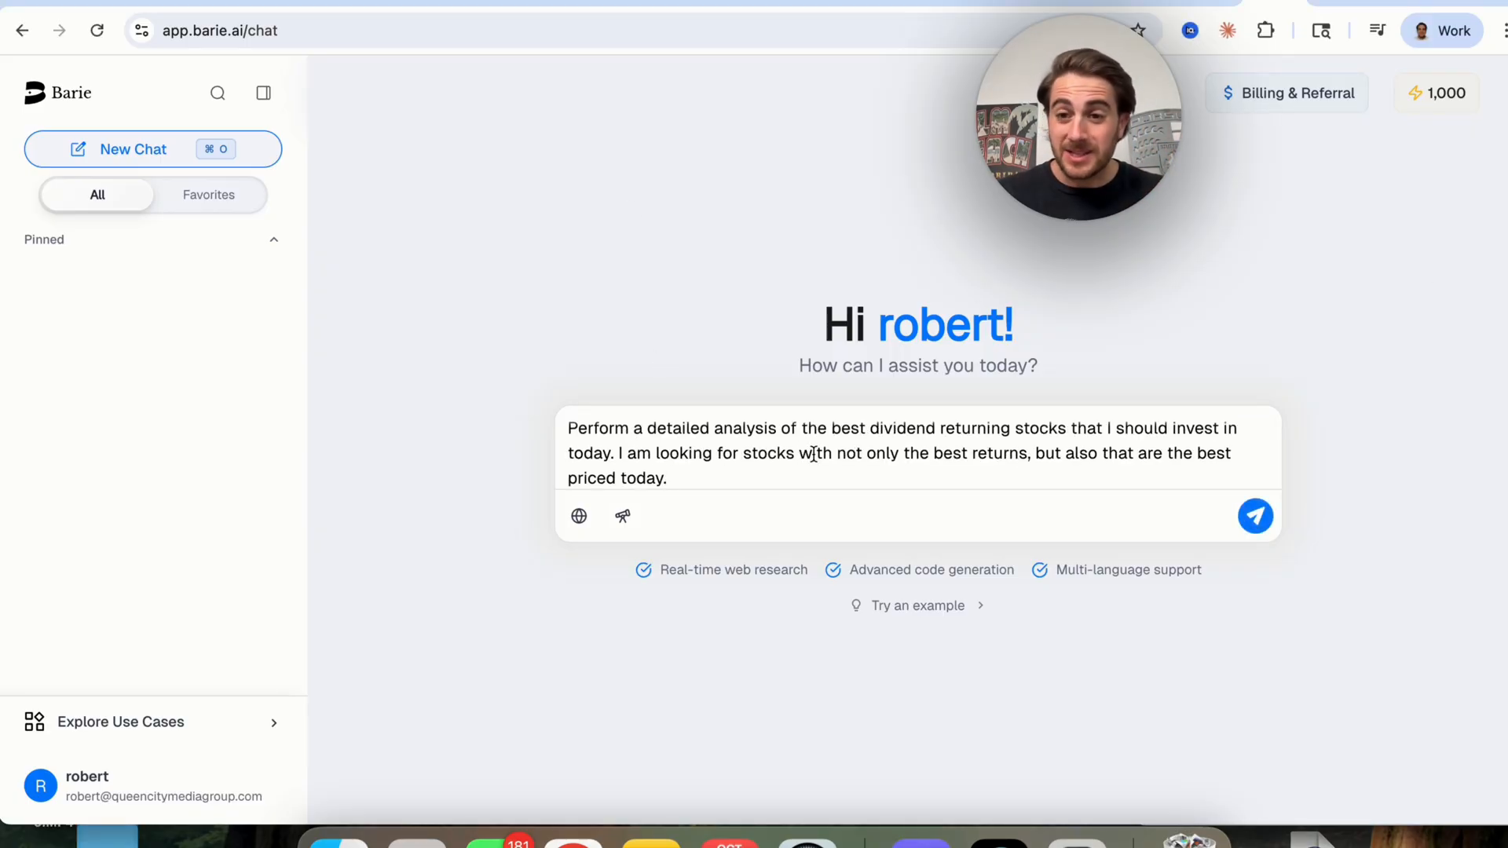
{"action": "mouse_move", "coordinate": [1200, 355]}
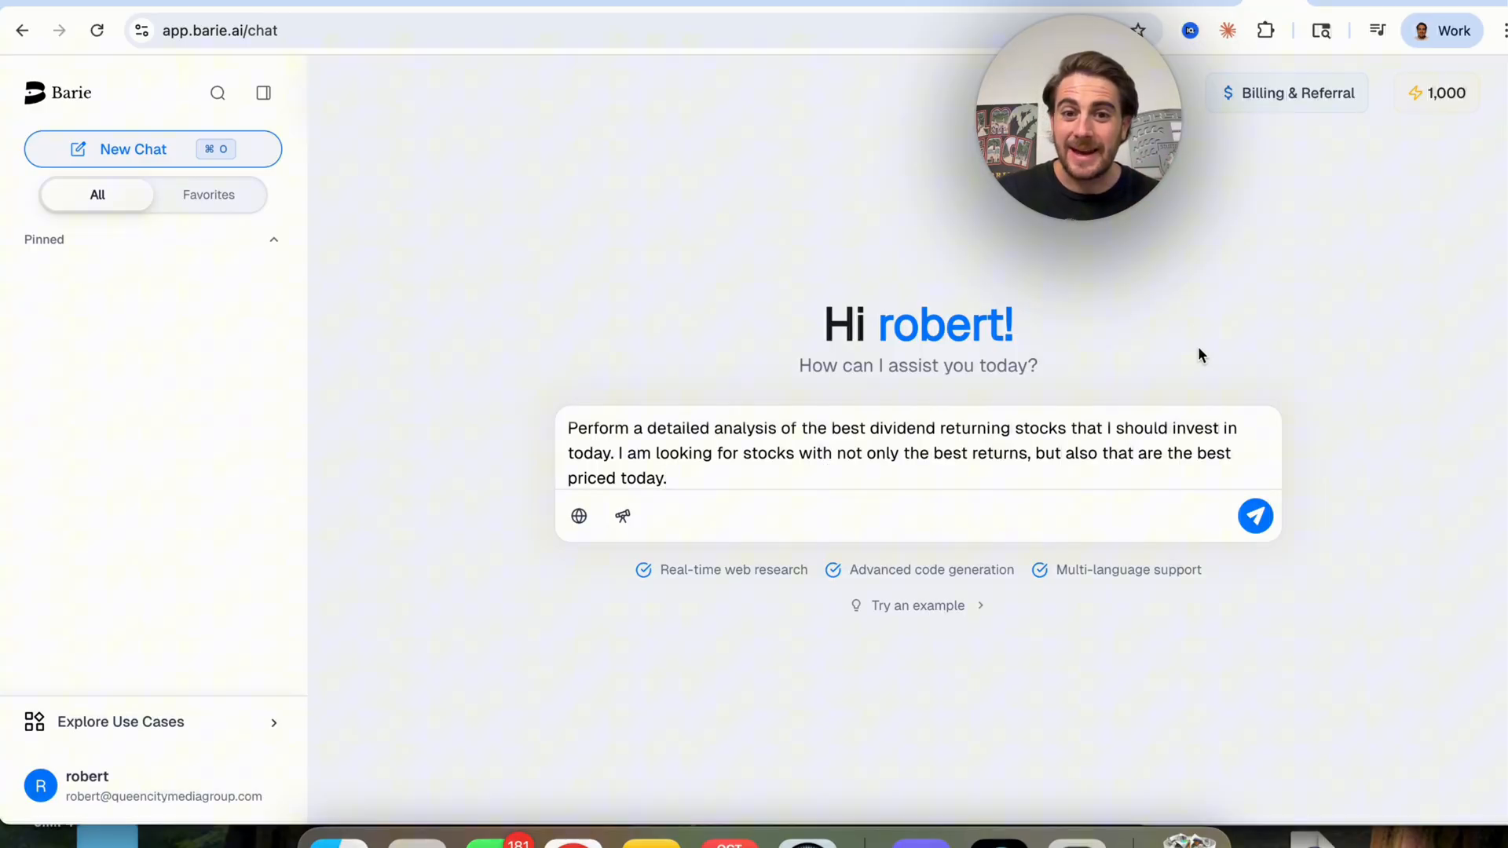
{"action": "mouse_move", "coordinate": [1037, 284]}
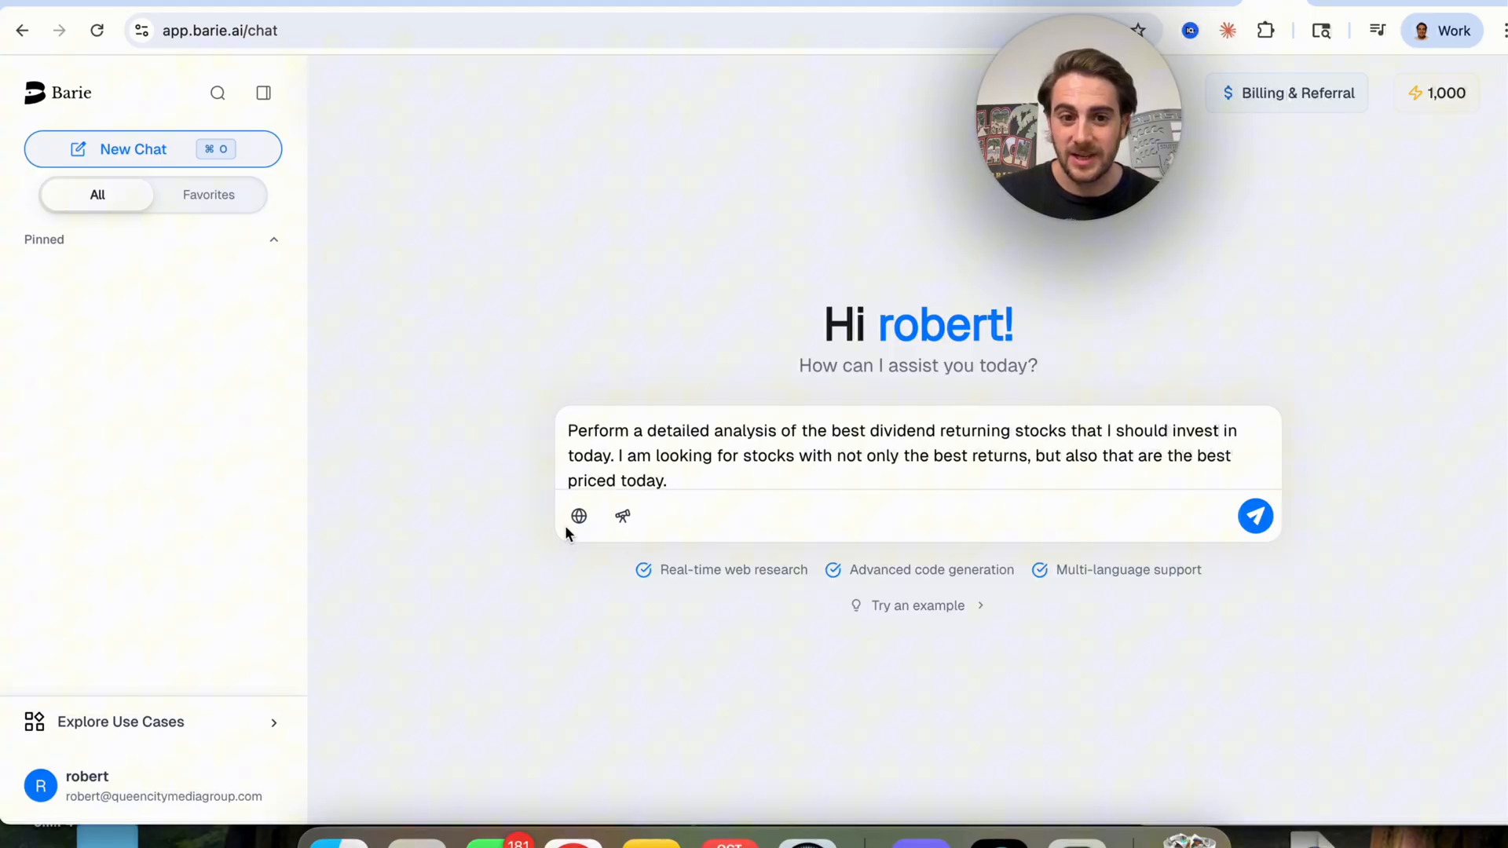
{"action": "left_click", "coordinate": [578, 517]}
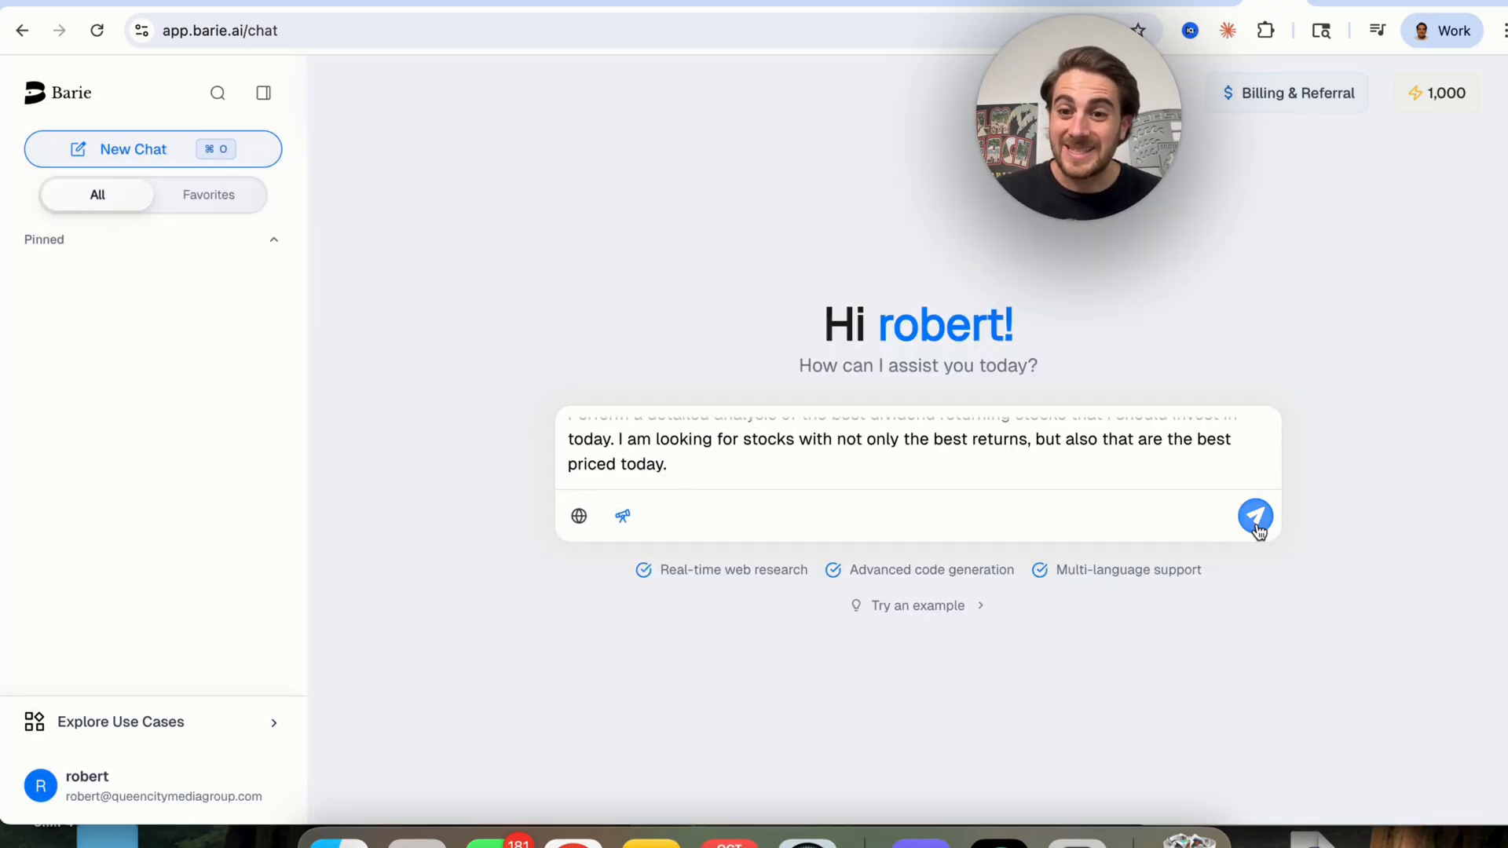
Submit the request, then answer Barie's questions: US only, undervalued, long-term, any sector, low risk.
{"action": "left_click", "coordinate": [1256, 515]}
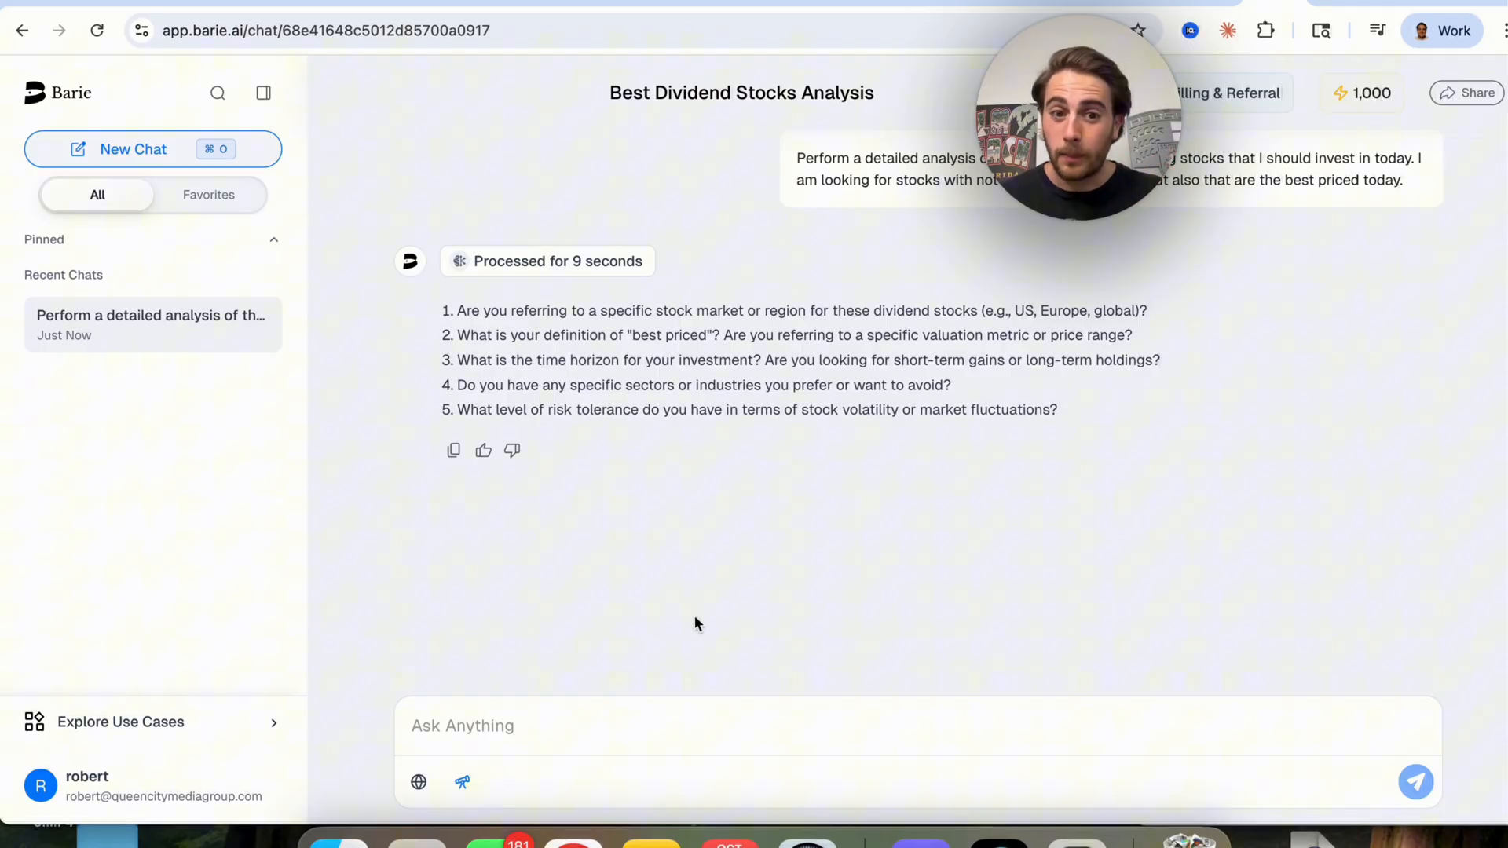
{"action": "mouse_move", "coordinate": [794, 545]}
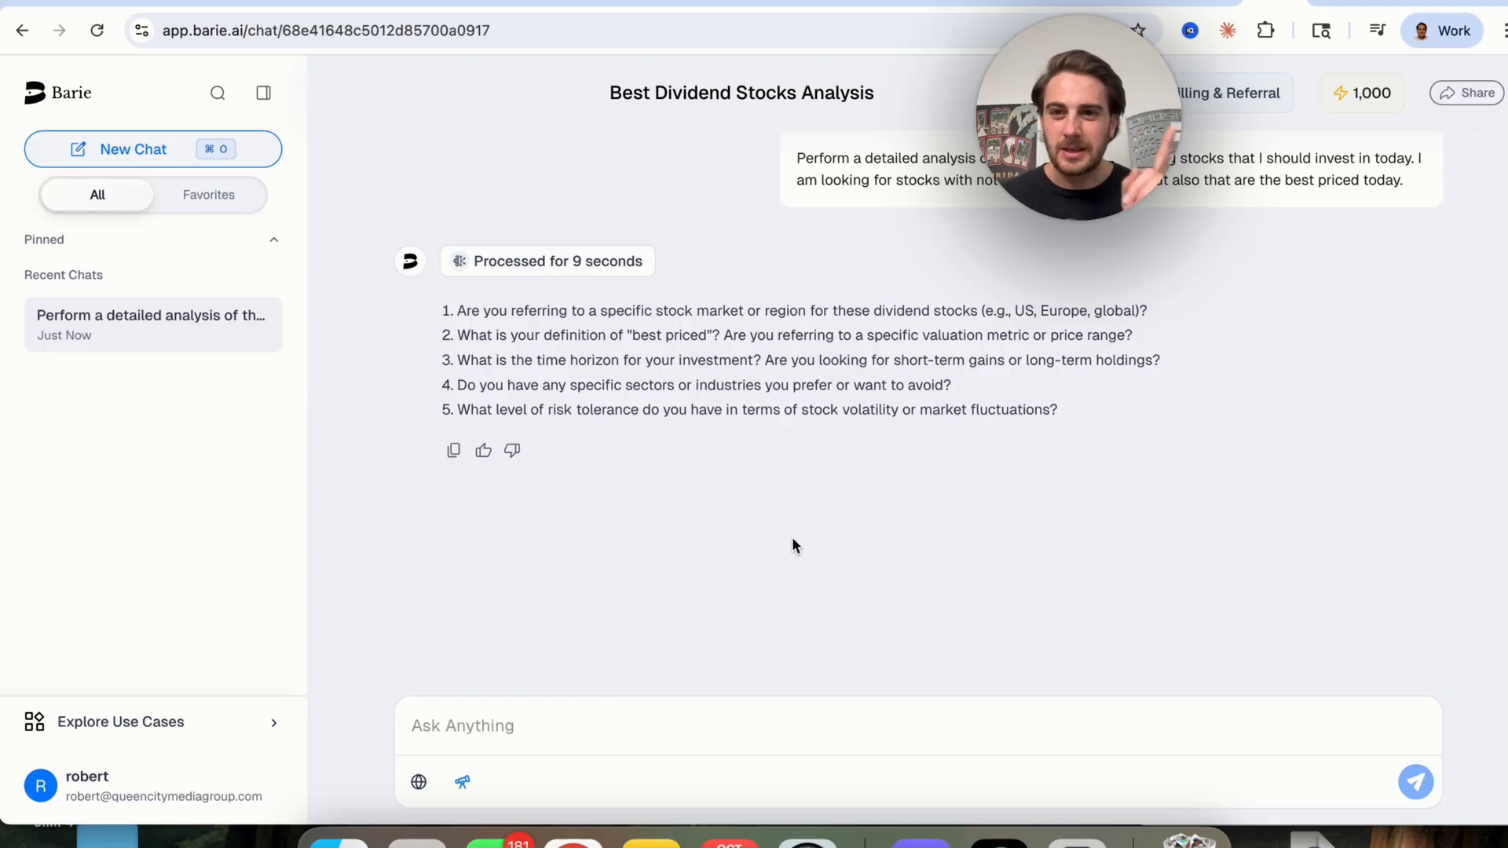
{"action": "type", "text": "1. US only 2. Best priced meaning that it's undervalued today based on your analysis 3. I am looking for long term holdings (1+ year), I don't care about the industry or sector 5. I have a low risk tolerance"}
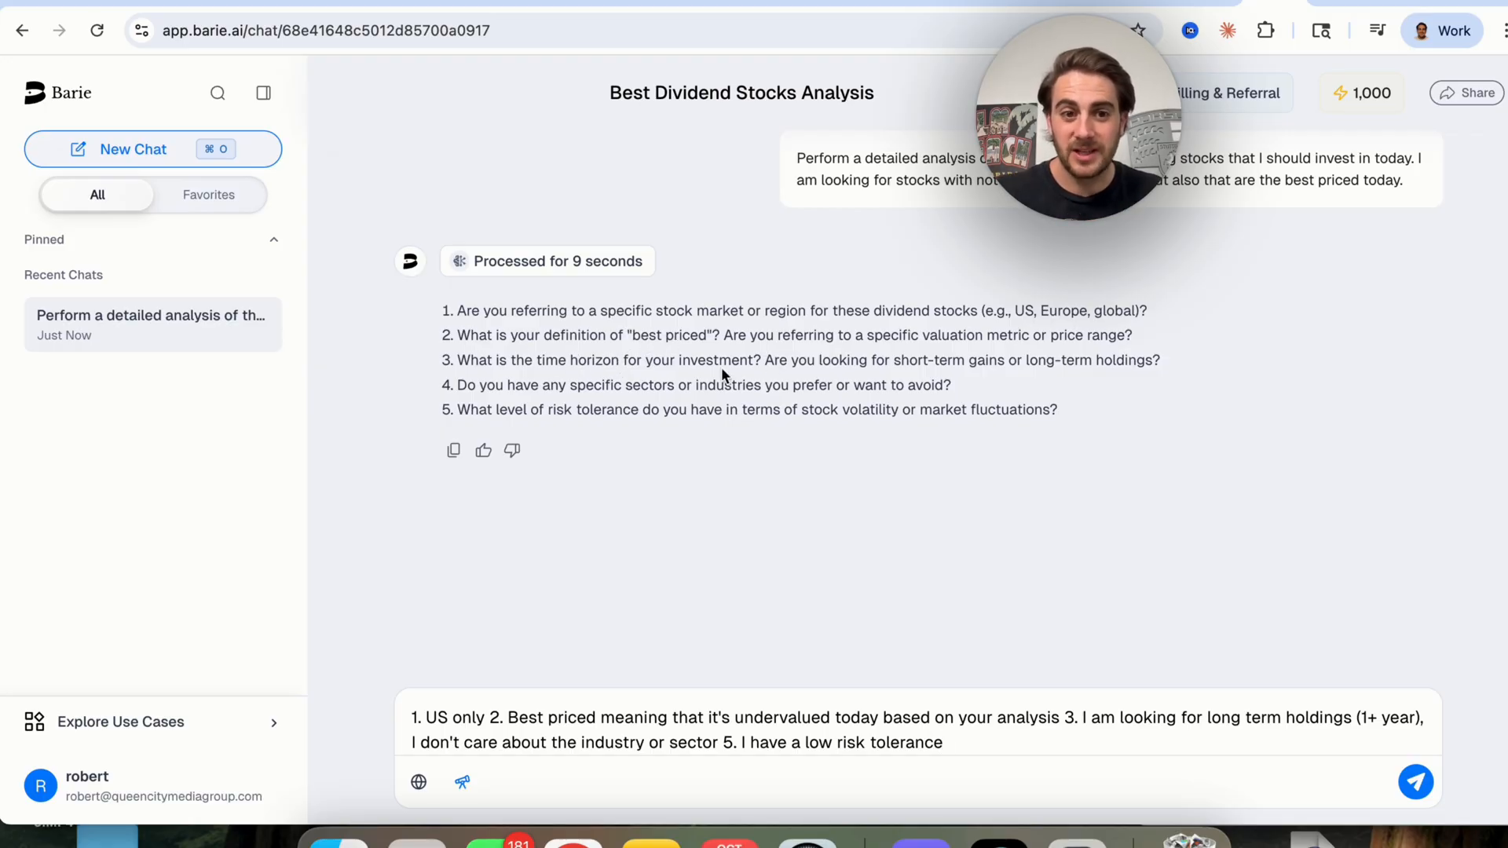
{"action": "mouse_move", "coordinate": [633, 408]}
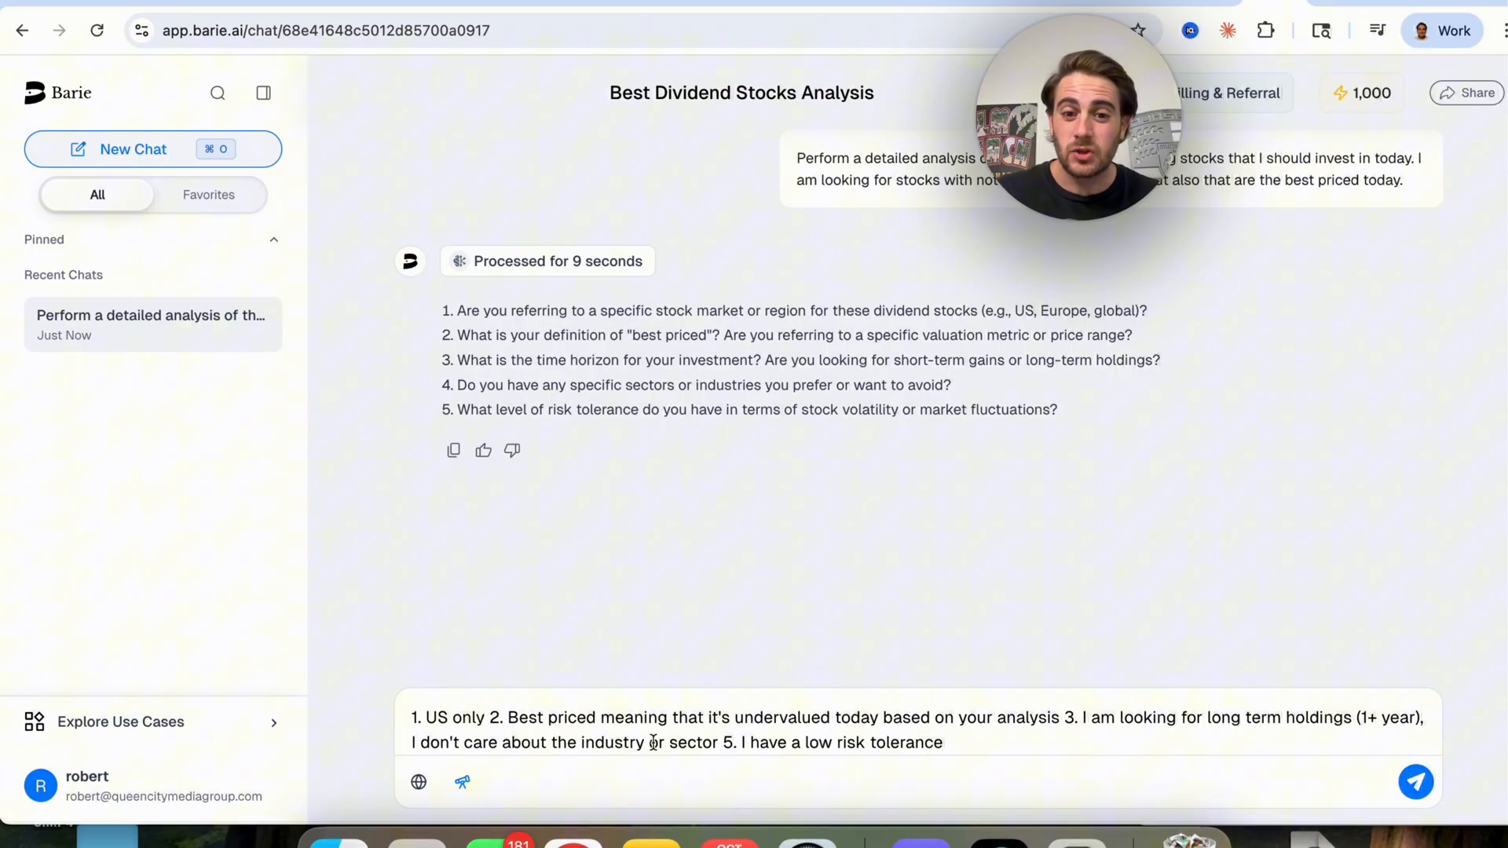
{"action": "left_click", "coordinate": [1414, 781]}
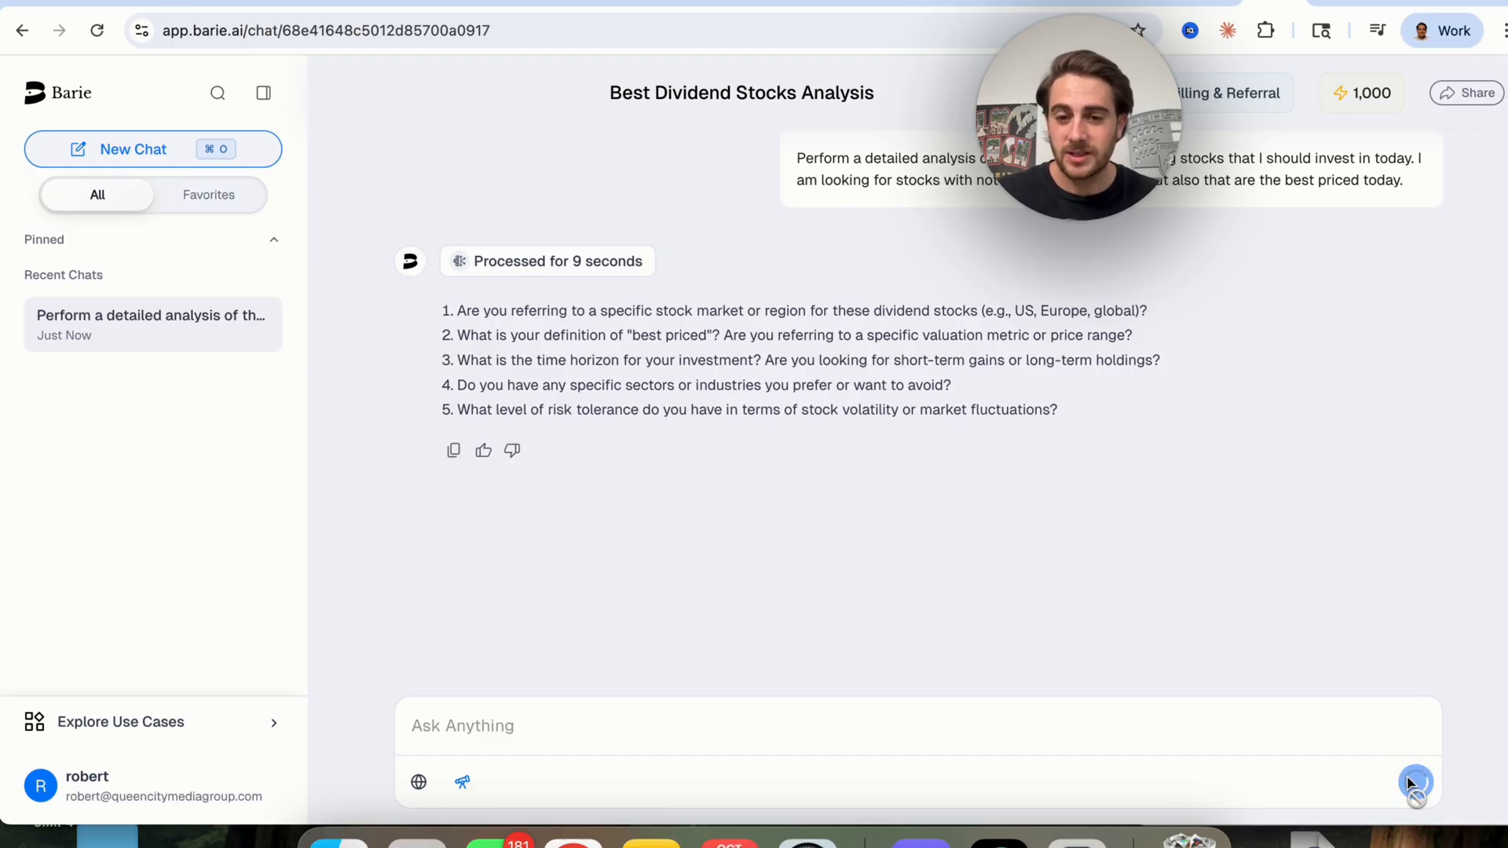
Let Barie think for 26.1 seconds and scroll through its dividend screening and valuation plan.
{"action": "left_click", "coordinate": [1415, 781]}
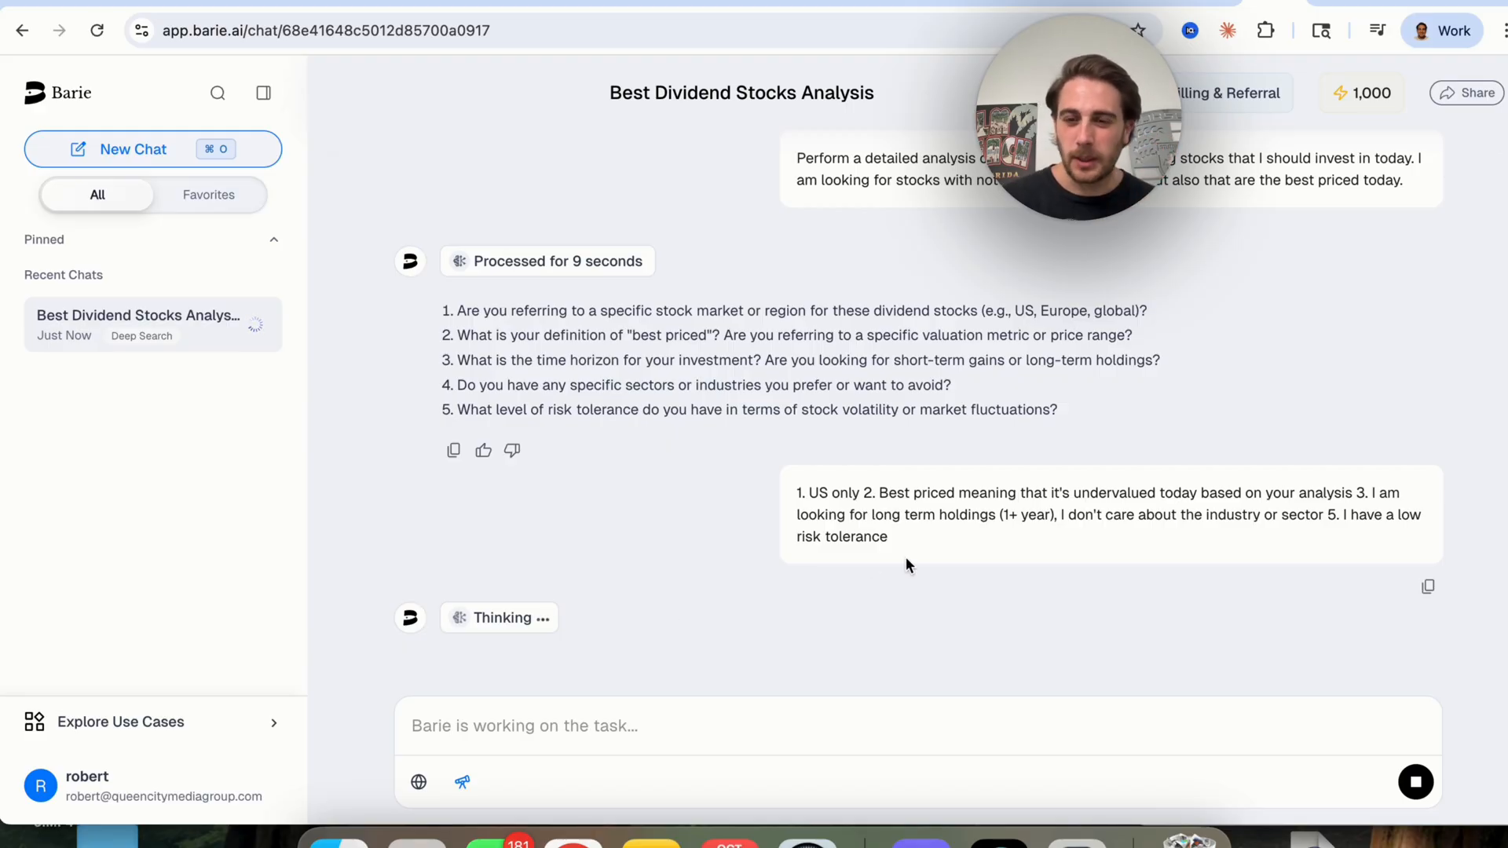
{"action": "scroll", "scroll_direction": "down", "scroll_amount": 3}
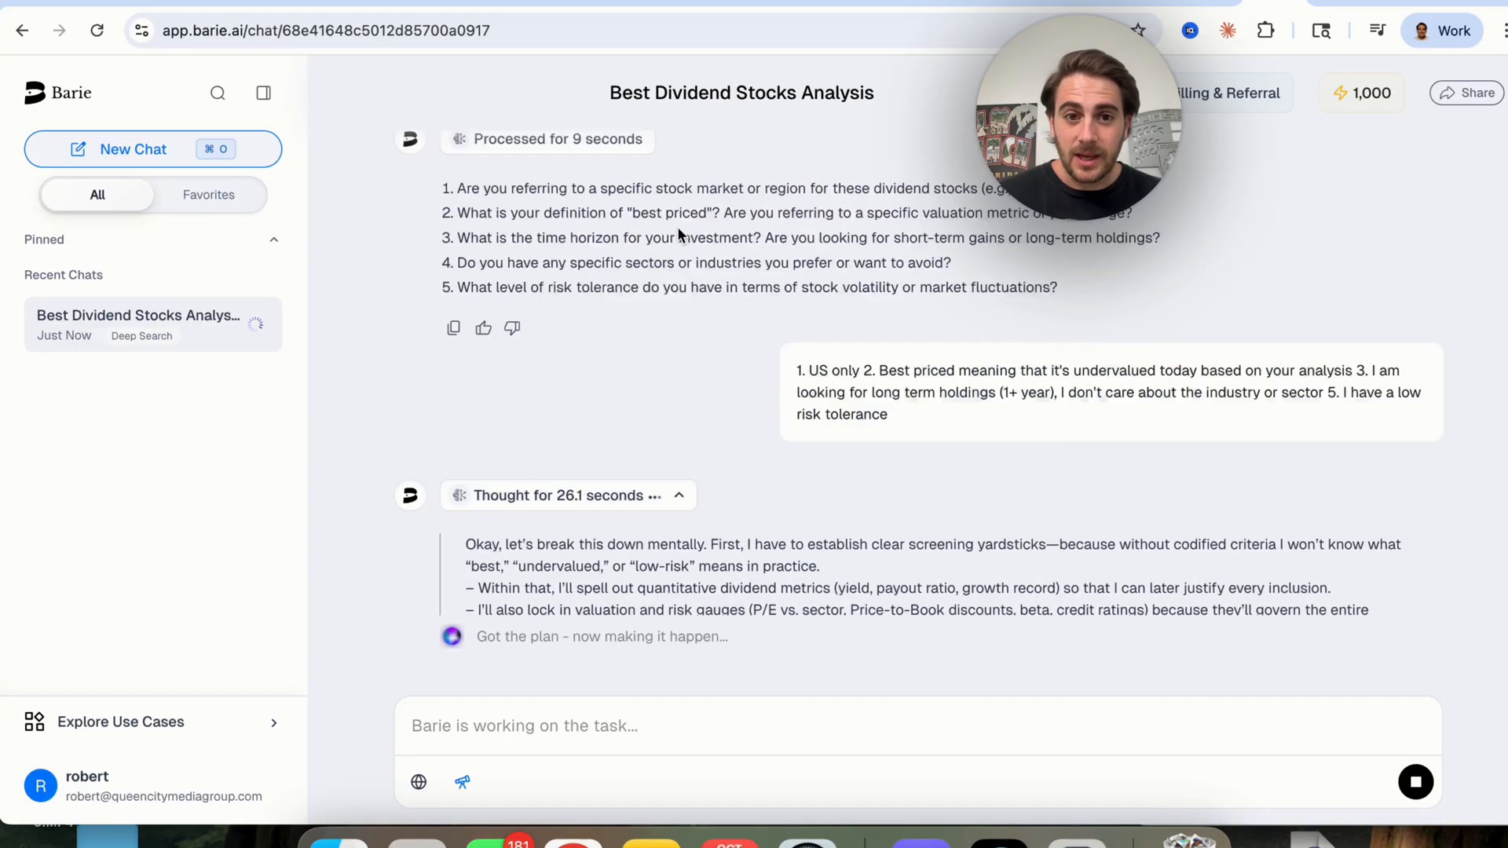
{"action": "scroll", "scroll_direction": "down", "scroll_amount": 3}
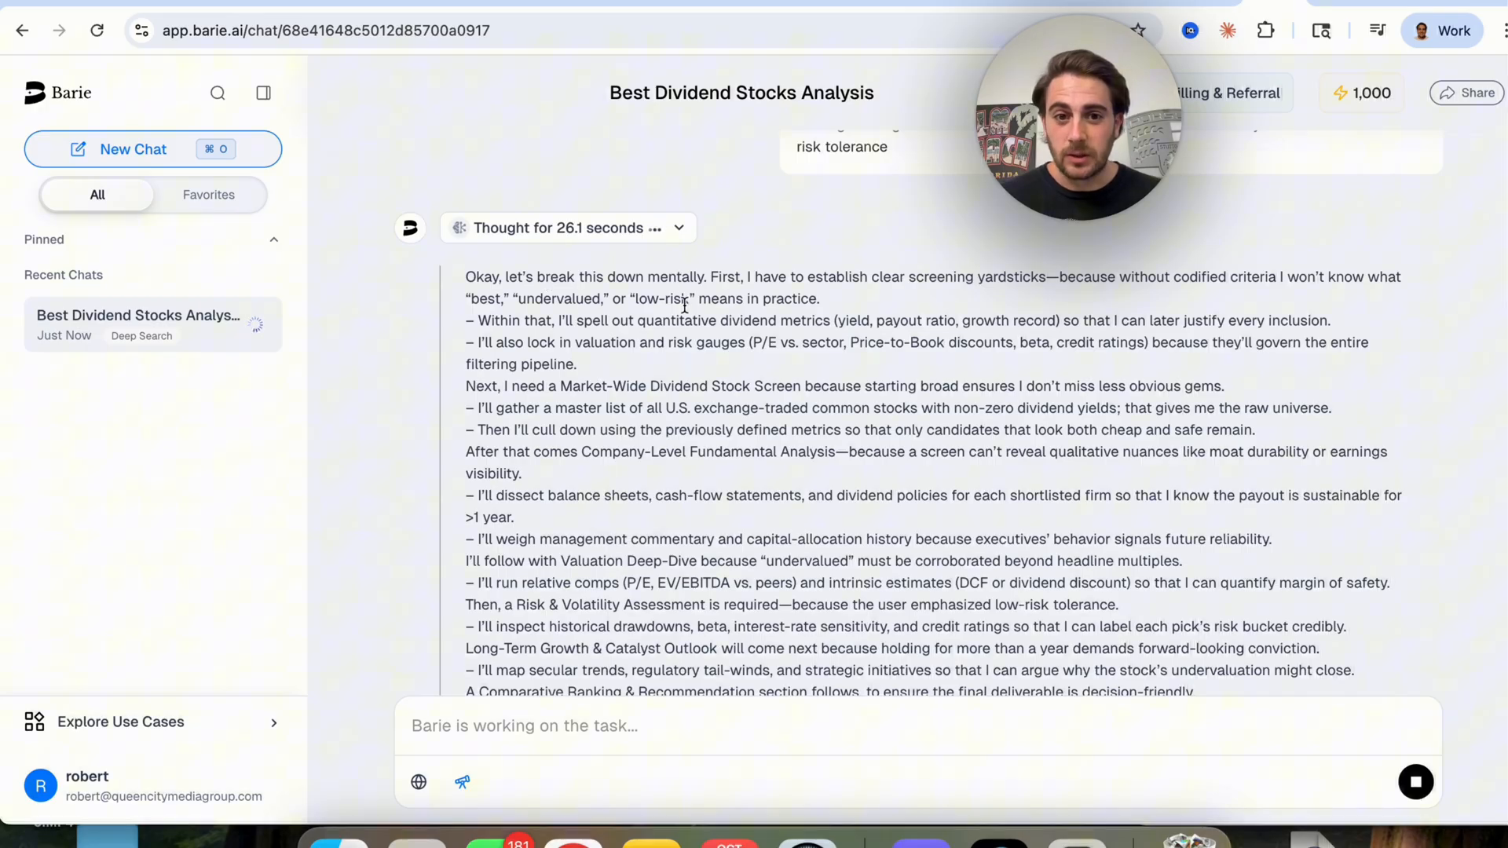
{"action": "mouse_move", "coordinate": [577, 403]}
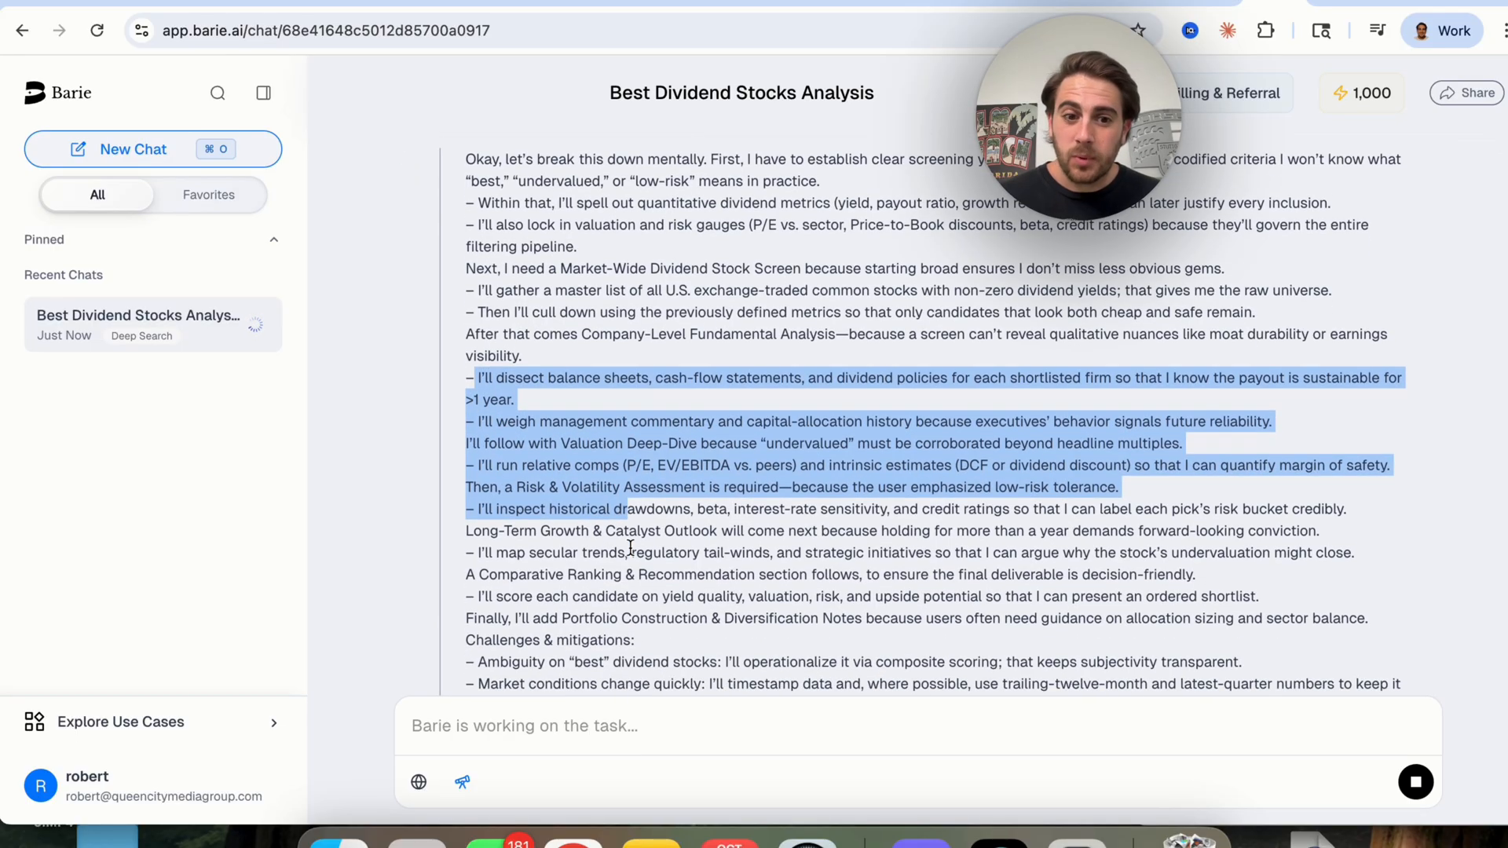
{"action": "scroll", "scroll_direction": "down", "scroll_amount": 3}
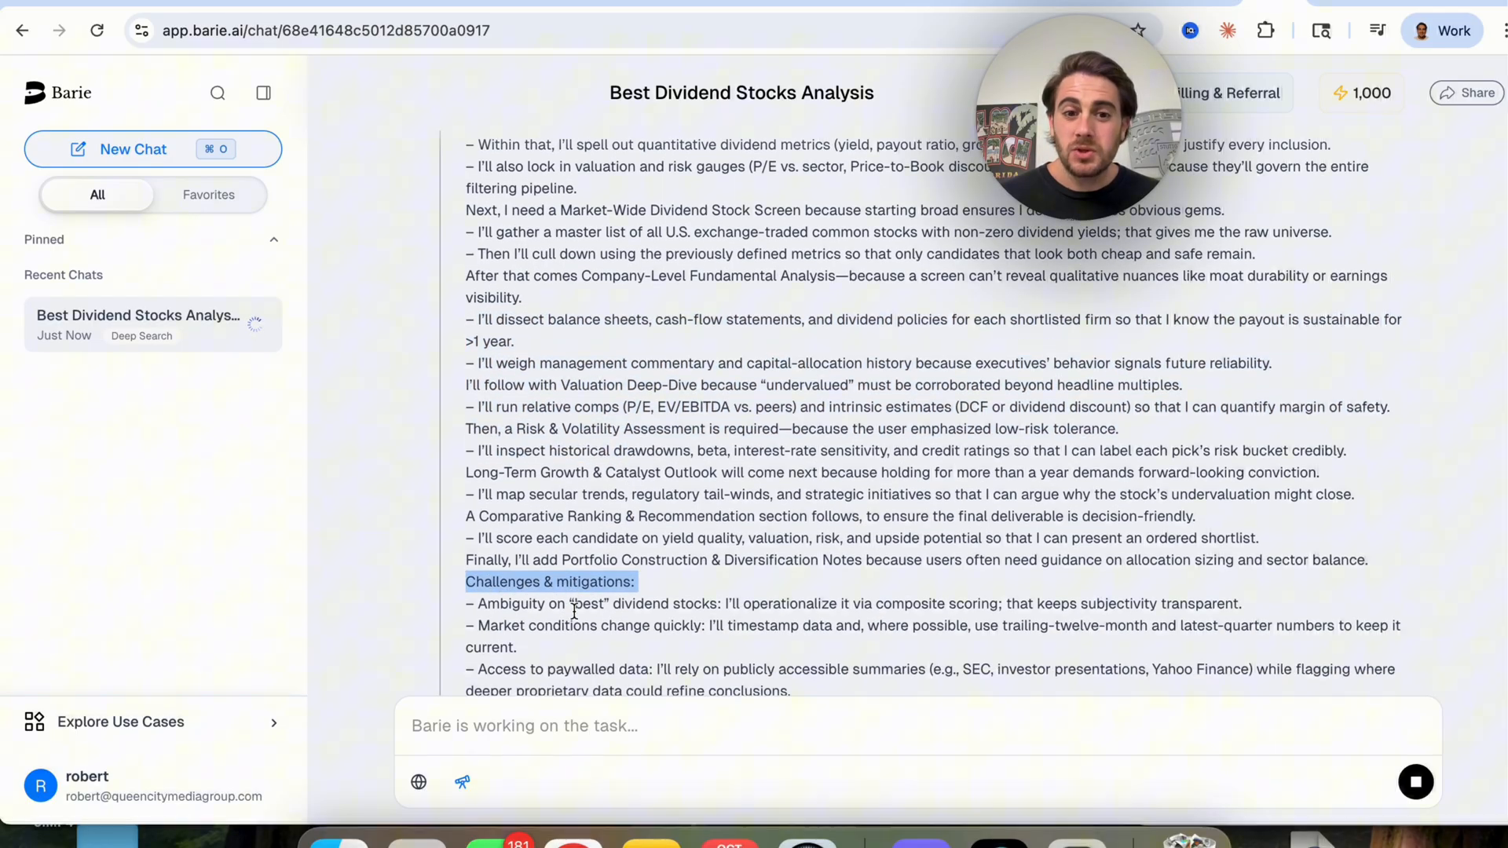
{"action": "scroll", "scroll_direction": "down", "scroll_amount": 3}
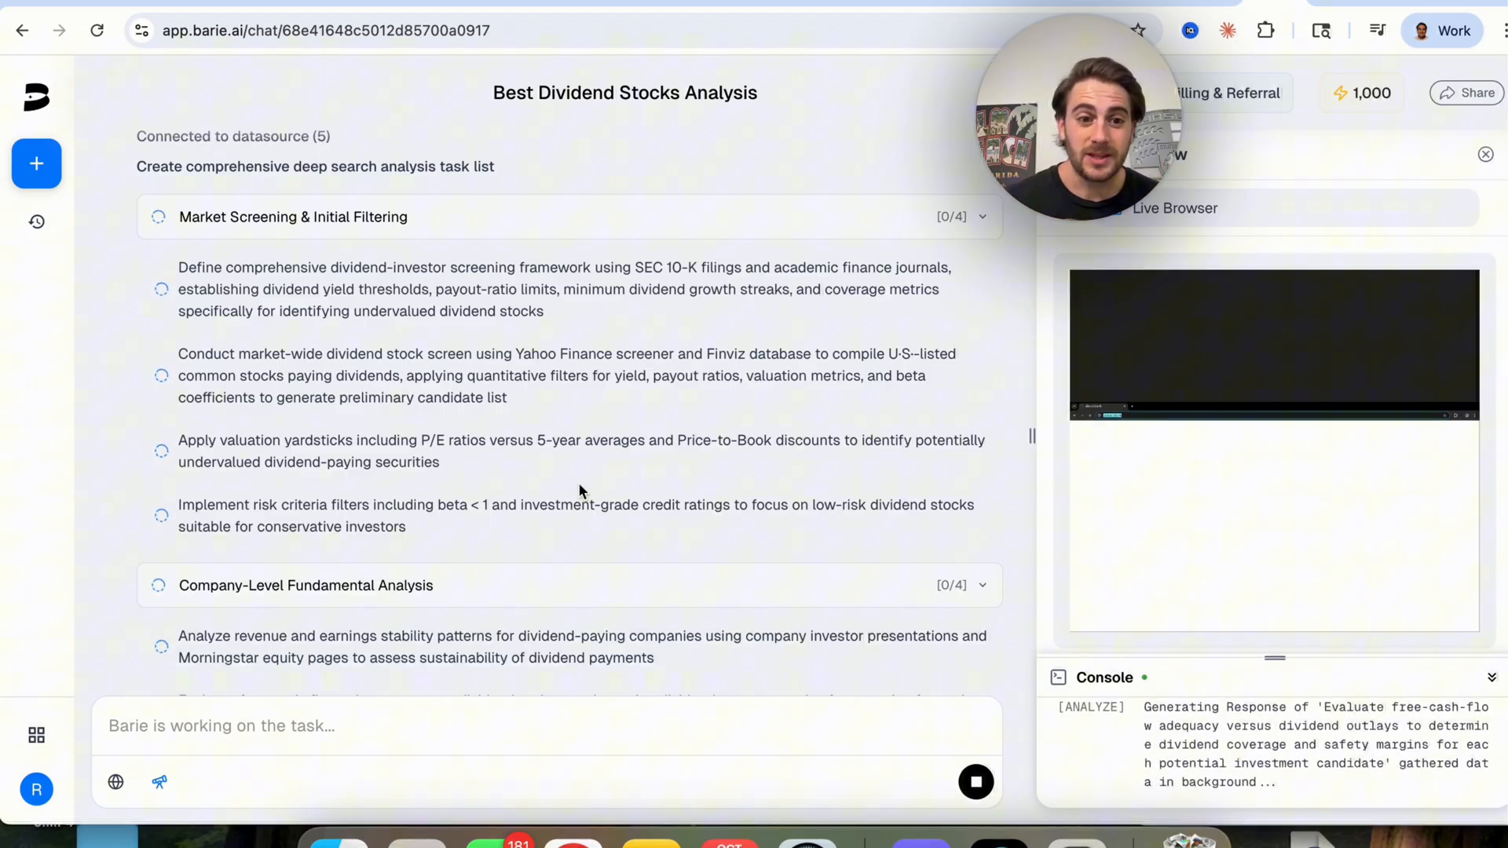
Scroll the deep-search task list and collapse the Market Screening & Initial Filtering group.
{"action": "scroll", "scroll_direction": "down", "scroll_amount": 3}
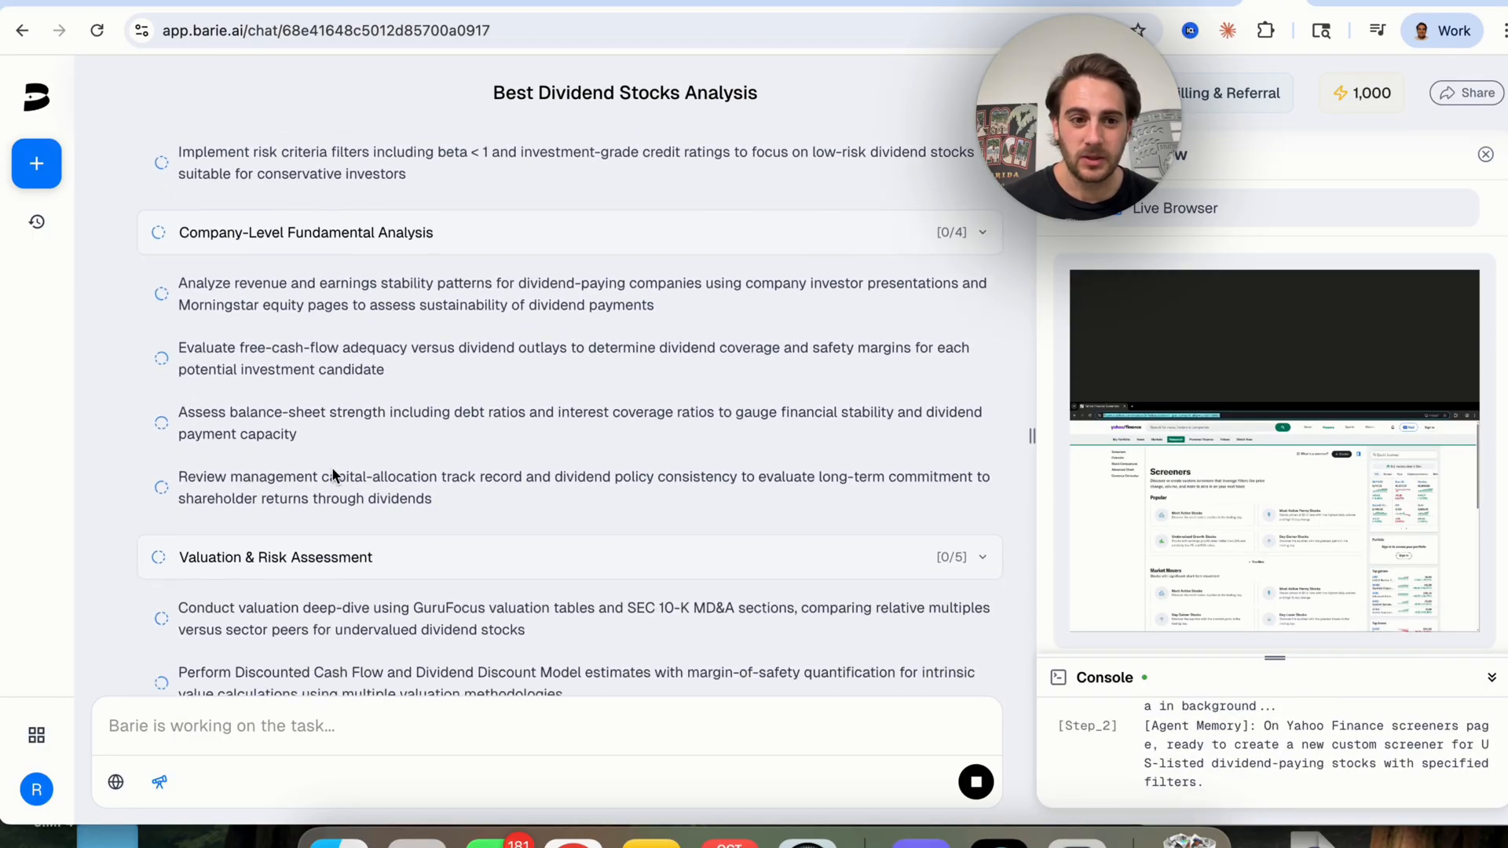
{"action": "scroll", "scroll_direction": "down", "scroll_amount": 3}
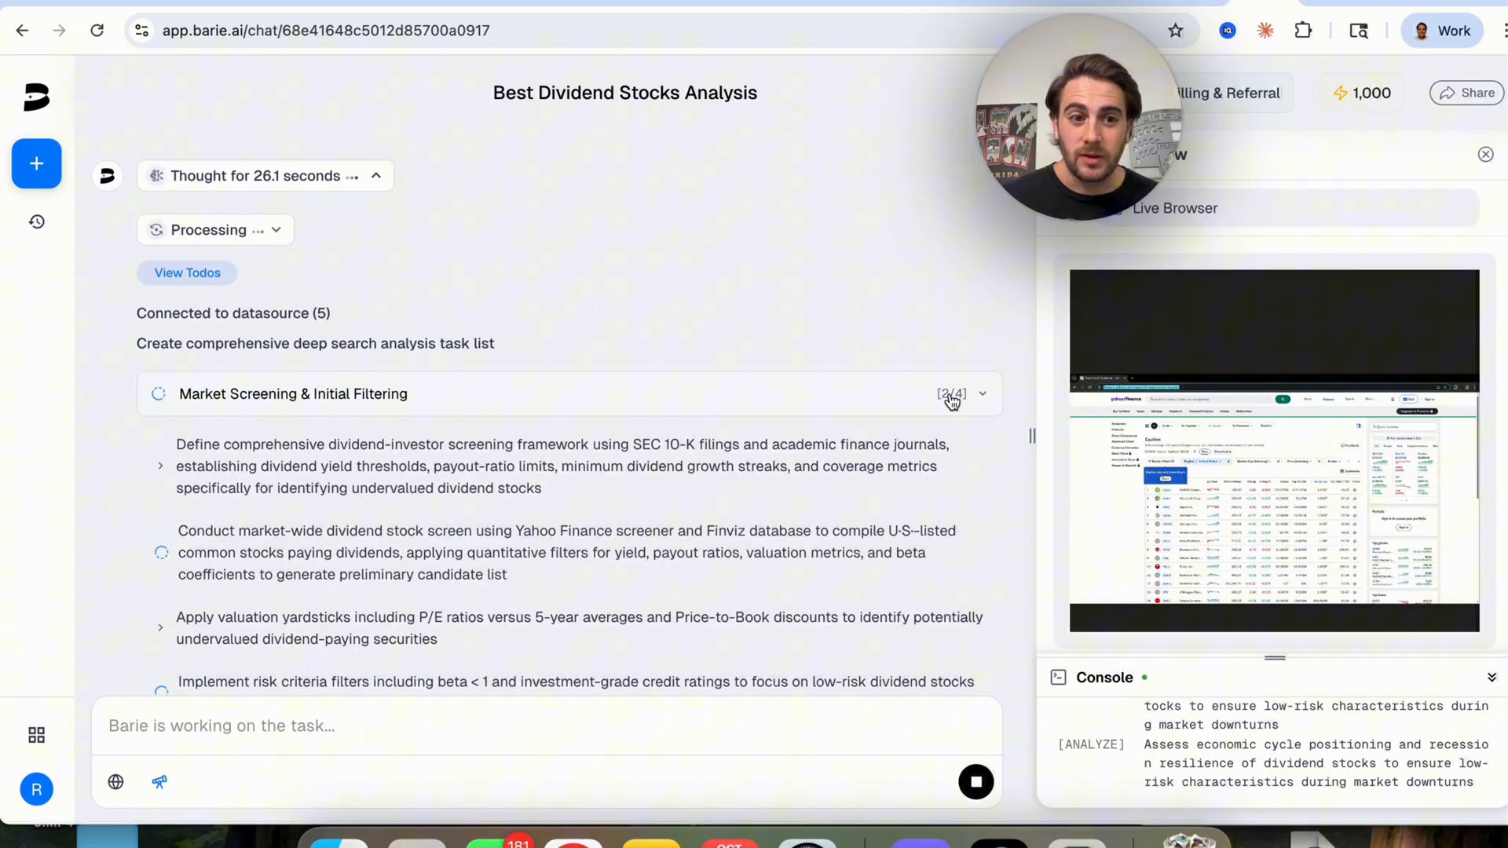
{"action": "left_click", "coordinate": [160, 466]}
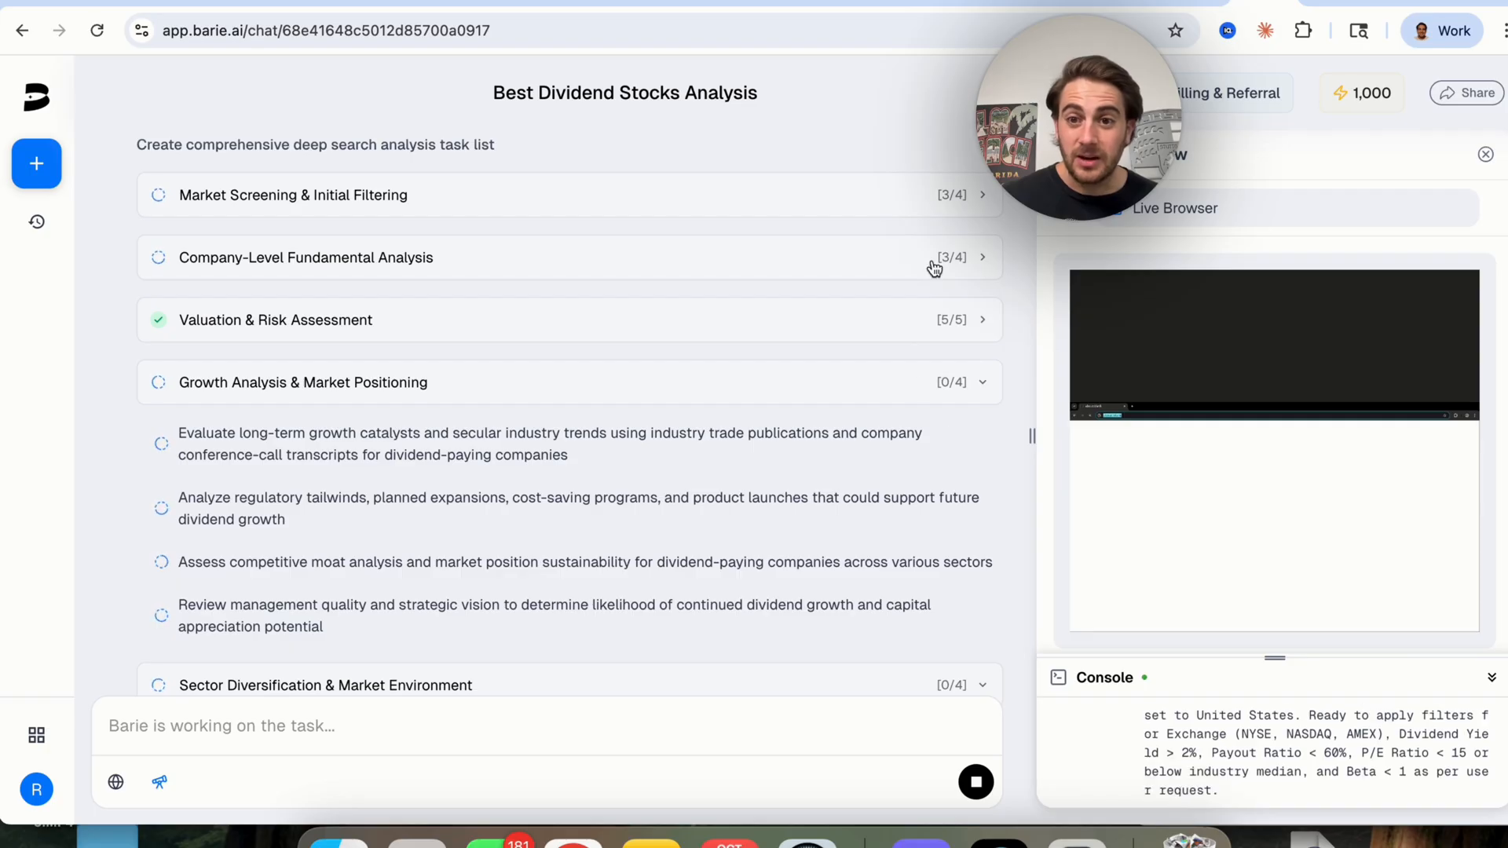
{"action": "scroll", "scroll_direction": "down", "scroll_amount": 3}
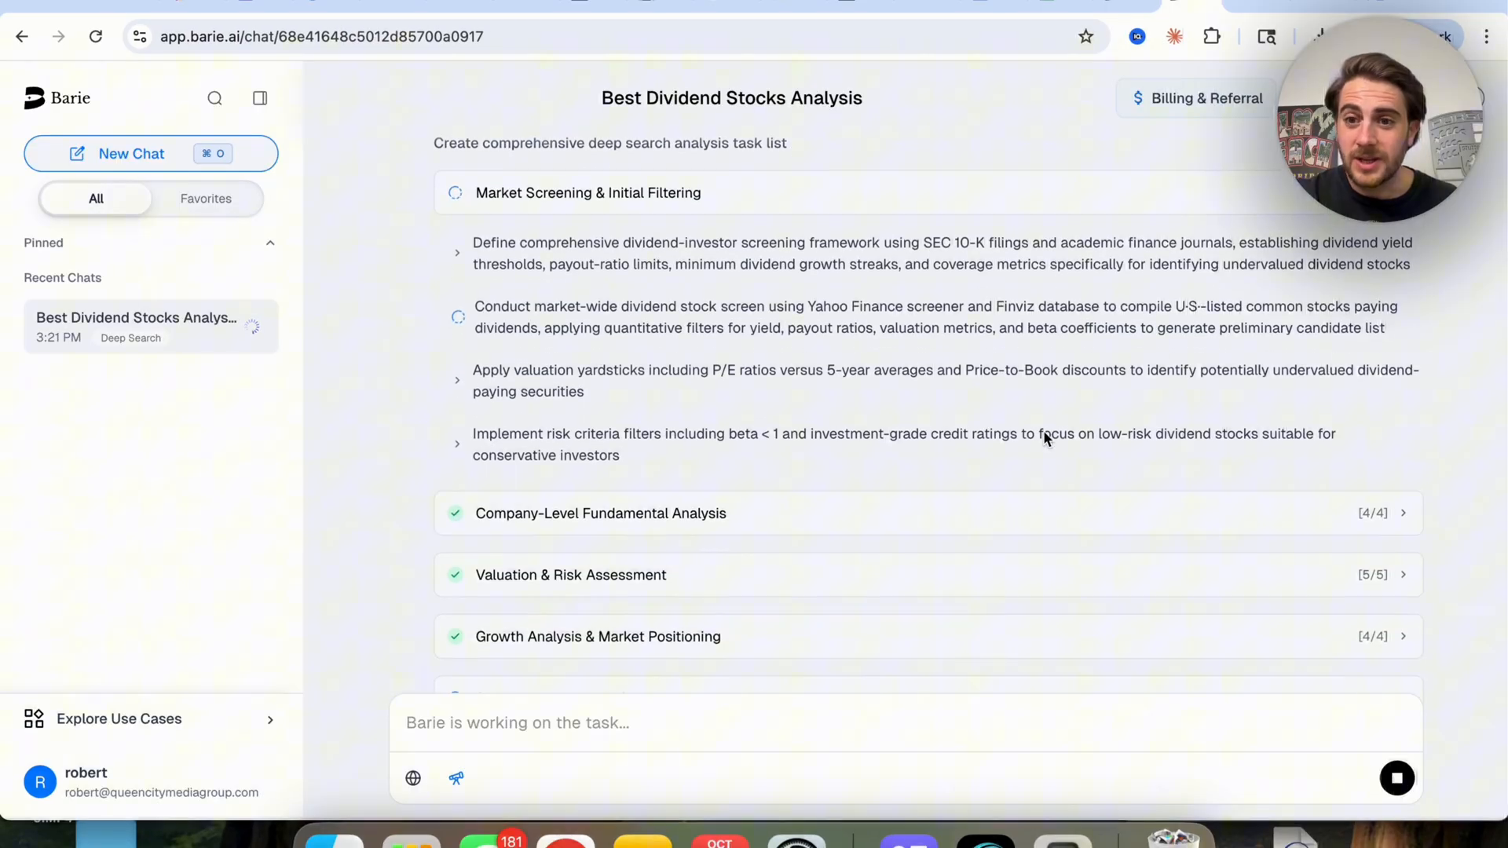
Open the task's file library, preview the first market-screening file, then close the preview.
{"action": "scroll", "scroll_direction": "down", "scroll_amount": 3}
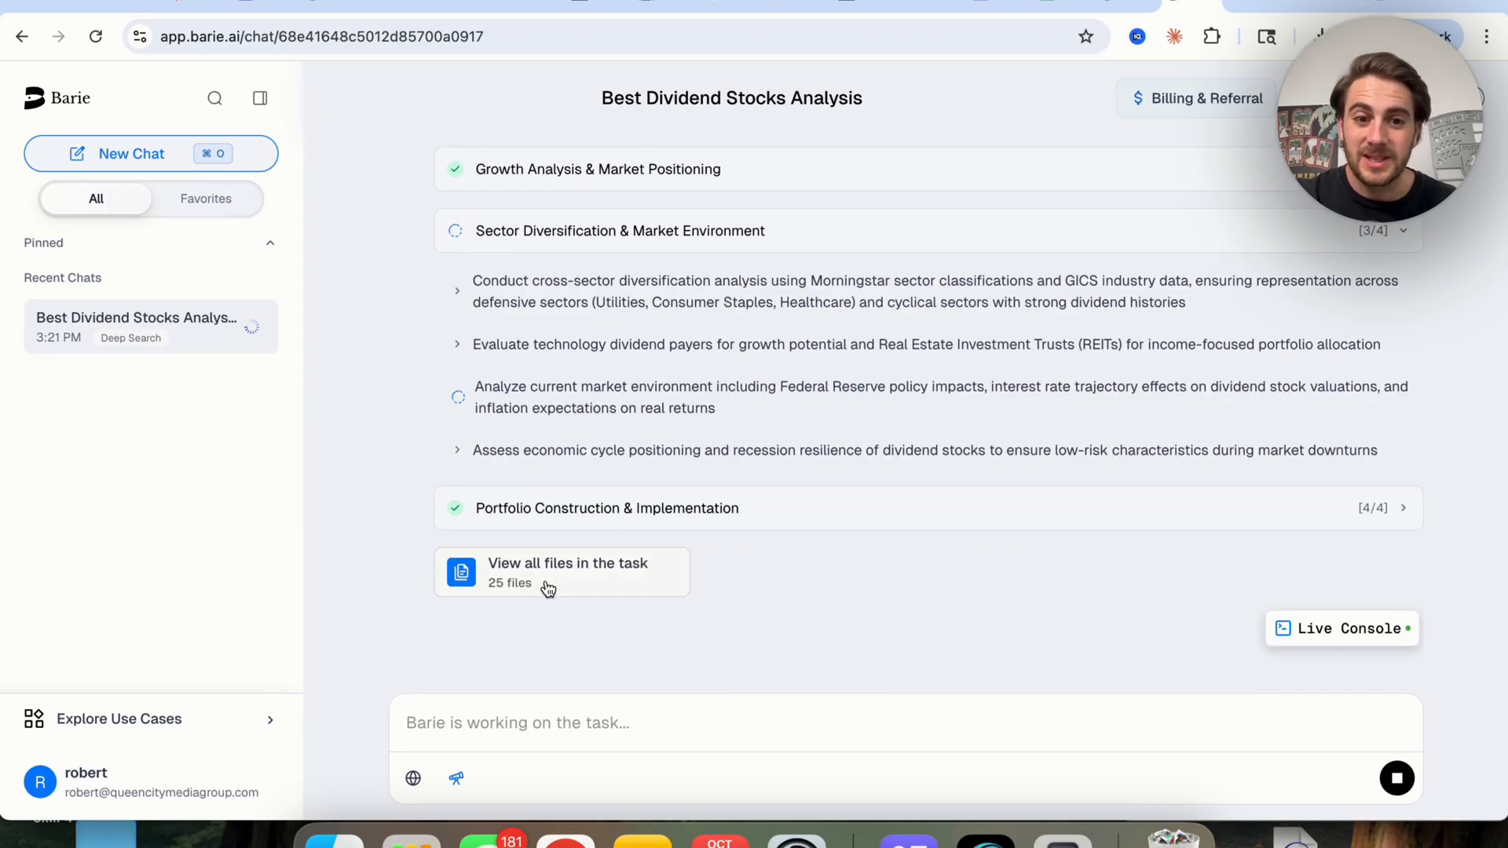
{"action": "left_click", "coordinate": [561, 571]}
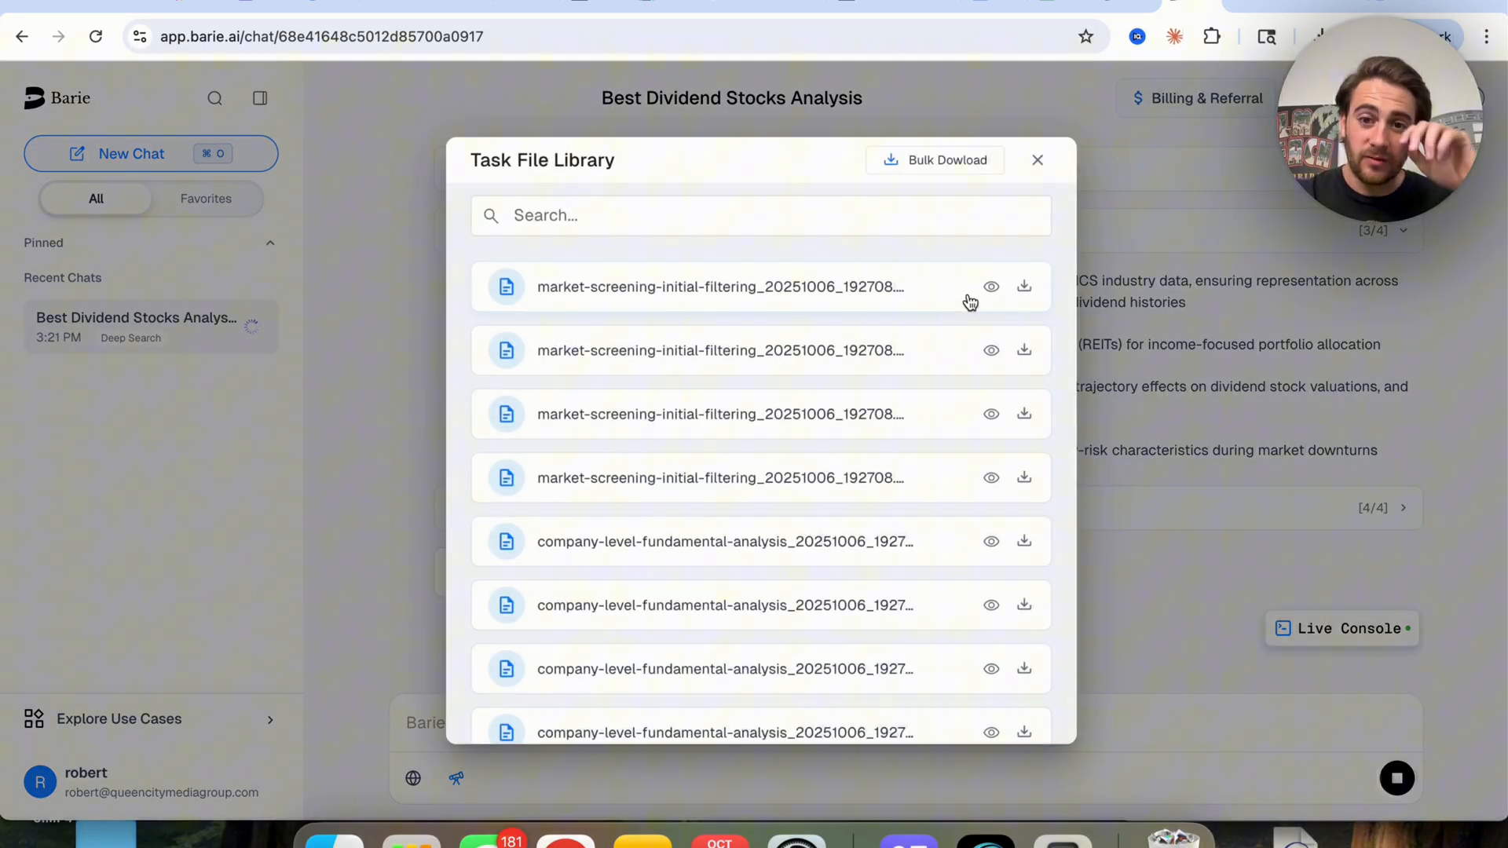
{"action": "left_click", "coordinate": [990, 287]}
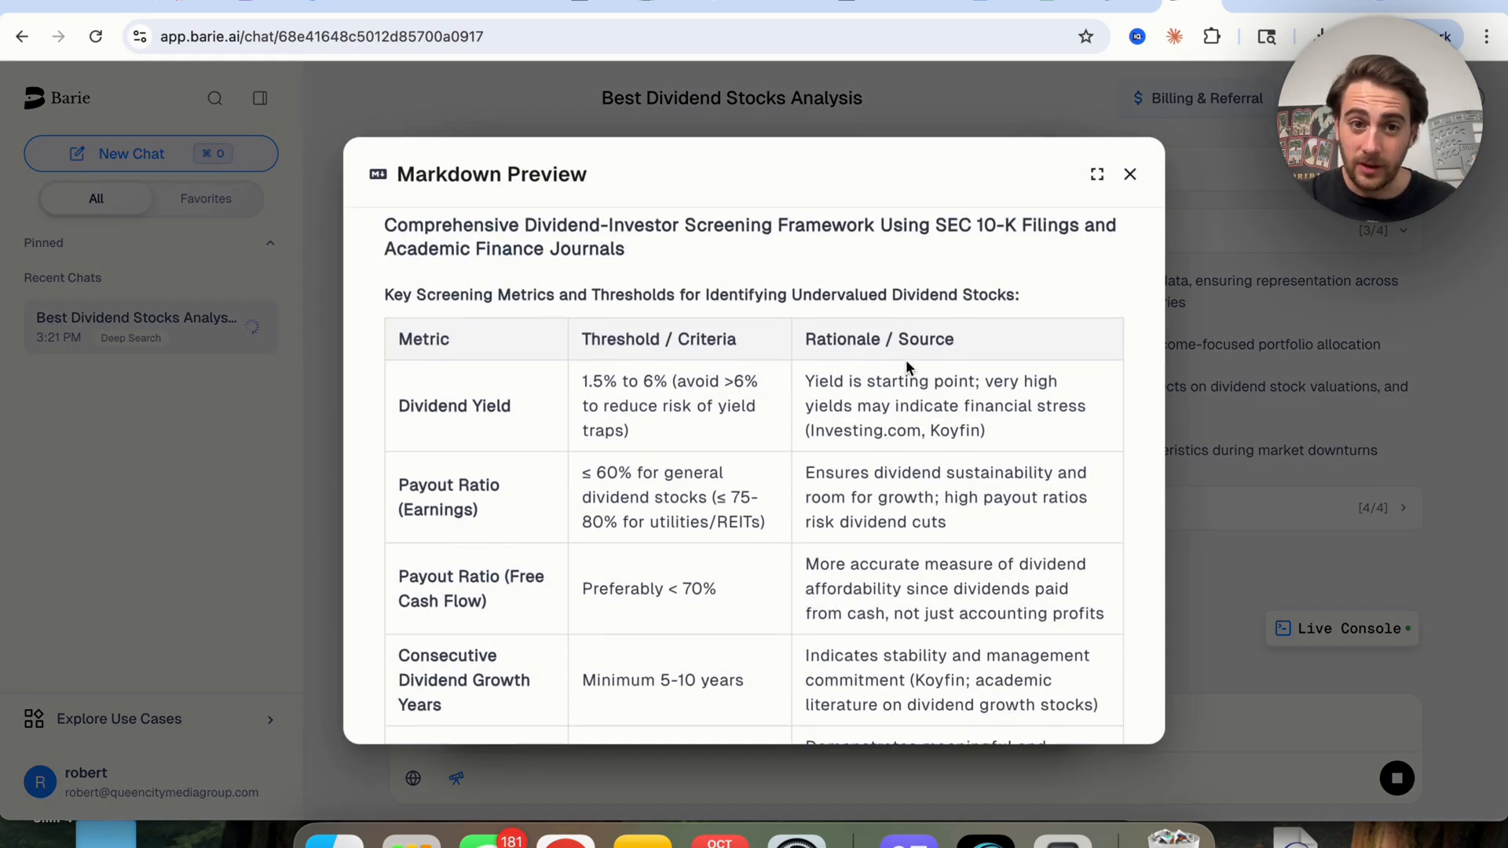
{"action": "scroll", "scroll_direction": "down", "scroll_amount": 3}
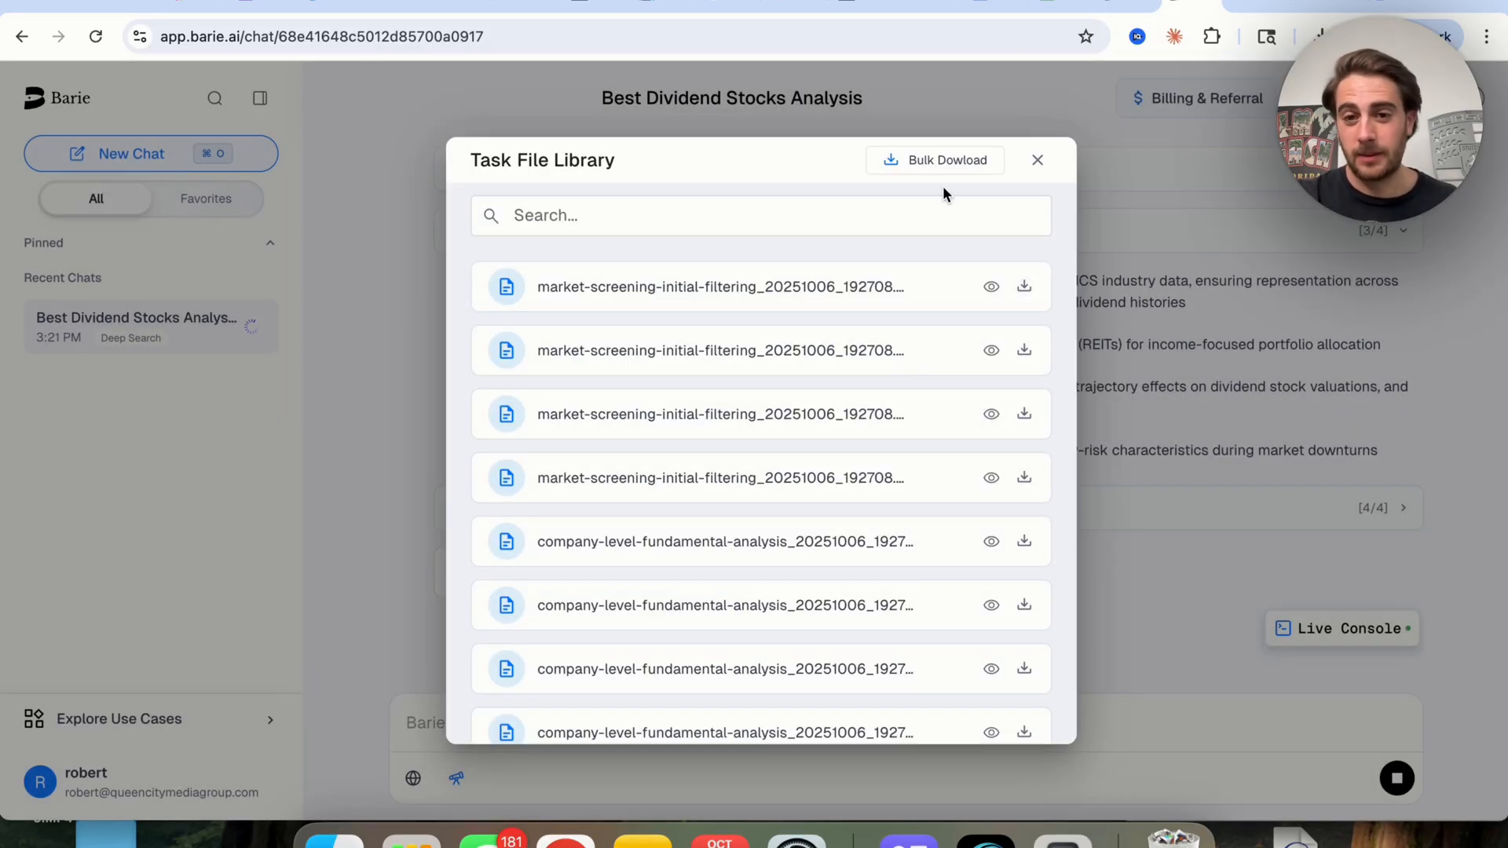
{"action": "mouse_move", "coordinate": [1288, 481]}
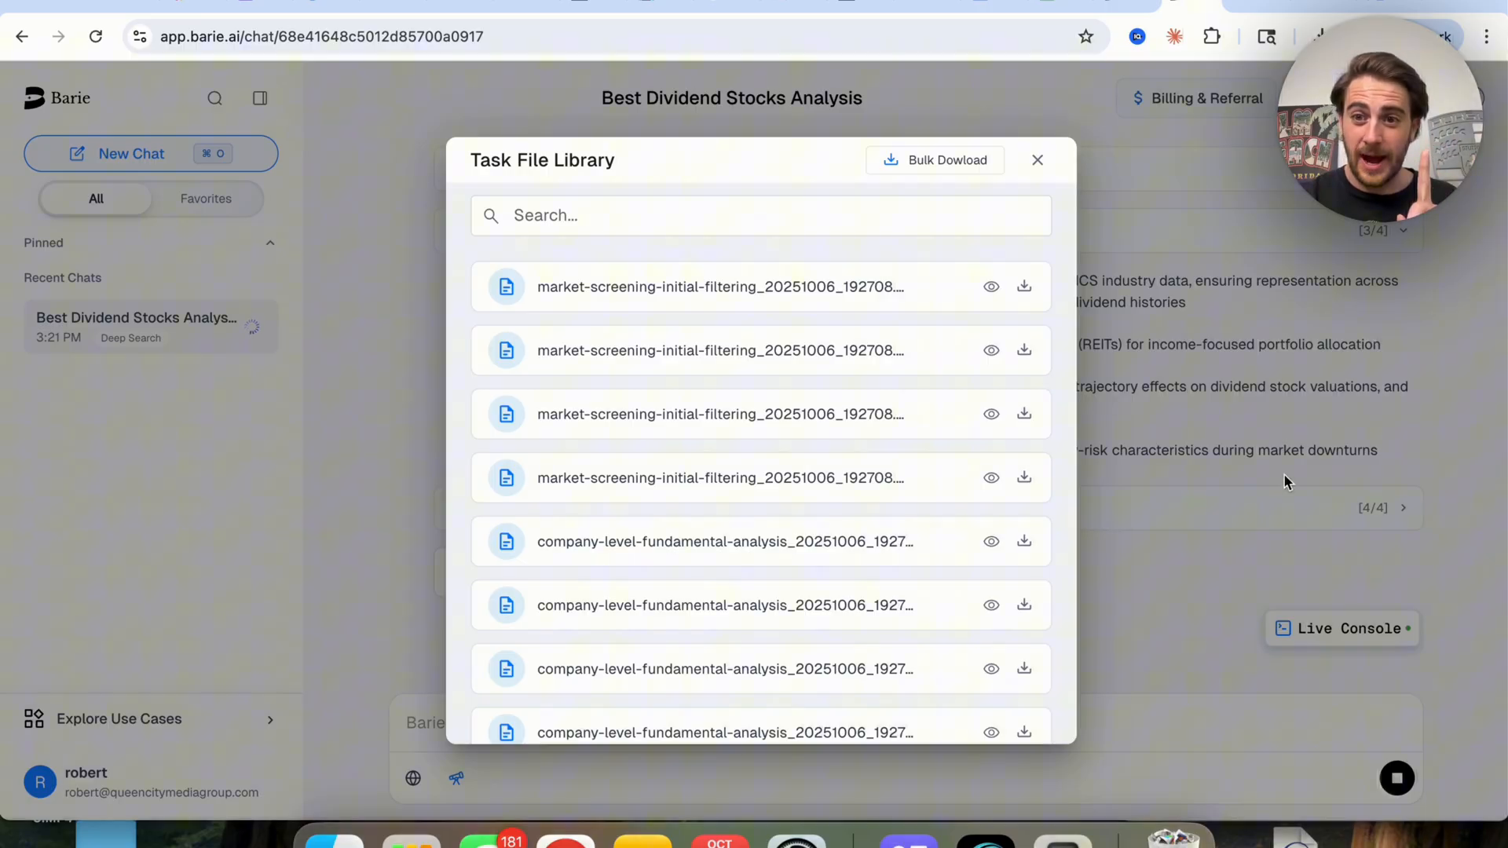
{"action": "left_click", "coordinate": [1037, 159]}
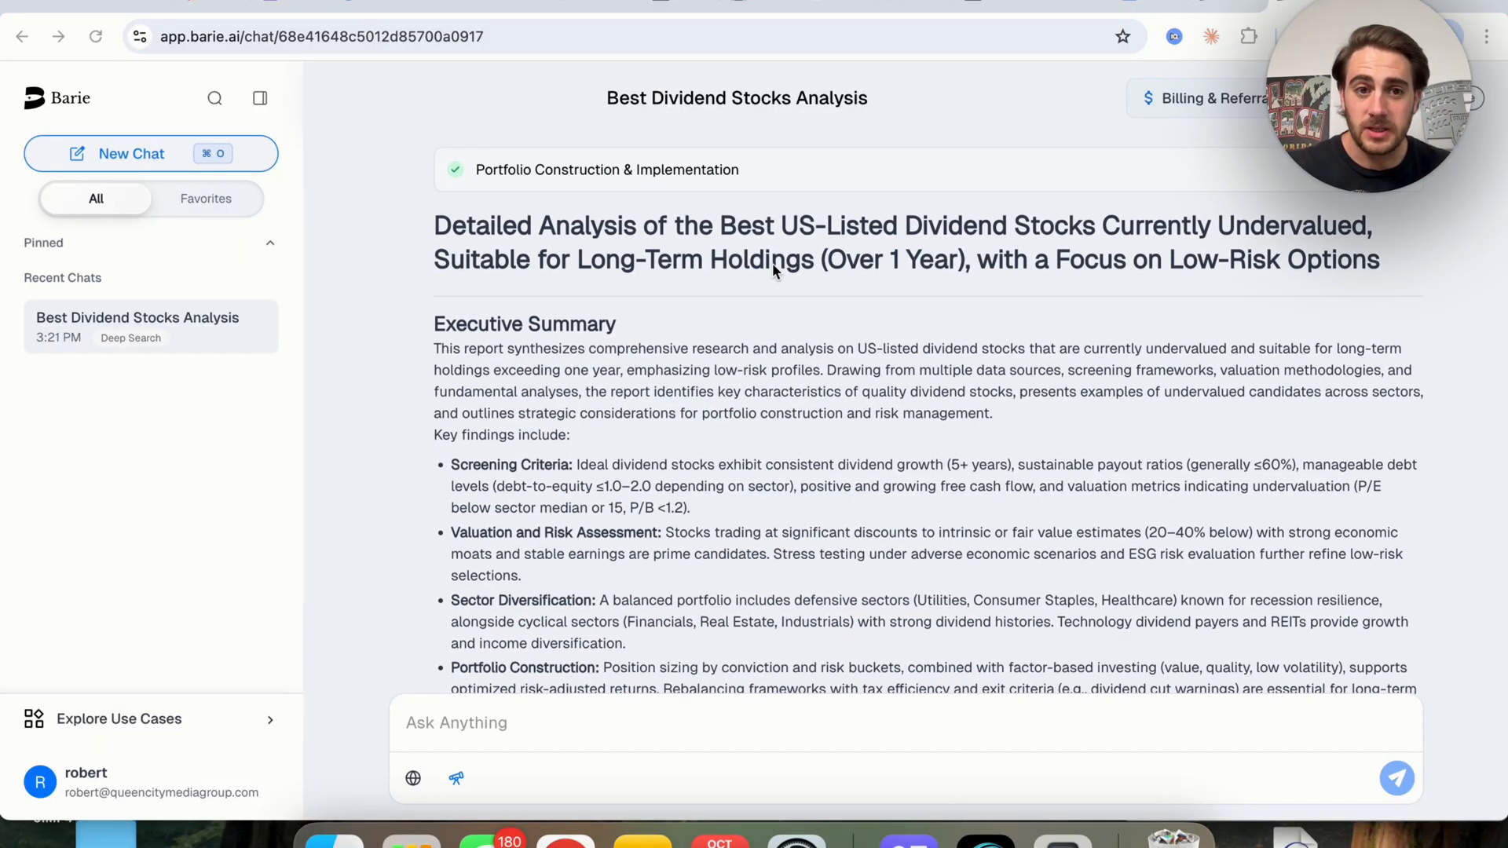
Scroll the dividend stocks report through its appendix tables, source webpages and 26 task files.
{"action": "scroll", "scroll_direction": "down", "scroll_amount": 3}
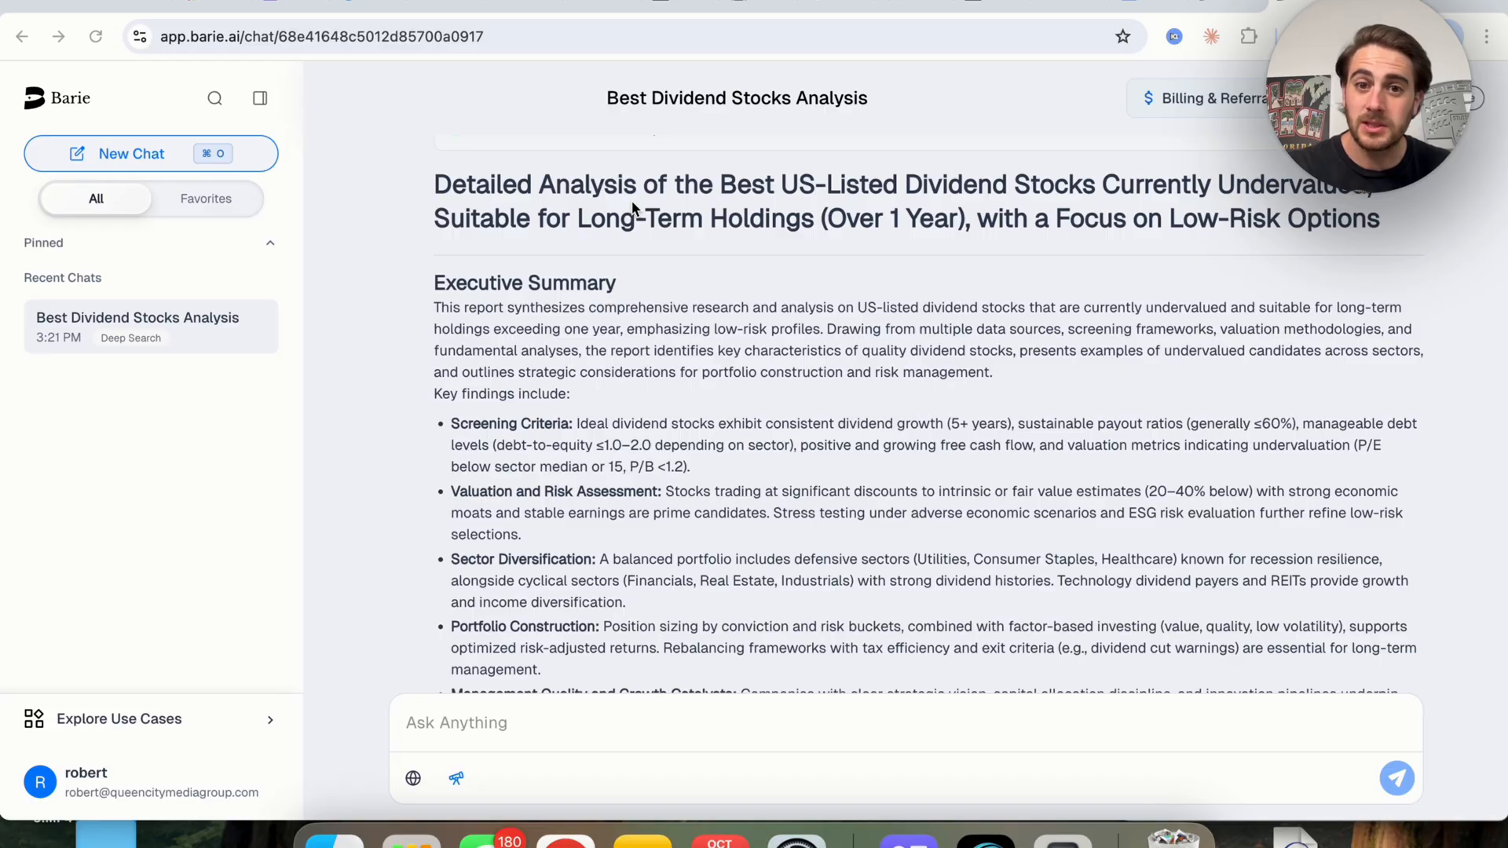
{"action": "mouse_move", "coordinate": [933, 198]}
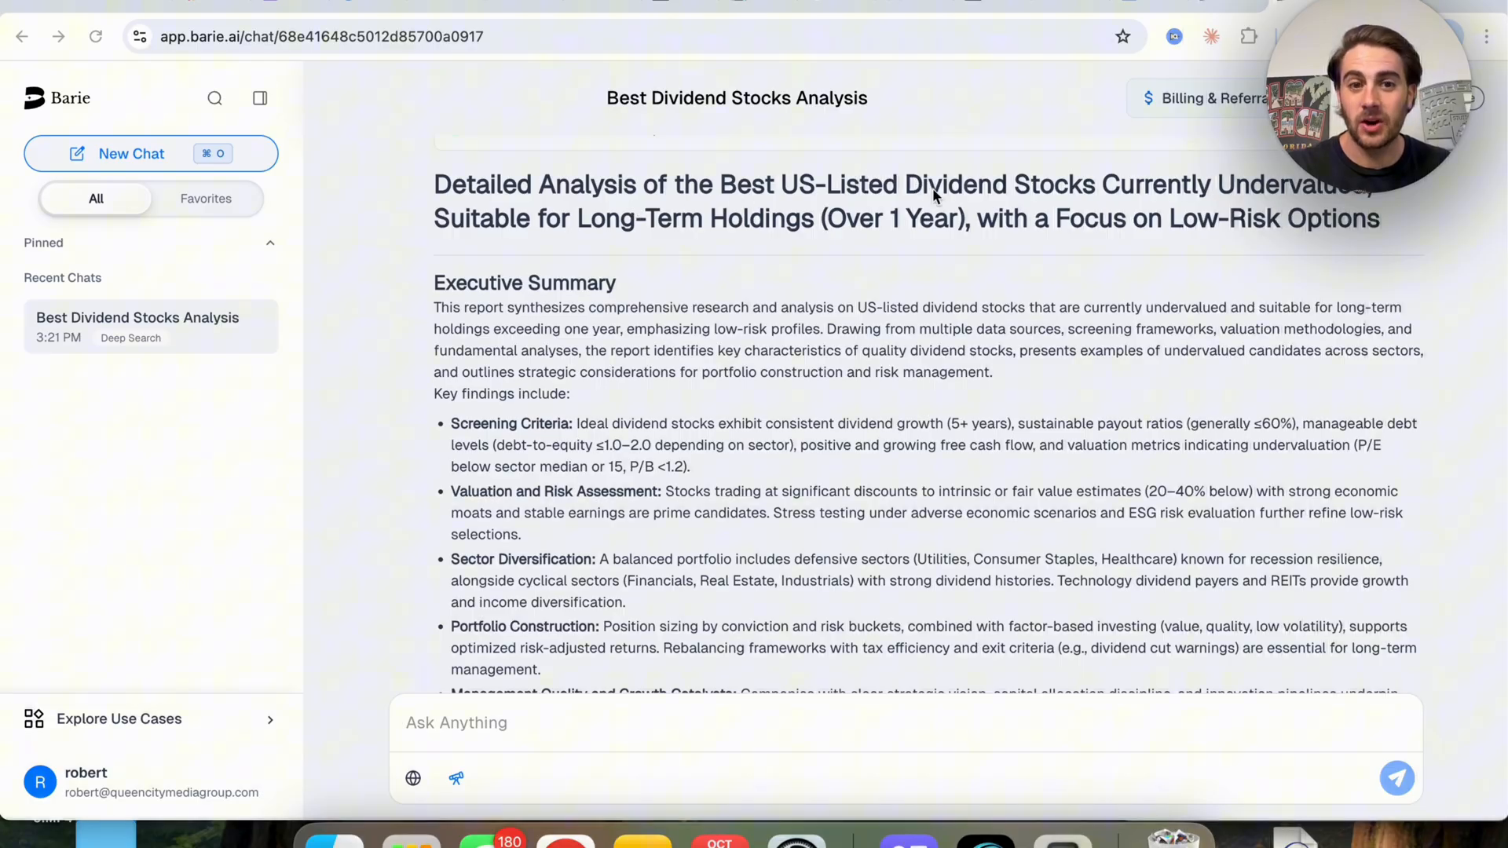
{"action": "scroll", "scroll_direction": "down", "scroll_amount": 3}
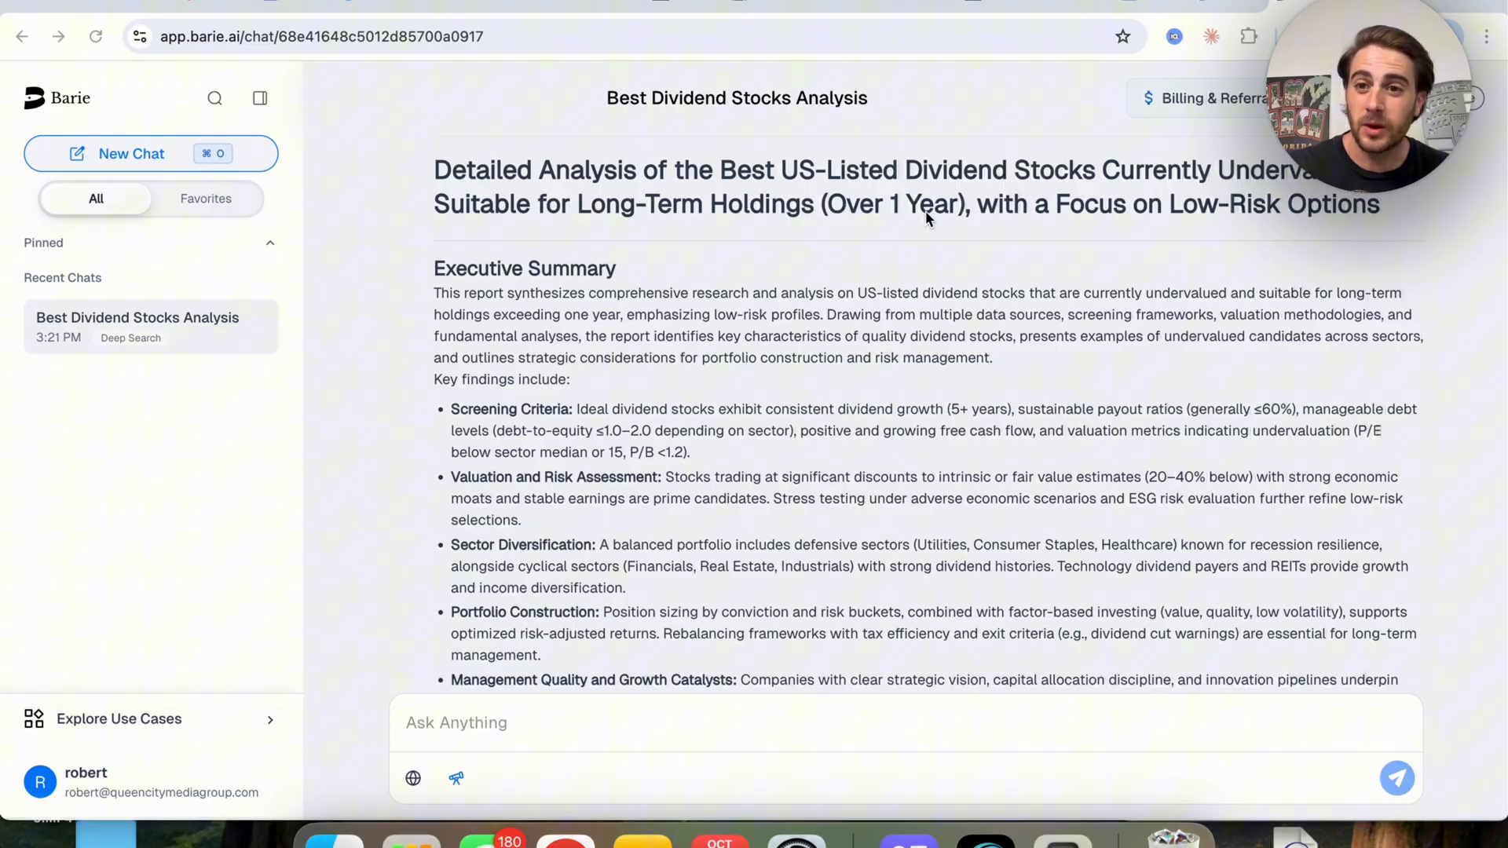
{"action": "scroll", "scroll_direction": "down", "scroll_amount": 3}
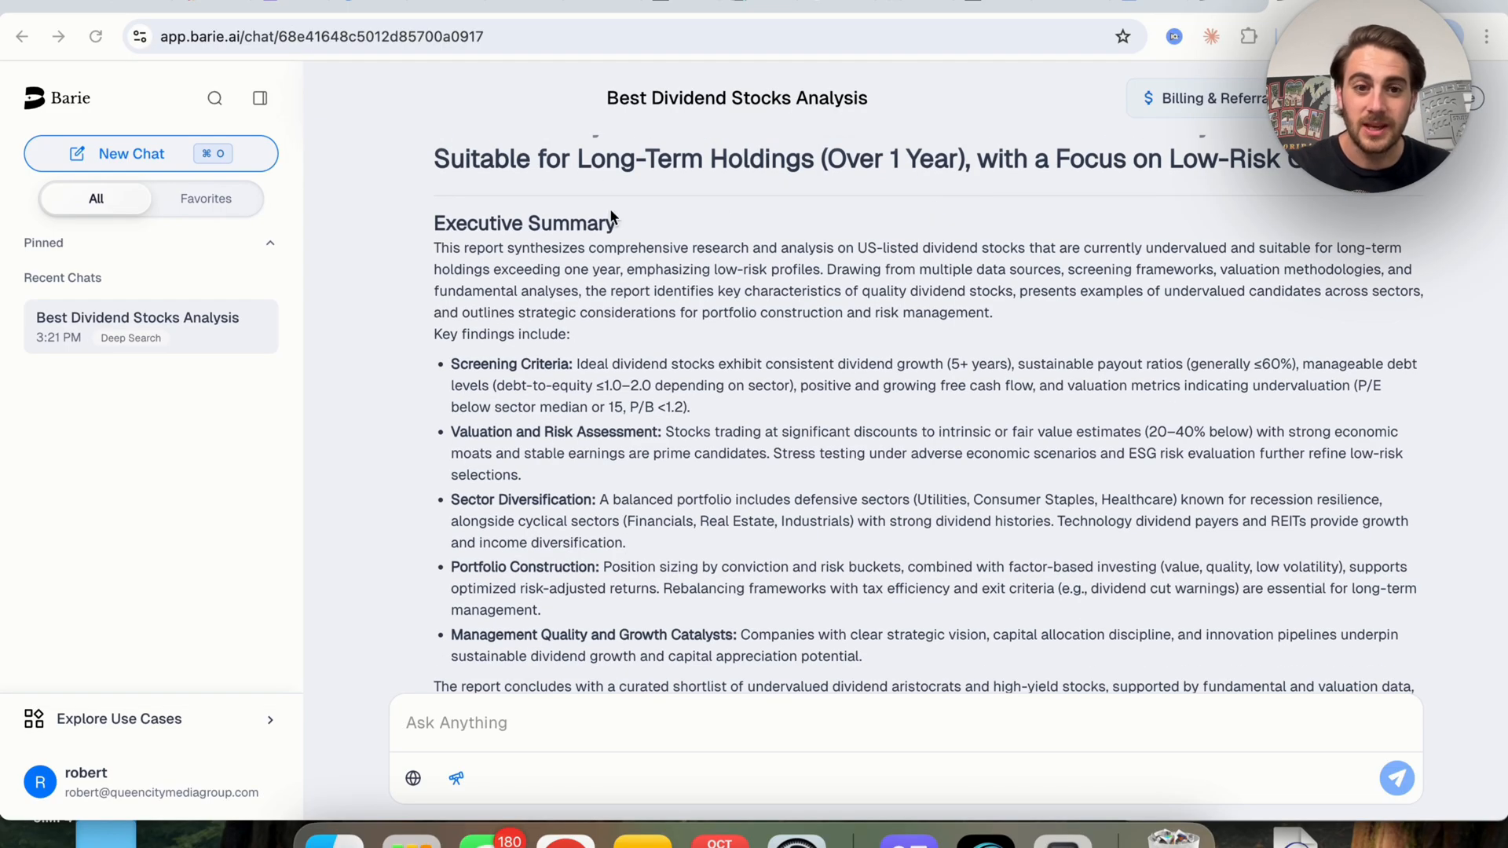
{"action": "scroll", "scroll_direction": "down", "scroll_amount": 3}
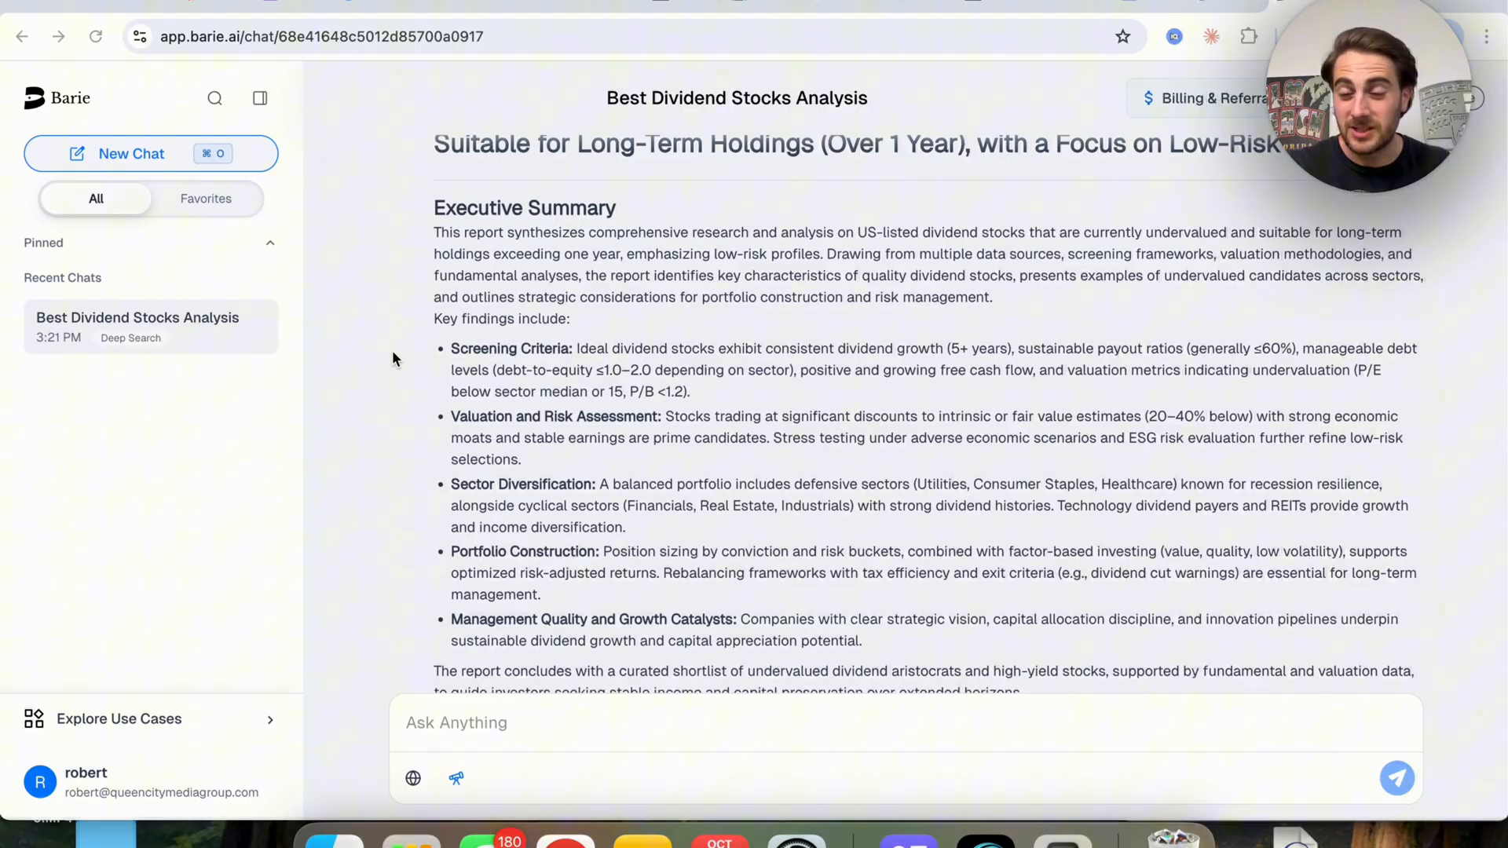
{"action": "scroll", "scroll_direction": "down", "scroll_amount": 3}
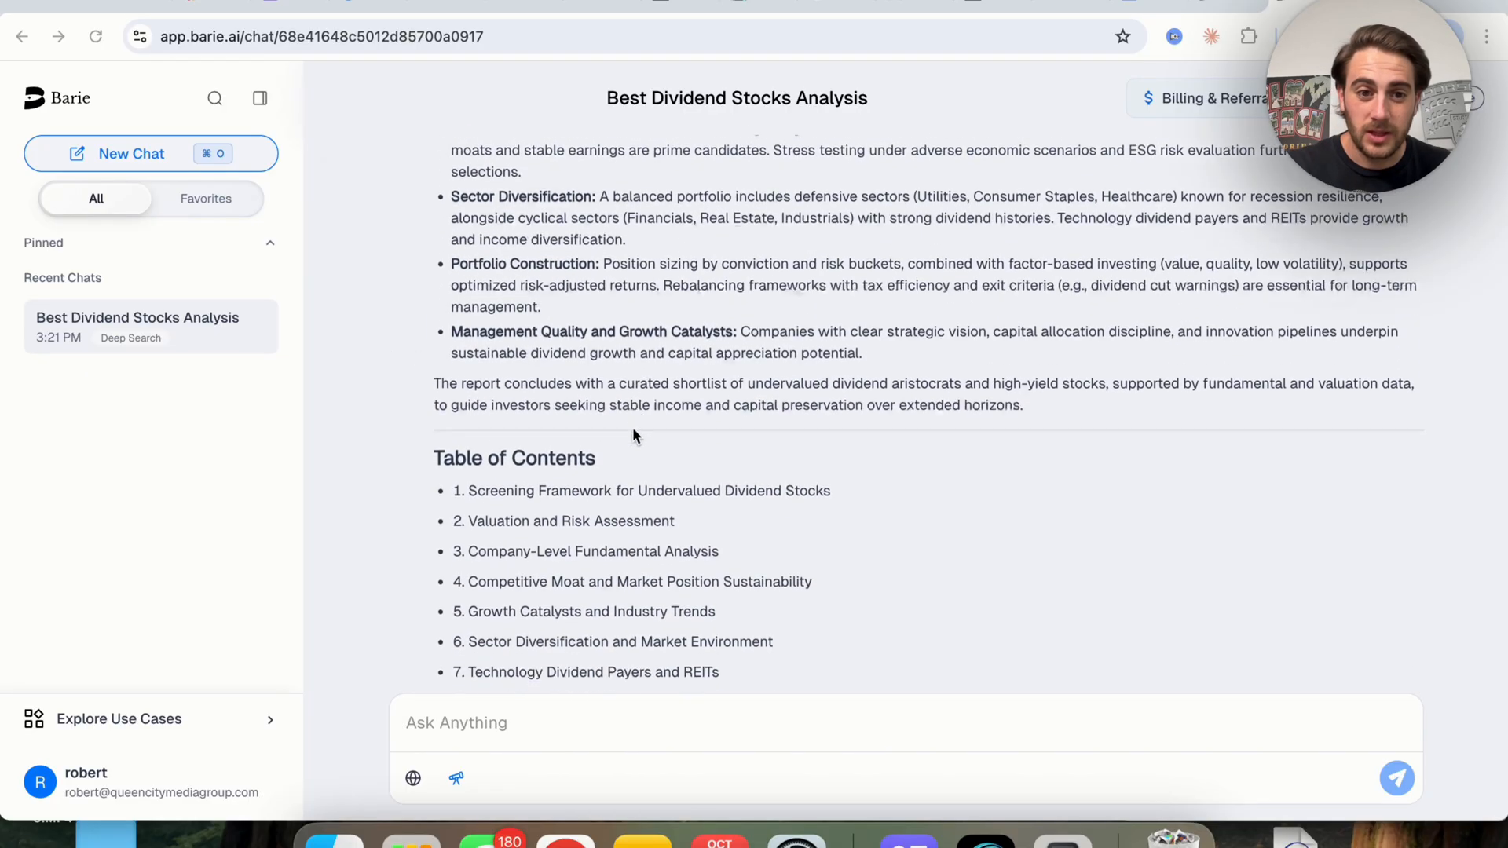
{"action": "scroll", "scroll_direction": "down", "scroll_amount": 3}
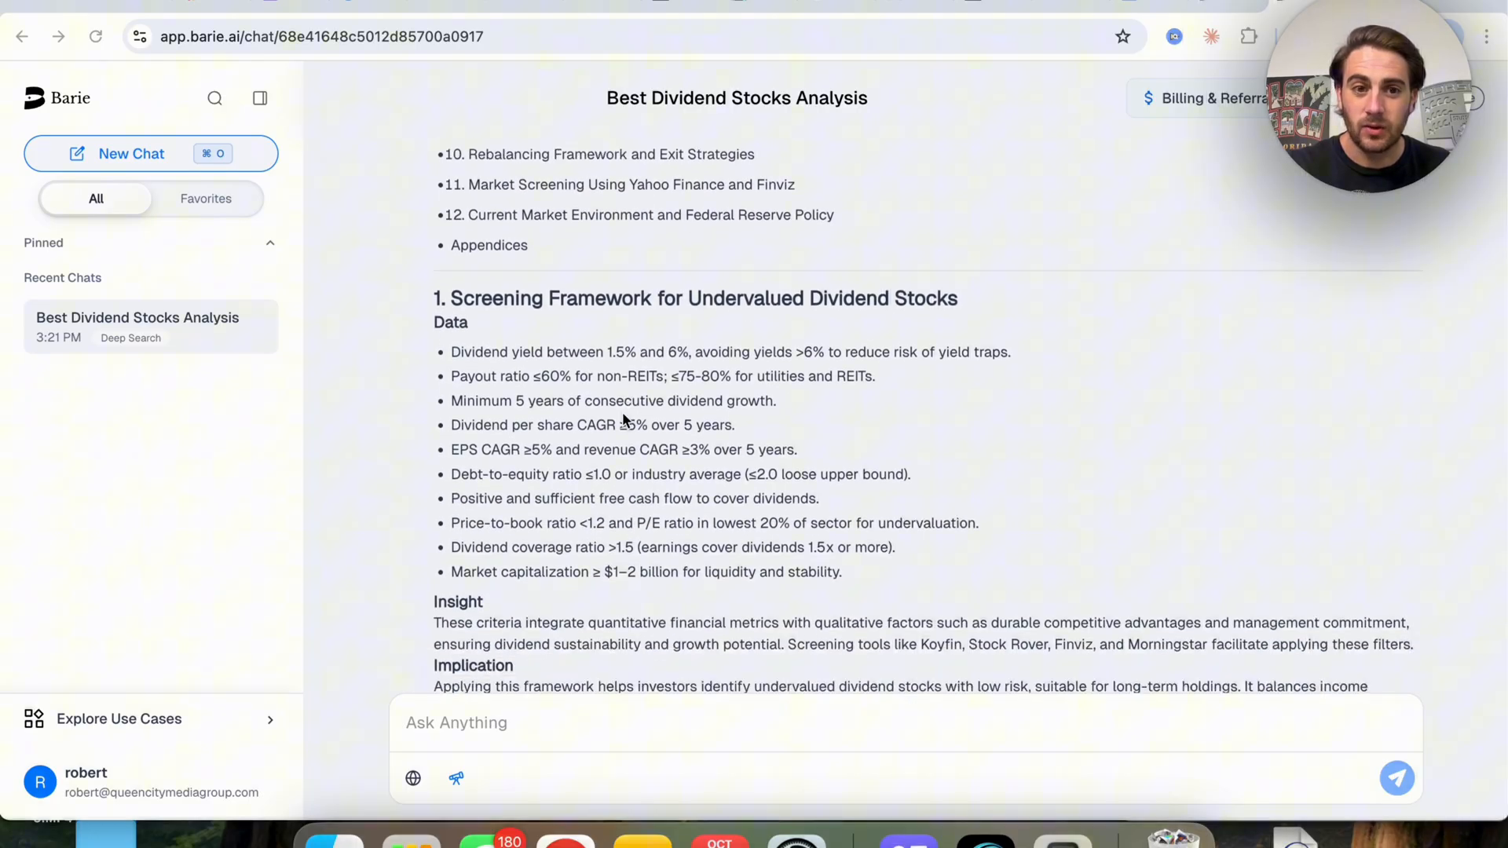
{"action": "scroll", "scroll_direction": "down", "scroll_amount": 3}
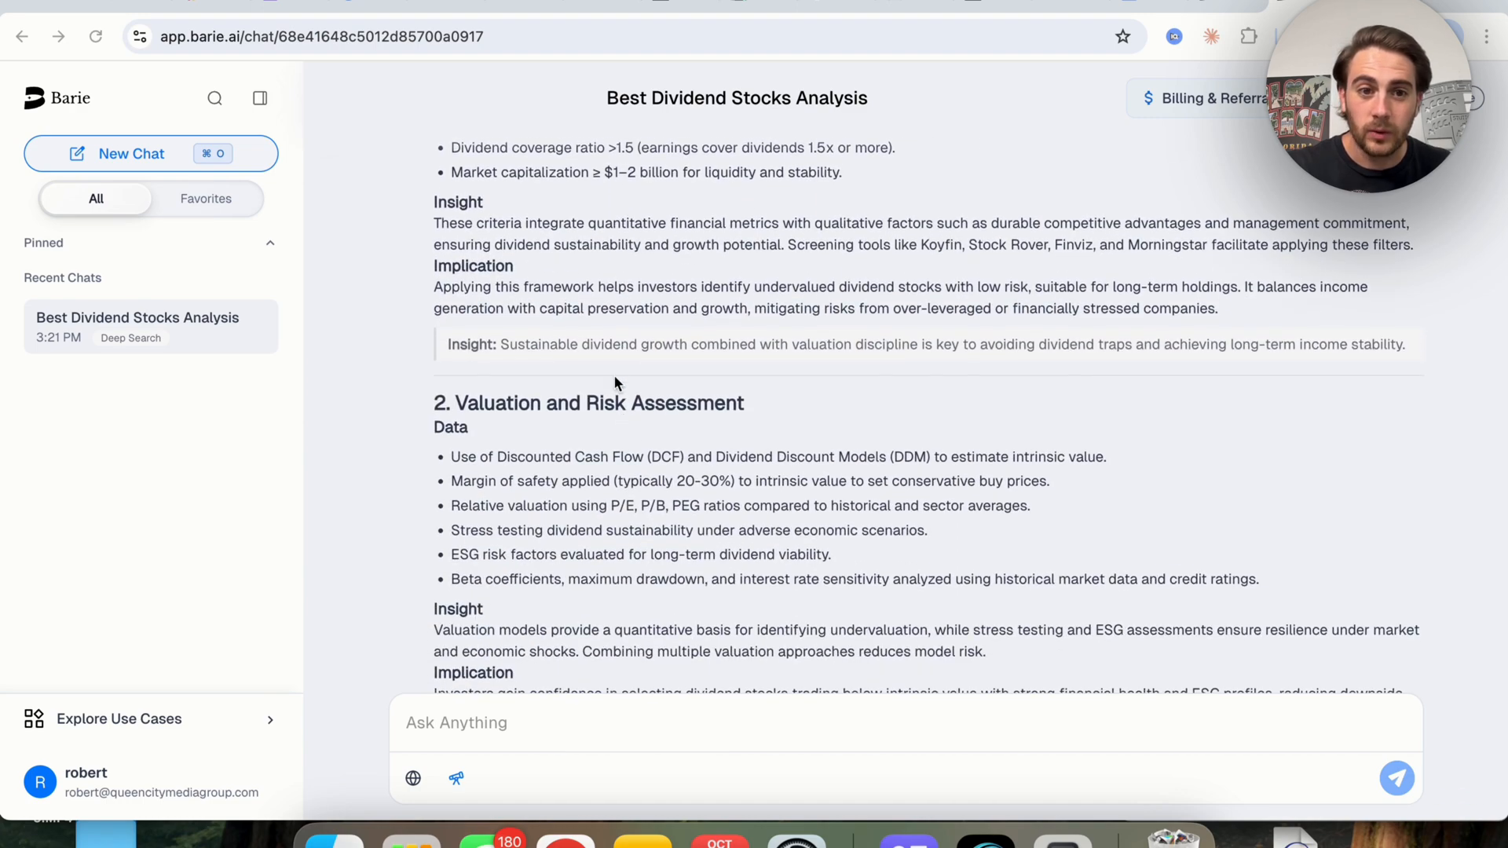
{"action": "scroll", "scroll_direction": "down", "scroll_amount": 3}
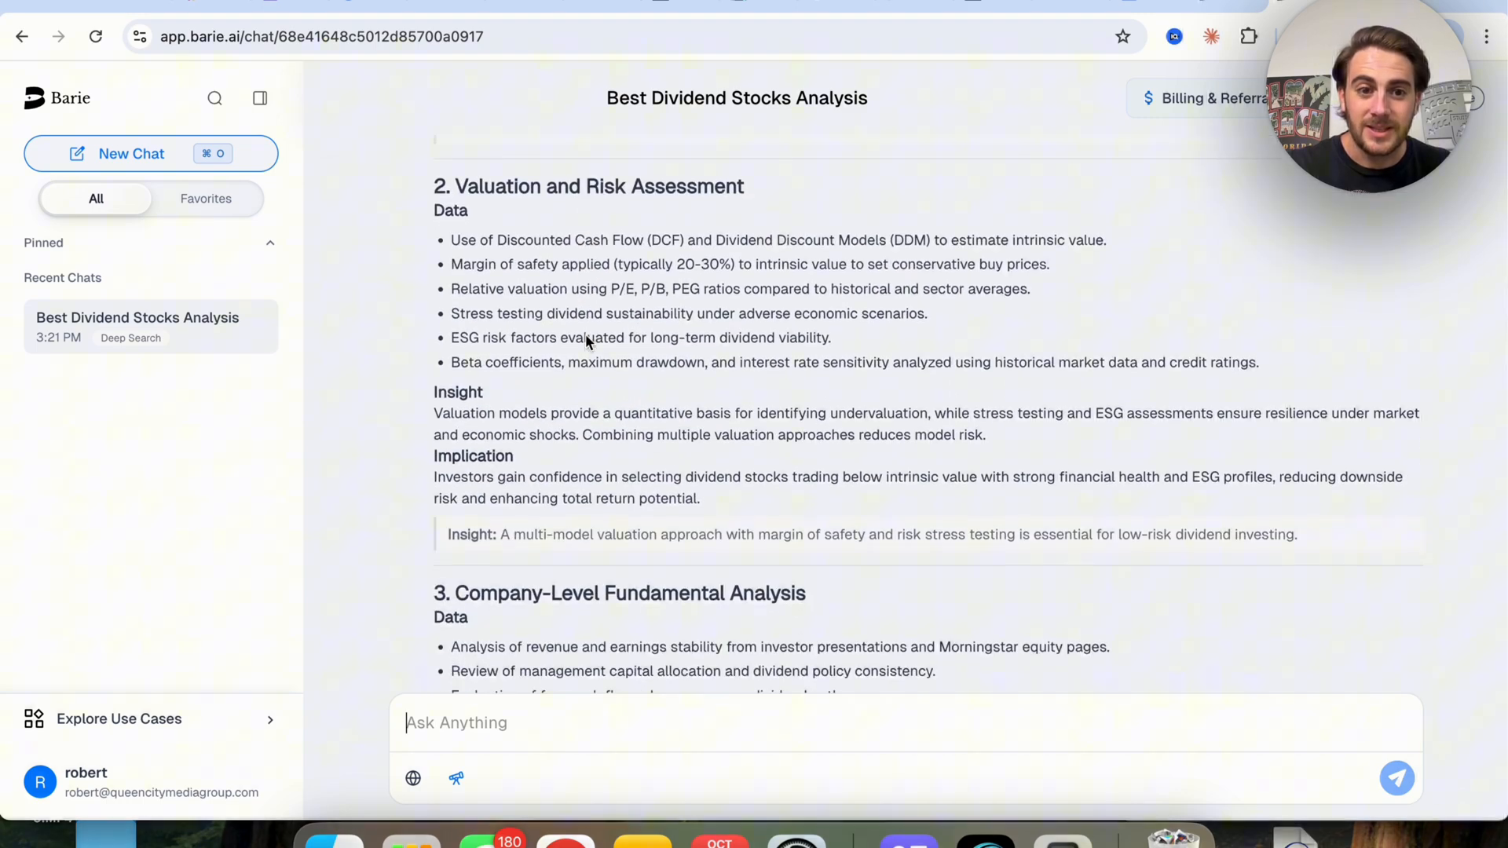
{"action": "scroll", "scroll_direction": "down", "scroll_amount": 3}
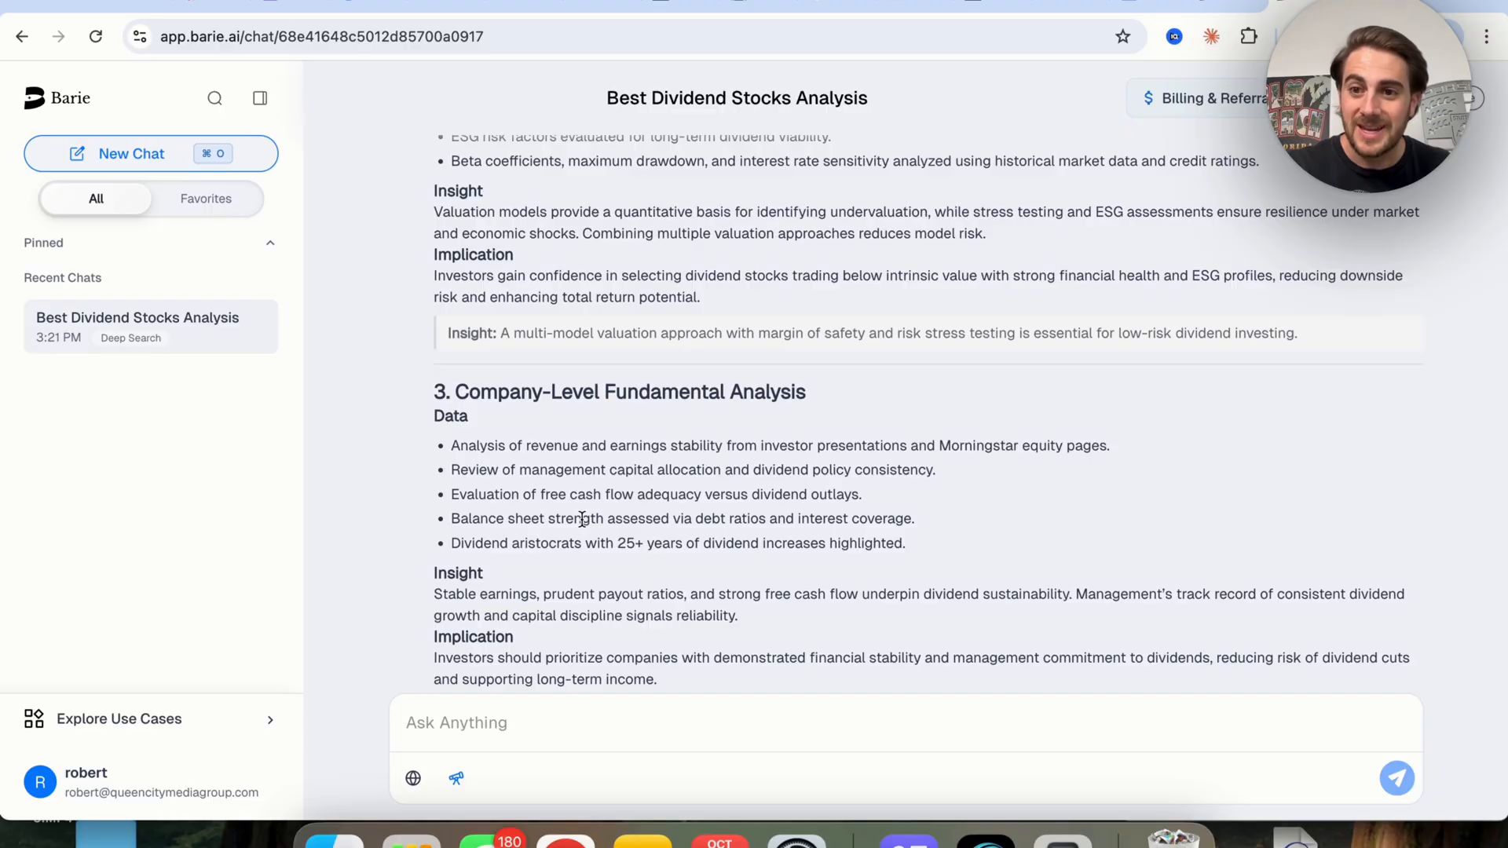
{"action": "scroll", "scroll_direction": "down", "scroll_amount": 3}
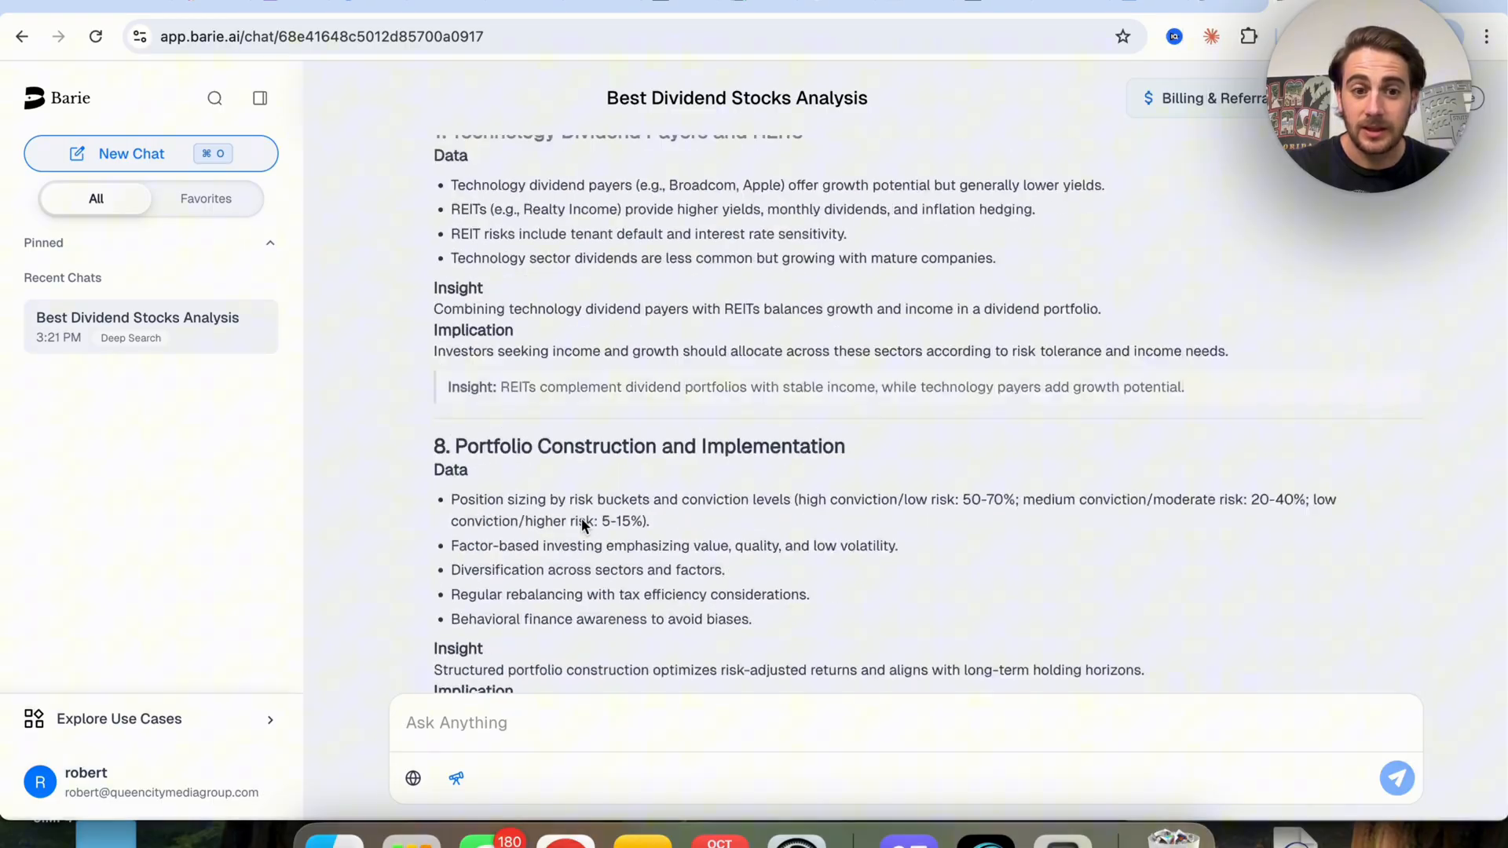
{"action": "scroll", "scroll_direction": "down", "scroll_amount": 3}
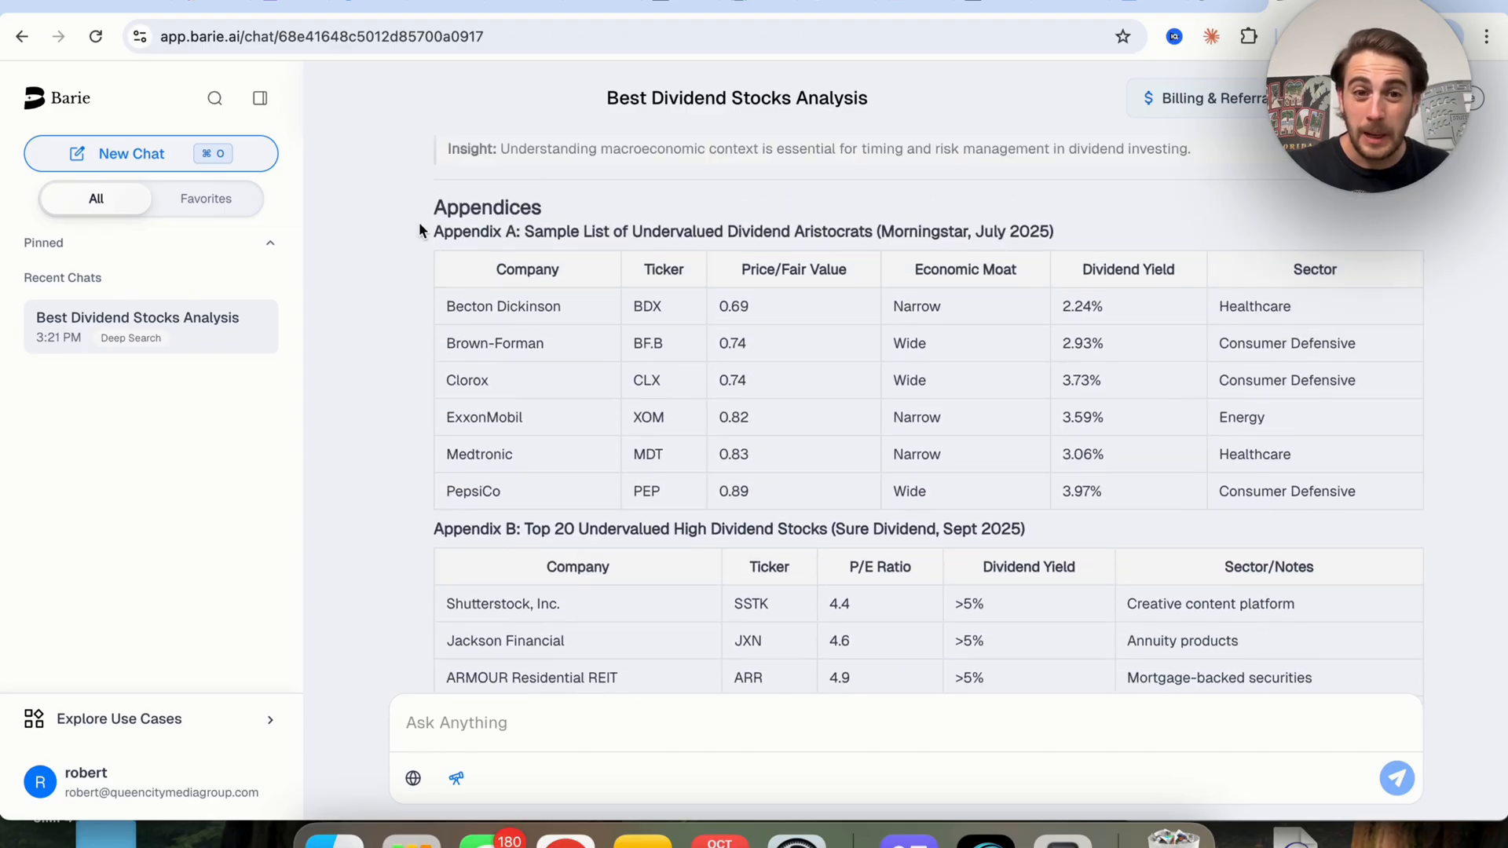
{"action": "scroll", "scroll_direction": "down", "scroll_amount": 3}
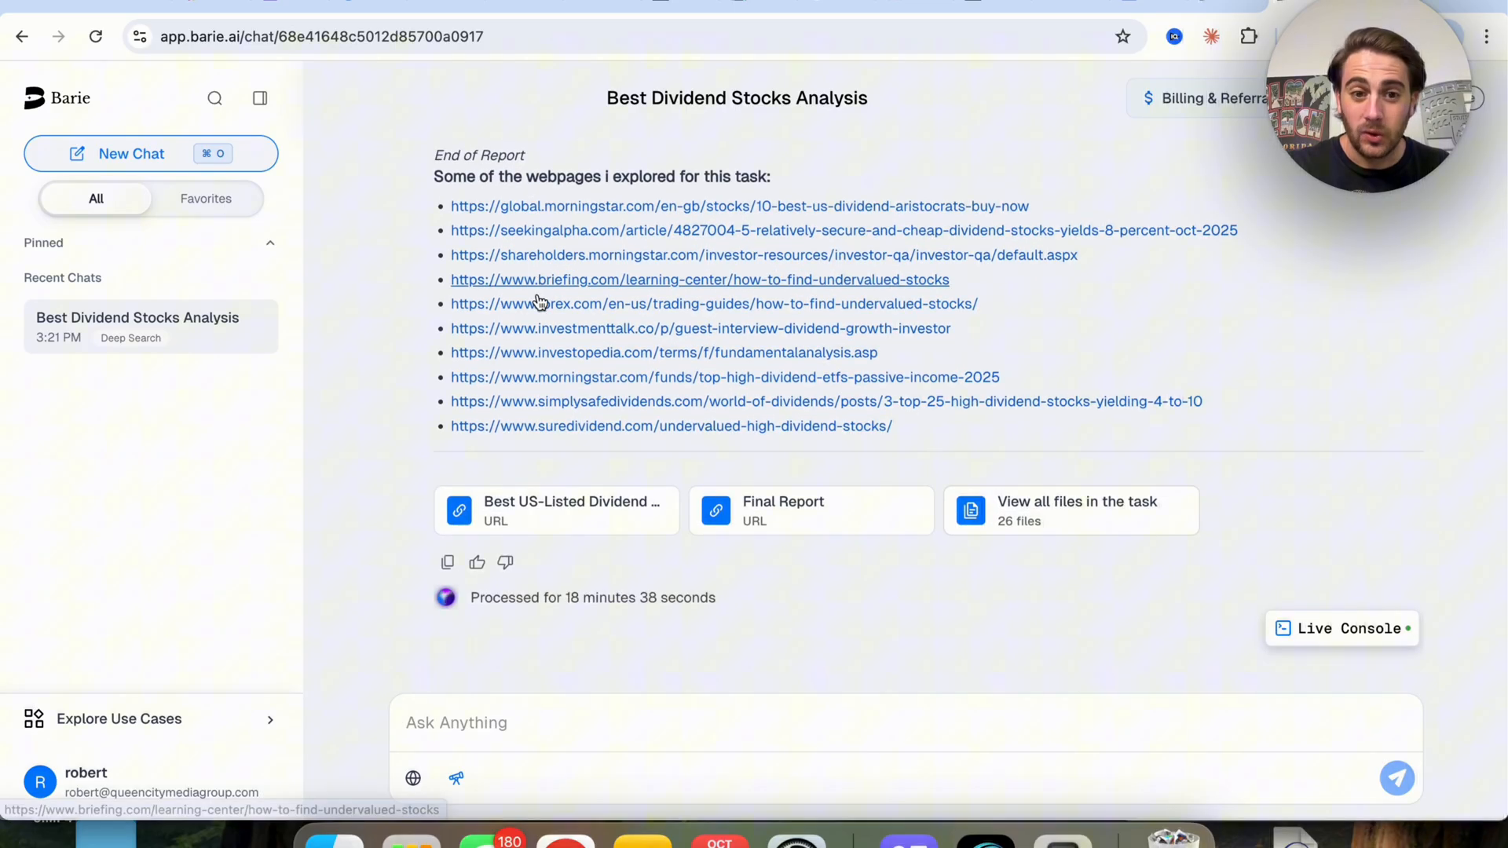
{"action": "left_click", "coordinate": [556, 510]}
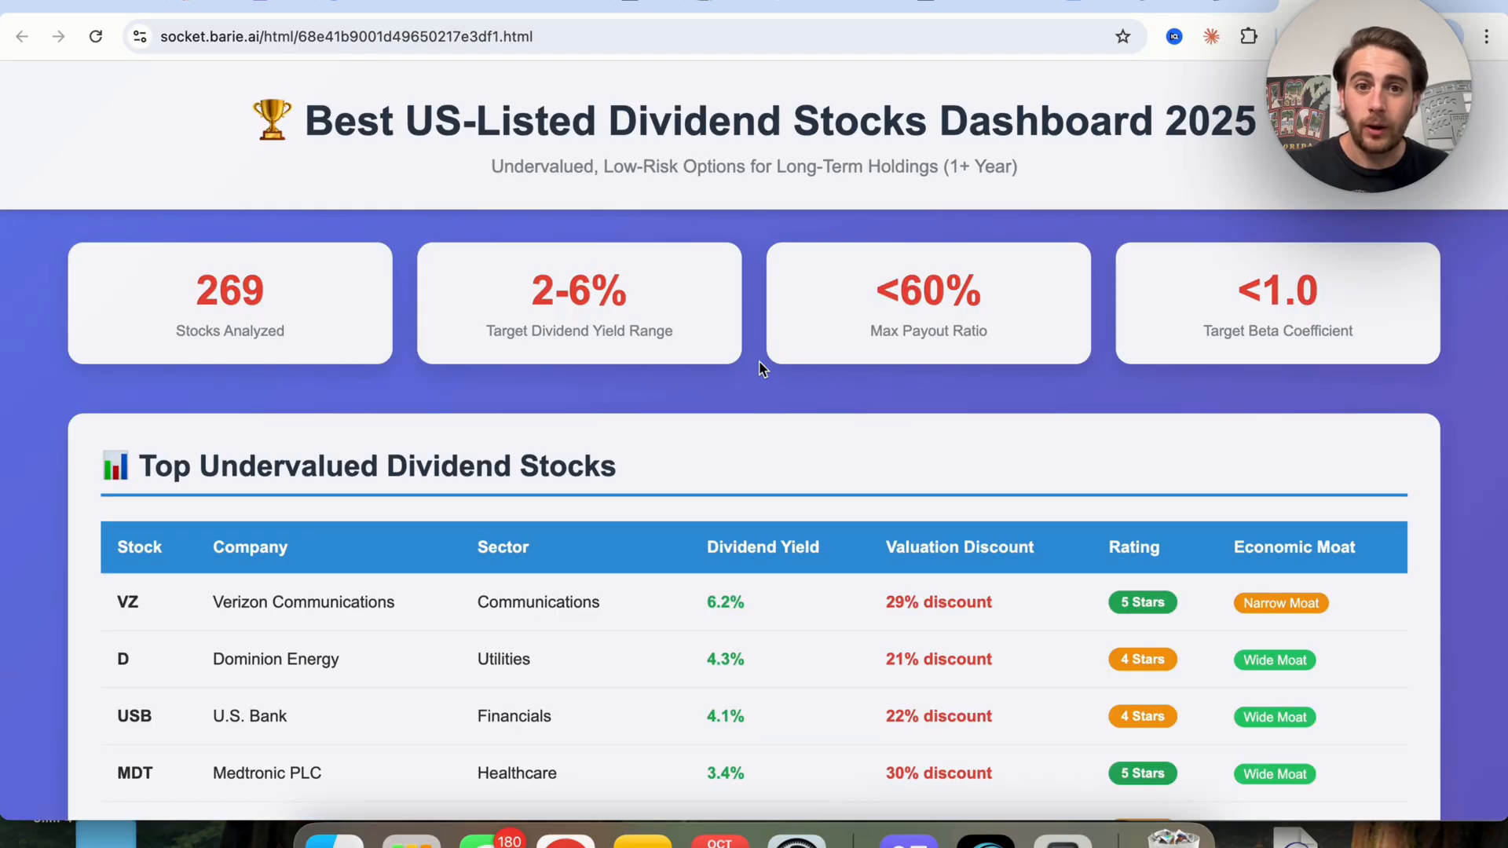
{"action": "scroll", "scroll_direction": "down", "scroll_amount": 3}
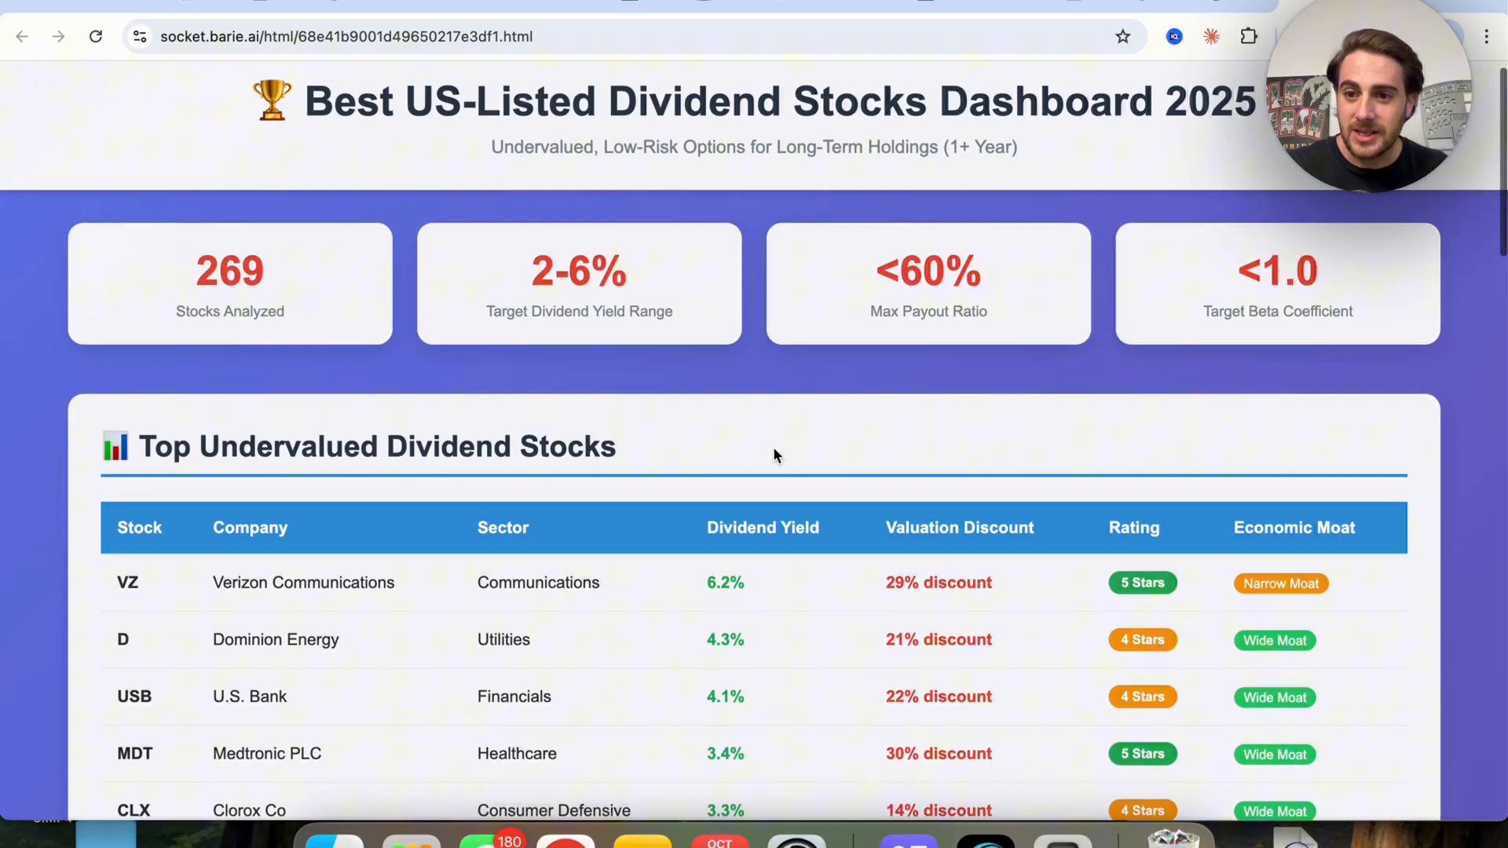
{"action": "scroll", "scroll_direction": "down", "scroll_amount": 3}
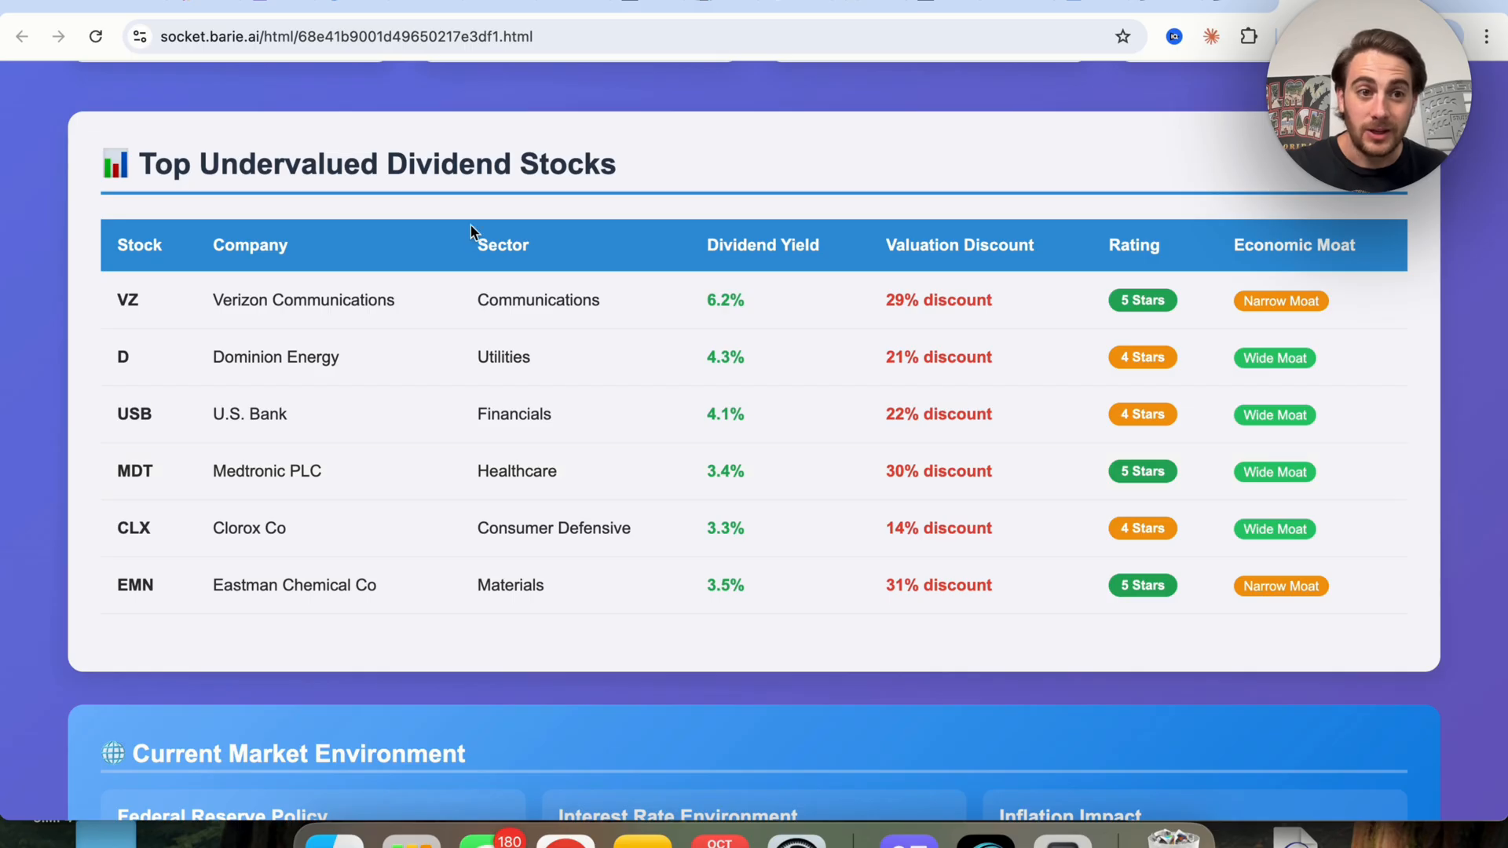
{"action": "scroll", "scroll_direction": "down", "scroll_amount": 3}
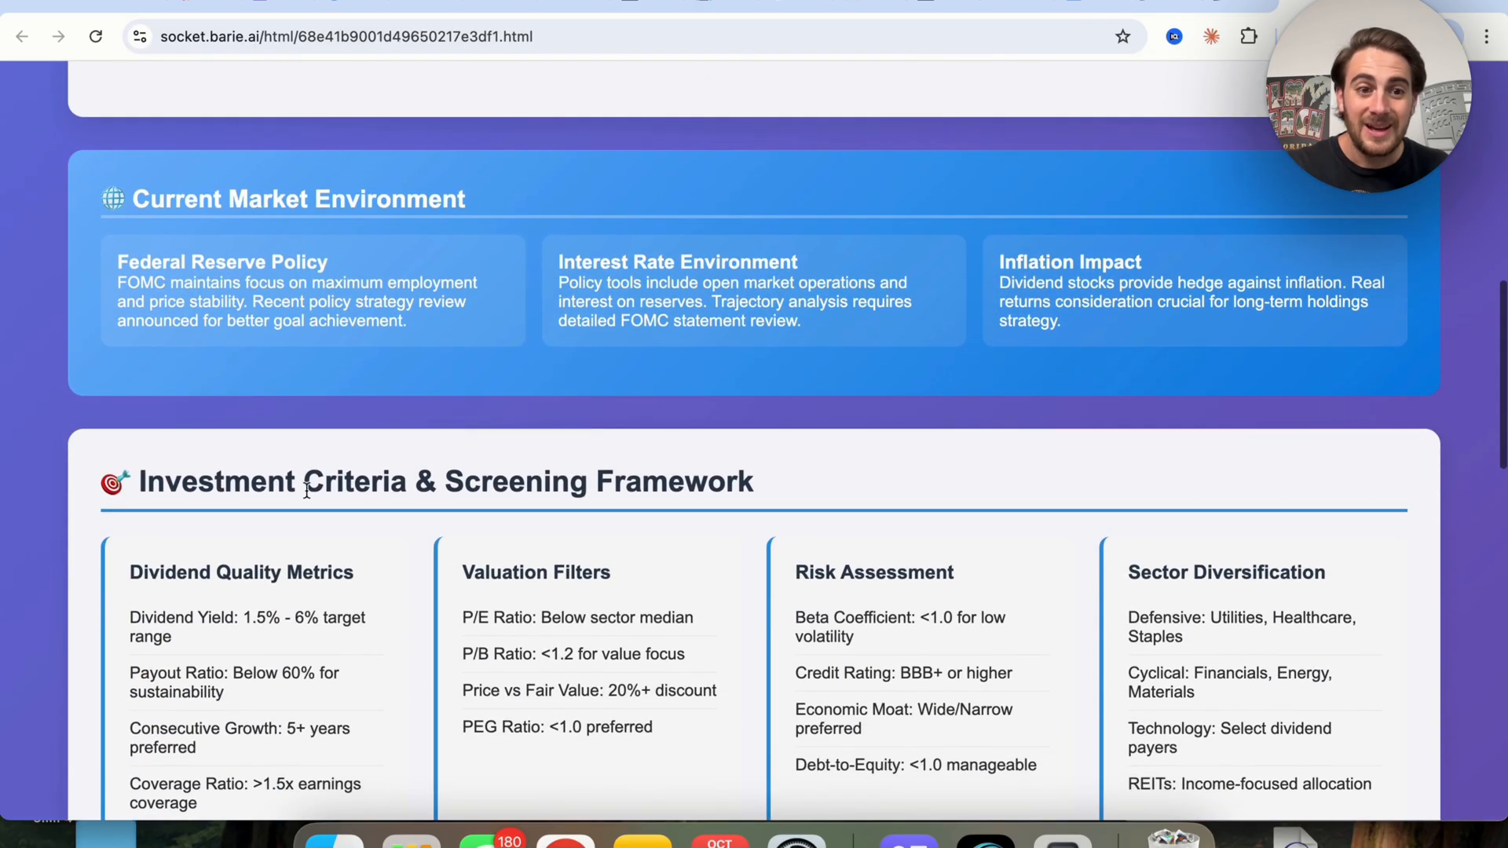
{"action": "scroll", "scroll_direction": "down", "scroll_amount": 3}
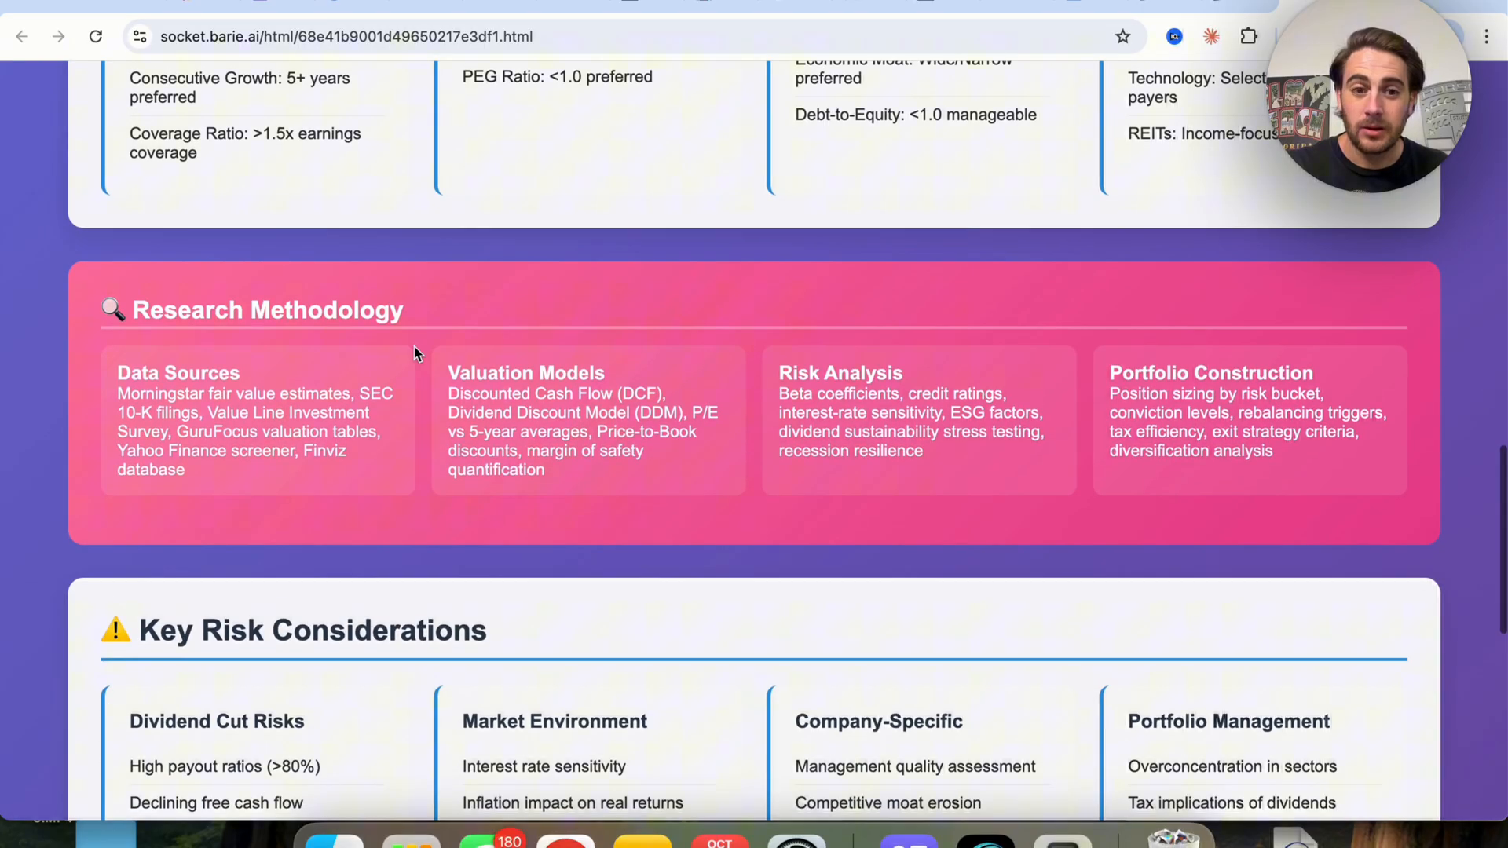
{"action": "scroll", "scroll_direction": "down", "scroll_amount": 3}
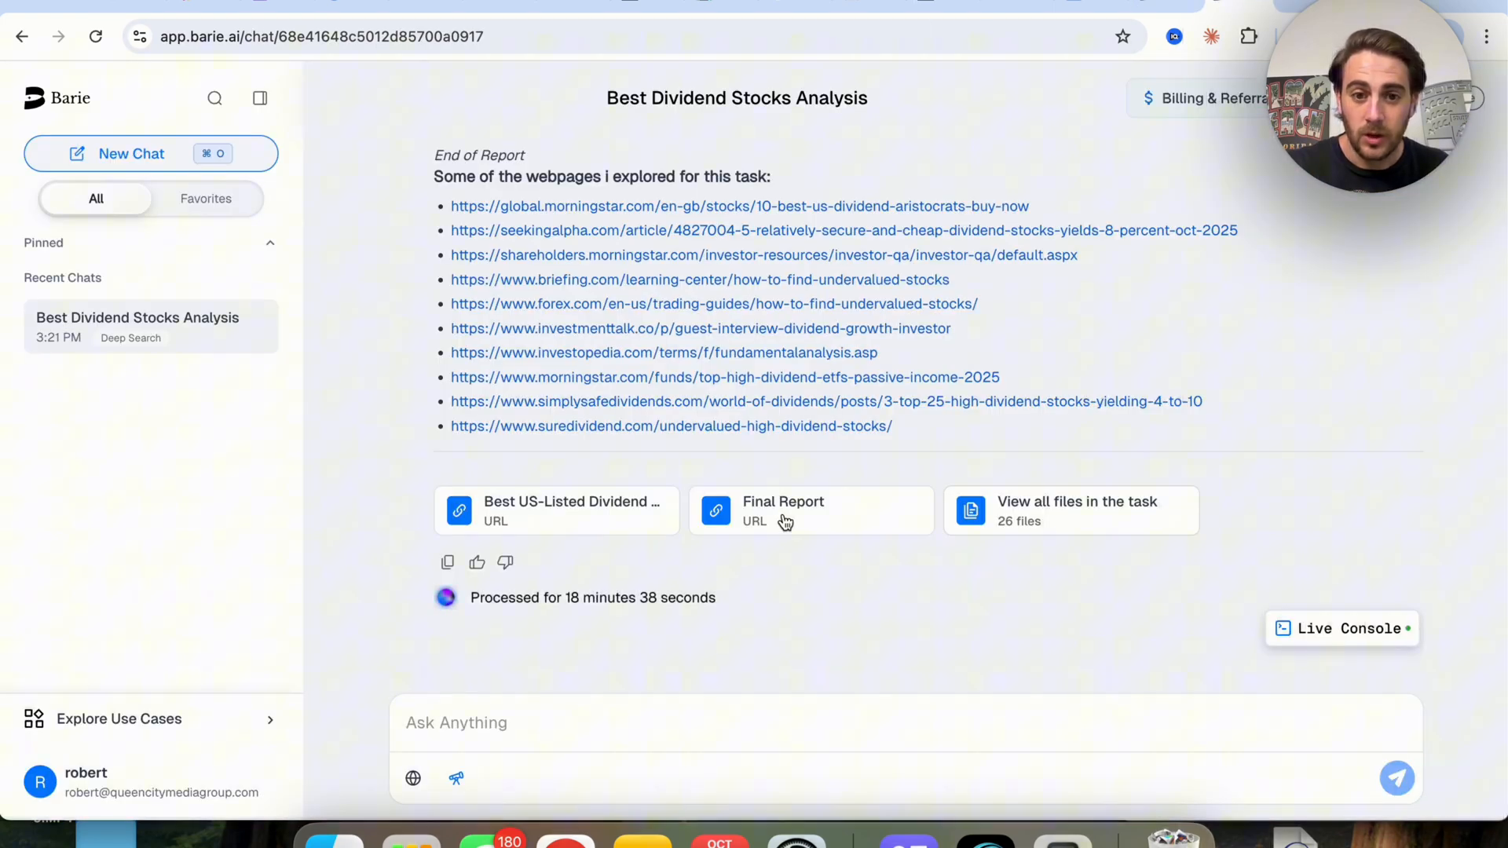
Open the Task File Library listing the market-screening and fundamental analysis files.
{"action": "left_click", "coordinate": [783, 510]}
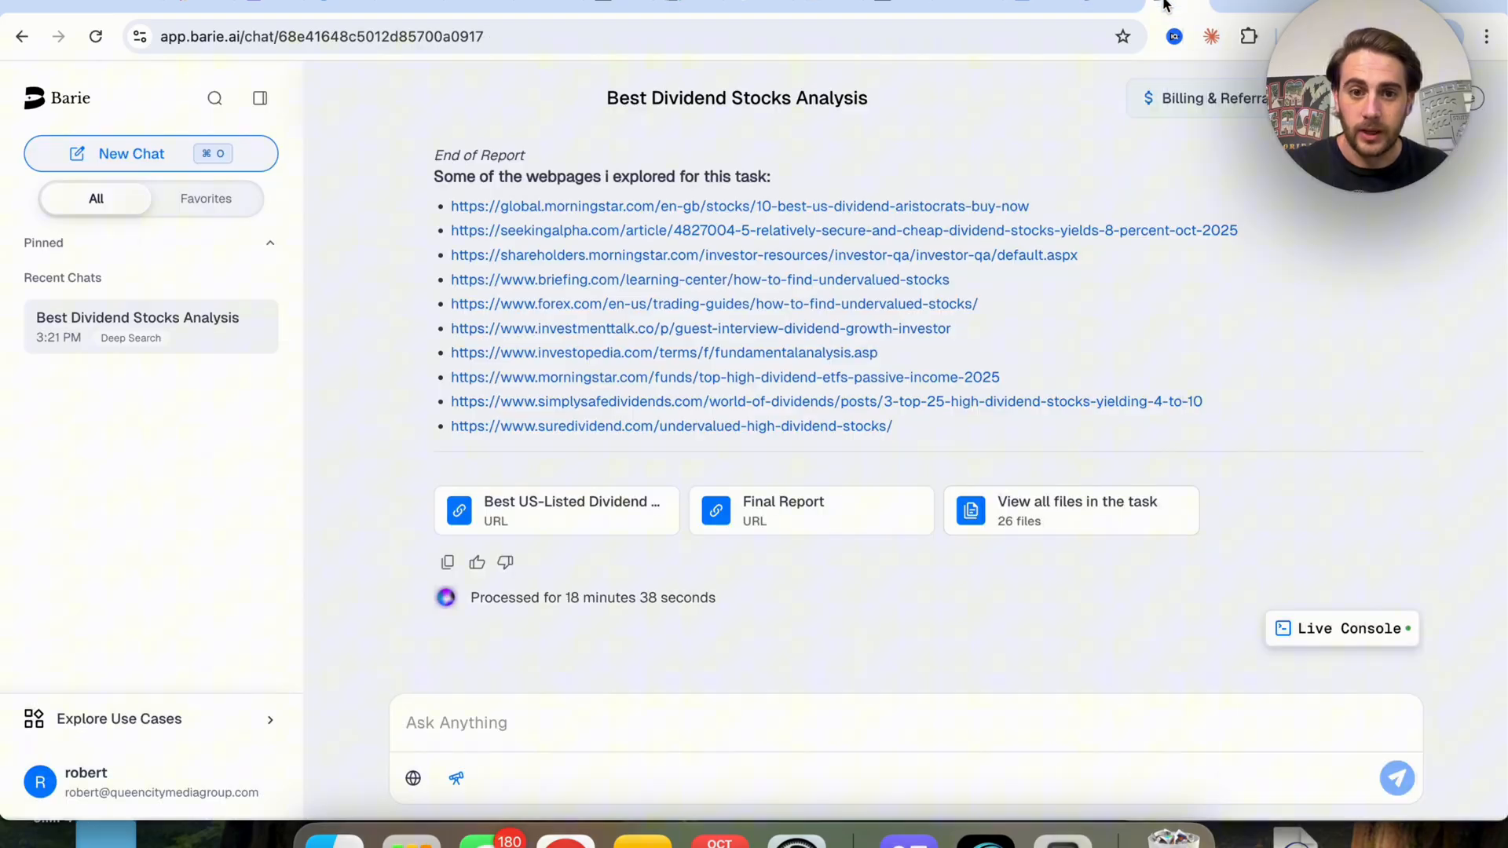
{"action": "mouse_move", "coordinate": [1127, 497]}
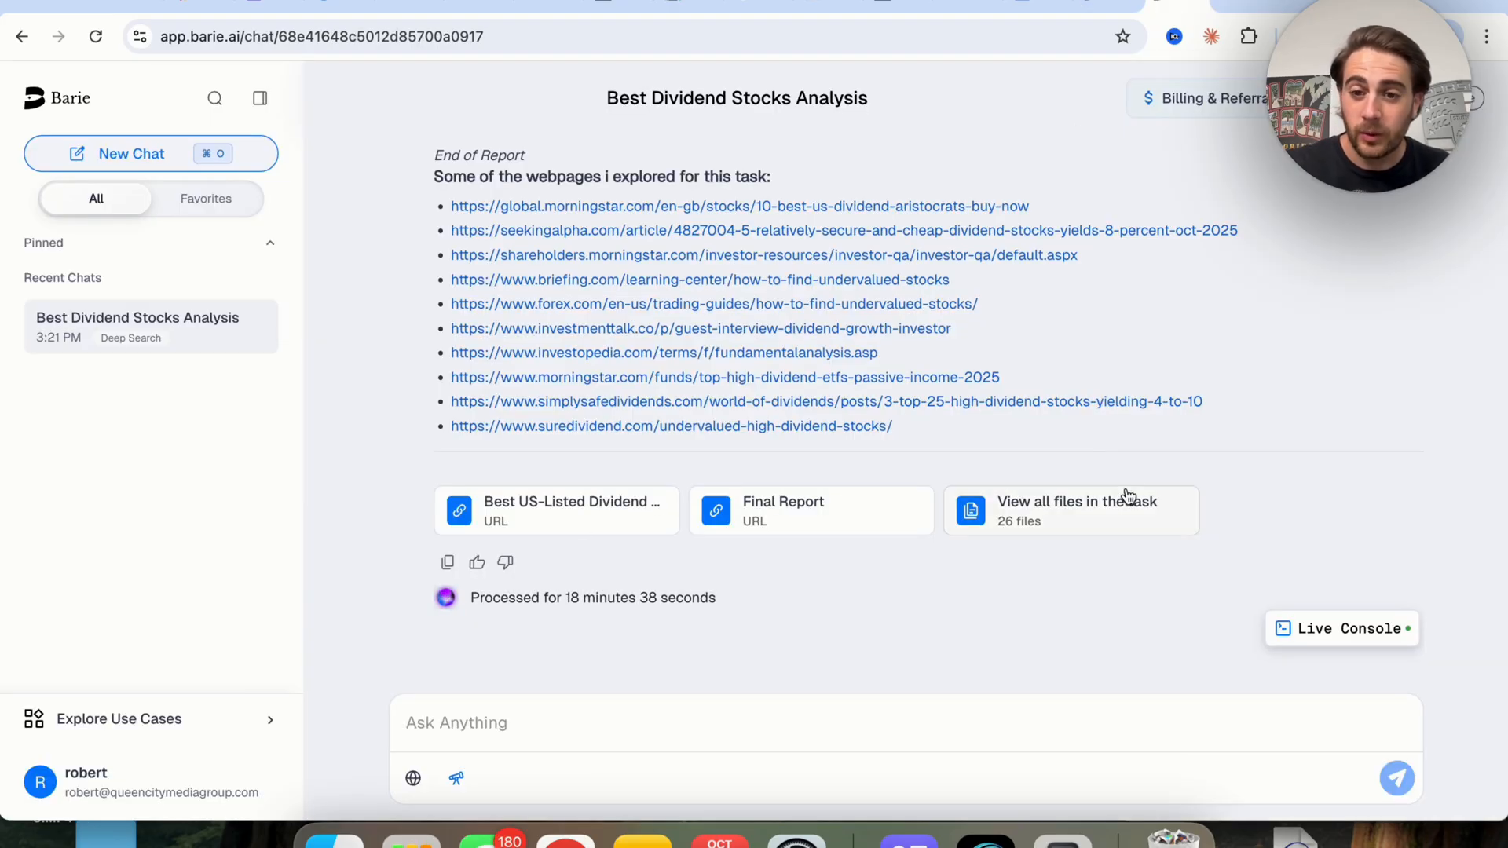
{"action": "left_click", "coordinate": [1070, 510]}
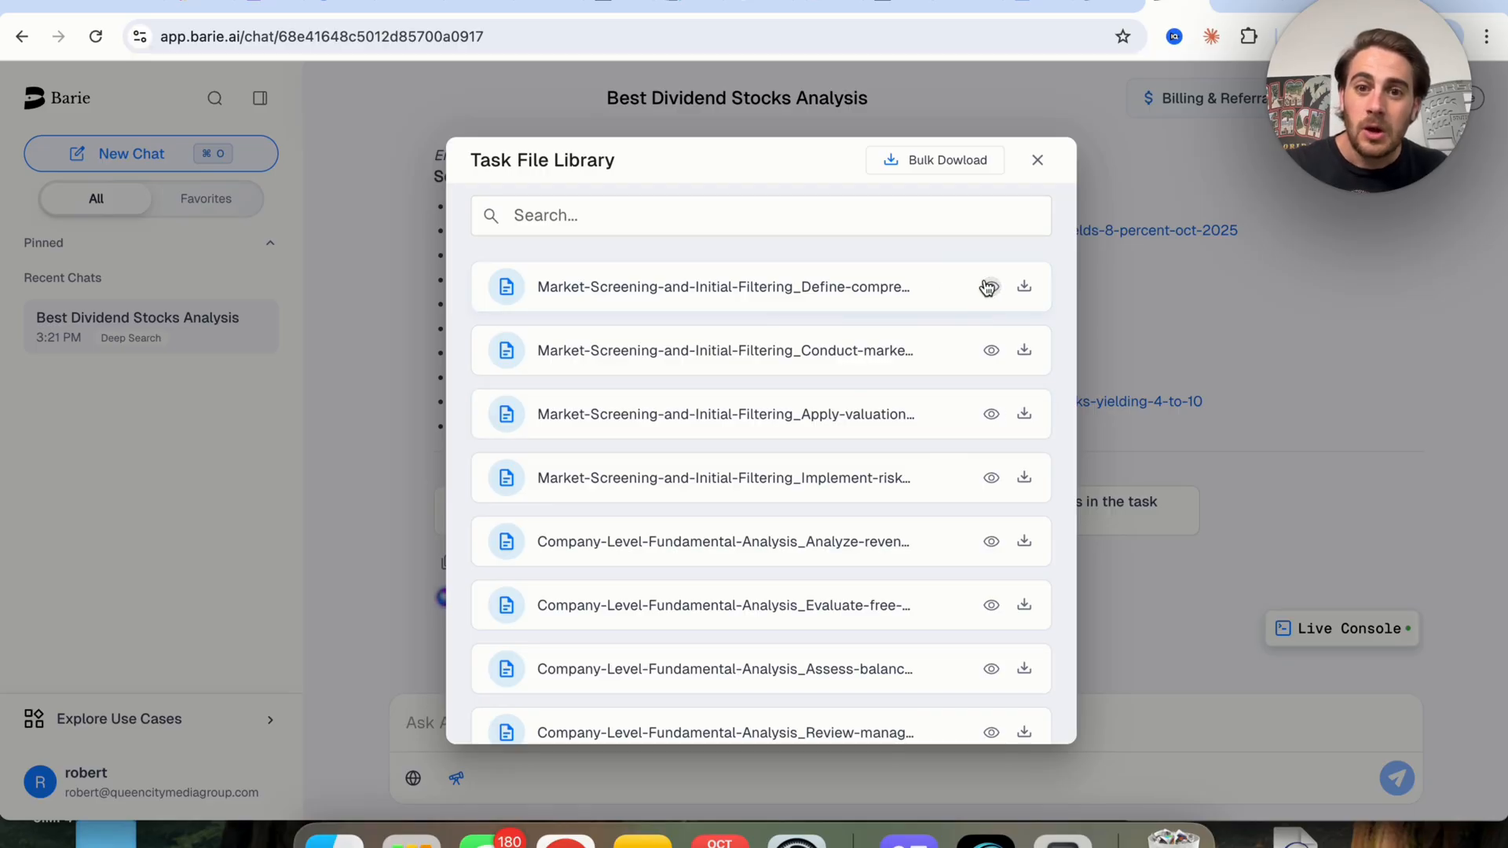
Preview the first market-screening file in Markdown Preview and scroll through its contents.
{"action": "left_click", "coordinate": [989, 287]}
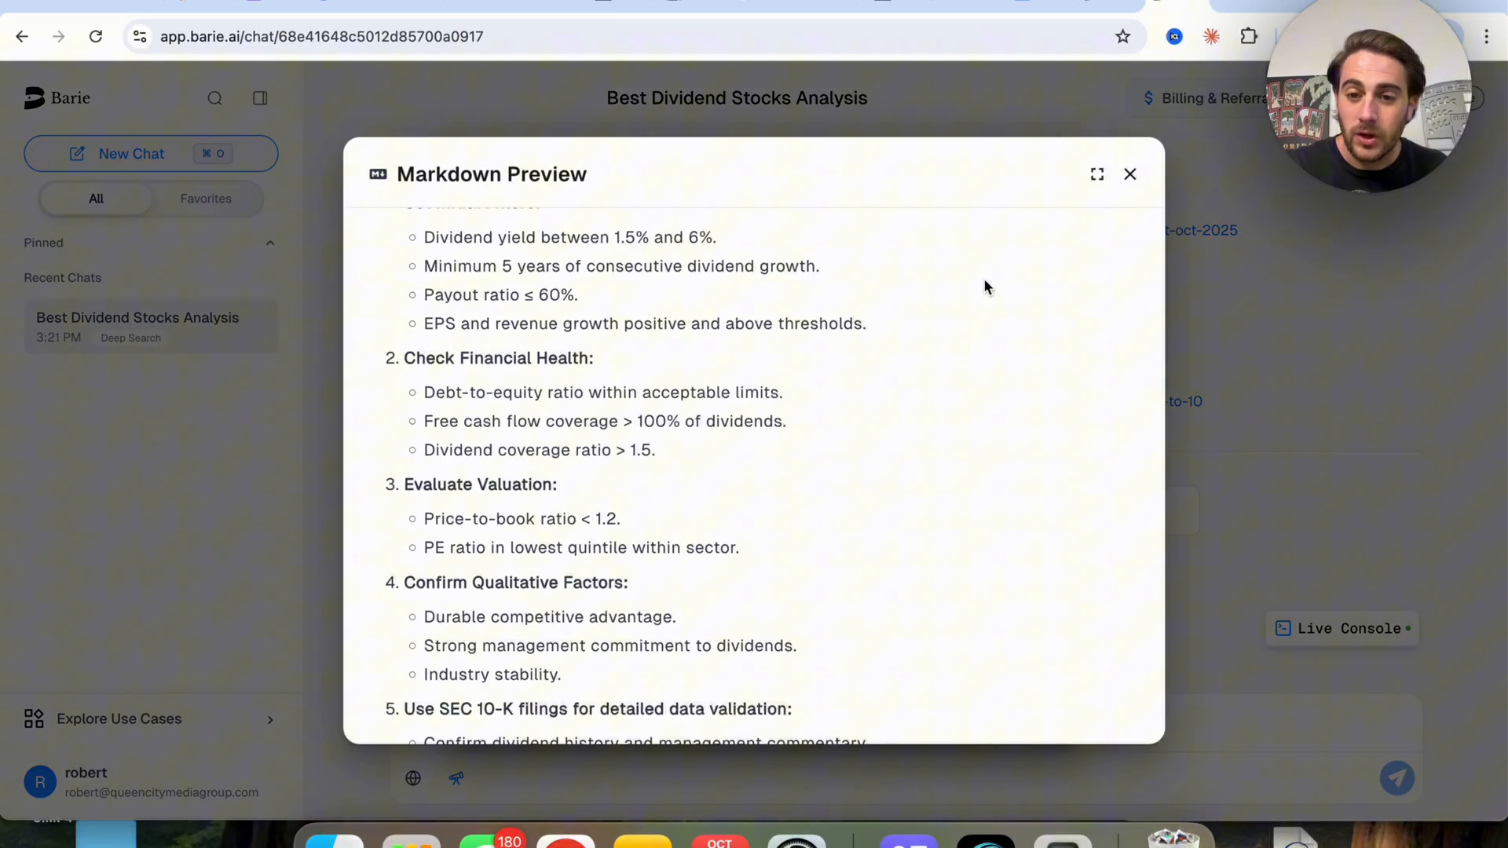
{"action": "scroll", "scroll_direction": "down", "scroll_amount": 3}
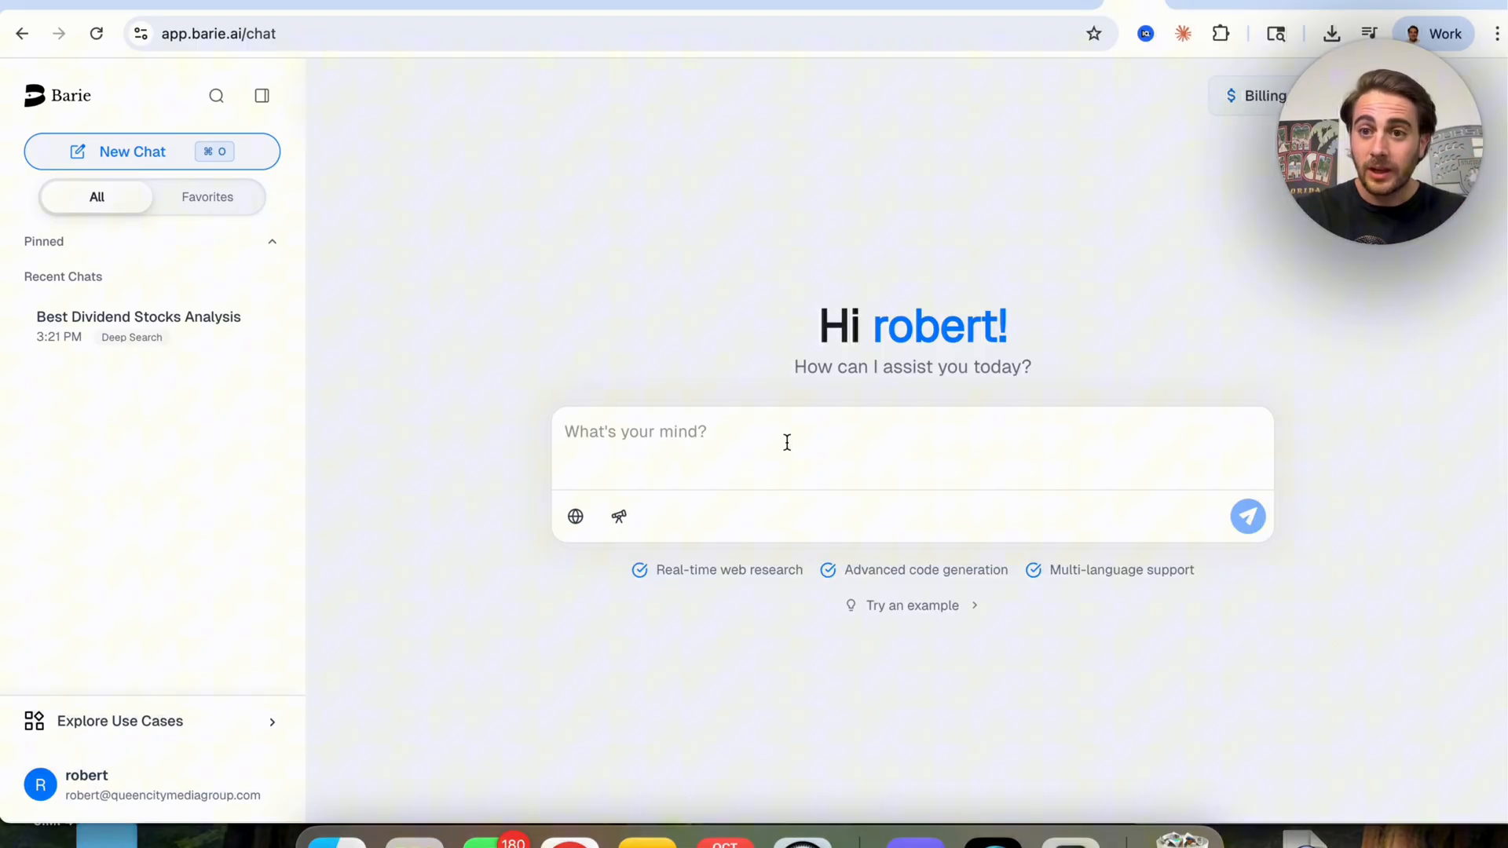
Send 'Please build a landing page' for a dividend stock course in a new chat.
{"action": "type", "text": "Please"}
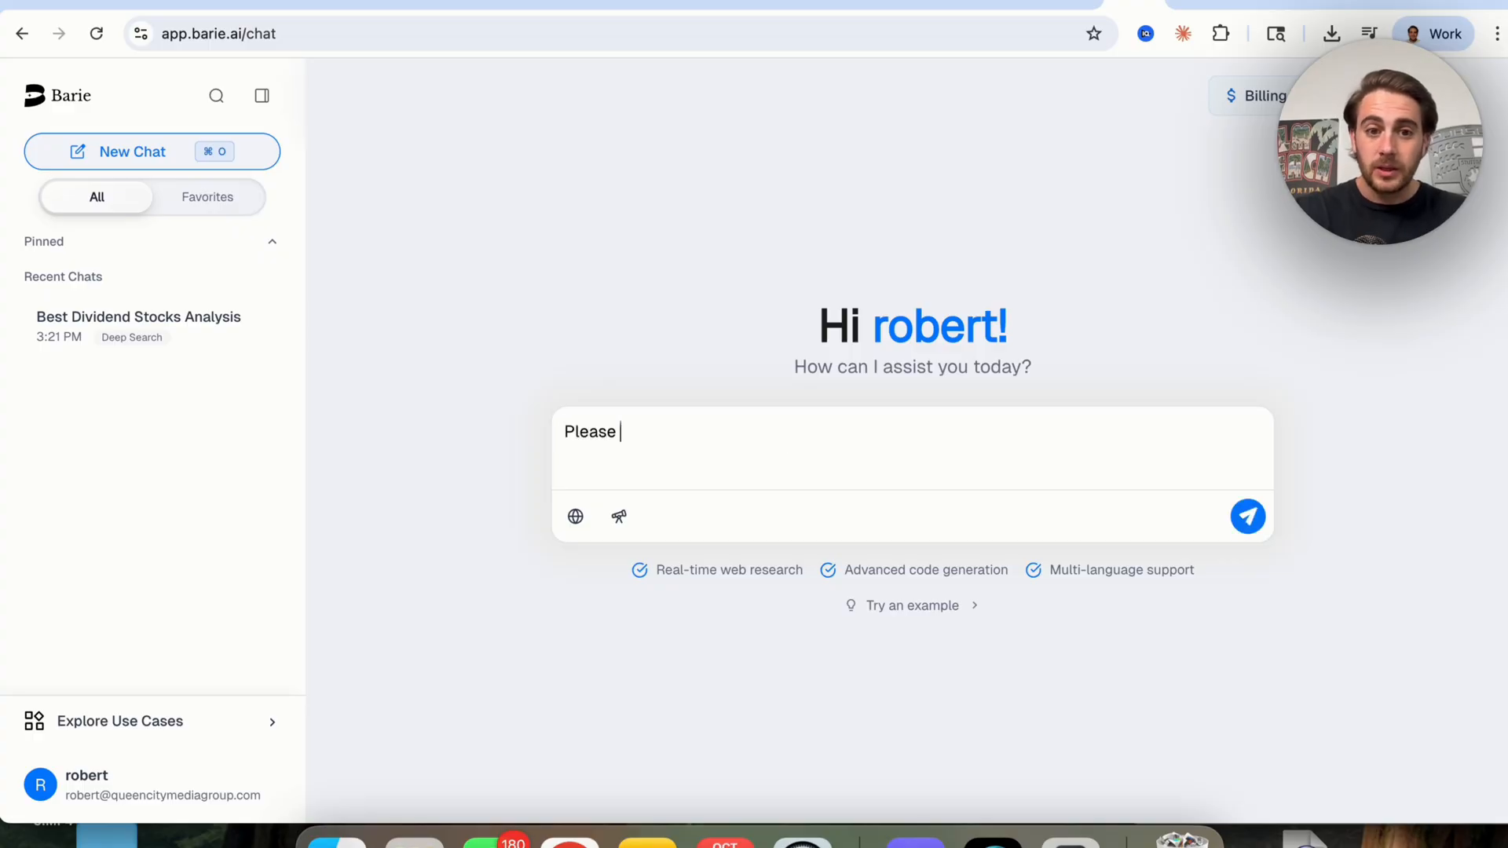
{"action": "type", "text": "build a landing page for my divi"}
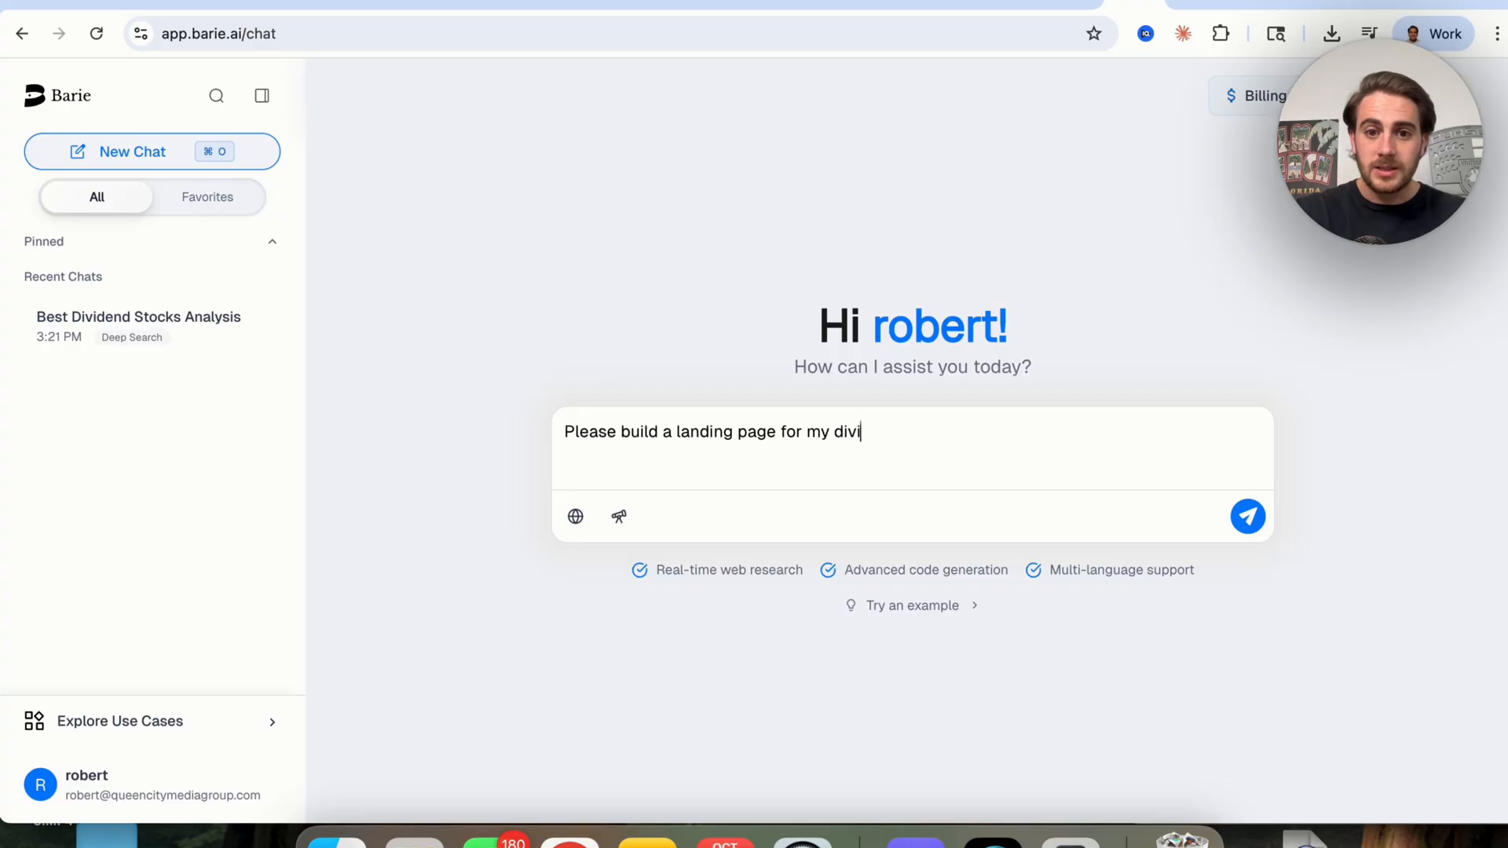
{"action": "type", "text": "dend stock course"}
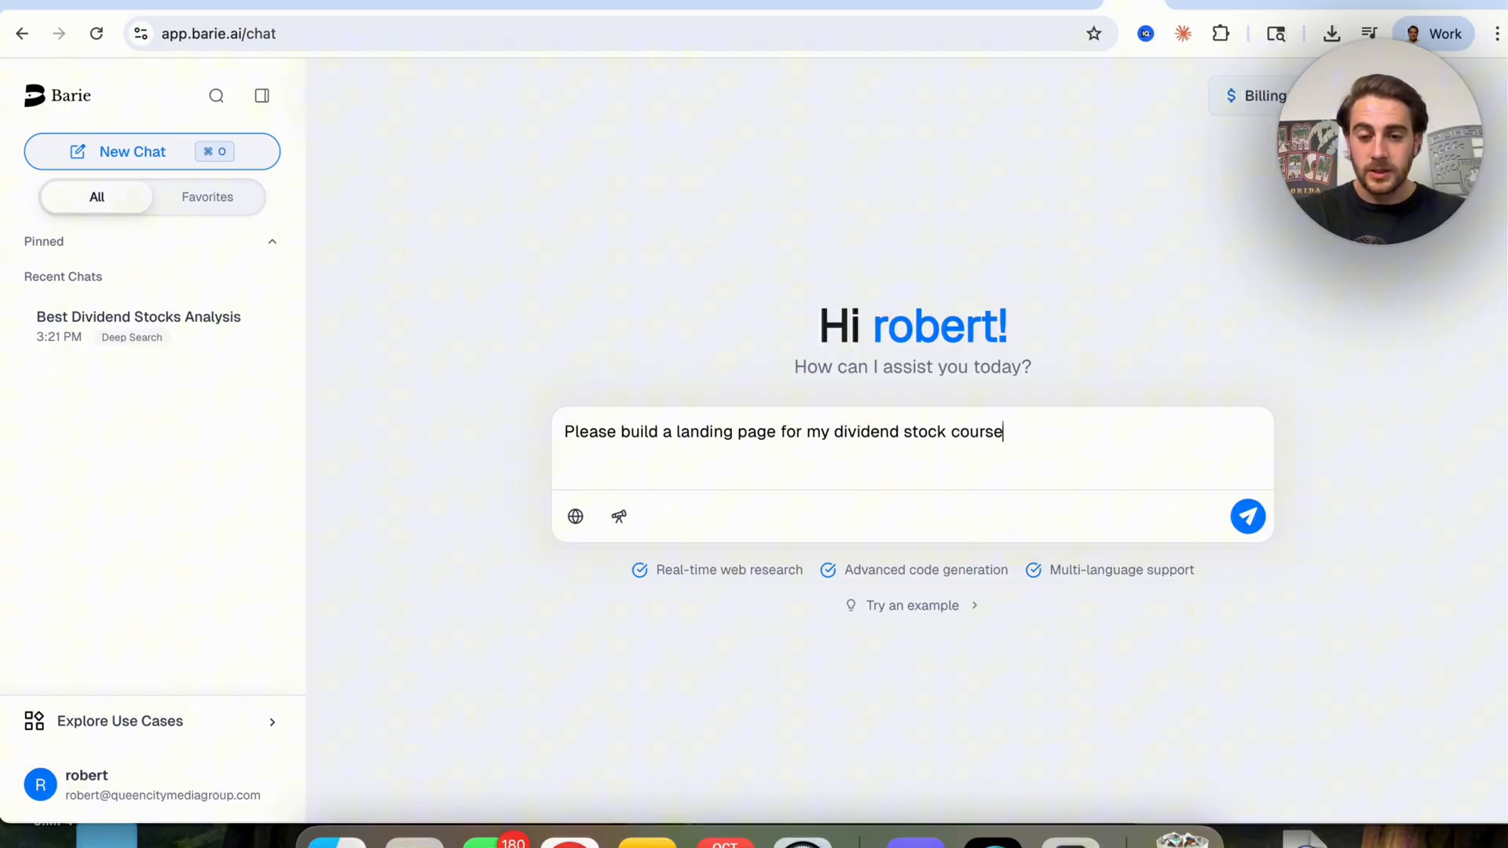
{"action": "left_click", "coordinate": [1248, 516]}
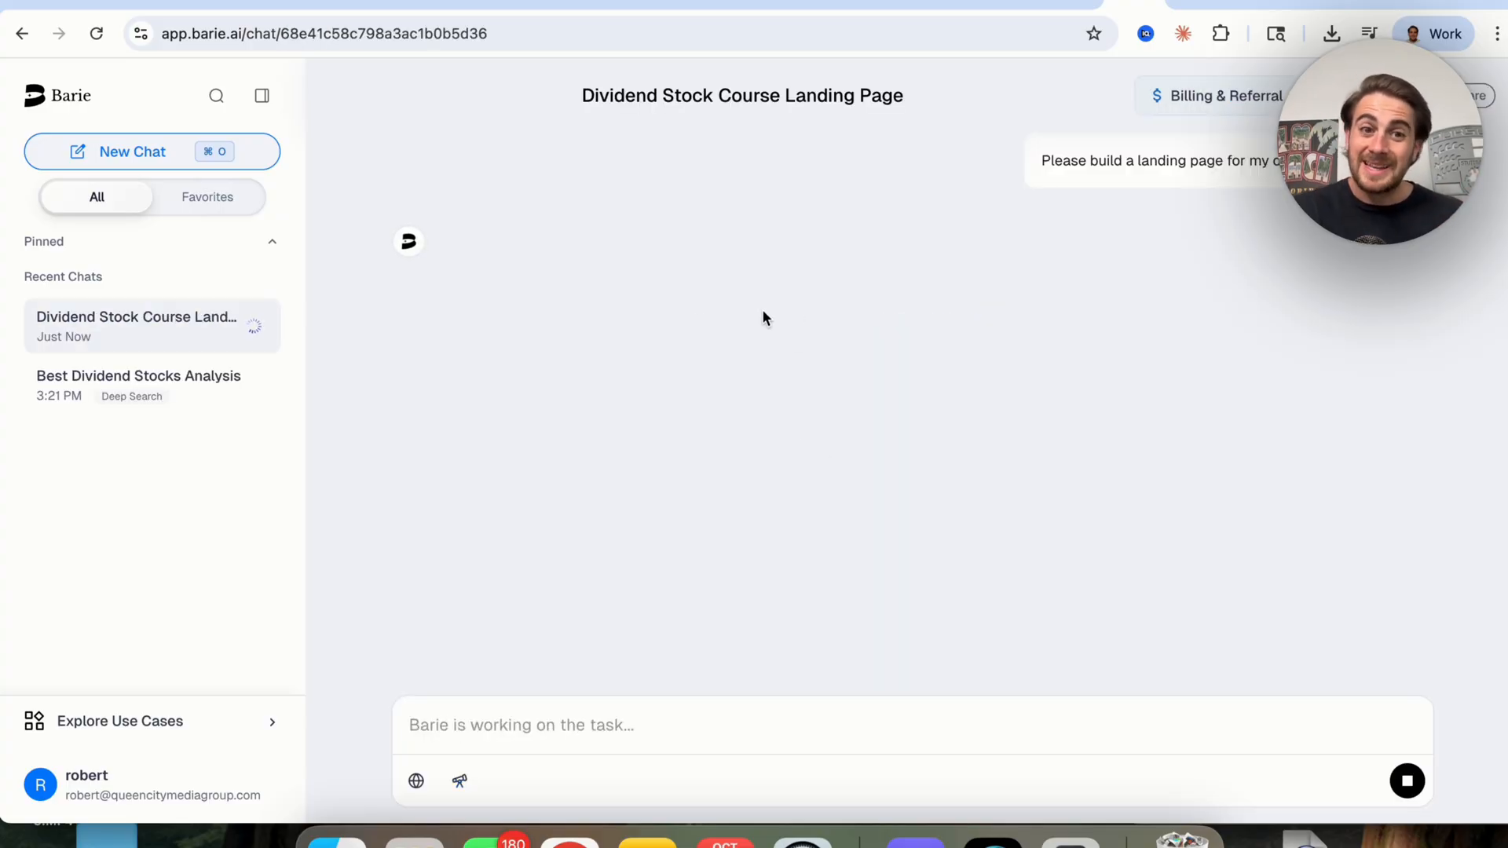
{"action": "mouse_move", "coordinate": [618, 314]}
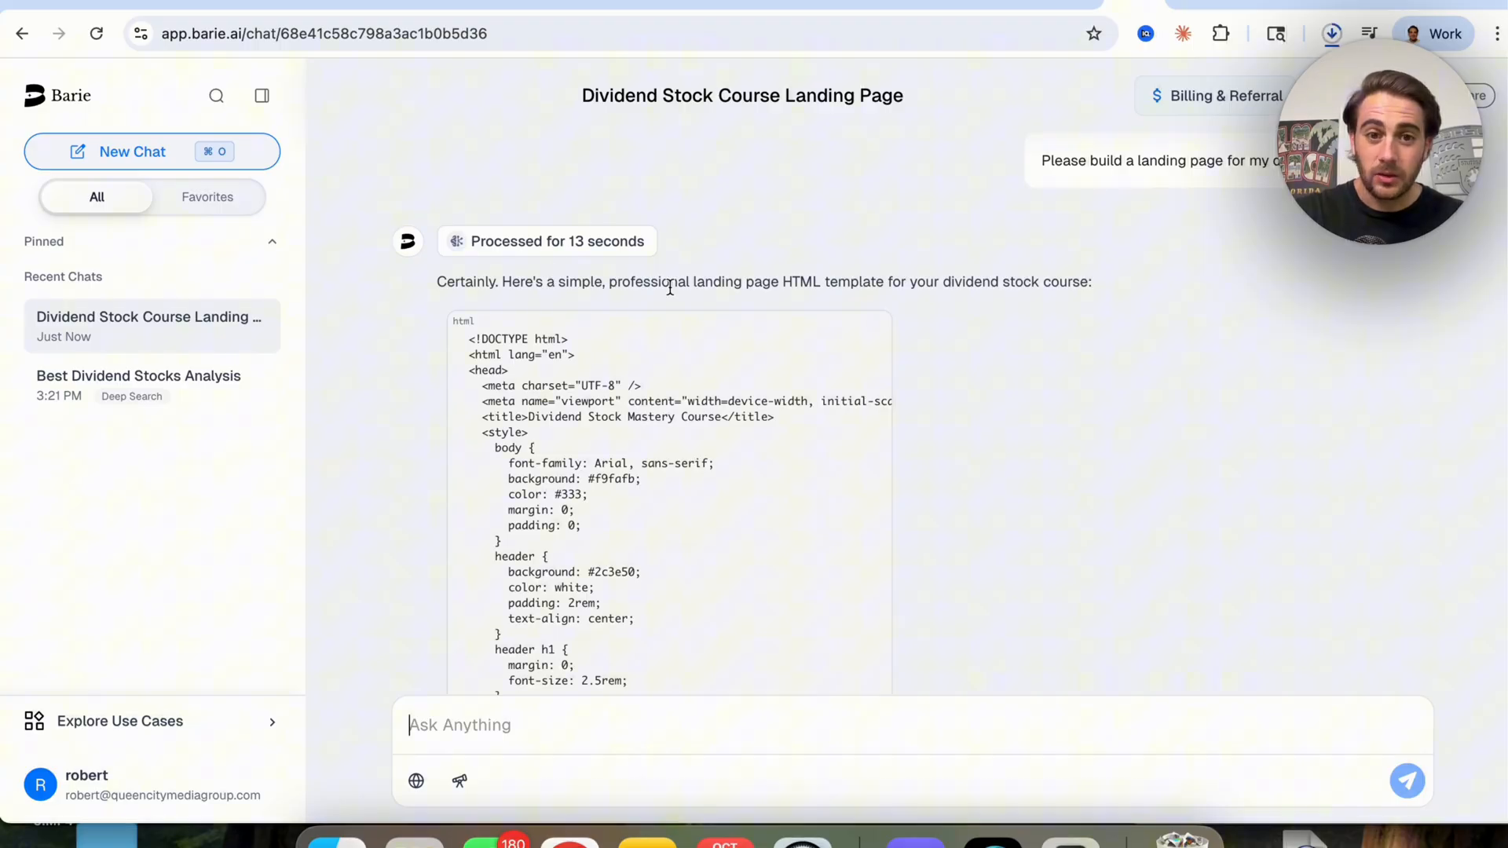
Reply 'please add all of that in and let me preview it' to Barie's landing page answer.
{"action": "left_click", "coordinate": [1332, 34]}
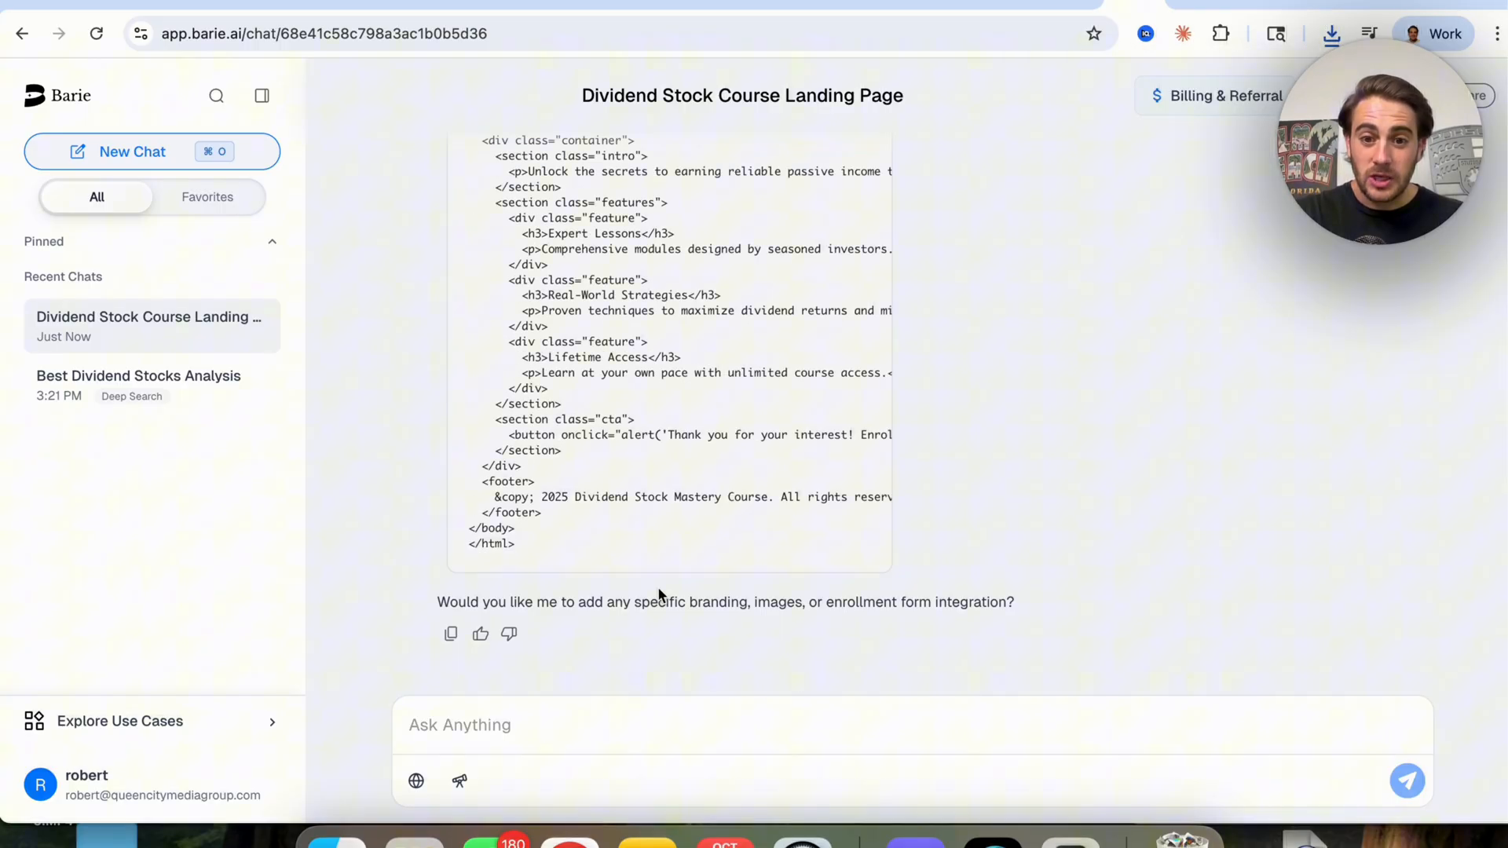
{"action": "left_click", "coordinate": [588, 724]}
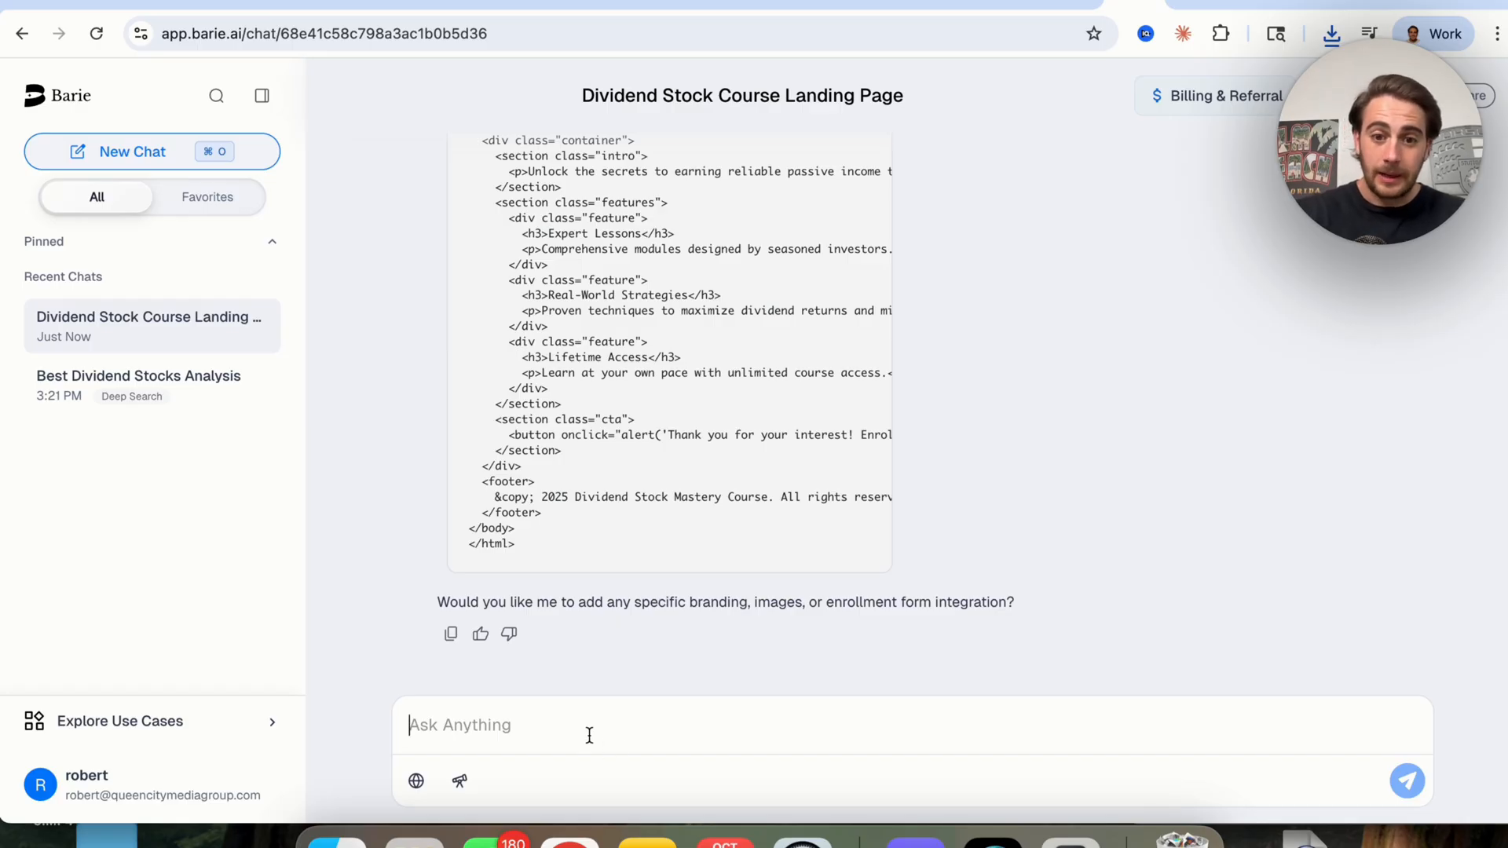
{"action": "type", "text": "please add all of that in and let me"}
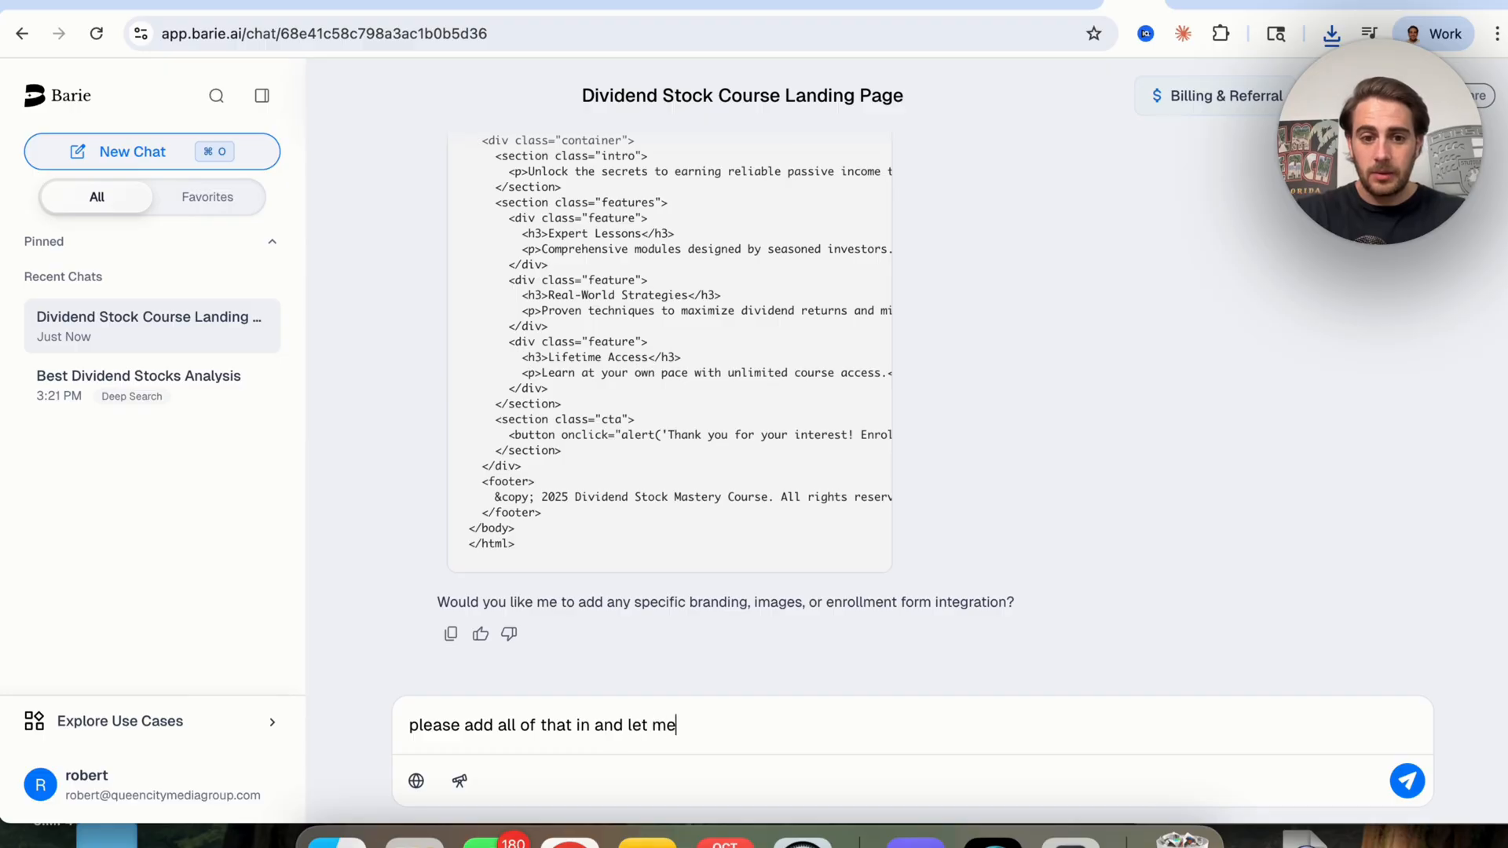
{"action": "type", "text": "preview it"}
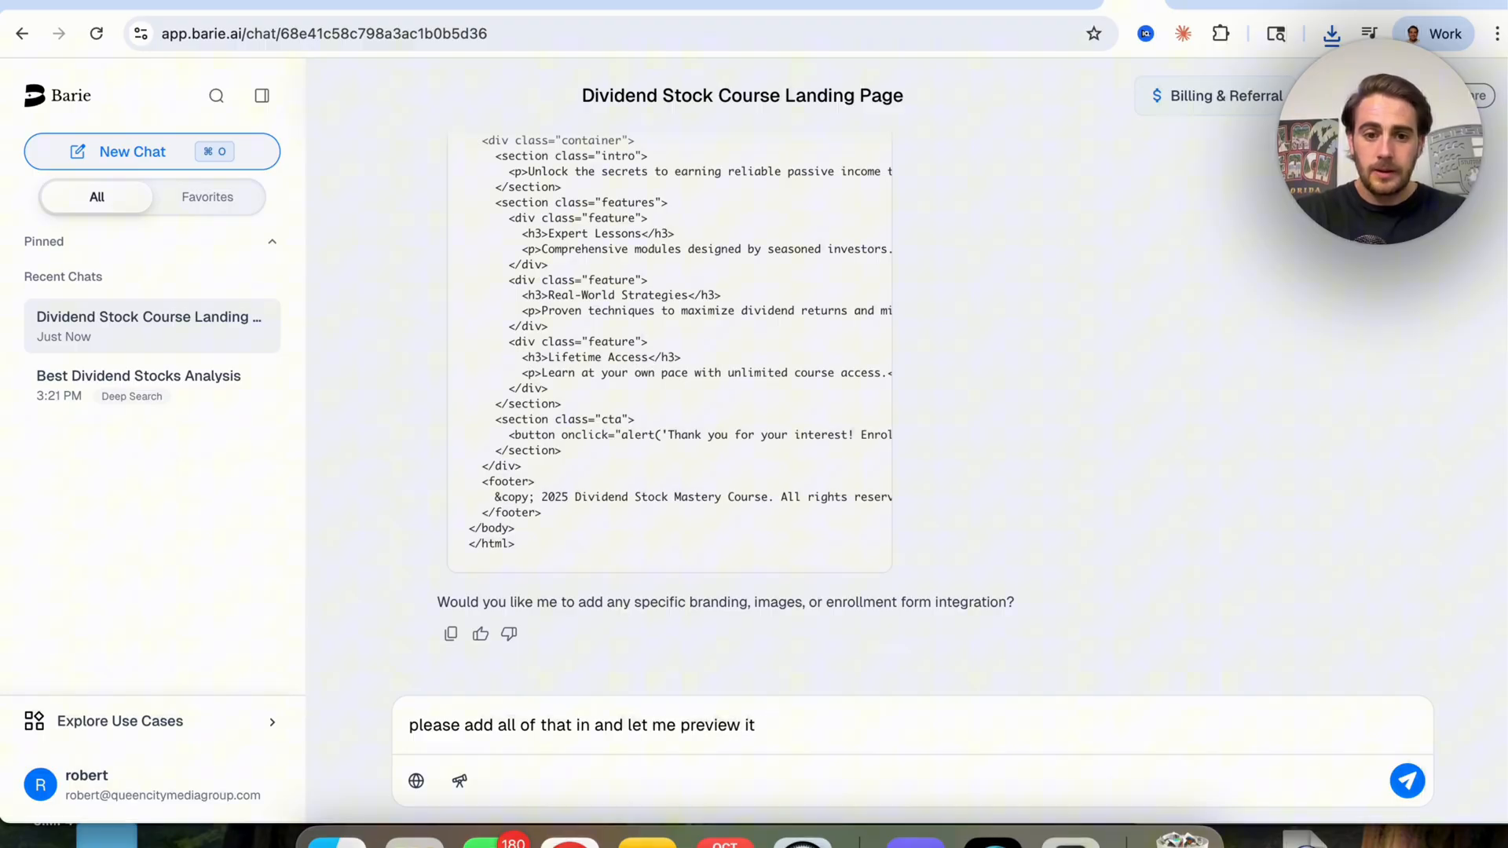
{"action": "left_click", "coordinate": [1405, 780]}
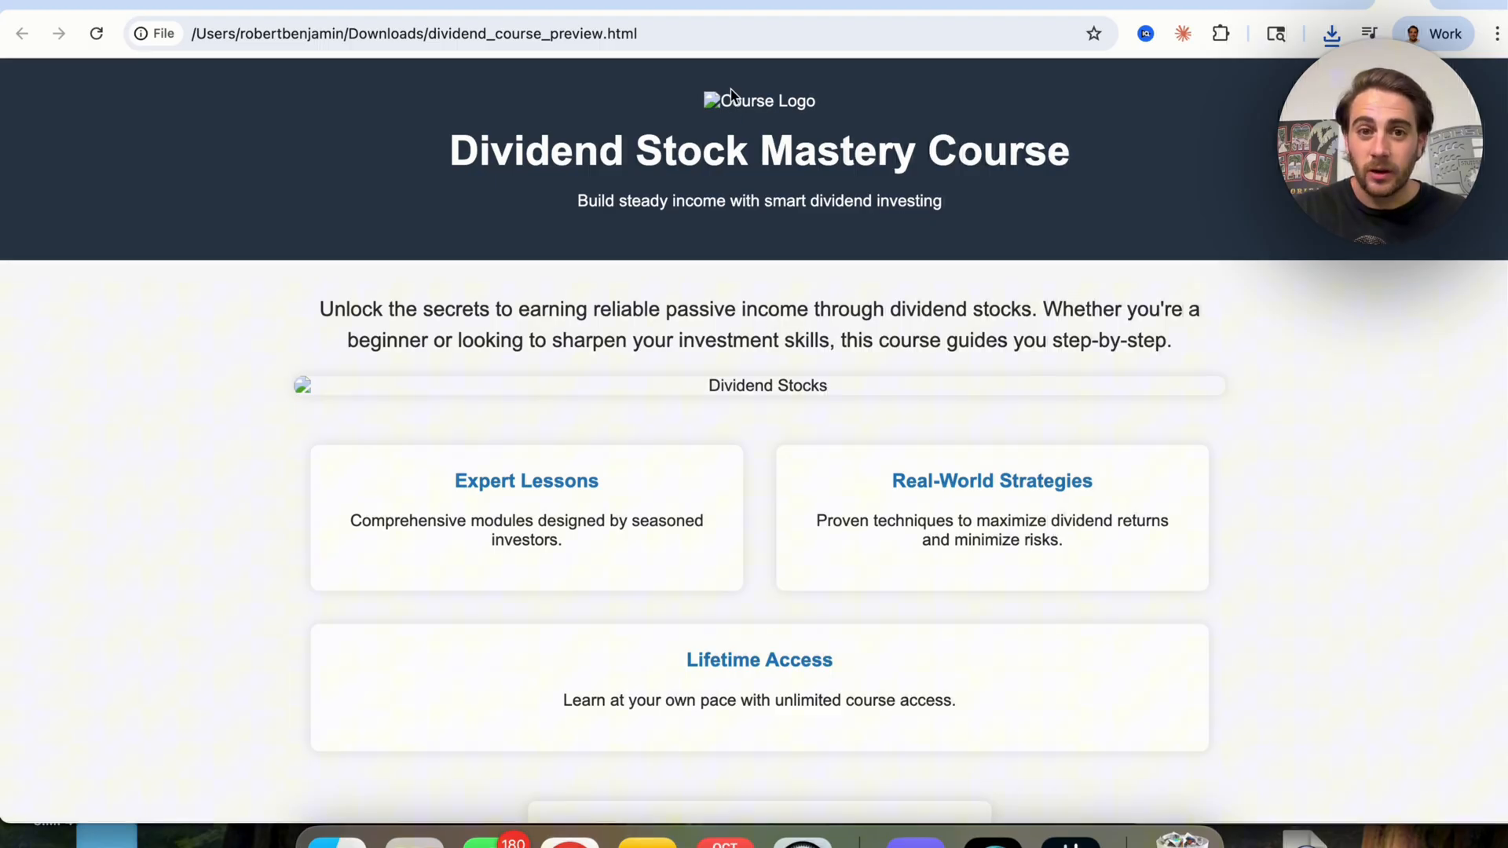
{"action": "mouse_move", "coordinate": [766, 93]}
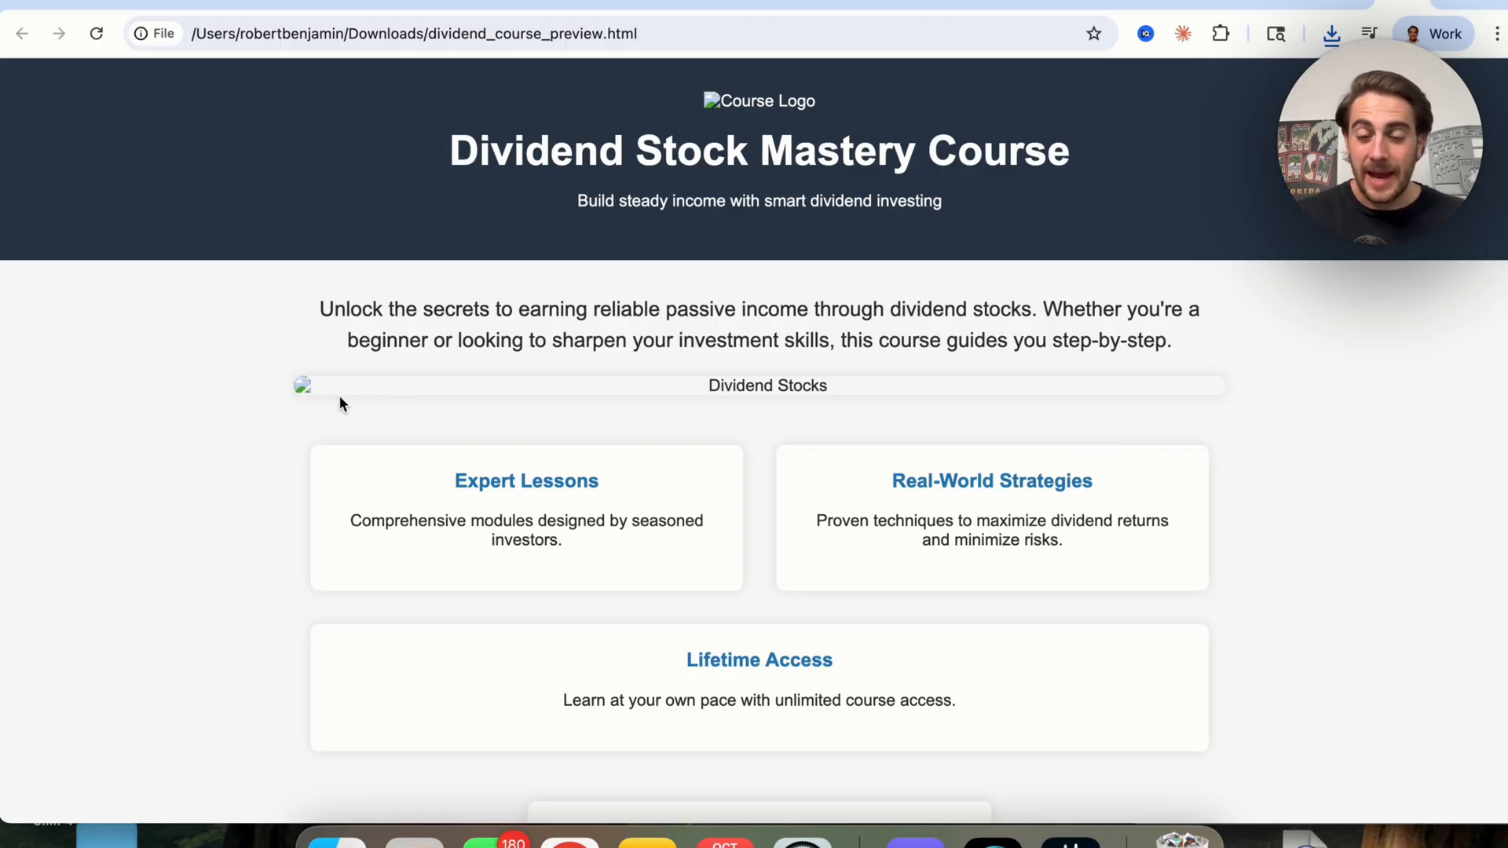
Scroll through the Dividend Stock Mastery Course landing page preview.
{"action": "scroll", "scroll_direction": "down", "scroll_amount": 3}
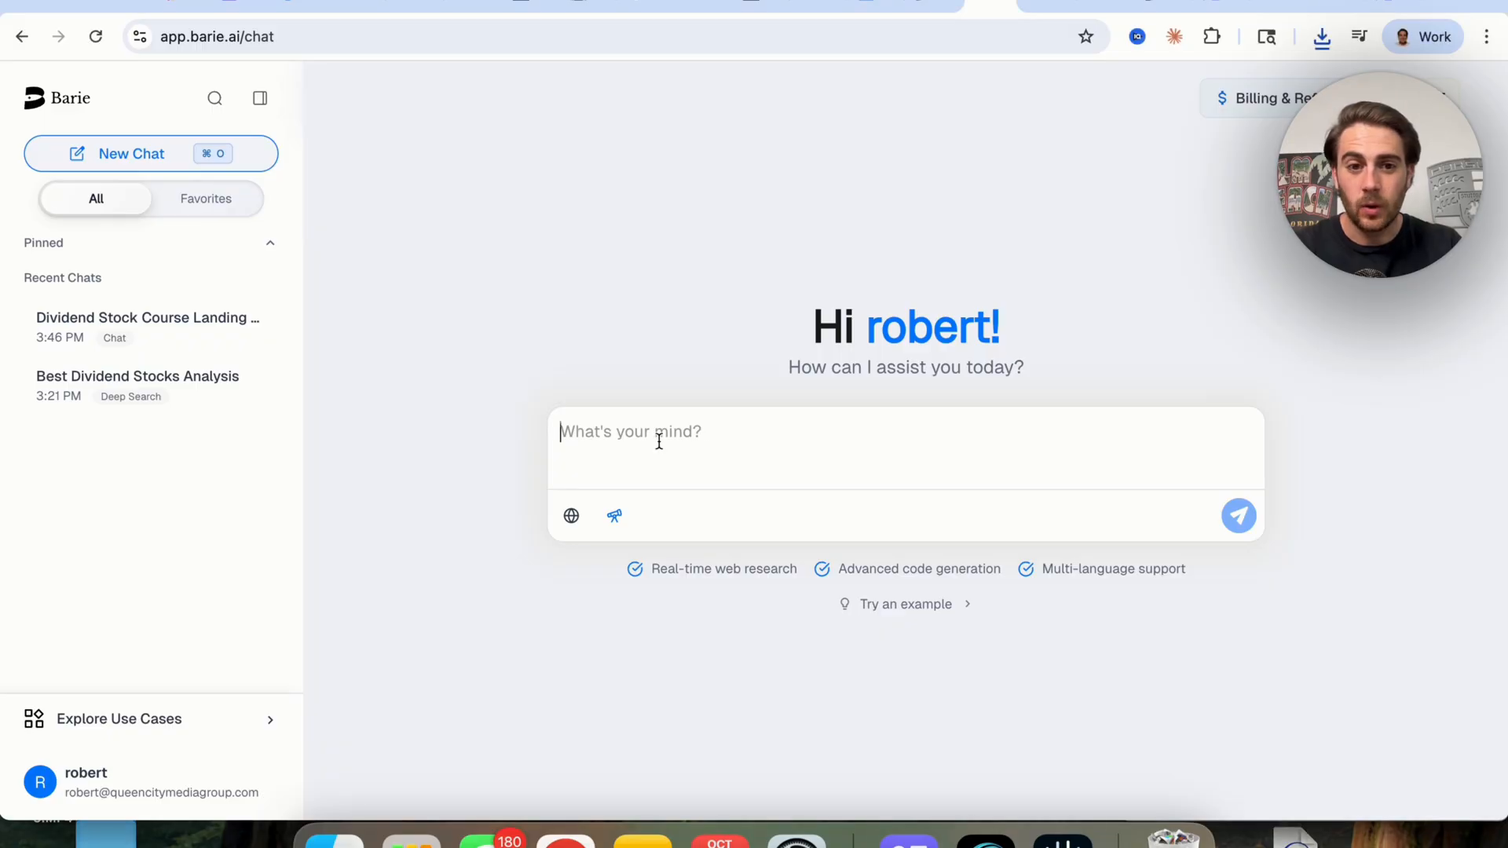
Request a business plan for a China-sourced men's luxury shoe brand for UK and EU markets.
{"action": "type", "text": "Create a business plan for launching a Men's luxury shoe brand sourced from China, focusing on rebranding, market research, sourcing, pricing, marketing, and expansion for the UK and EU markets."}
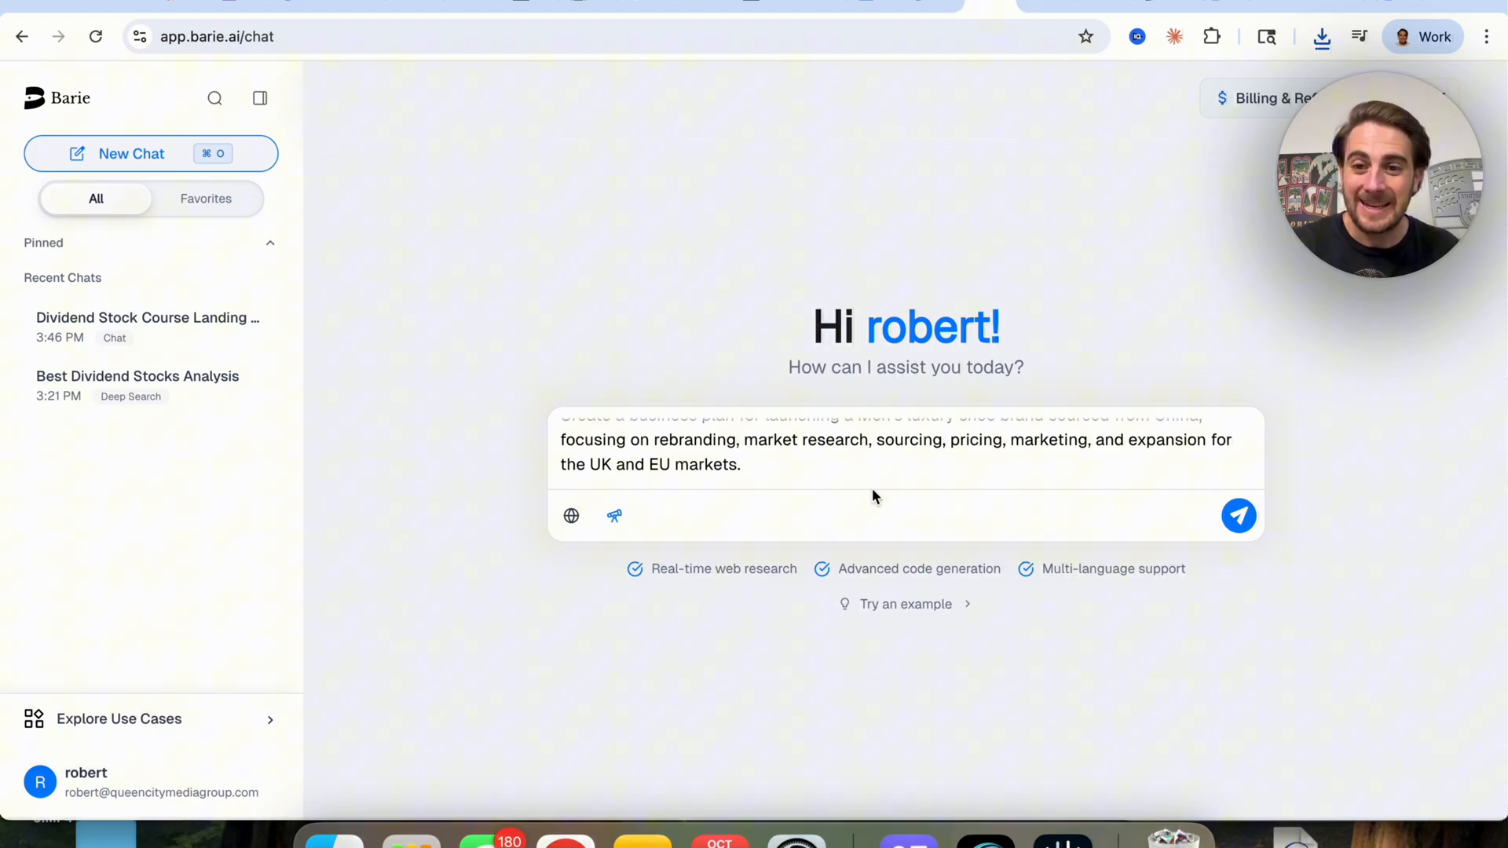
{"action": "left_click", "coordinate": [1239, 516]}
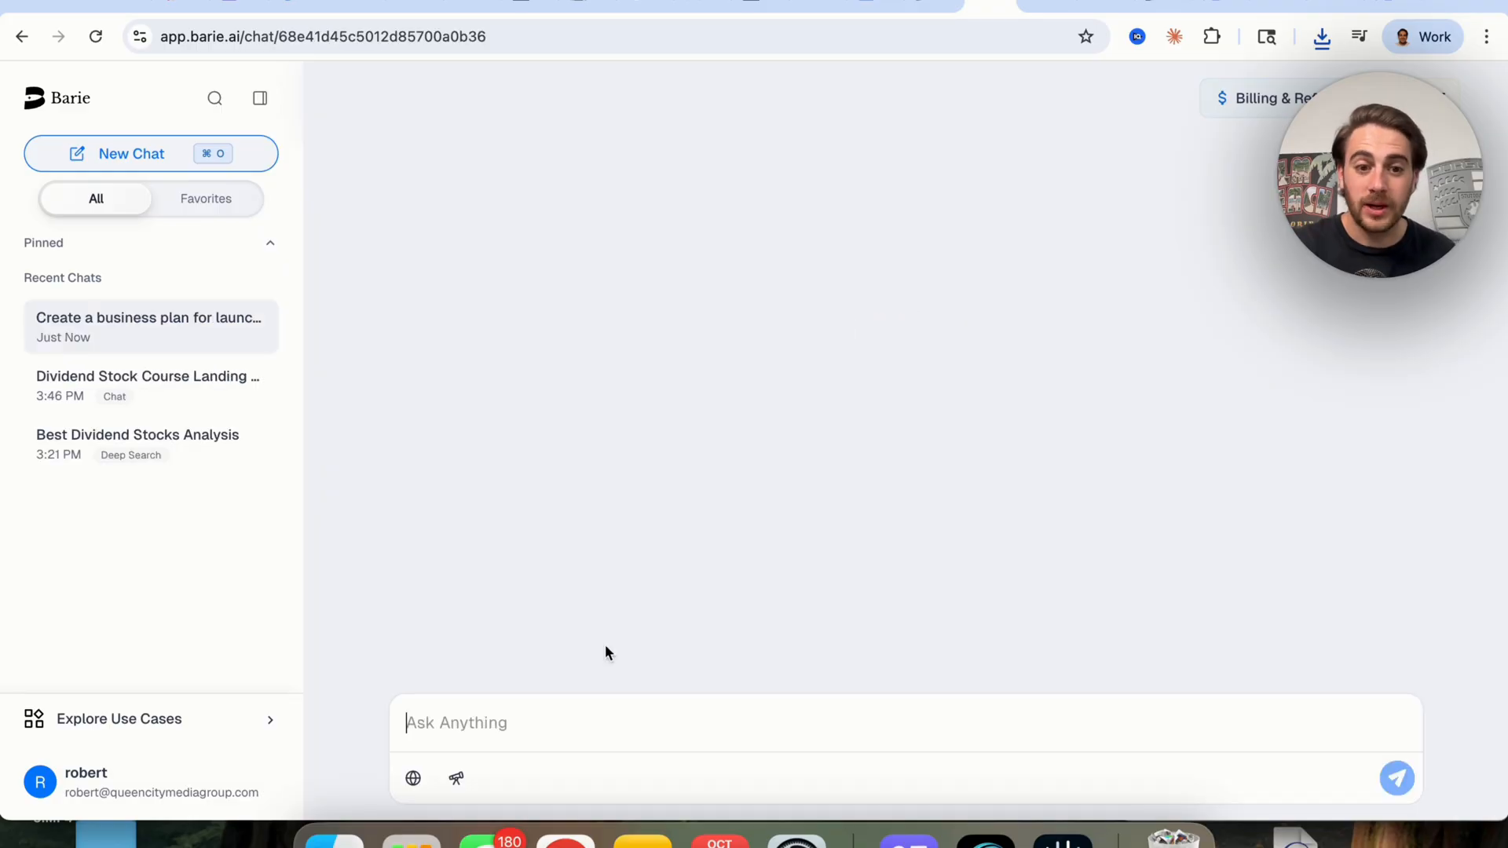
{"action": "left_click", "coordinate": [1396, 778]}
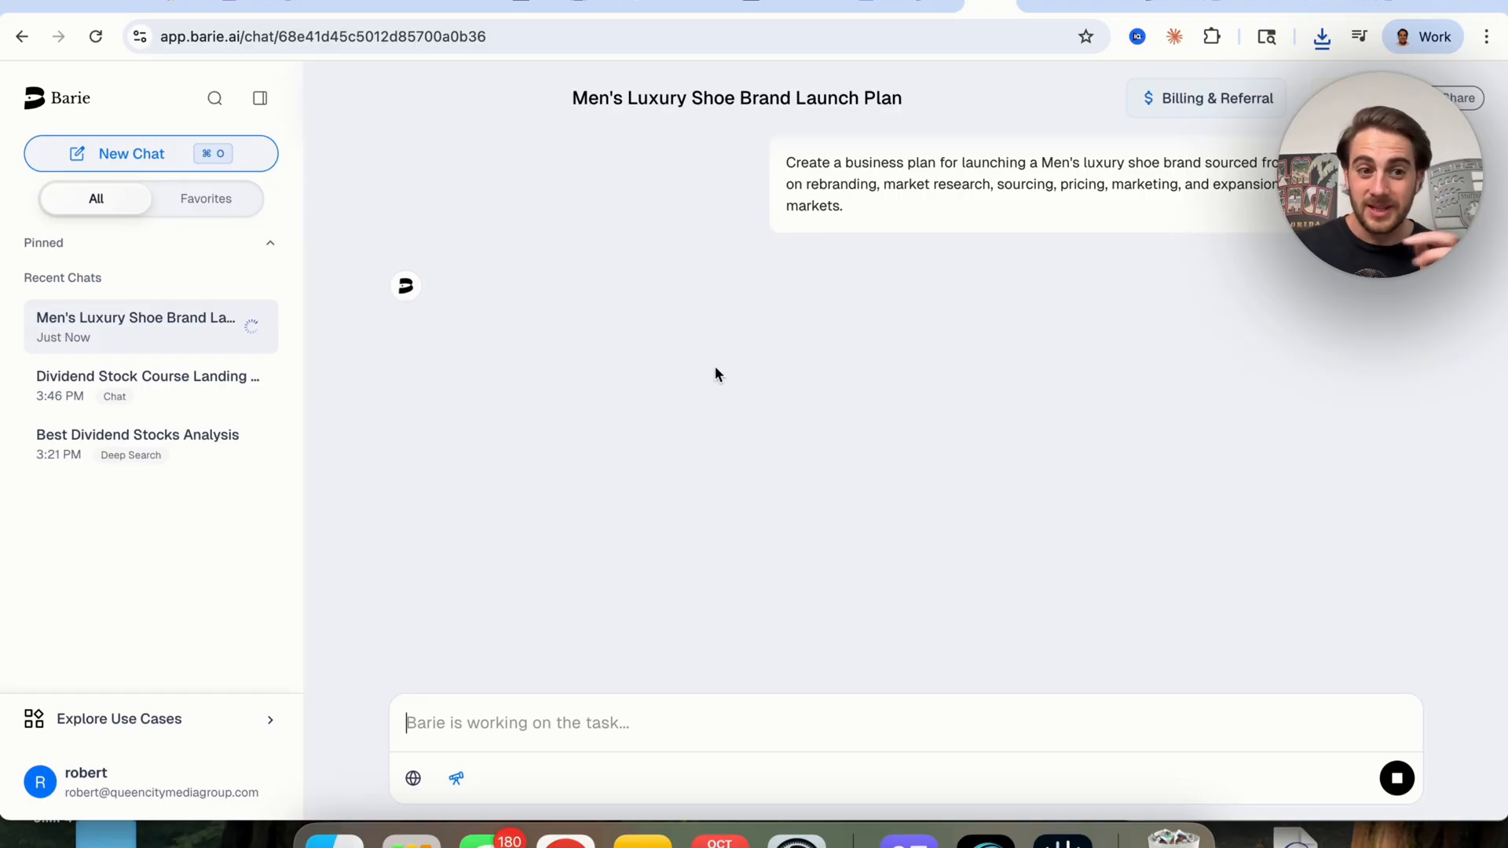
{"action": "mouse_move", "coordinate": [803, 330]}
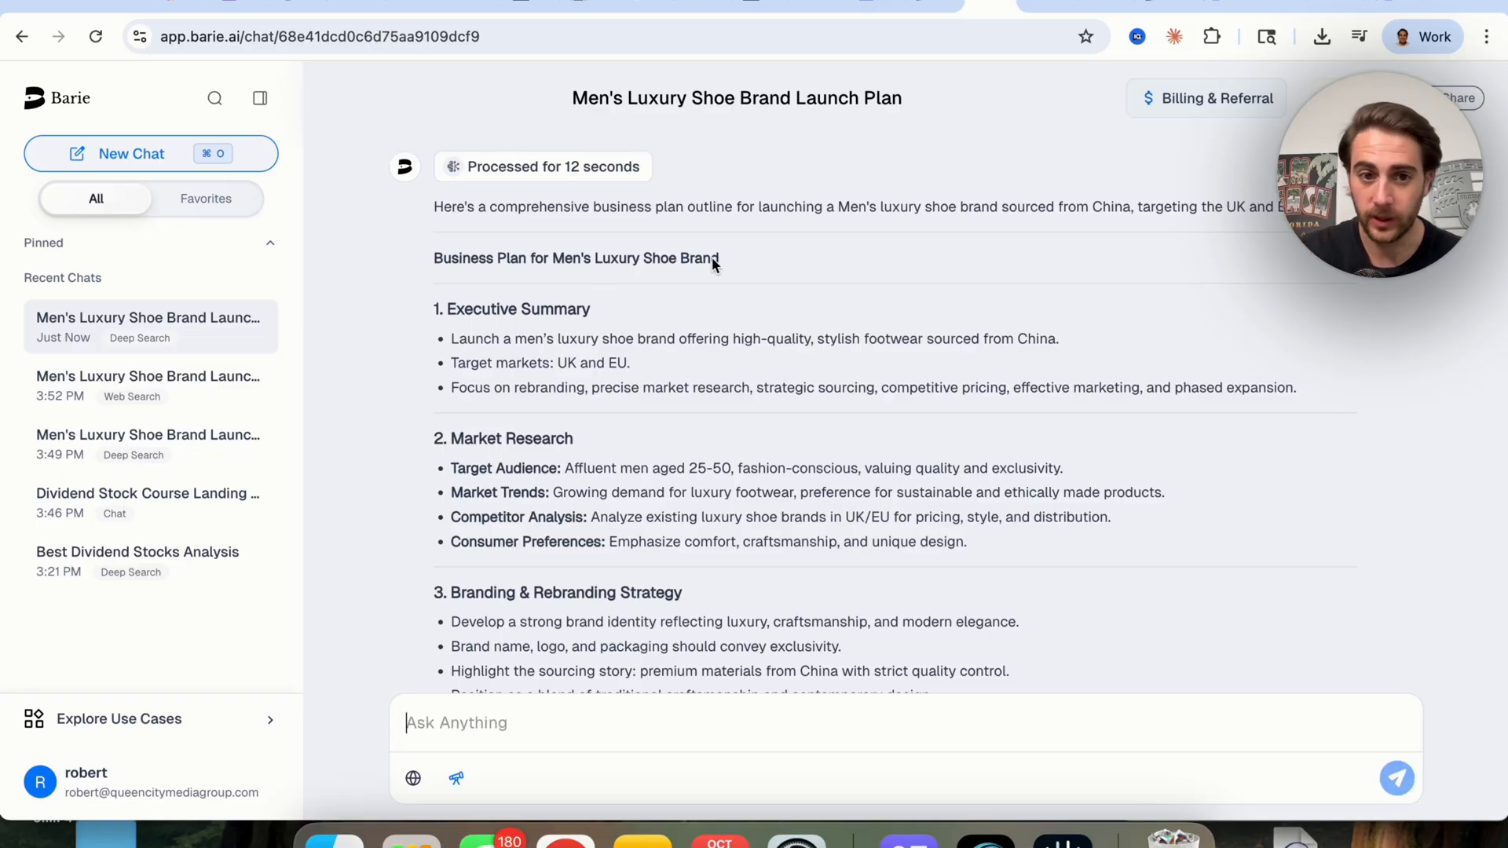
Review the shoe brand plan outline and its offer of financial projections or a marketing plan.
{"action": "scroll", "scroll_direction": "down", "scroll_amount": 3}
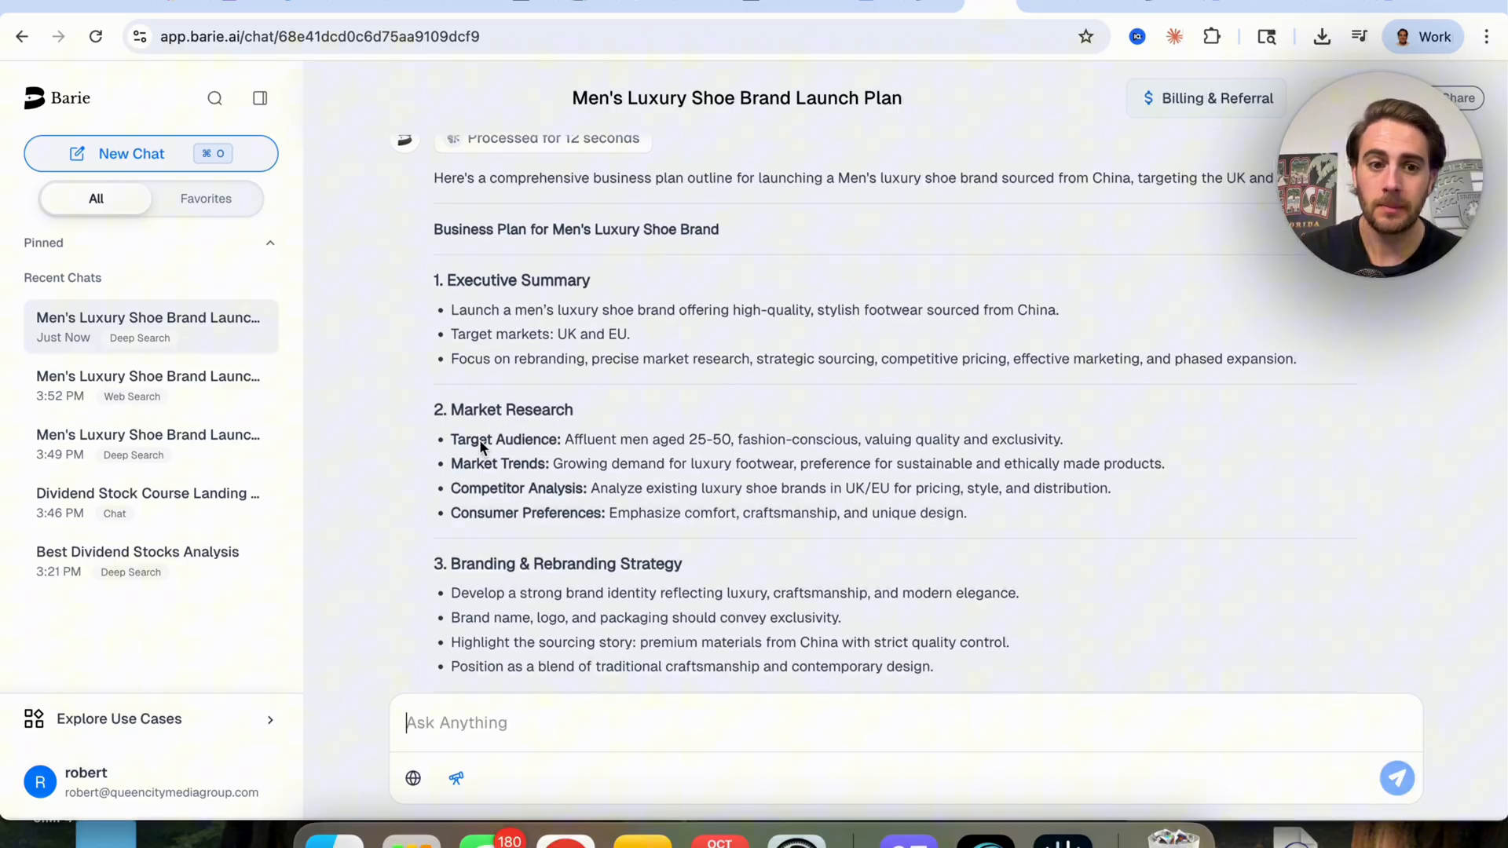
{"action": "scroll", "scroll_direction": "down", "scroll_amount": 3}
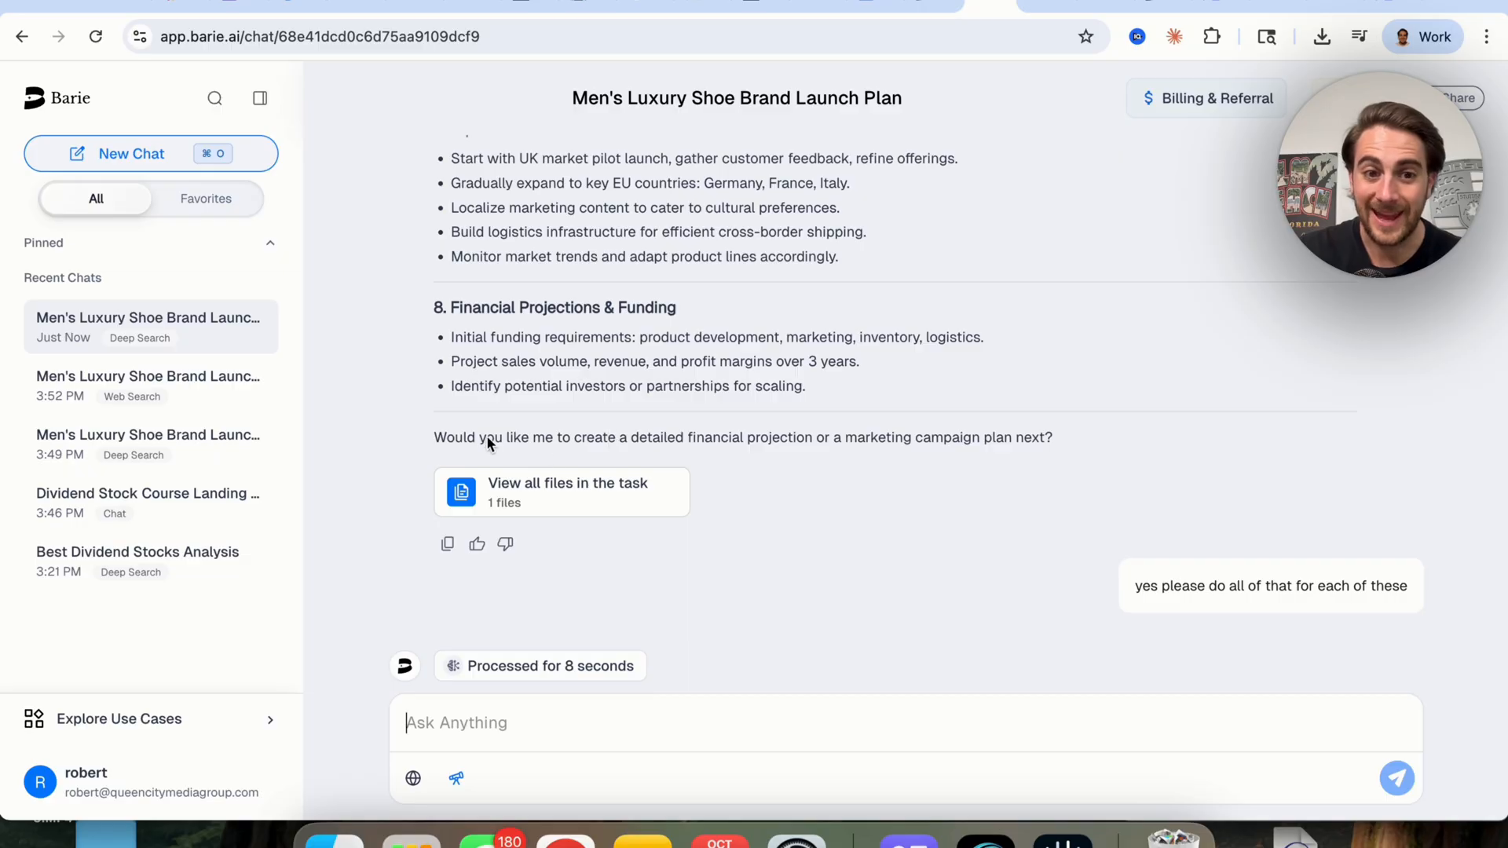
{"action": "triple_click", "coordinate": [741, 437]}
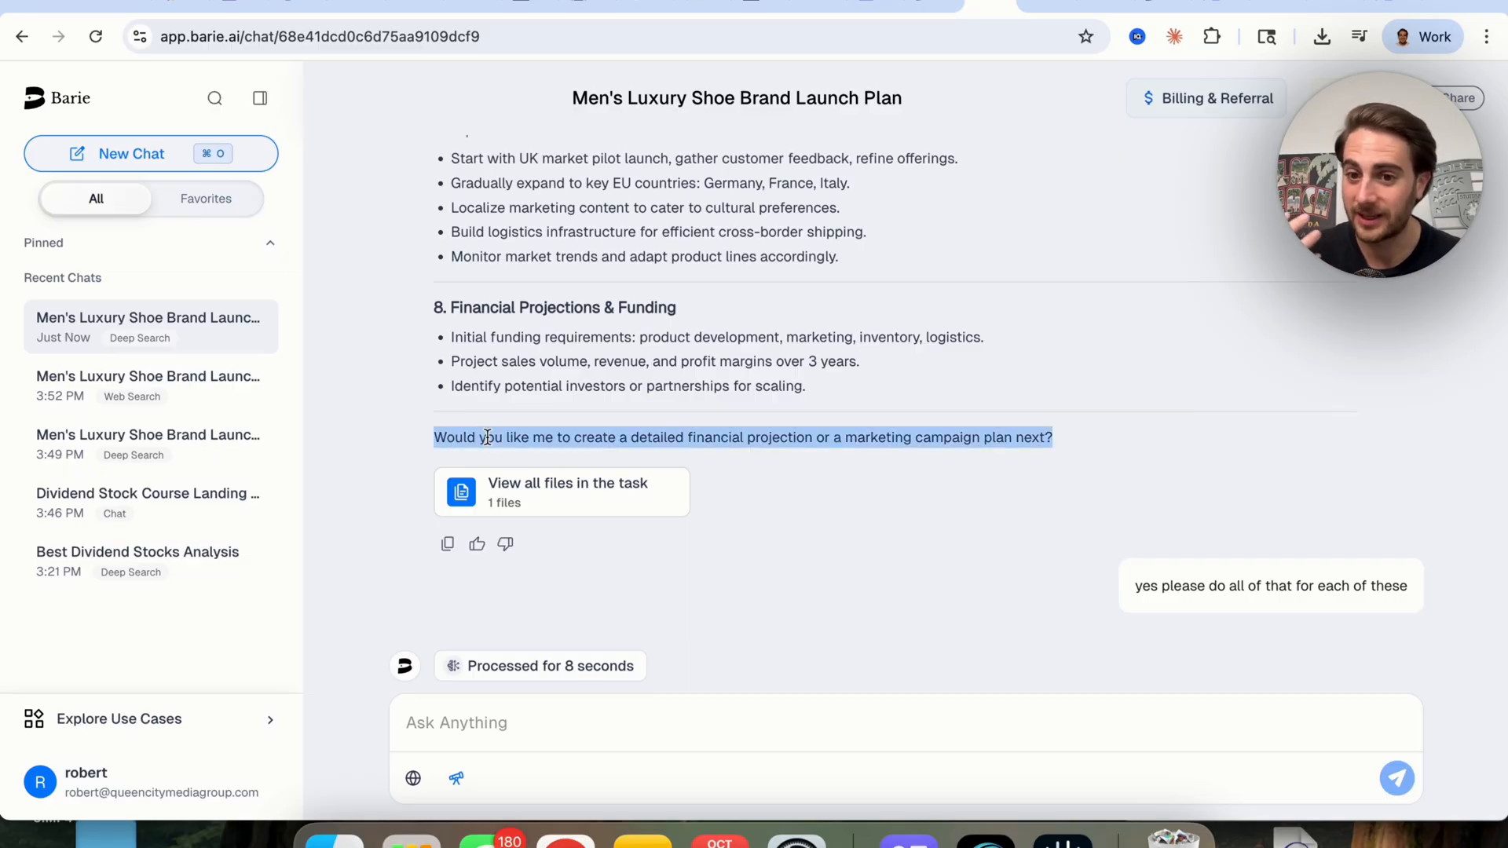
{"action": "scroll", "scroll_direction": "down", "scroll_amount": 3}
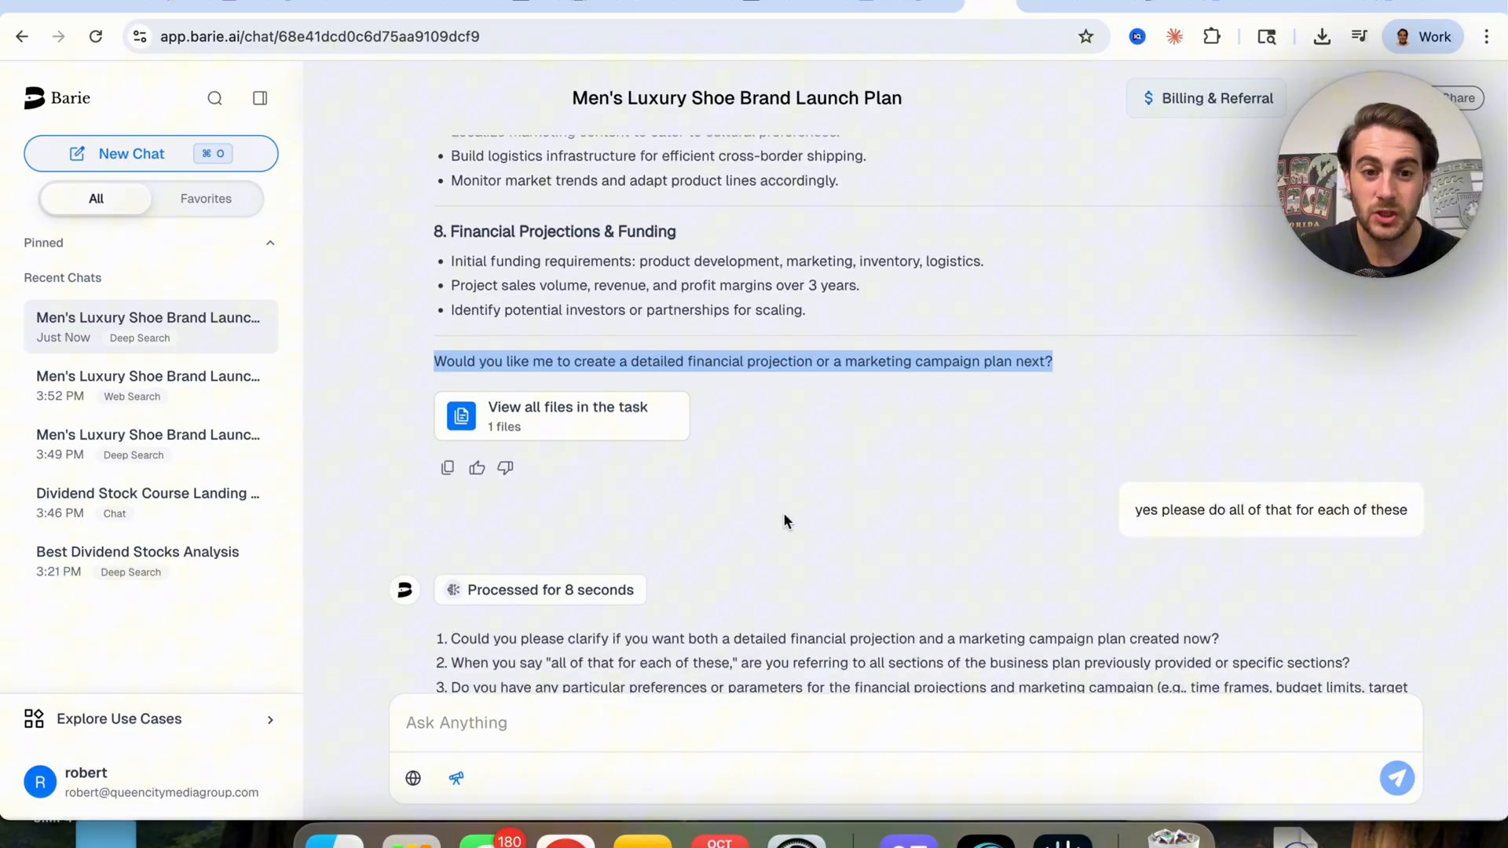
{"action": "scroll", "scroll_direction": "down", "scroll_amount": 3}
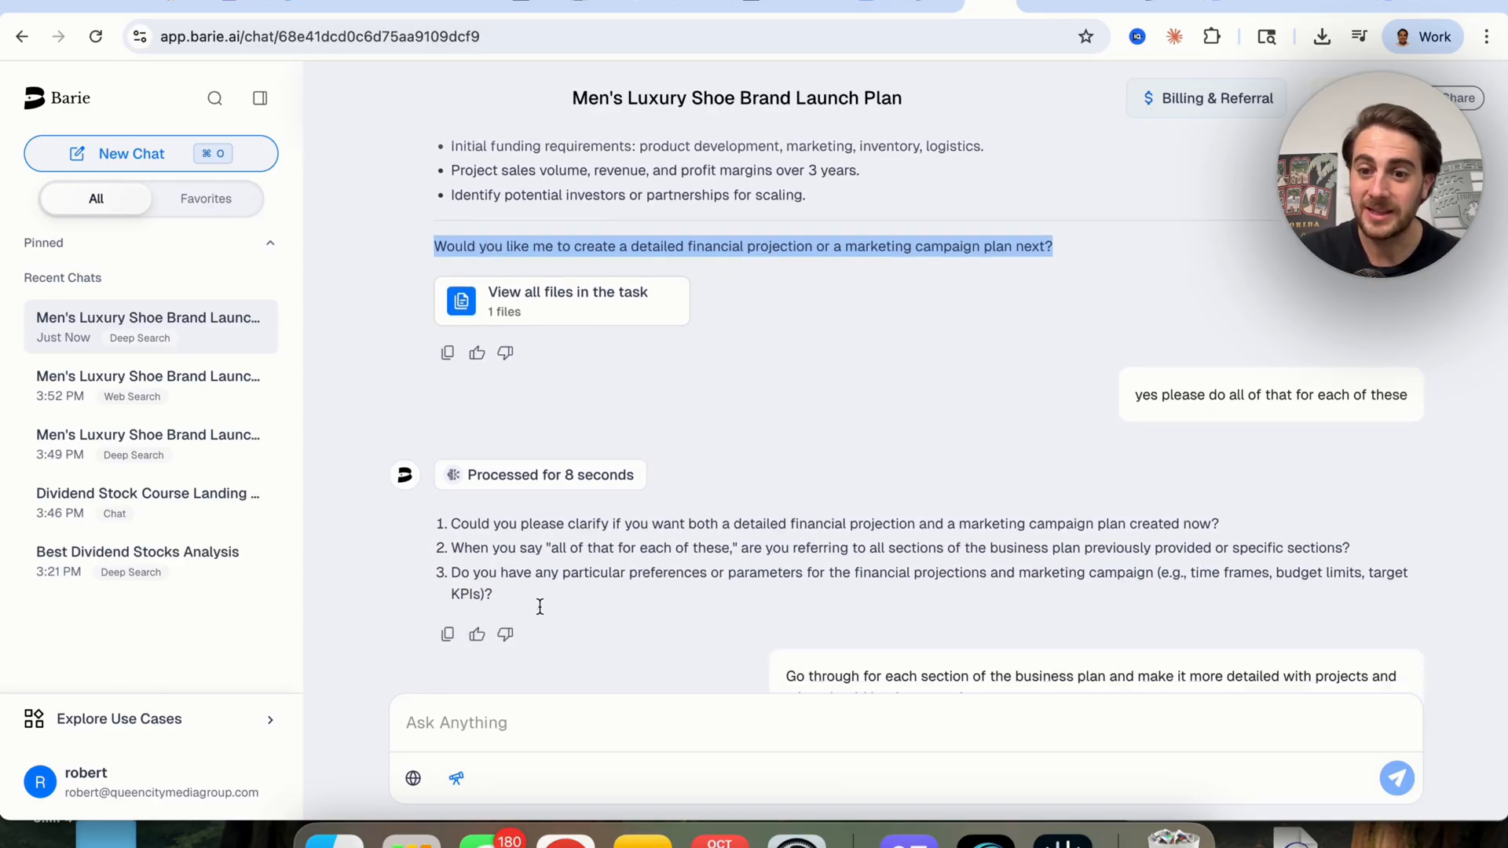
{"action": "scroll", "scroll_direction": "down", "scroll_amount": 3}
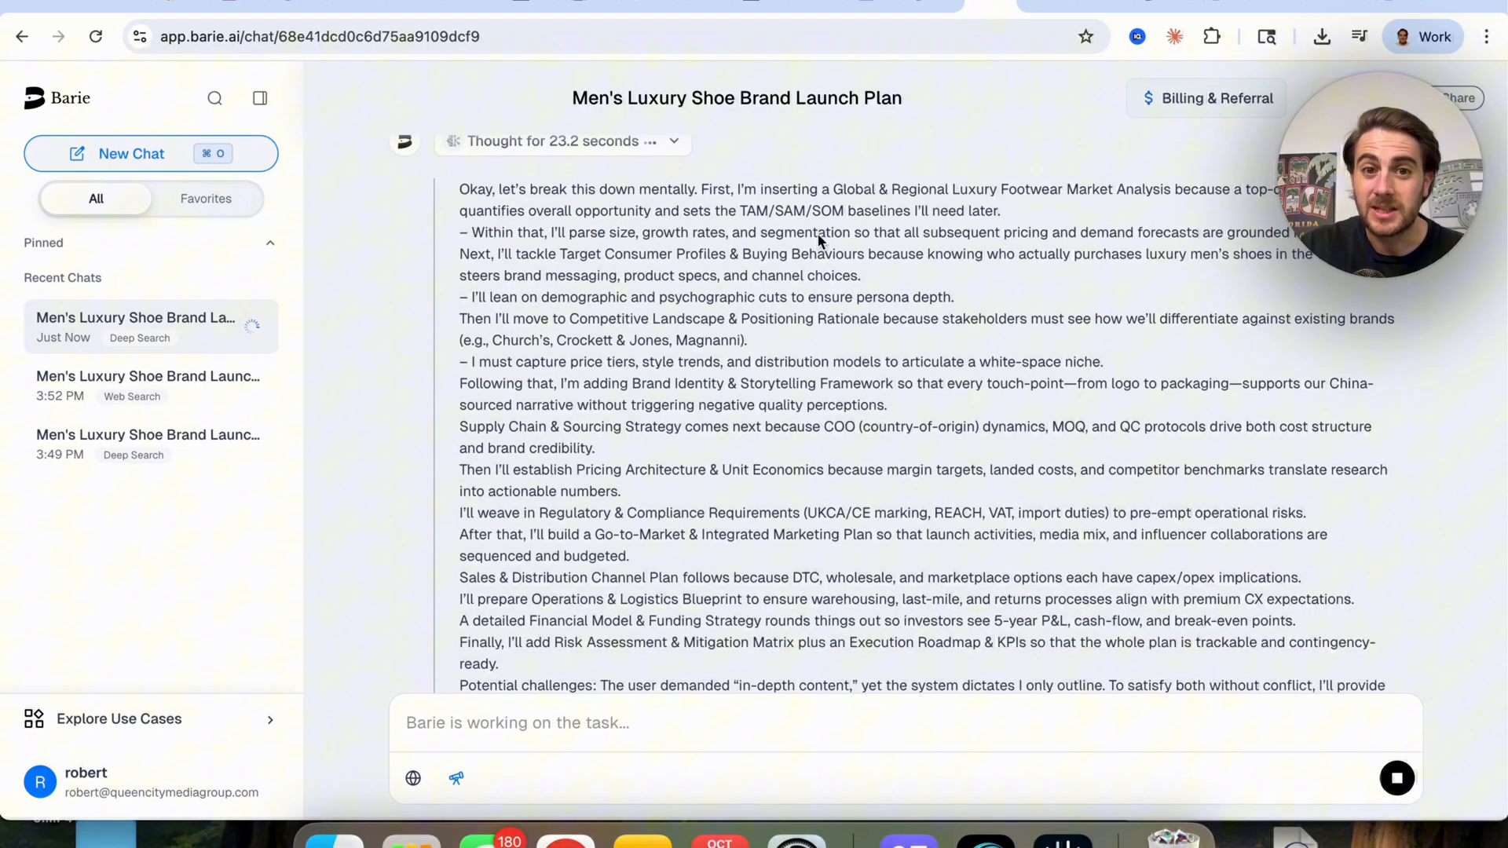
Follow Barie's thinking steps as it starts the detailed shoe business plan.
{"action": "scroll", "scroll_direction": "down", "scroll_amount": 3}
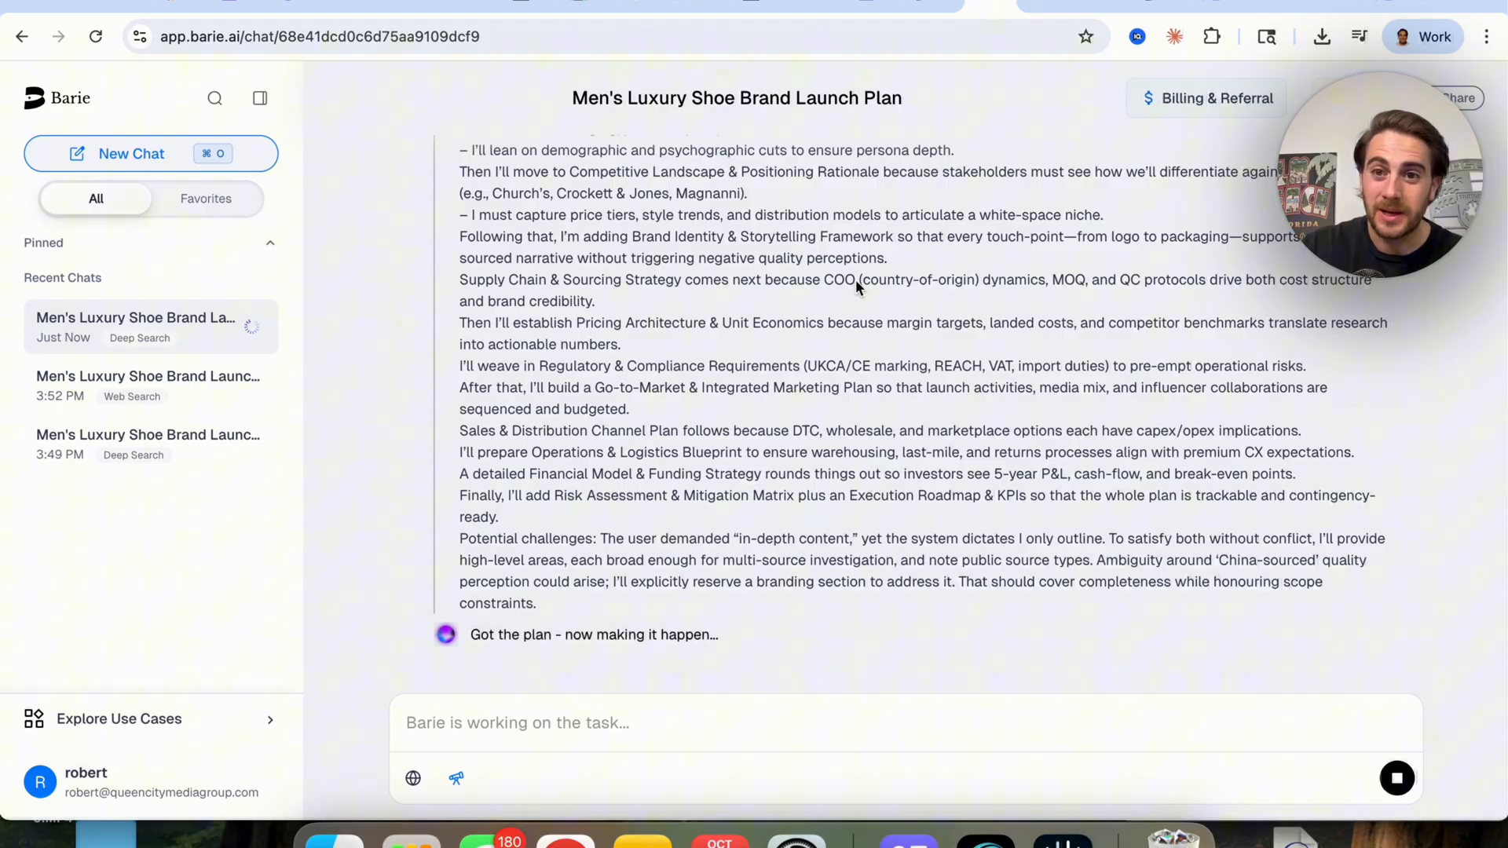
{"action": "mouse_move", "coordinate": [466, 639]}
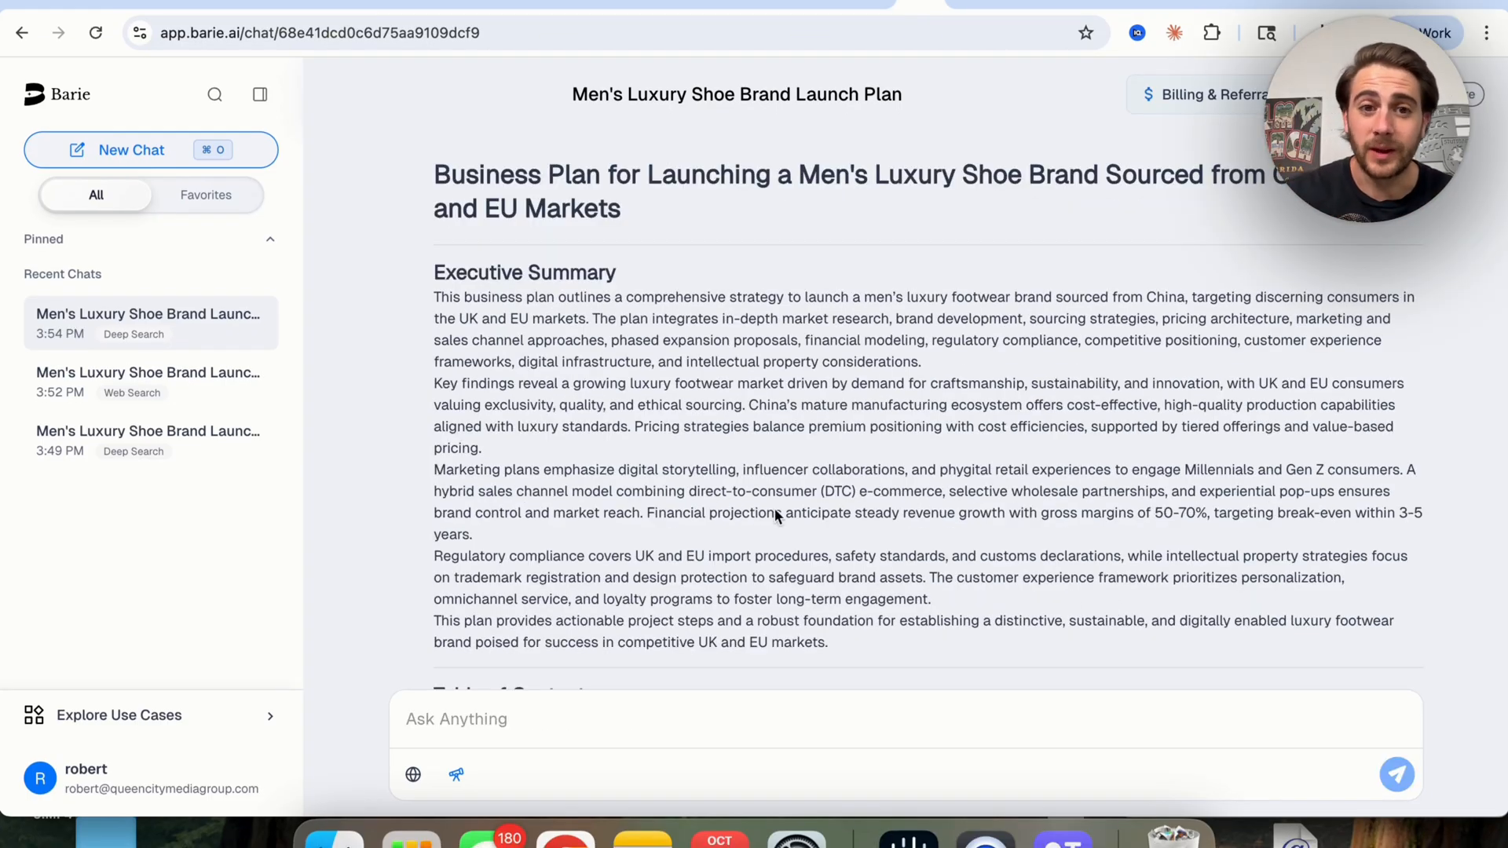
{"action": "mouse_move", "coordinate": [944, 183]}
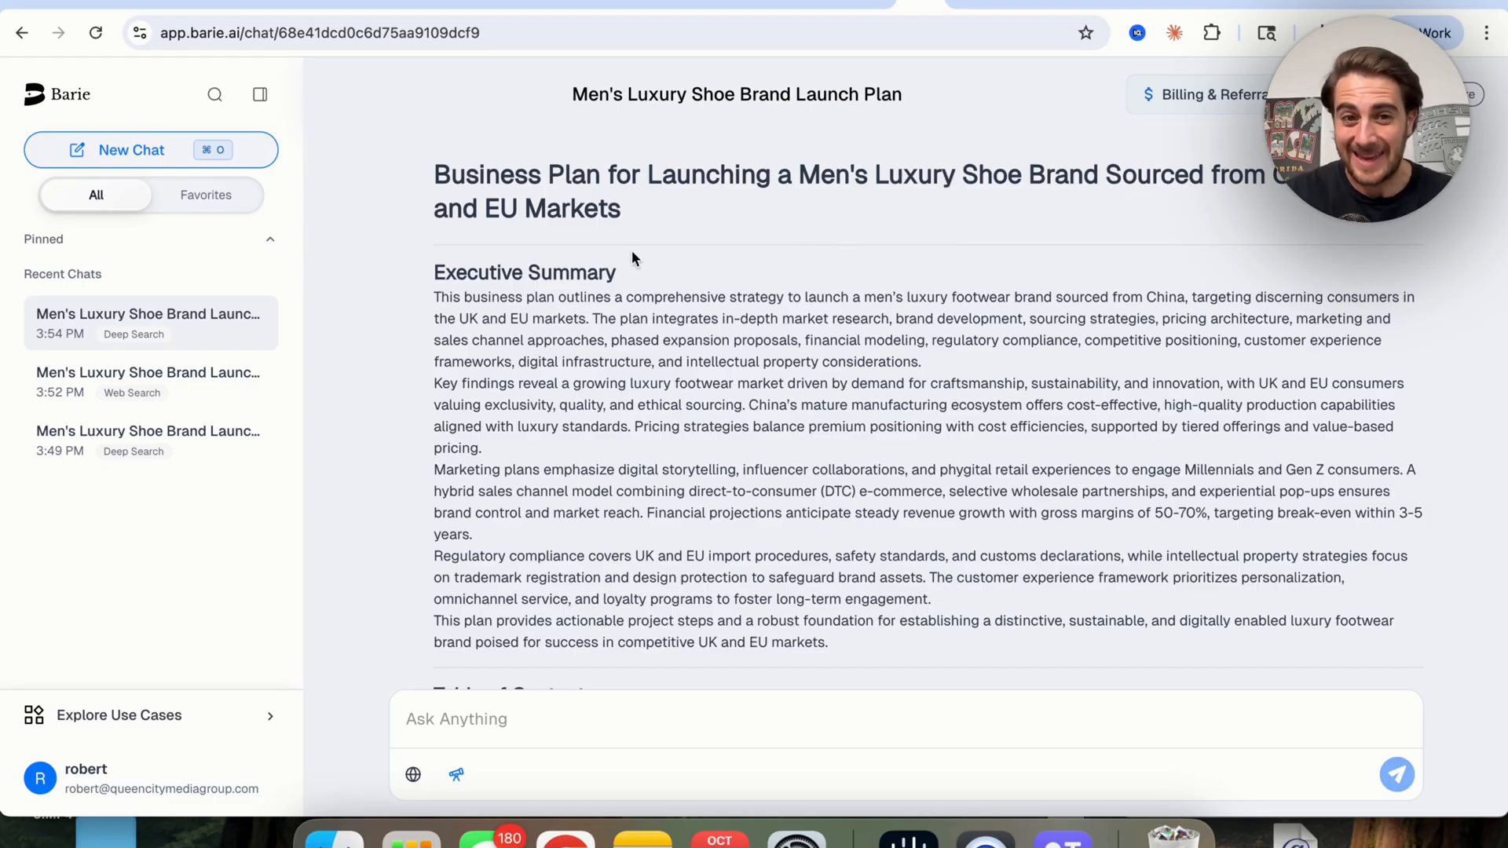
{"action": "scroll", "scroll_direction": "down", "scroll_amount": 3}
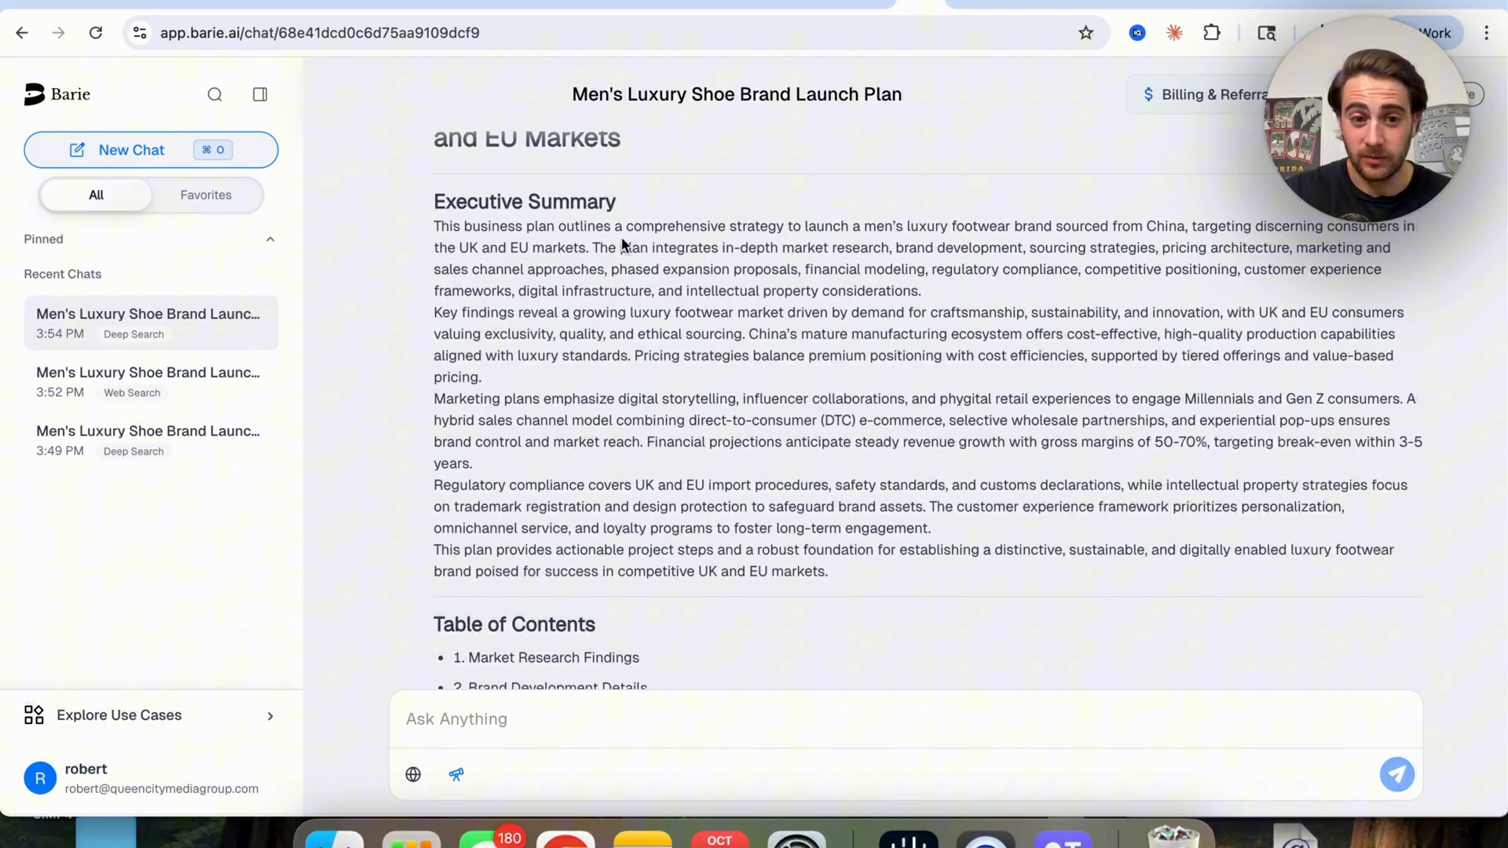
{"action": "scroll", "scroll_direction": "down", "scroll_amount": 3}
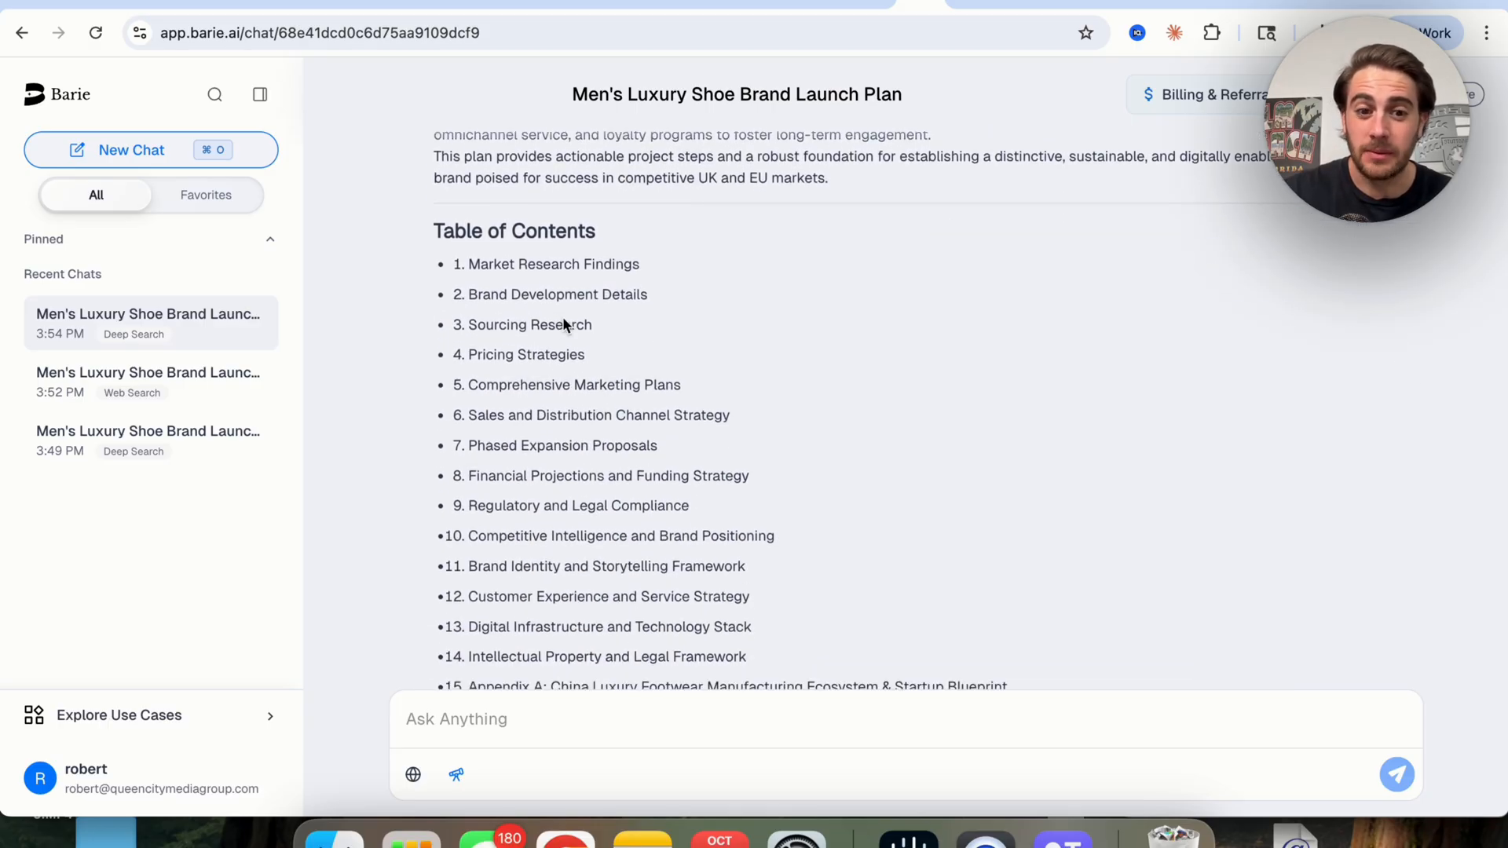
{"action": "scroll", "scroll_direction": "down", "scroll_amount": 3}
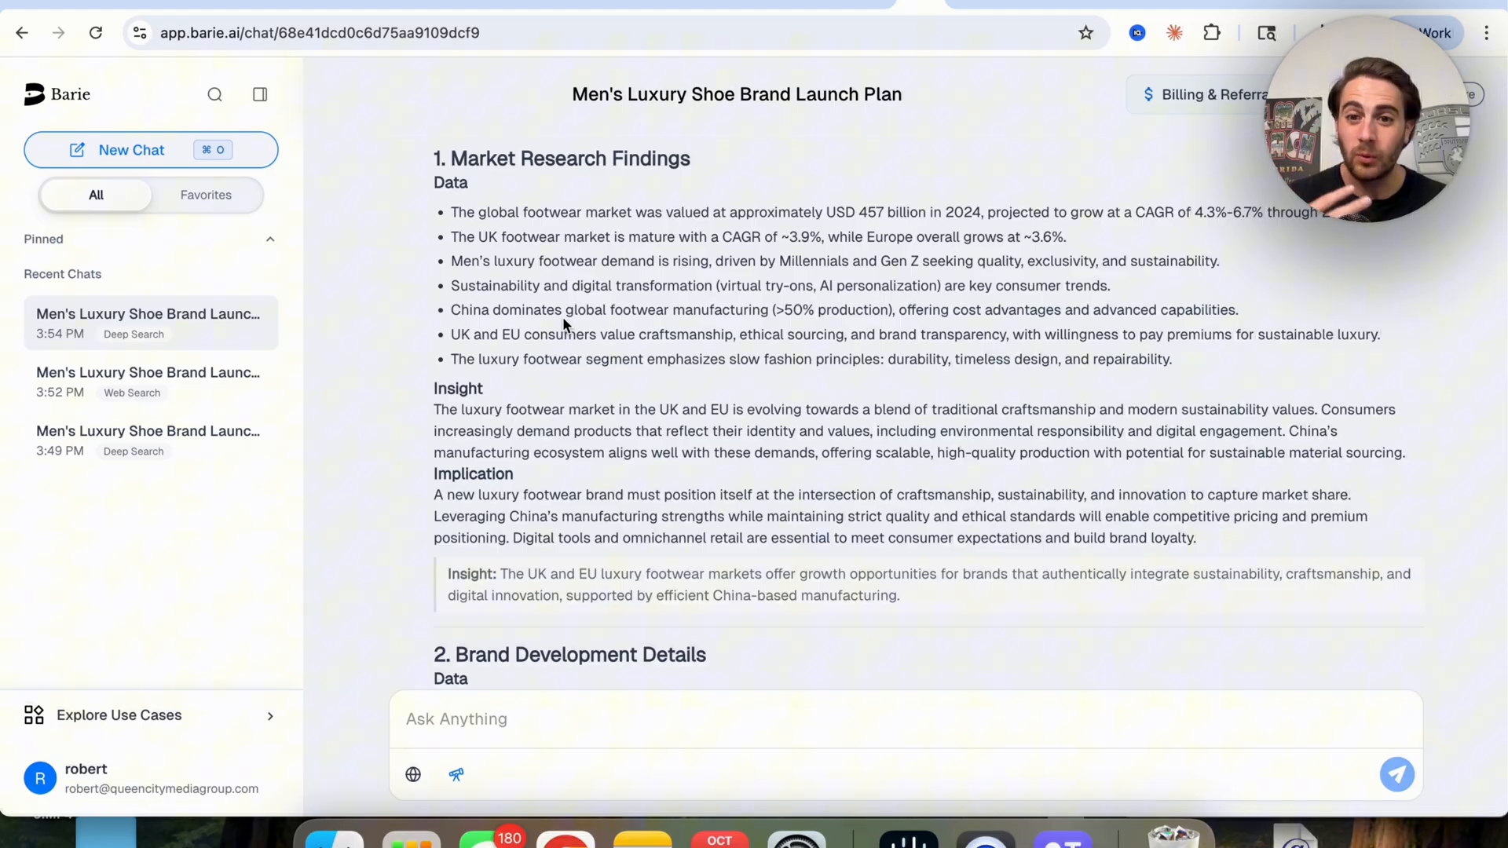
{"action": "scroll", "scroll_direction": "down", "scroll_amount": 3}
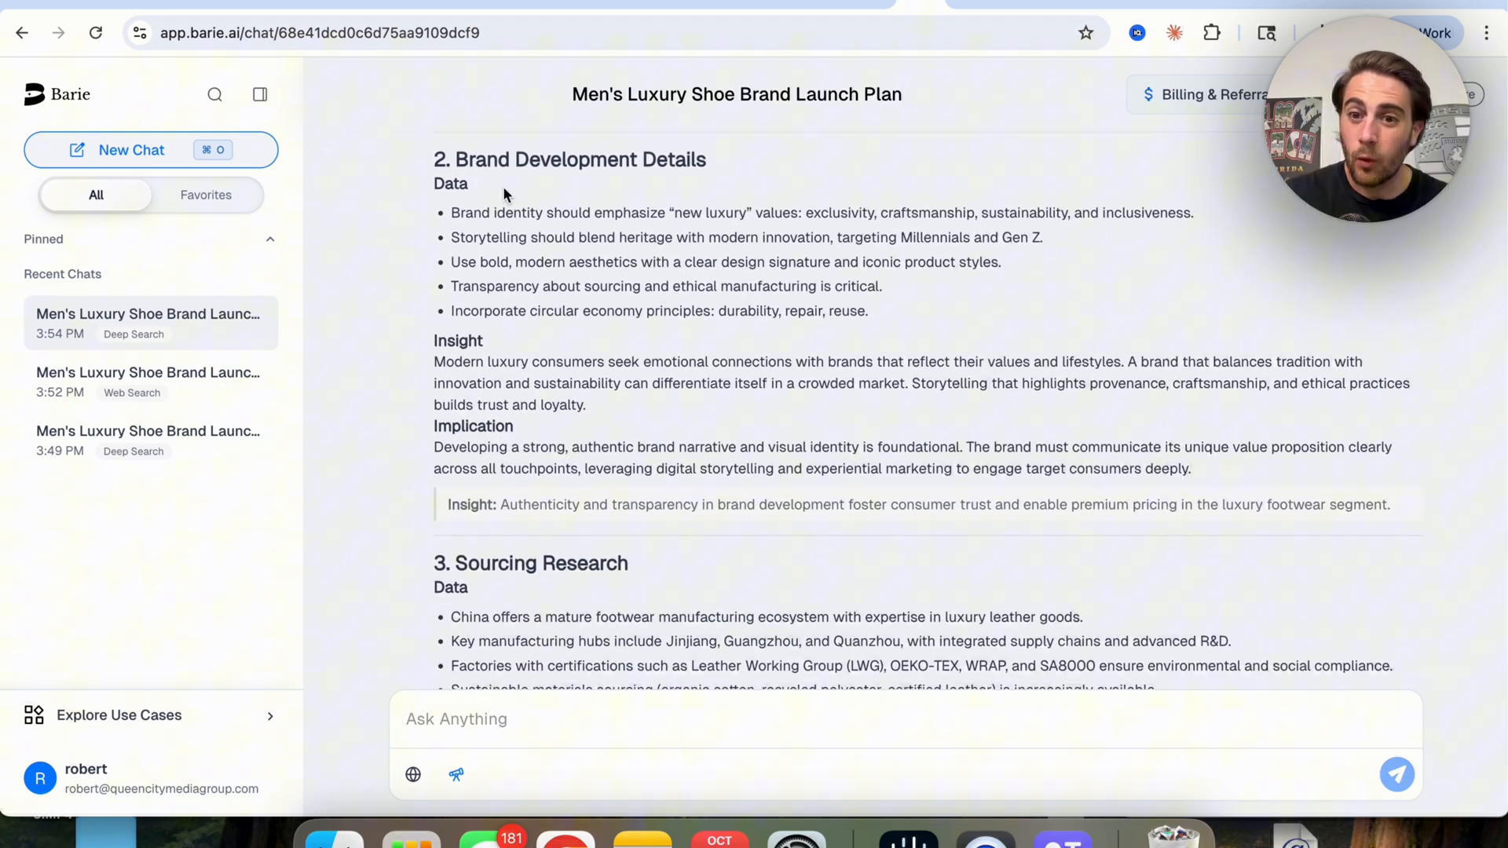
{"action": "mouse_move", "coordinate": [535, 347]}
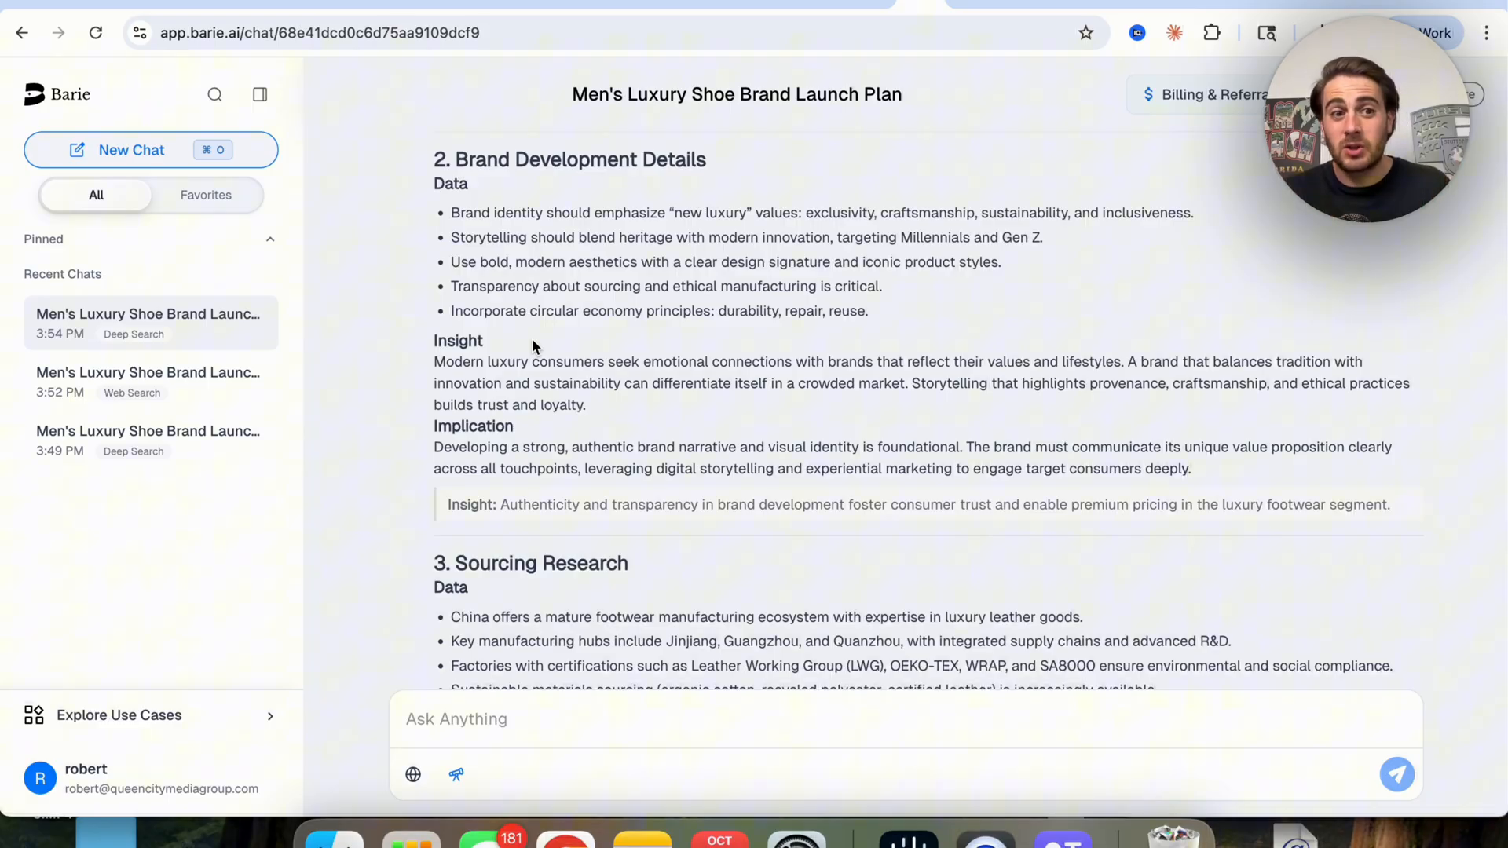
{"action": "scroll", "scroll_direction": "down", "scroll_amount": 3}
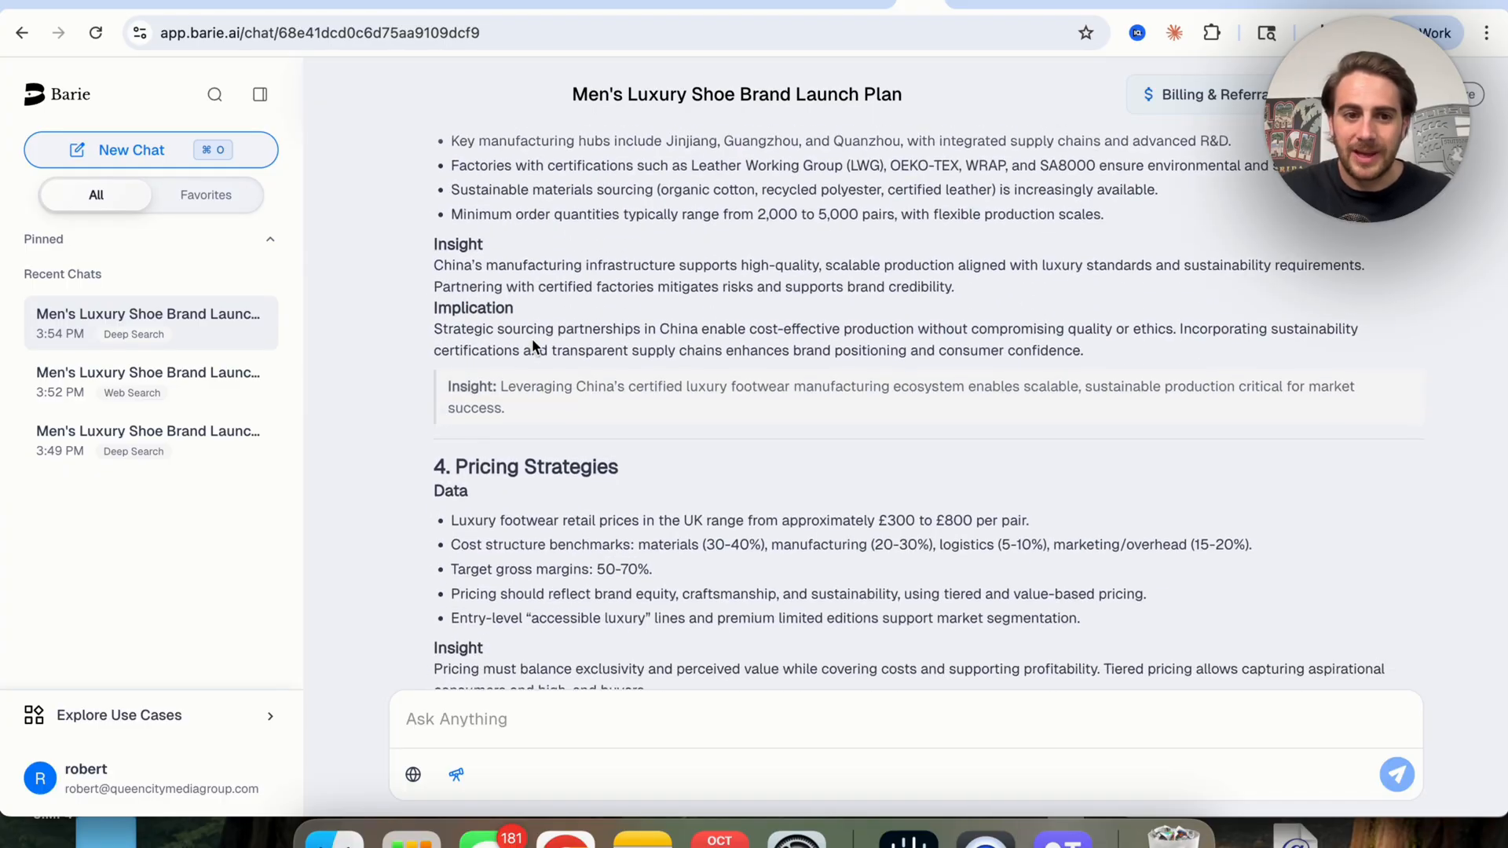
{"action": "scroll", "scroll_direction": "down", "scroll_amount": 3}
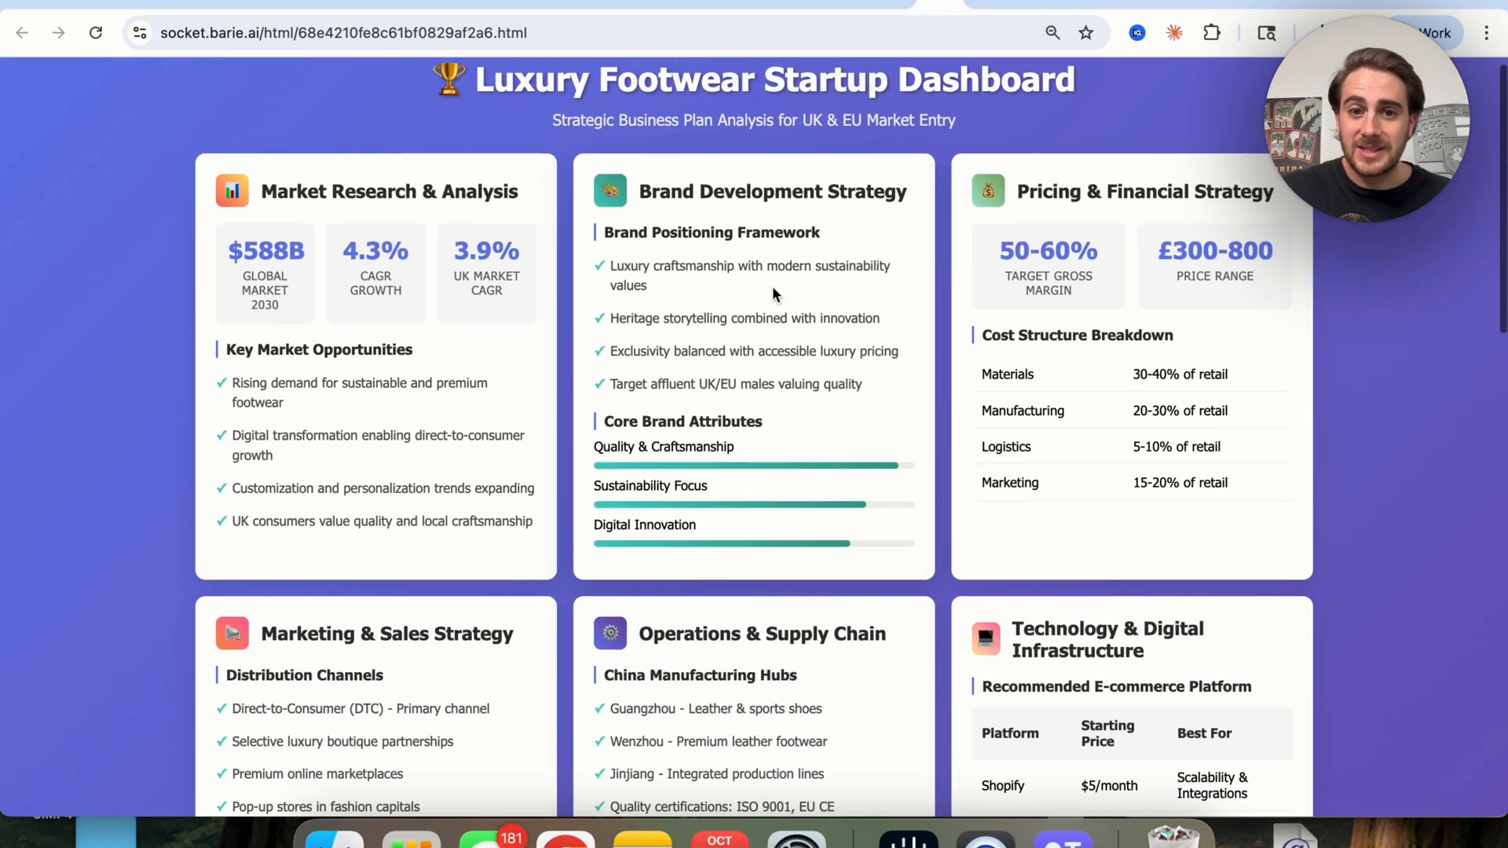
Scroll through the Luxury Footwear Startup Dashboard page.
{"action": "scroll", "scroll_direction": "down", "scroll_amount": 3}
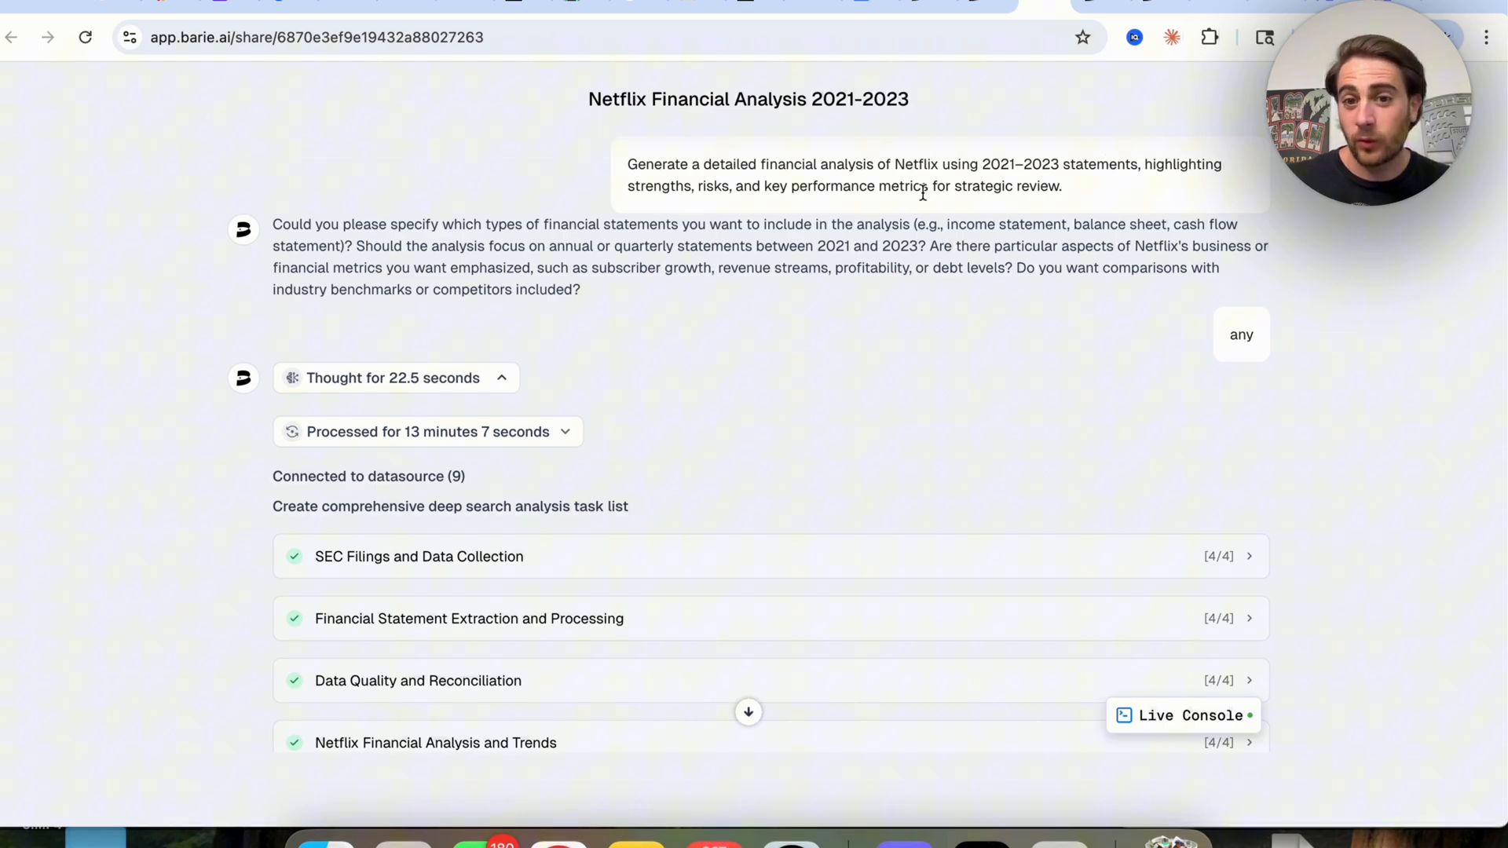
{"action": "mouse_move", "coordinate": [862, 283]}
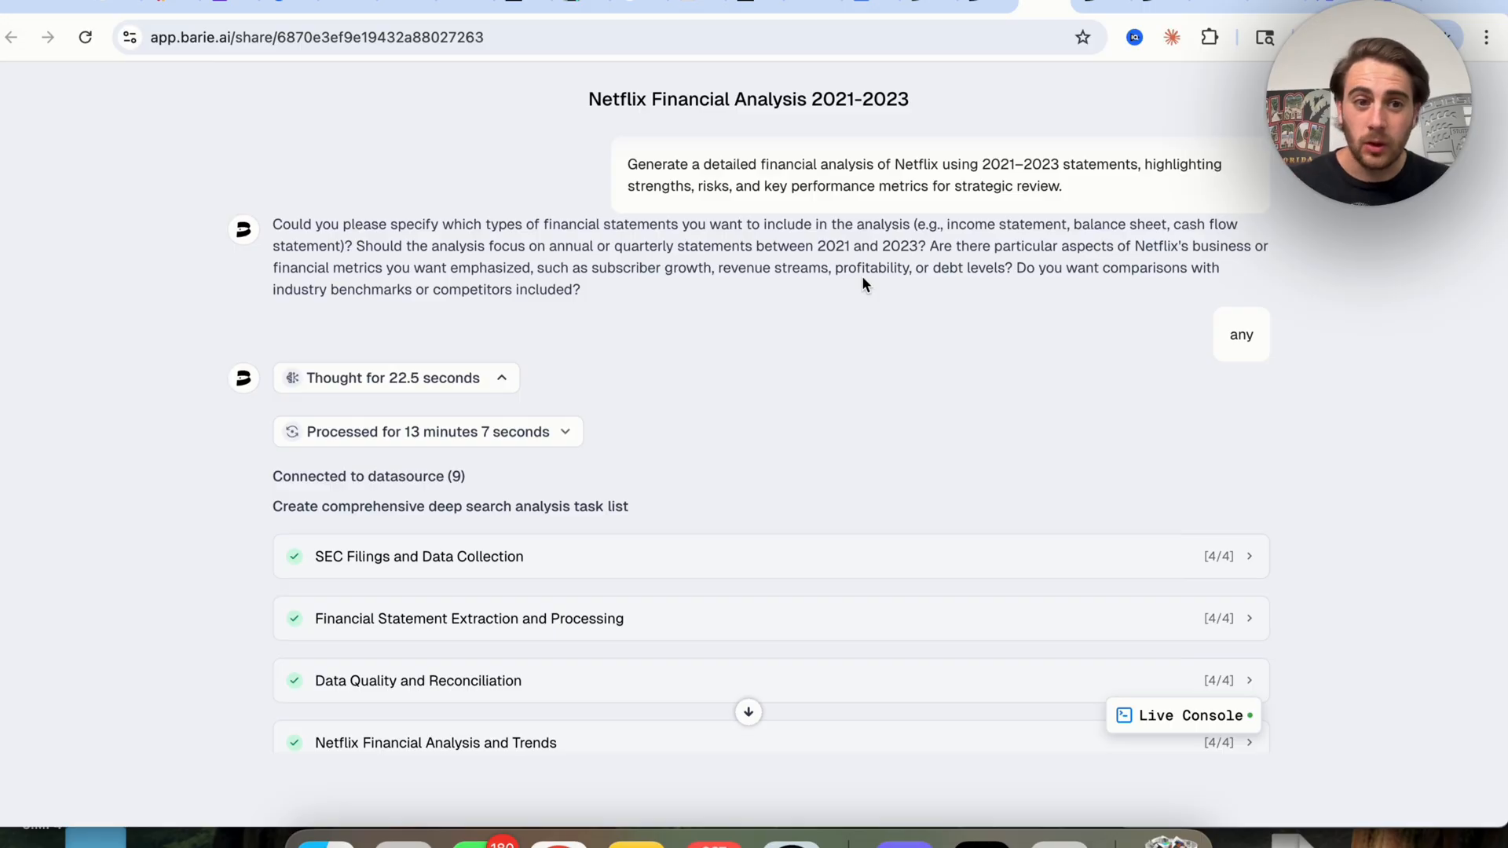
Highlight the Netflix clarifying questions and scroll through the assistant's reasoning.
{"action": "left_click_drag", "start_coordinate": [273, 224], "coordinate": [581, 290]}
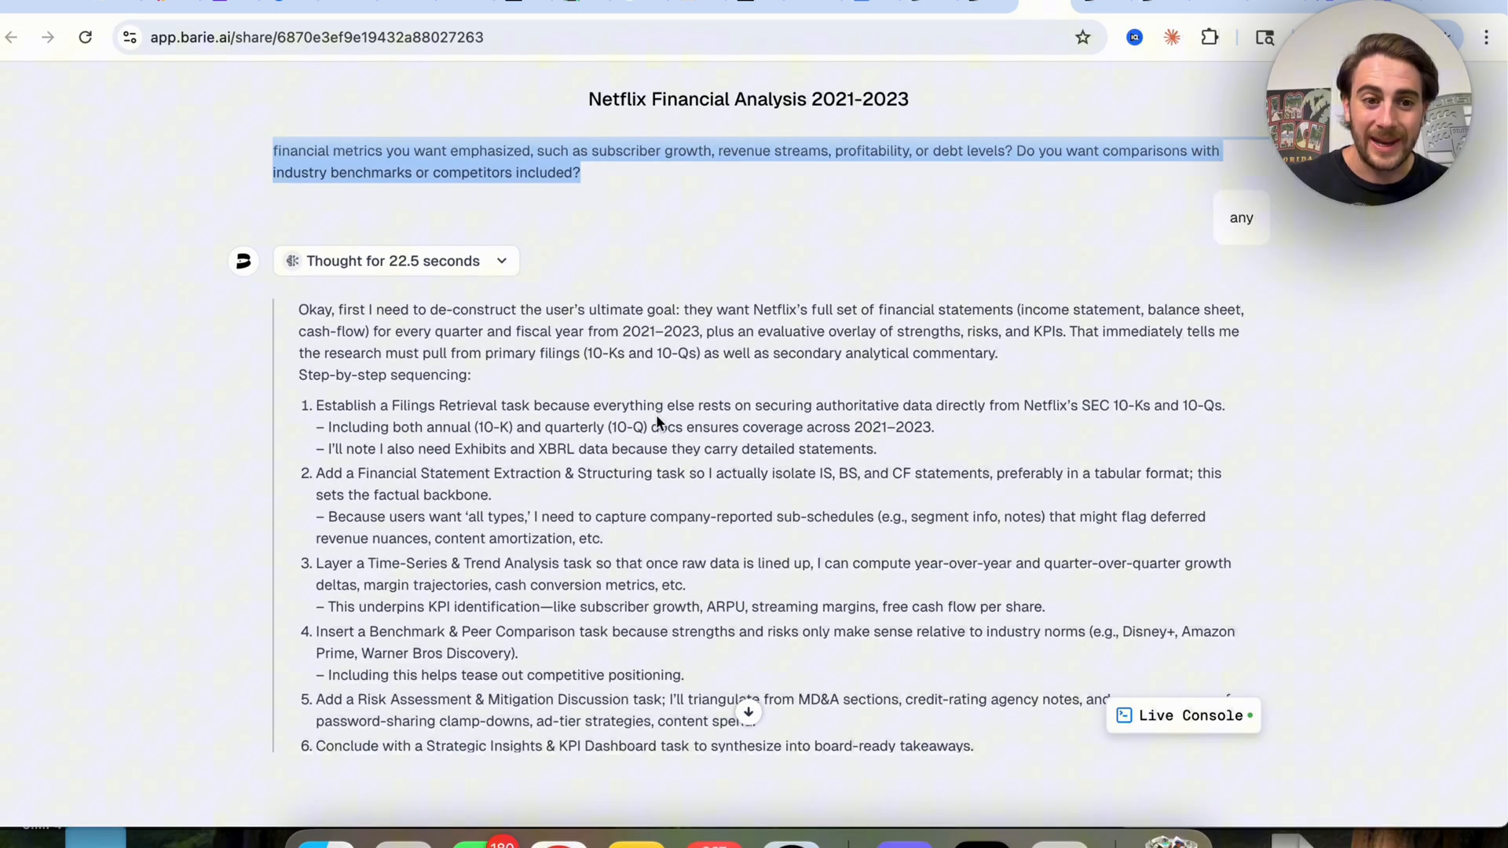
{"action": "scroll", "scroll_direction": "down", "scroll_amount": 3}
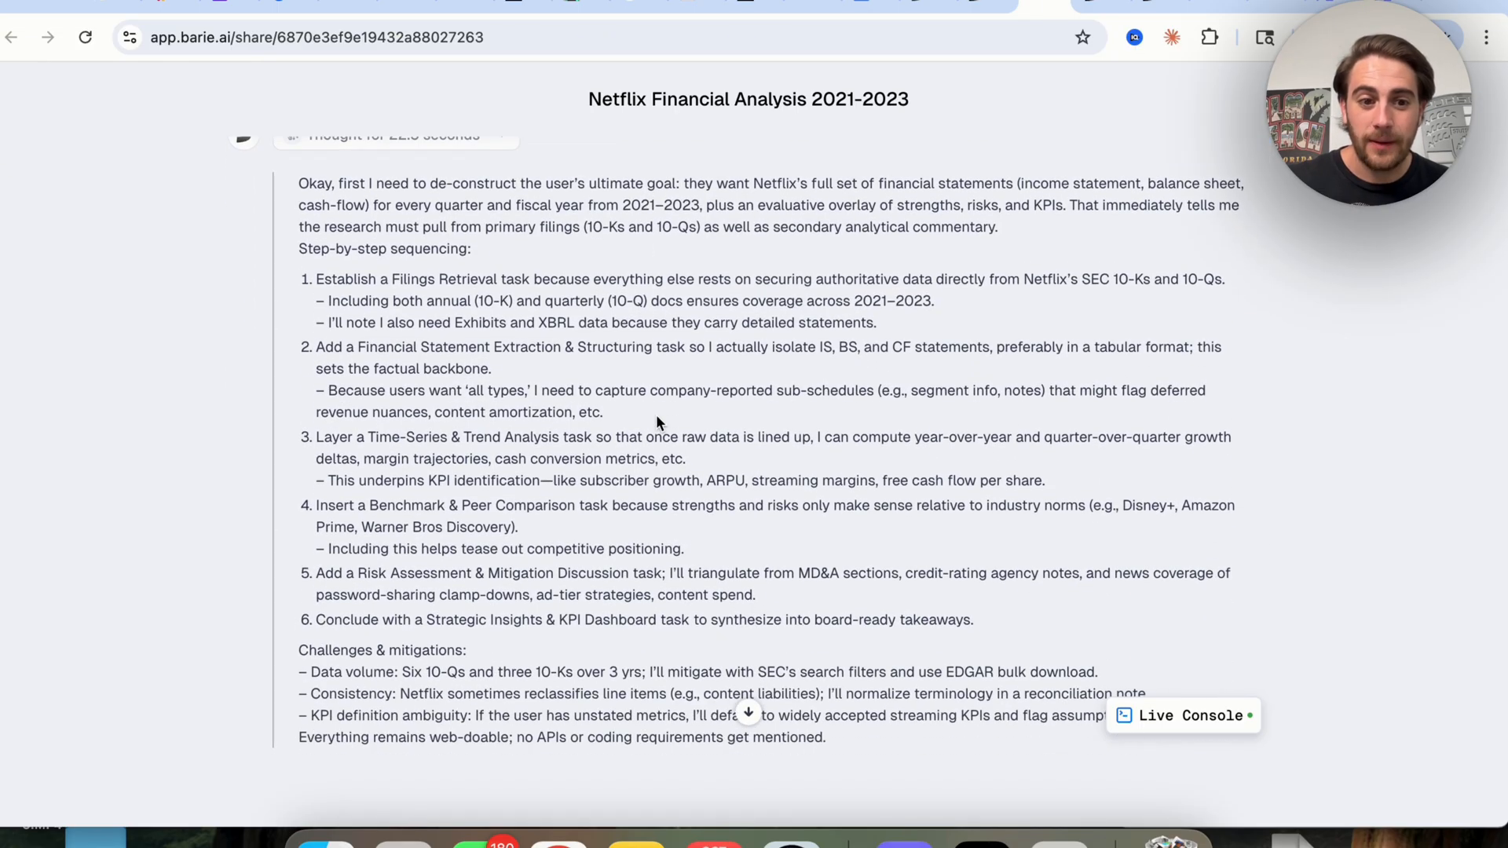
{"action": "scroll", "scroll_direction": "down", "scroll_amount": 3}
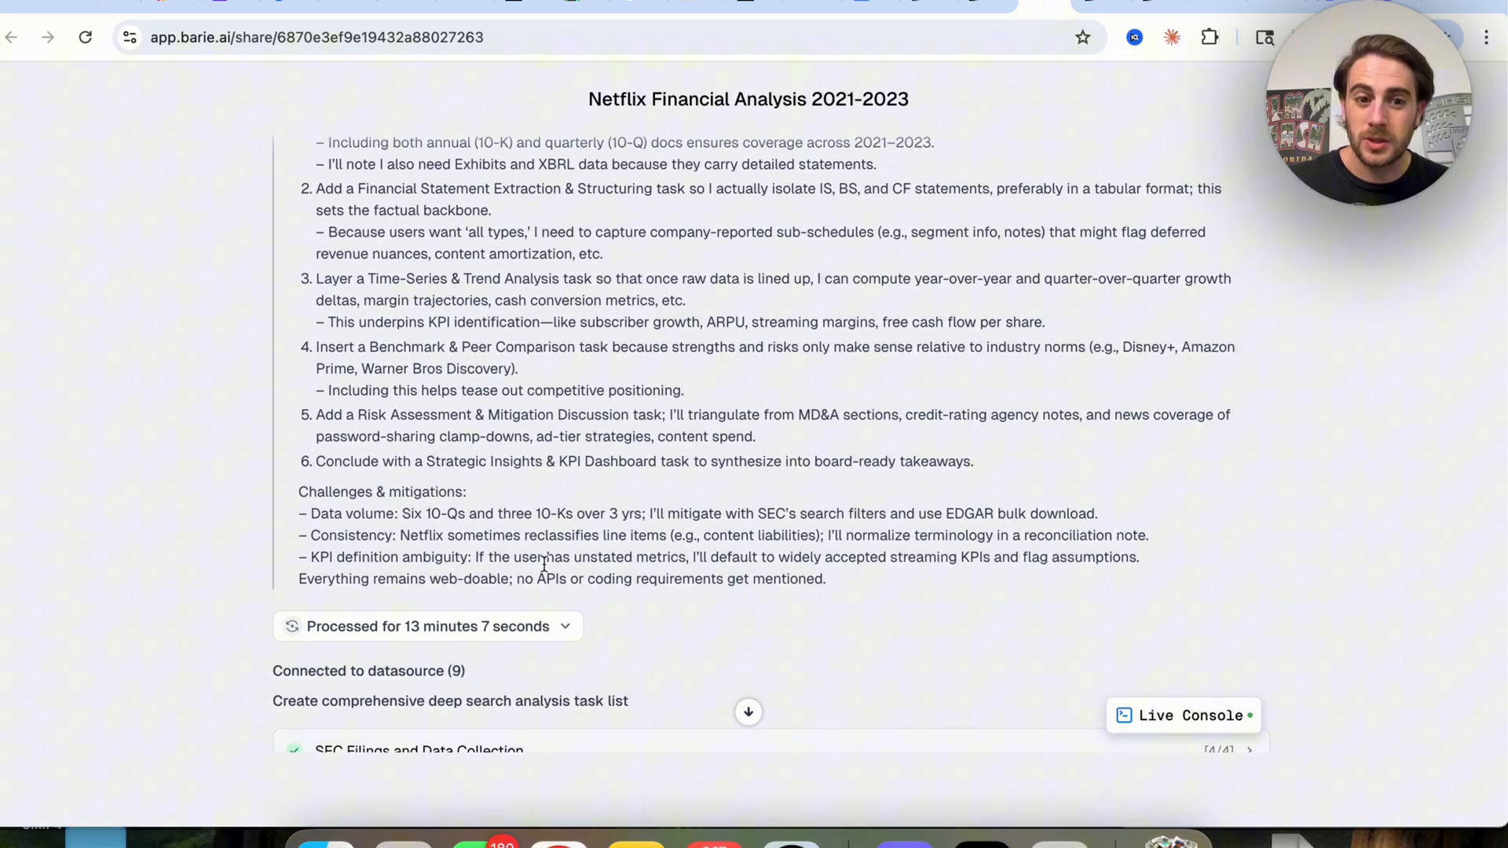
{"action": "scroll", "scroll_direction": "down", "scroll_amount": 3}
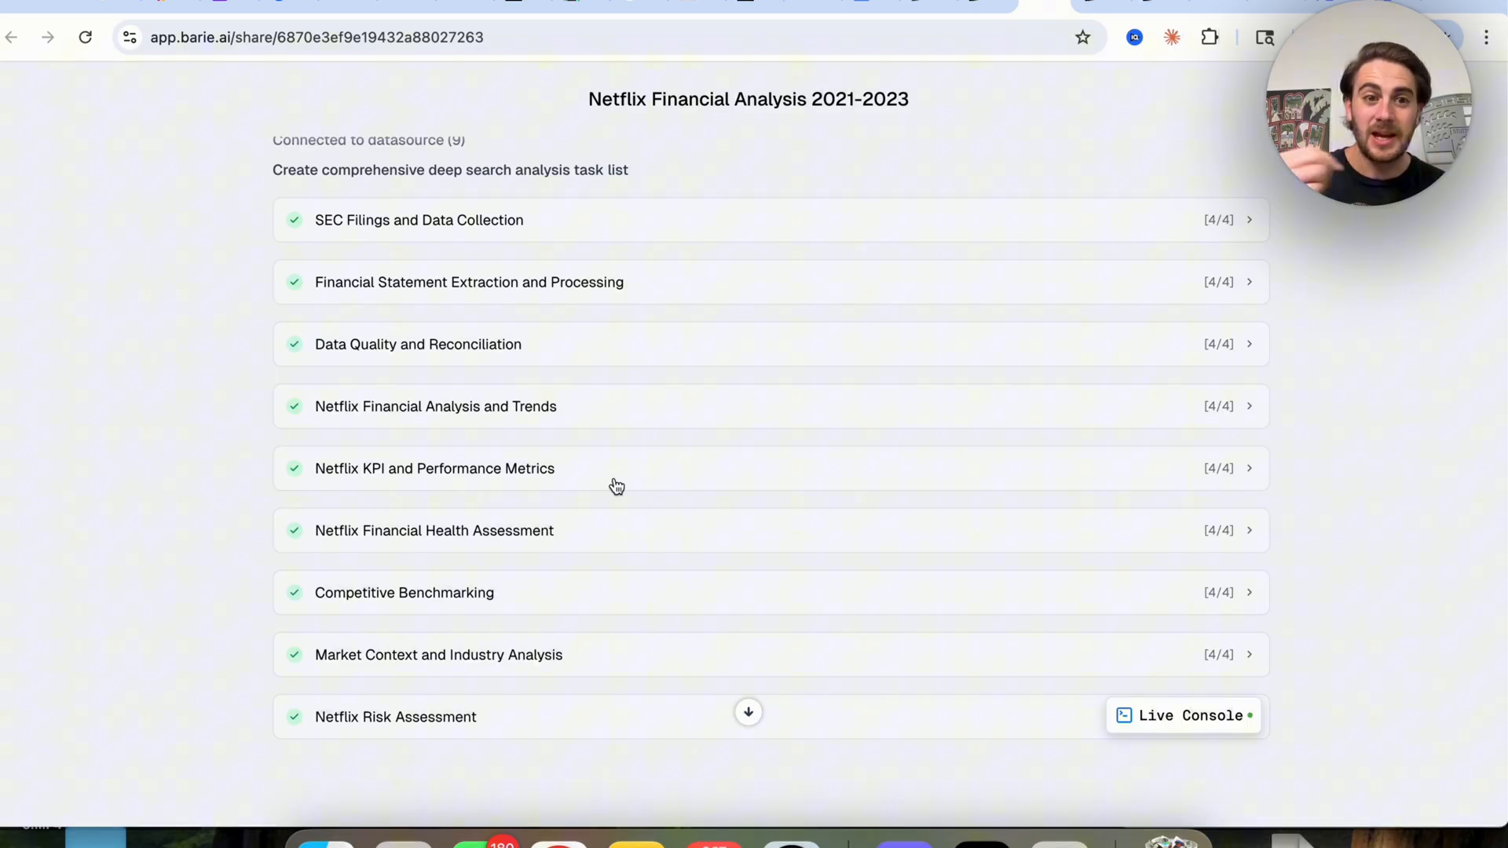
{"action": "mouse_move", "coordinate": [524, 357]}
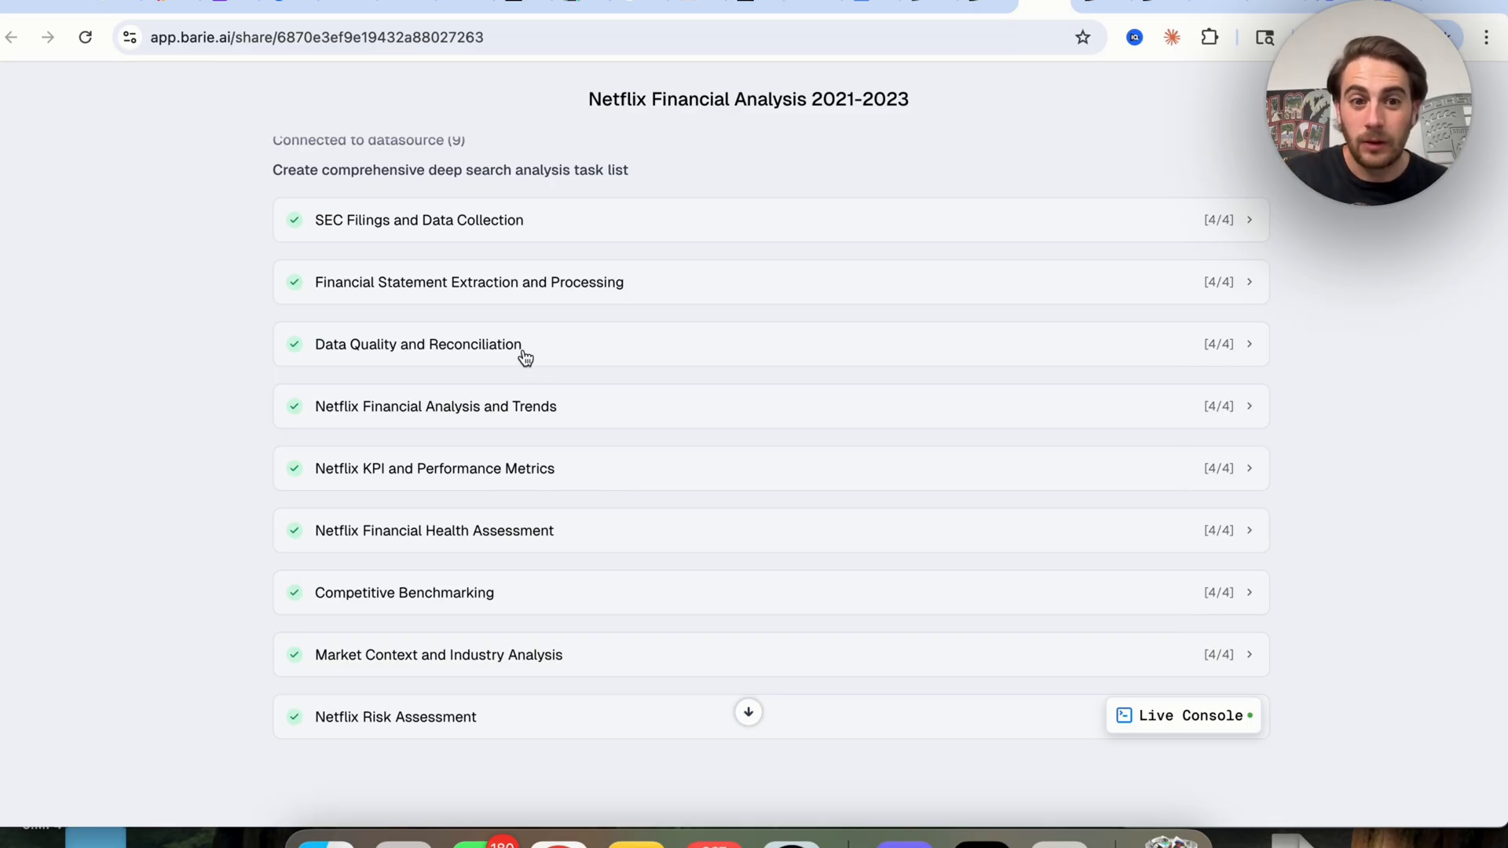
{"action": "mouse_move", "coordinate": [434, 471]}
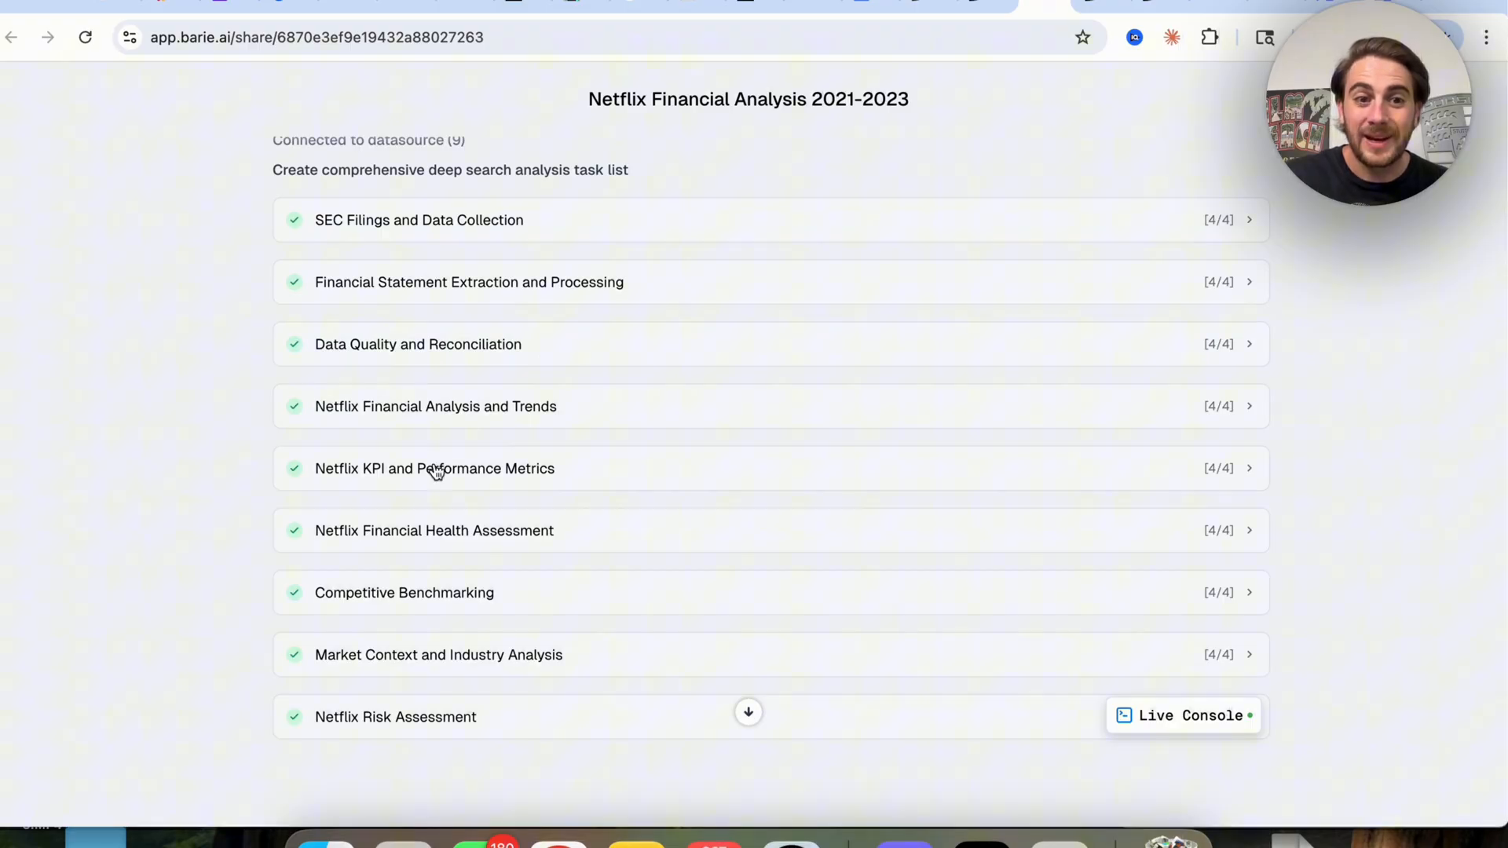
{"action": "mouse_move", "coordinate": [440, 418]}
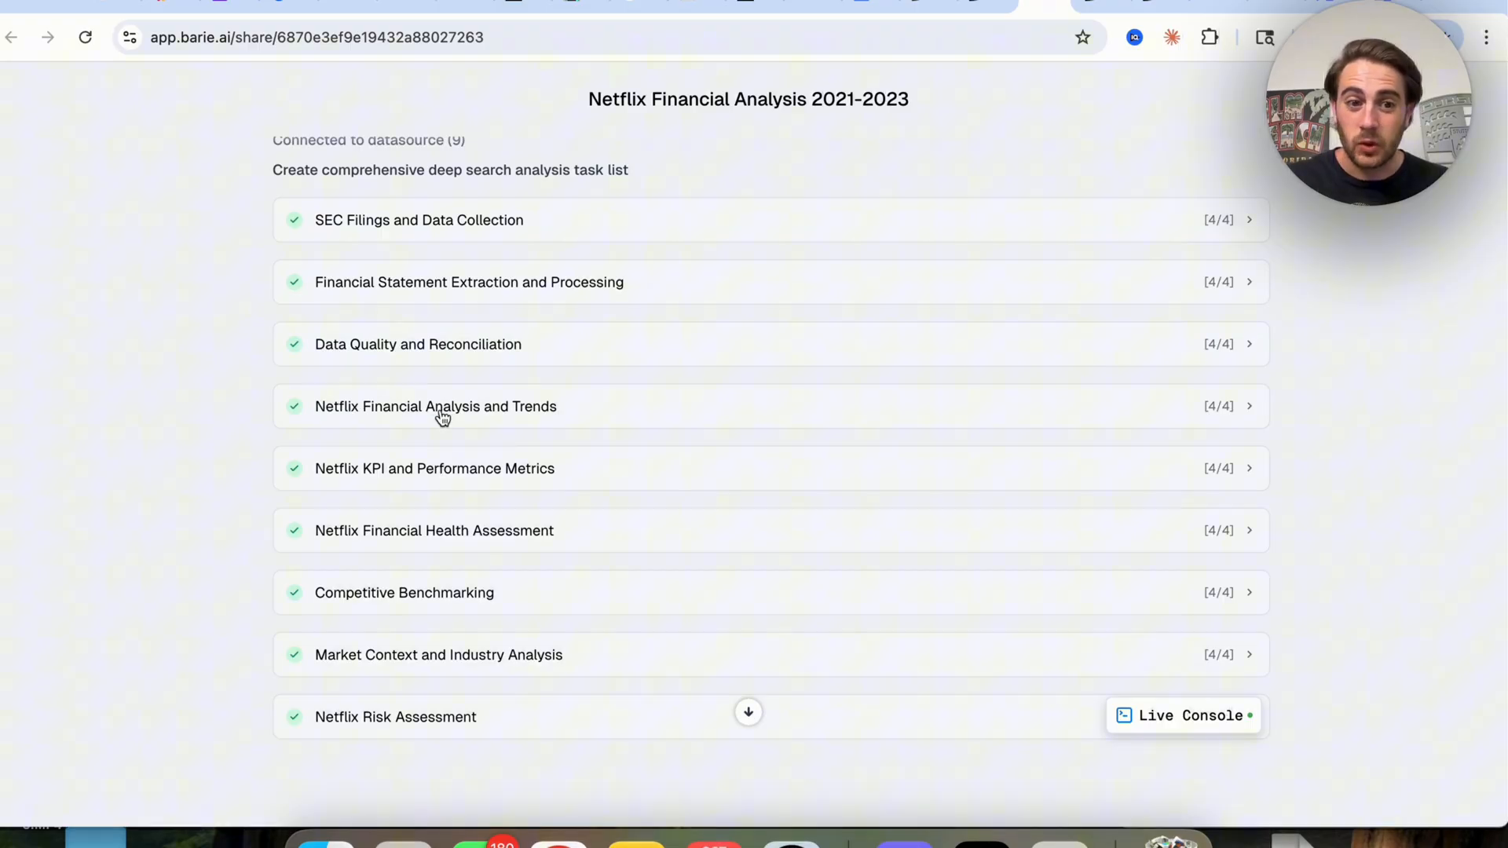
{"action": "mouse_move", "coordinate": [402, 455]}
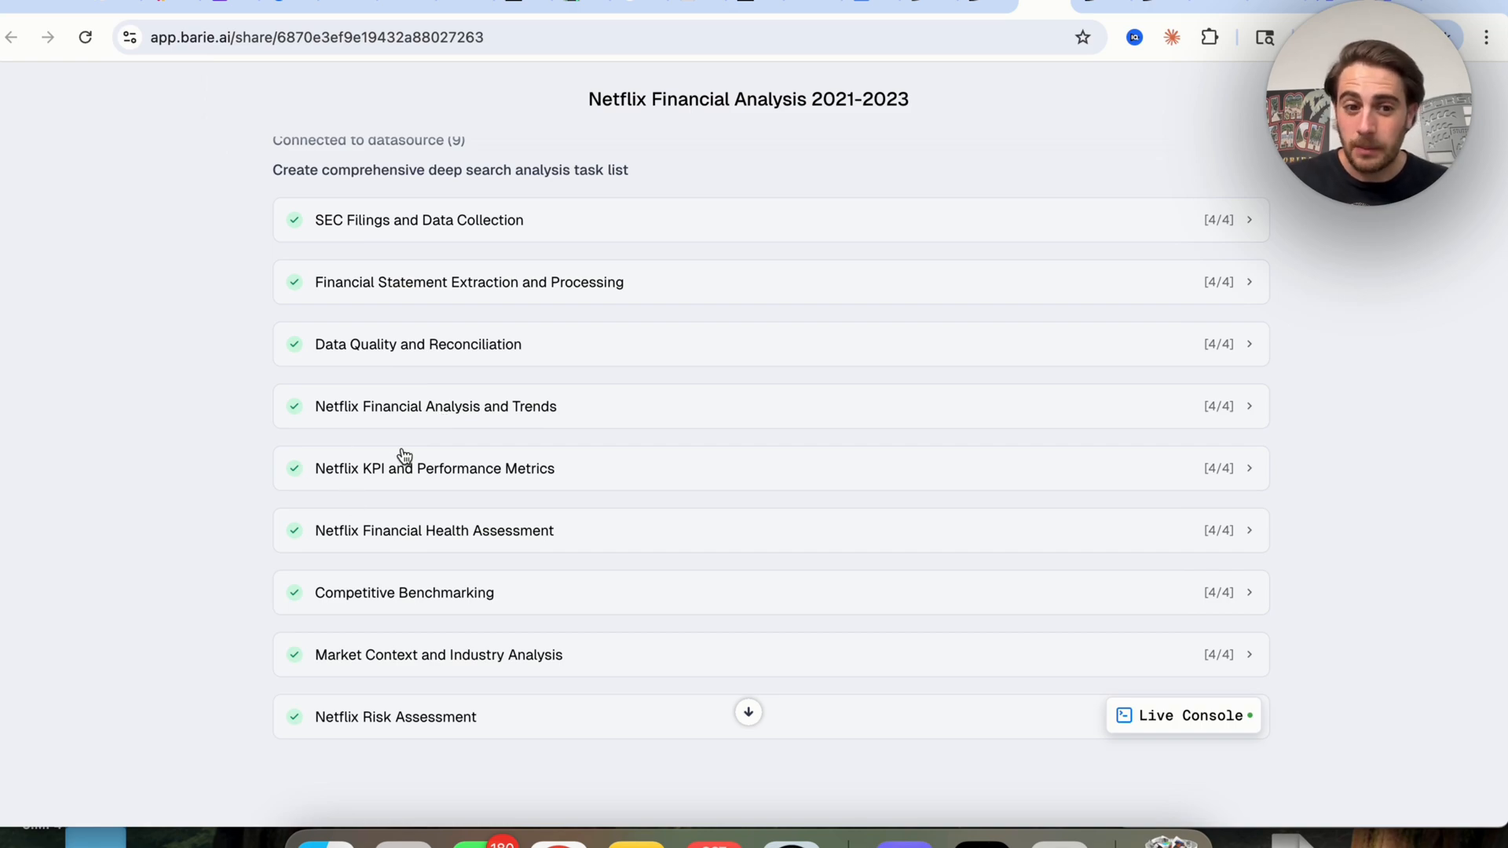
Expand 'Netflix Strategic Analysis and Insights' and its strategic strengths subtask steps.
{"action": "scroll", "scroll_direction": "down", "scroll_amount": 3}
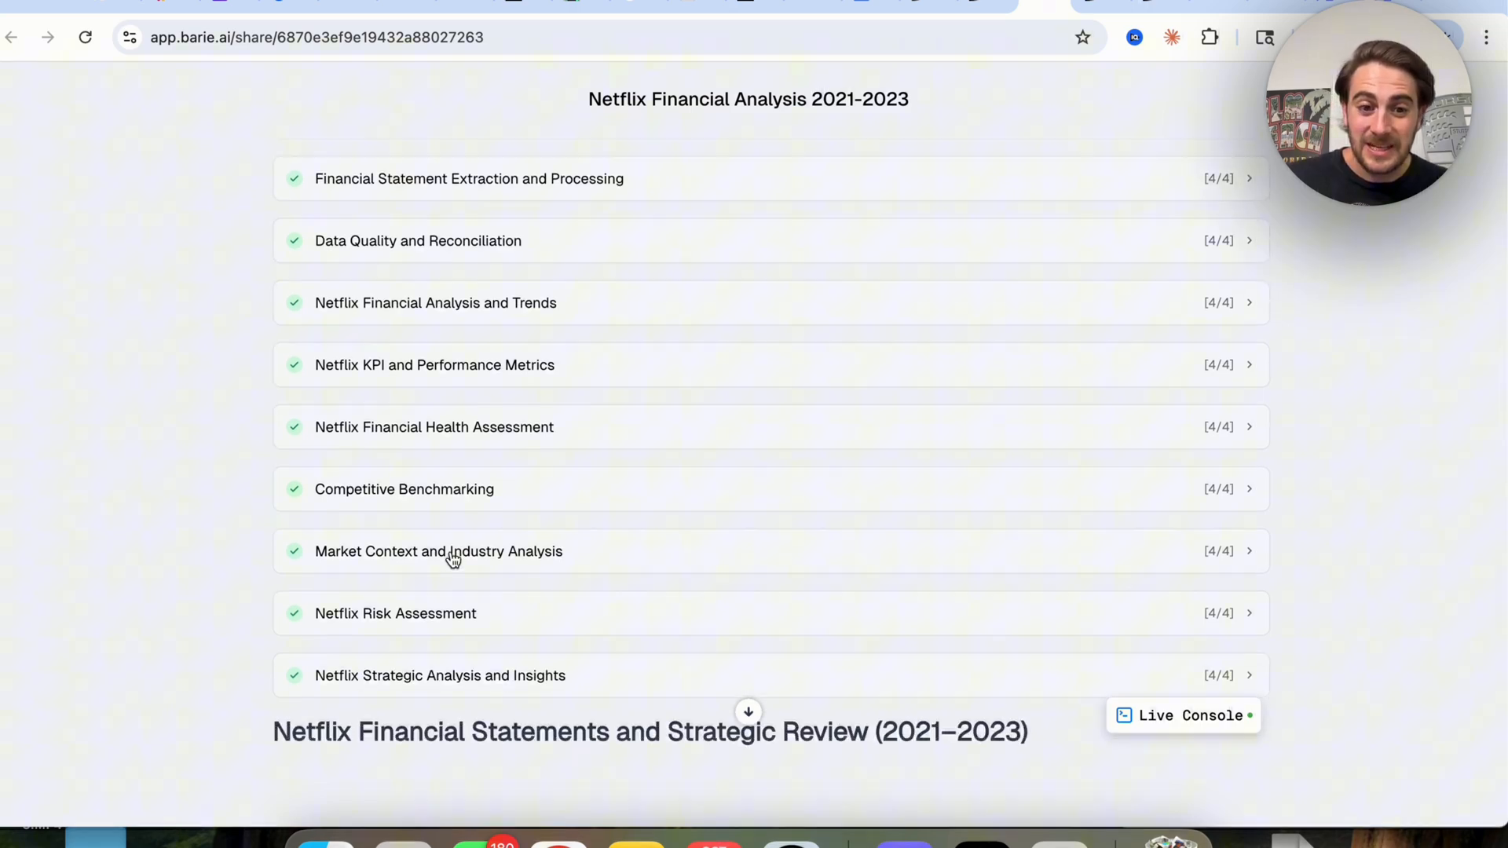
{"action": "scroll", "scroll_direction": "down", "scroll_amount": 3}
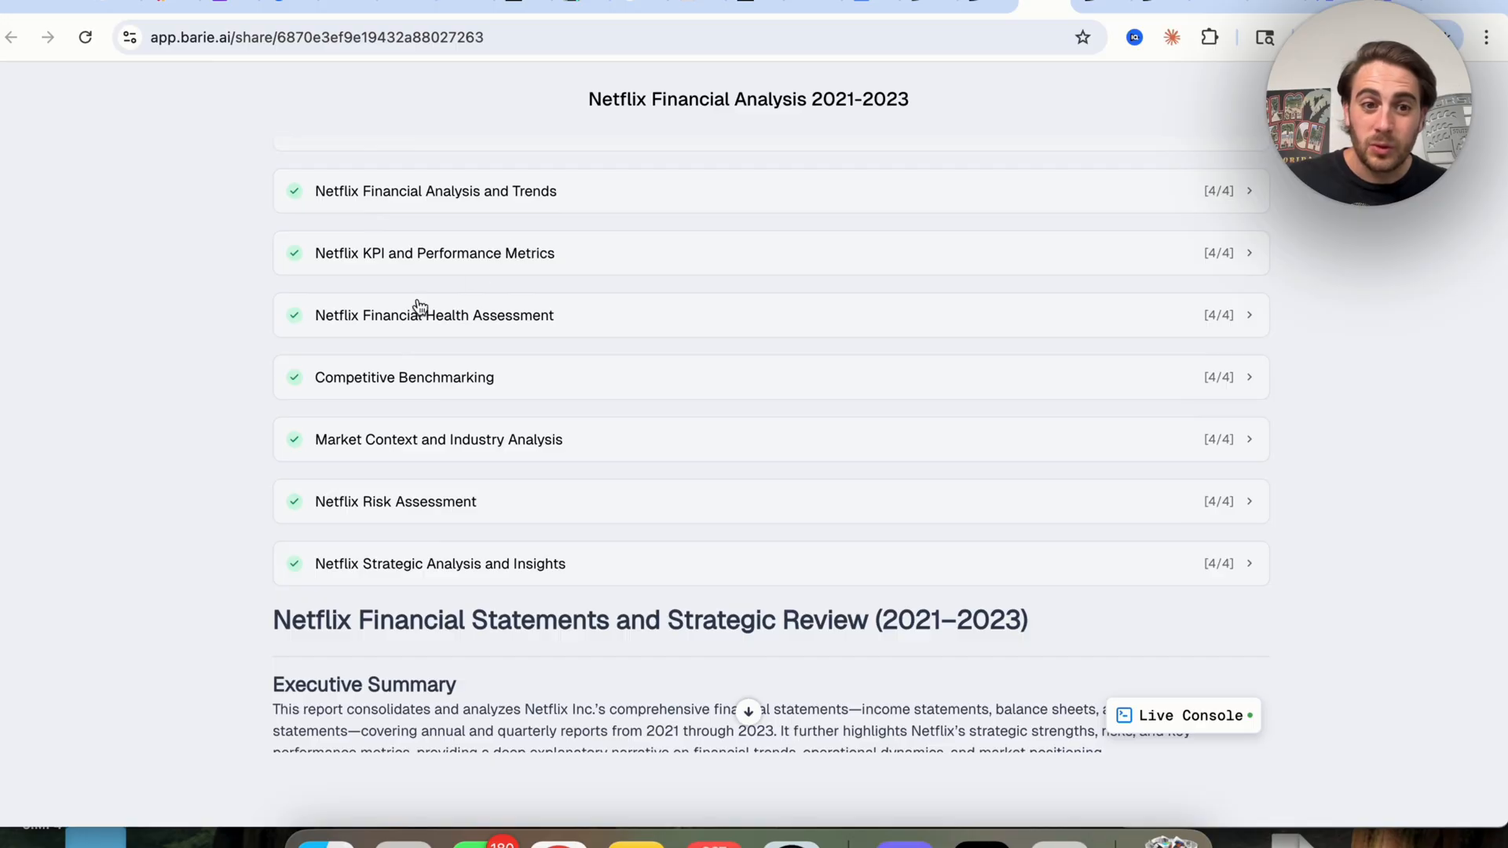
{"action": "mouse_move", "coordinate": [402, 454]}
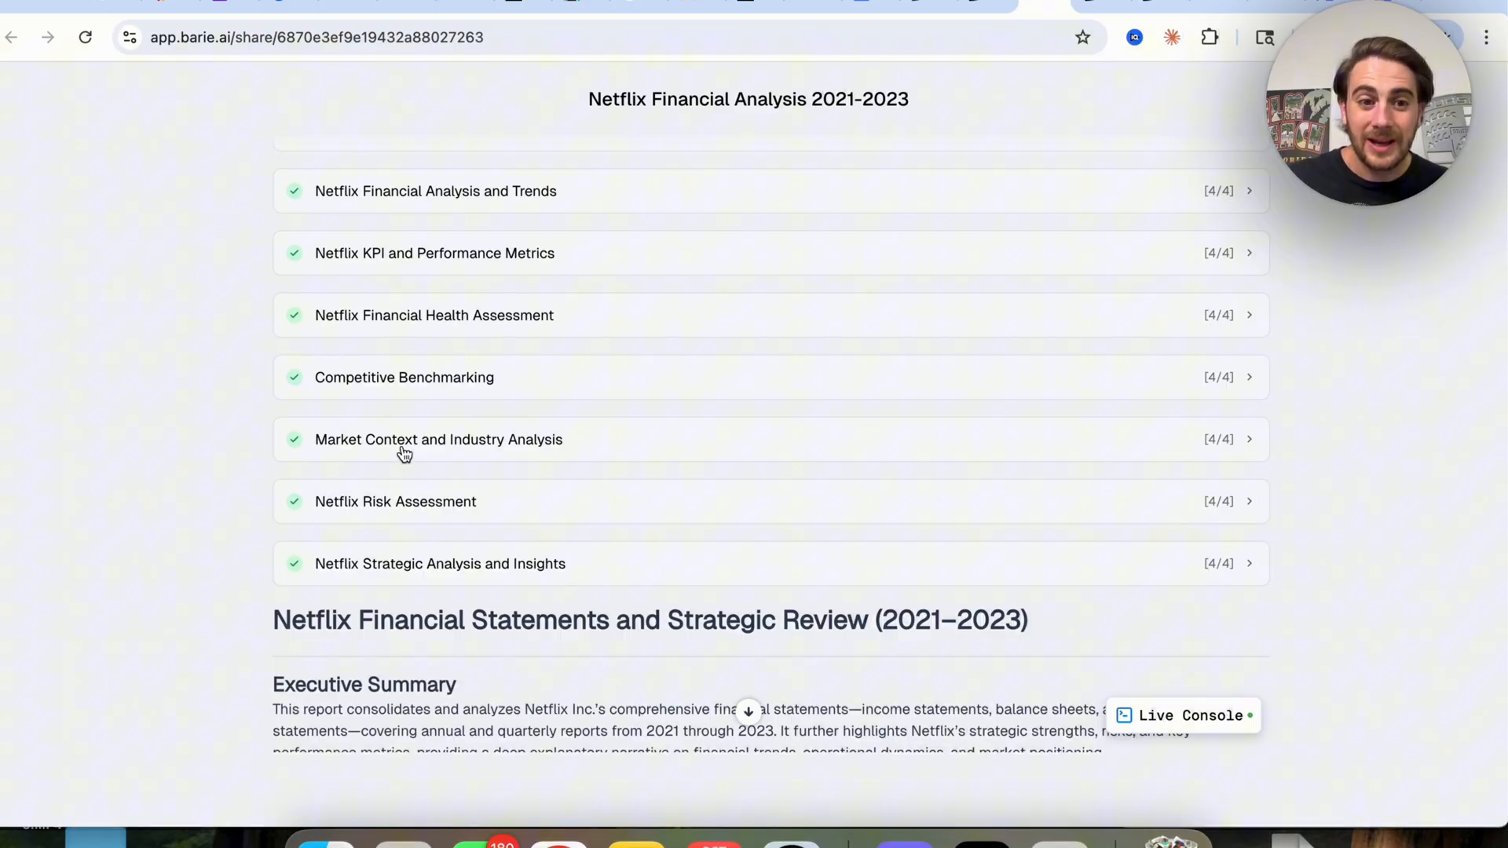
{"action": "mouse_move", "coordinate": [362, 489]}
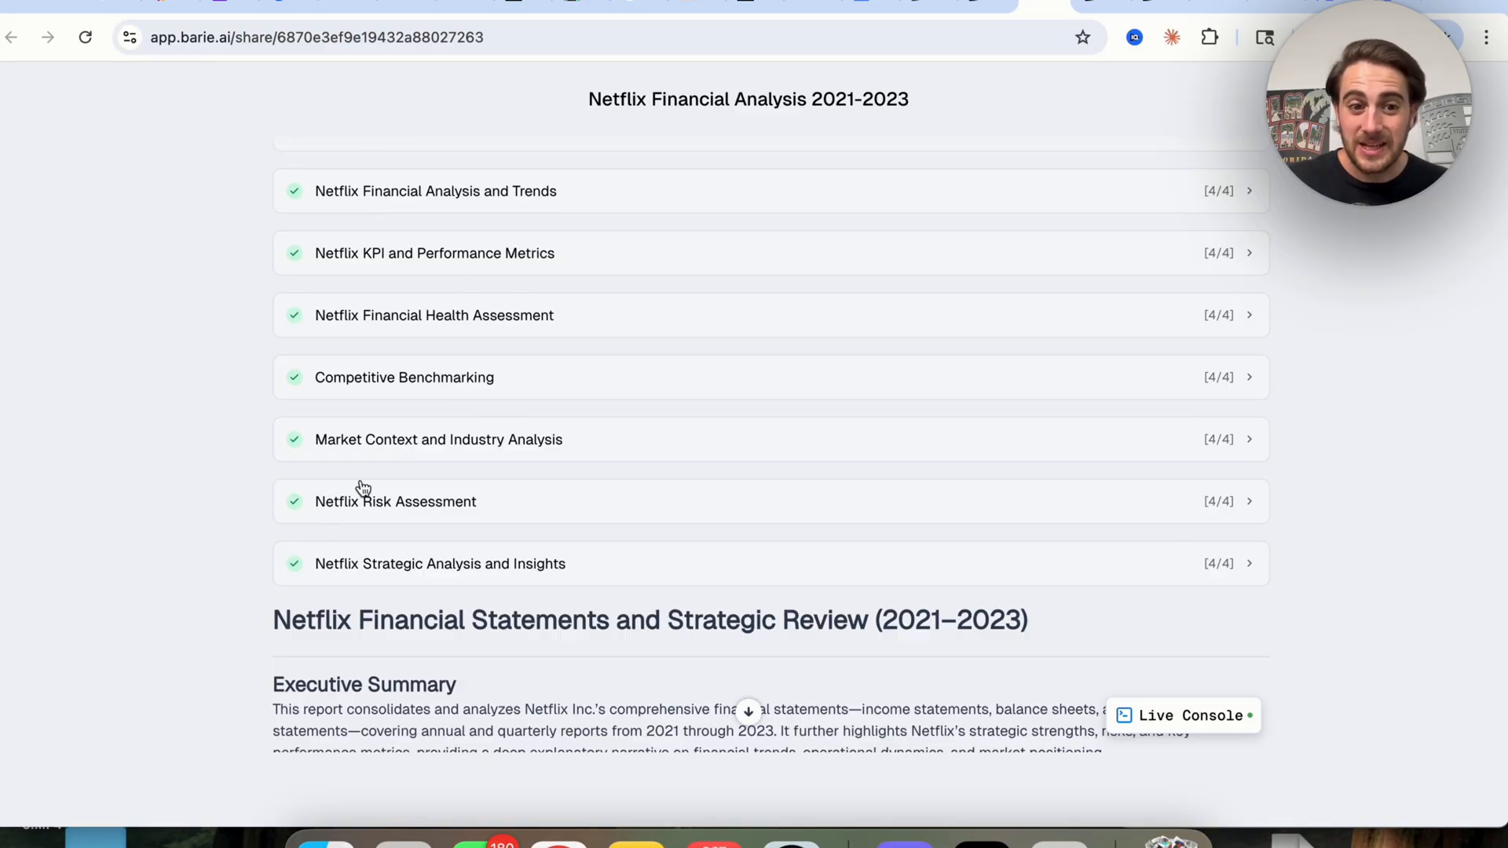
{"action": "left_click", "coordinate": [440, 564]}
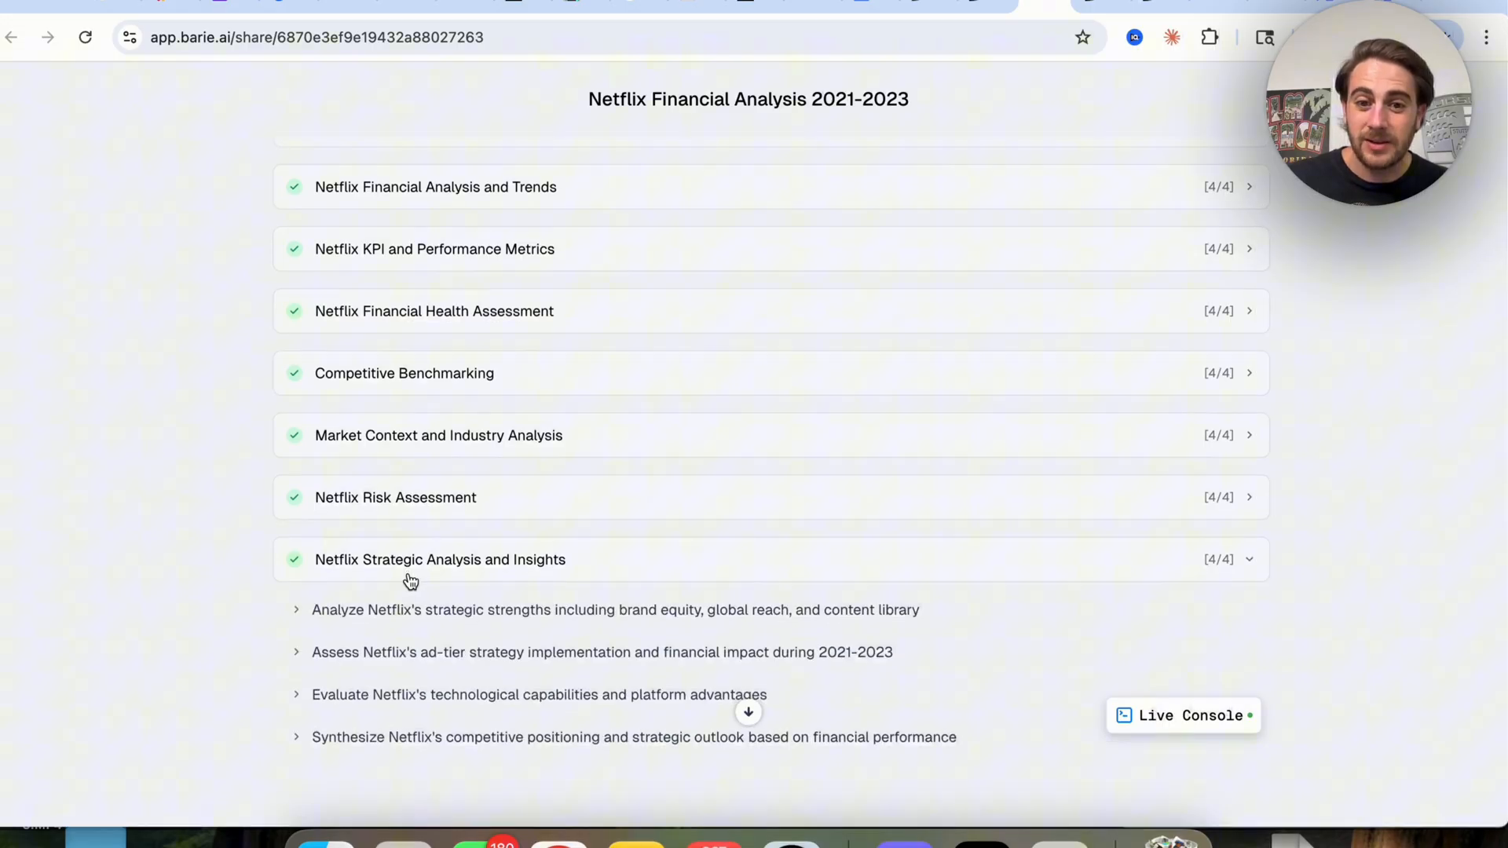
{"action": "left_click", "coordinate": [616, 609]}
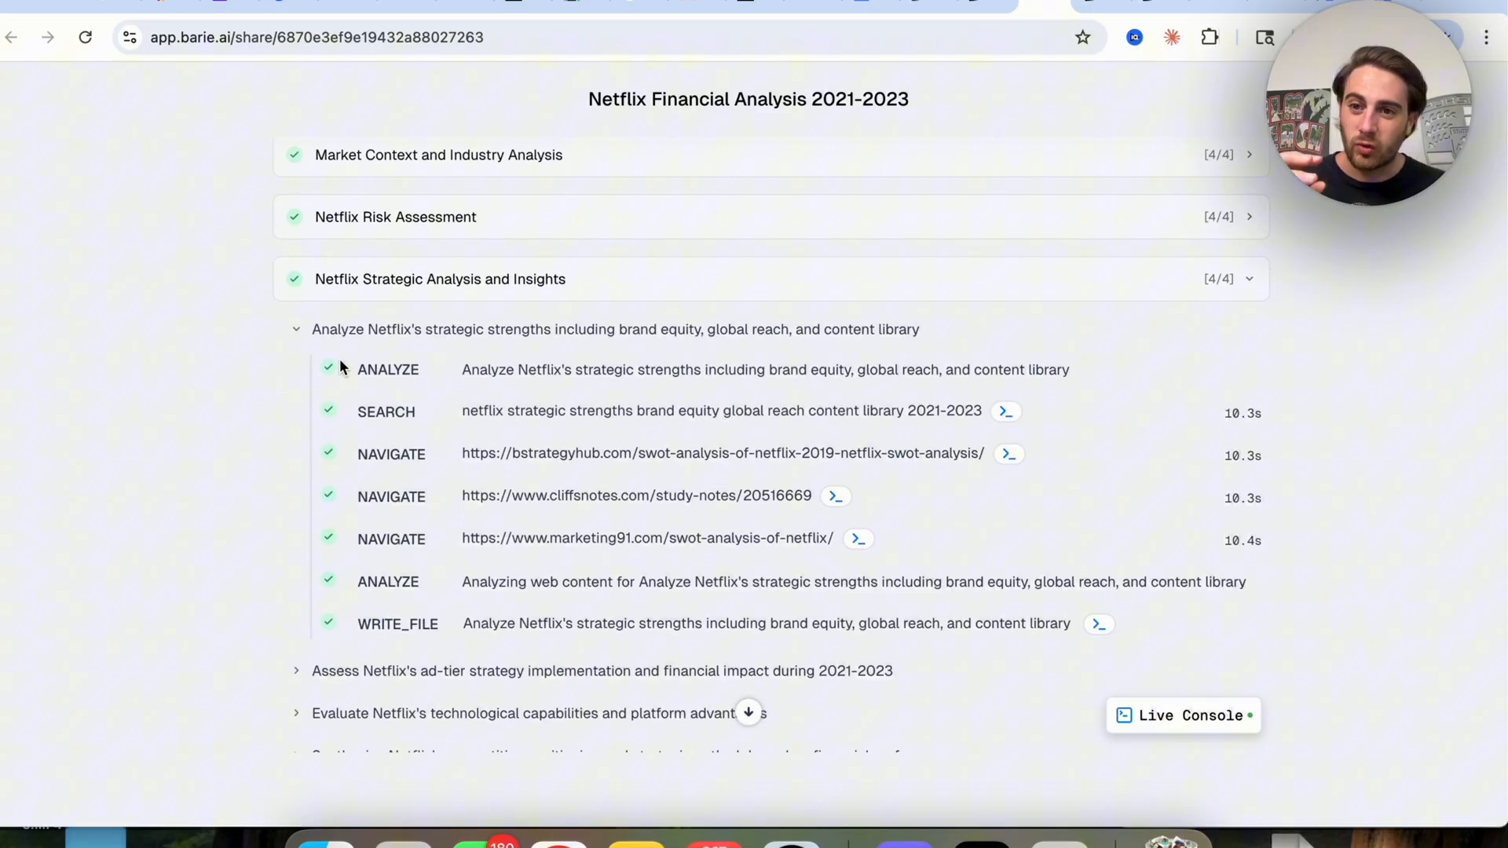
{"action": "scroll", "scroll_direction": "down", "scroll_amount": 3}
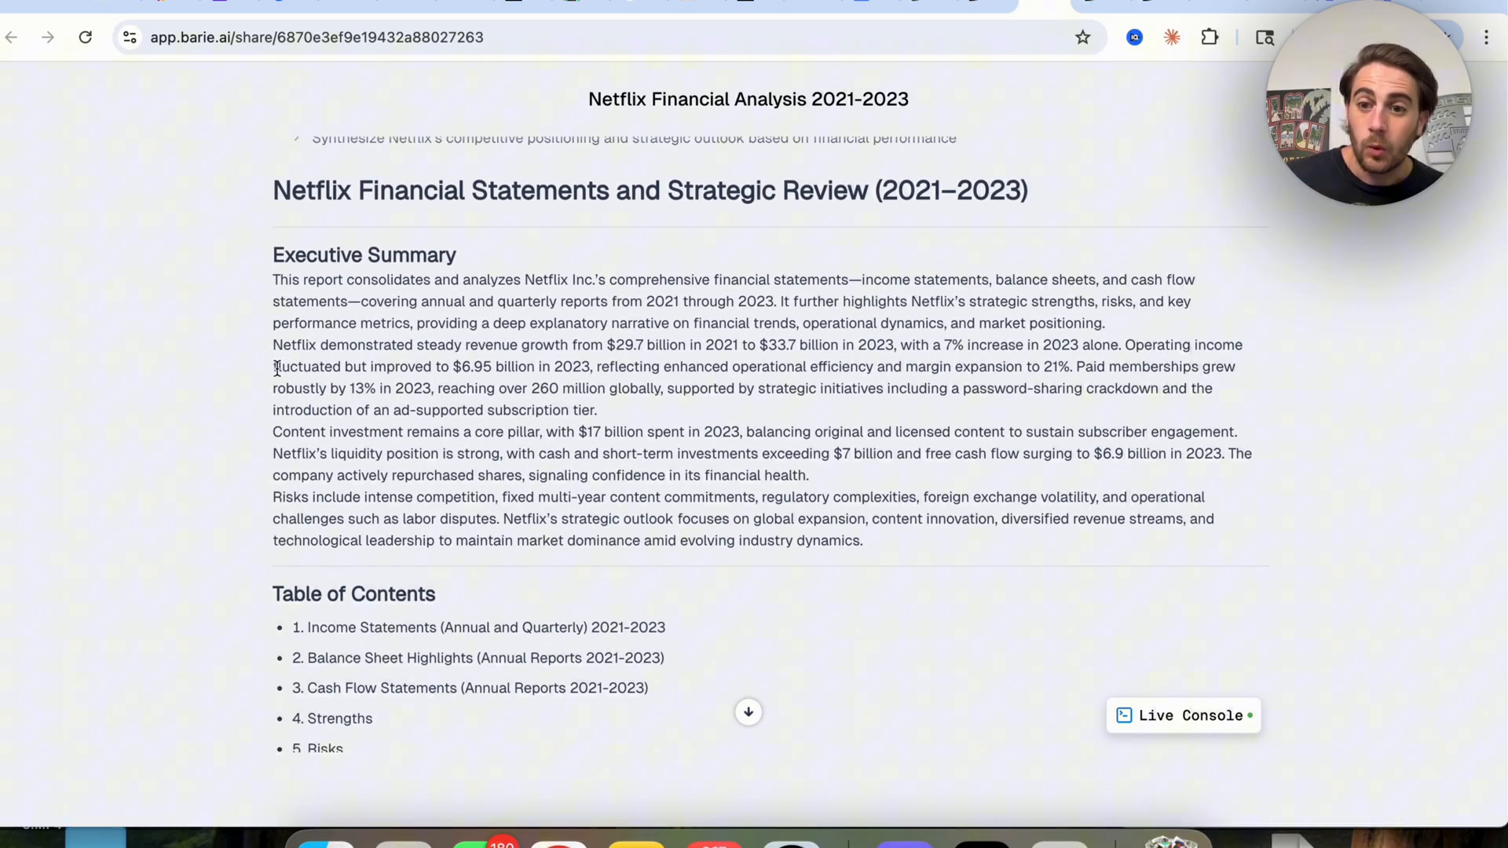
Read the Netflix report's opening sections, starting from the executive summary.
{"action": "scroll", "scroll_direction": "down", "scroll_amount": 3}
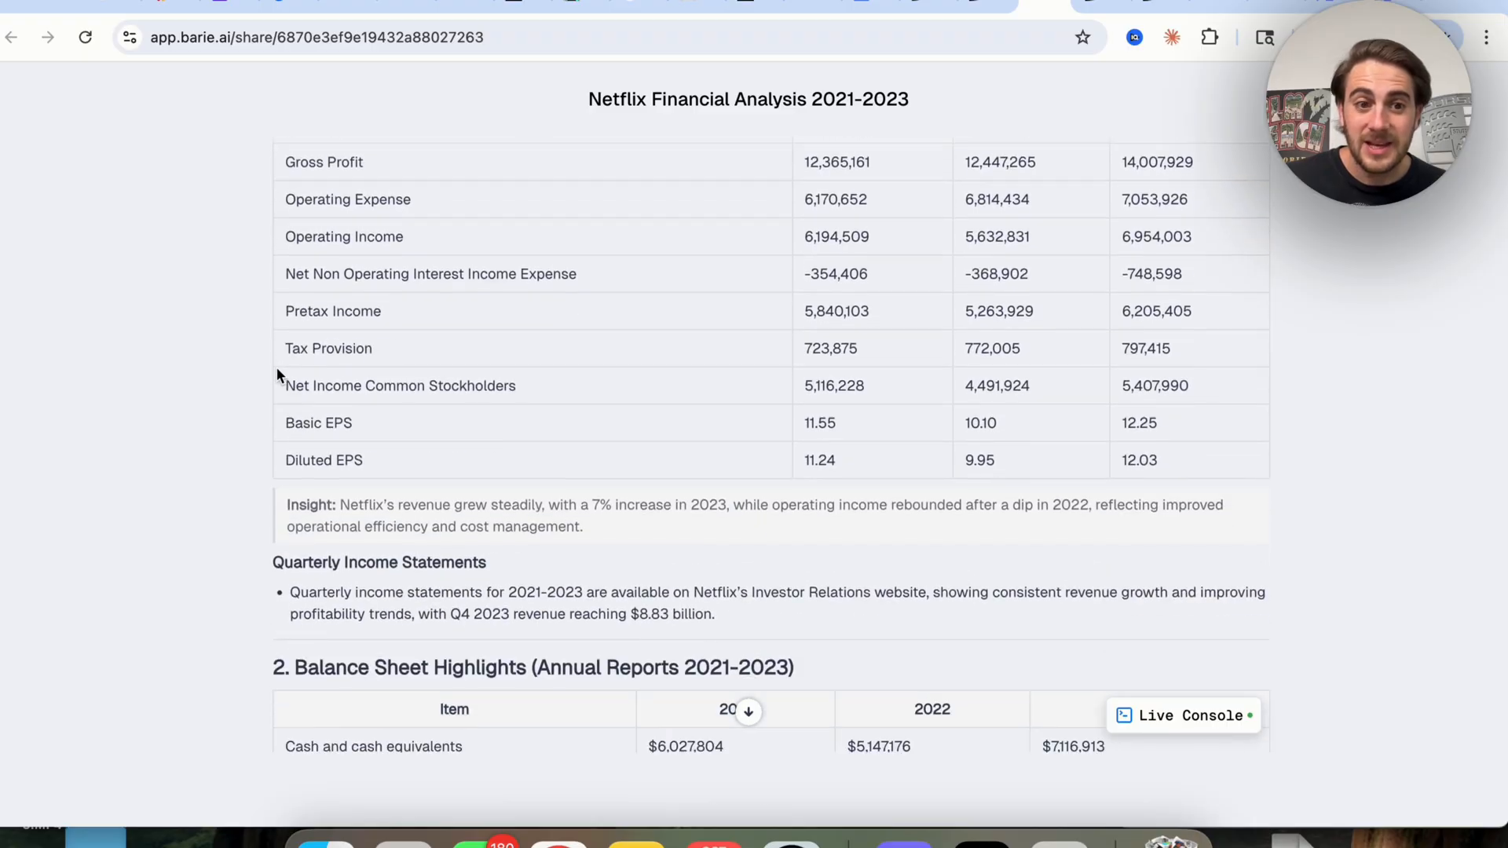
{"action": "scroll", "scroll_direction": "down", "scroll_amount": 3}
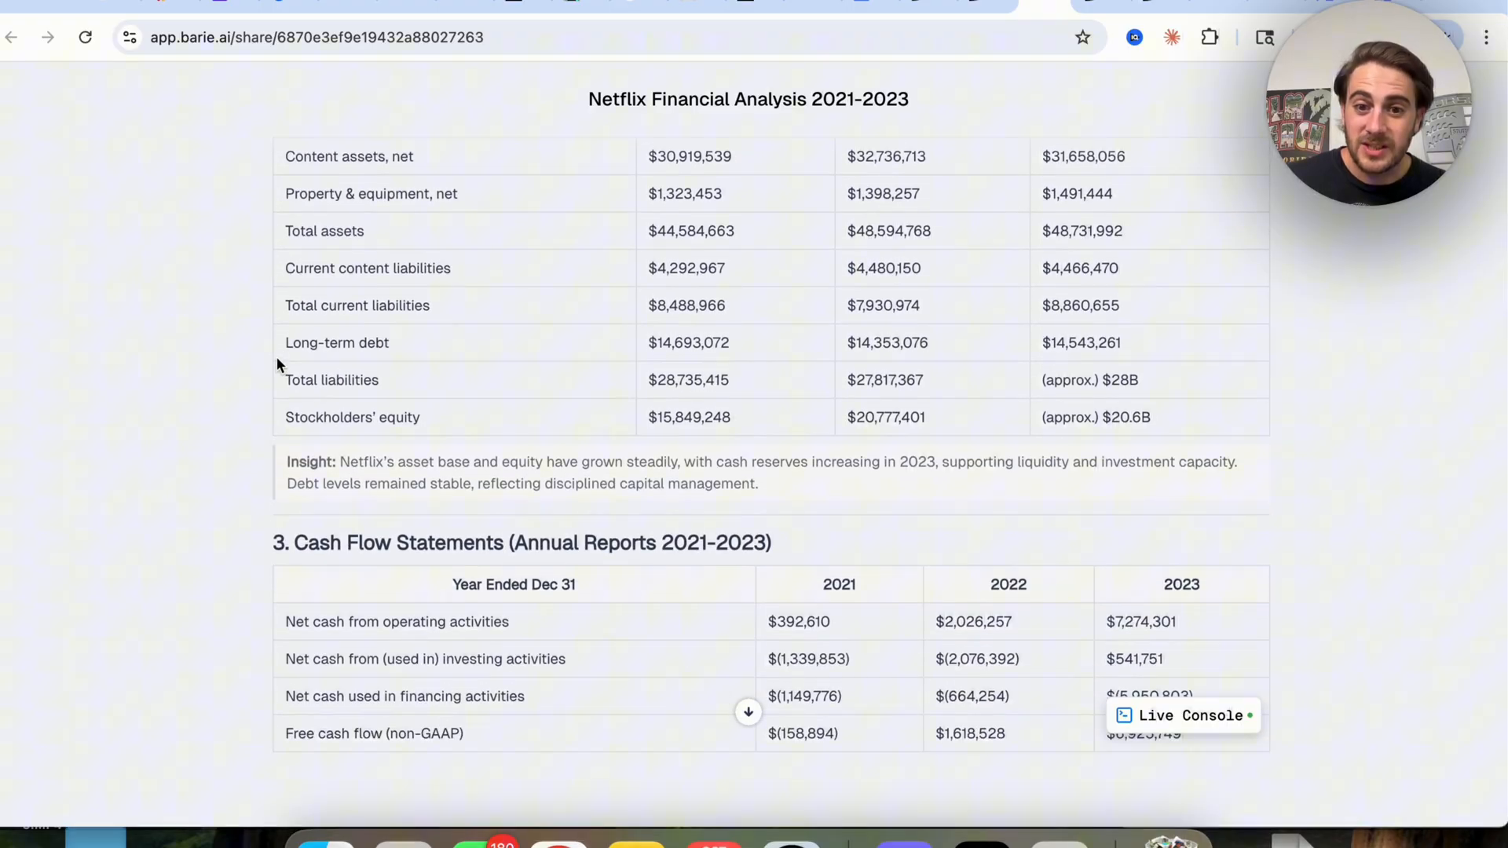
{"action": "scroll", "scroll_direction": "down", "scroll_amount": 3}
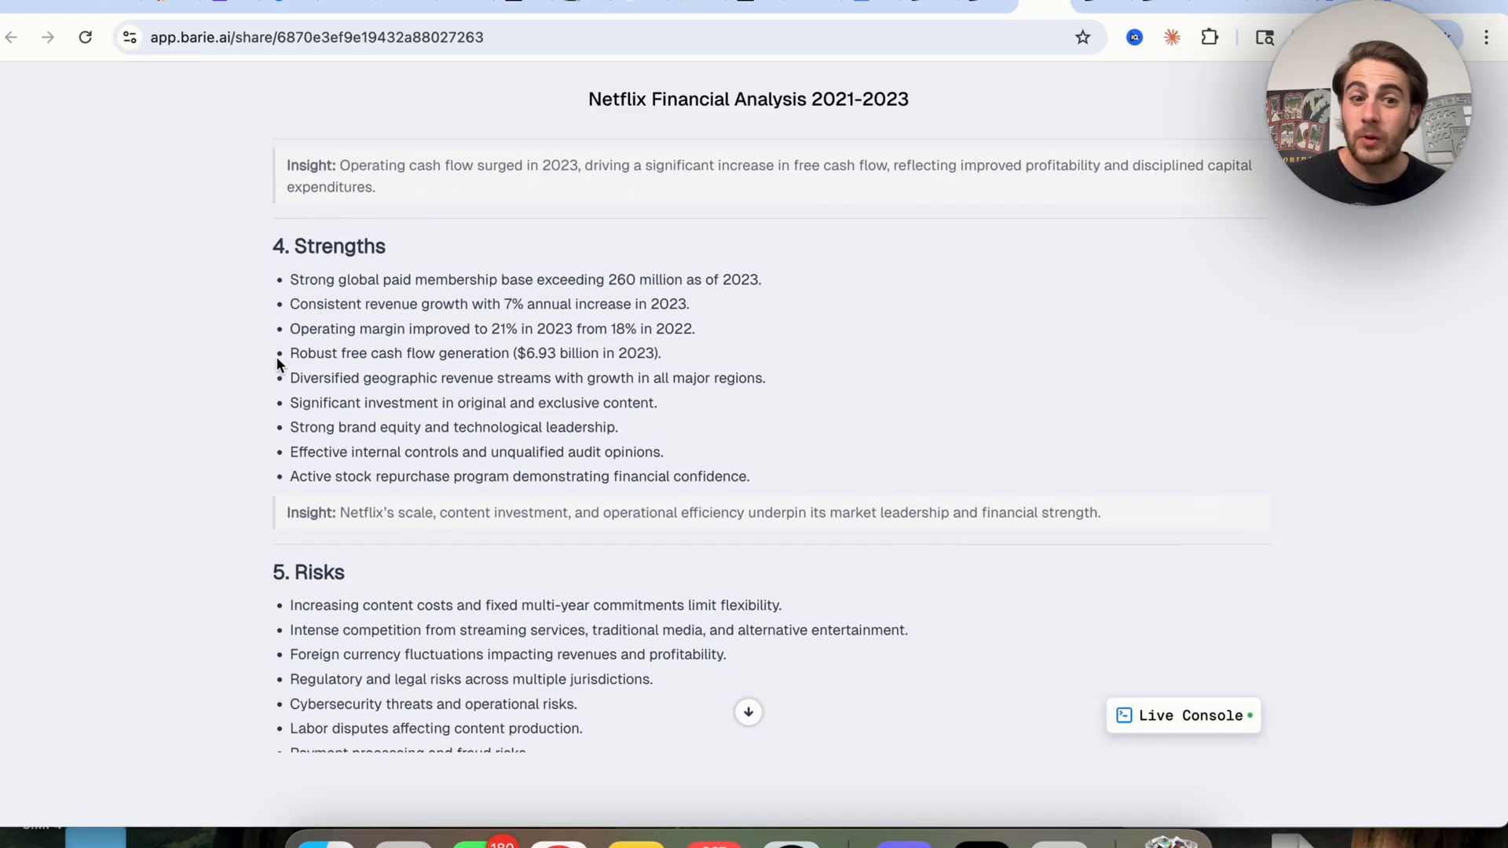
{"action": "scroll", "scroll_direction": "down", "scroll_amount": 3}
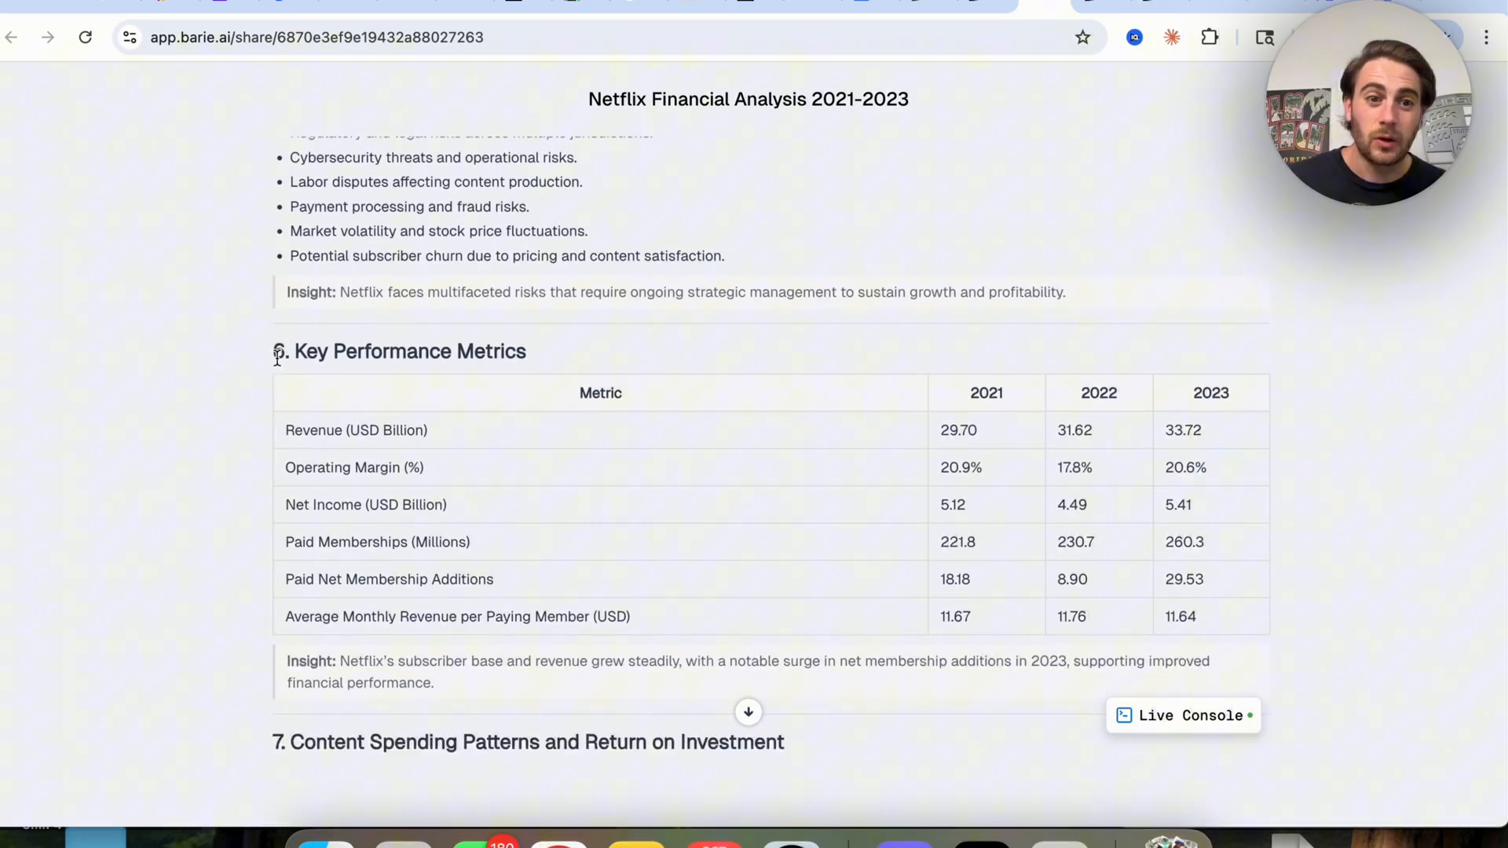
{"action": "scroll", "scroll_direction": "down", "scroll_amount": 3}
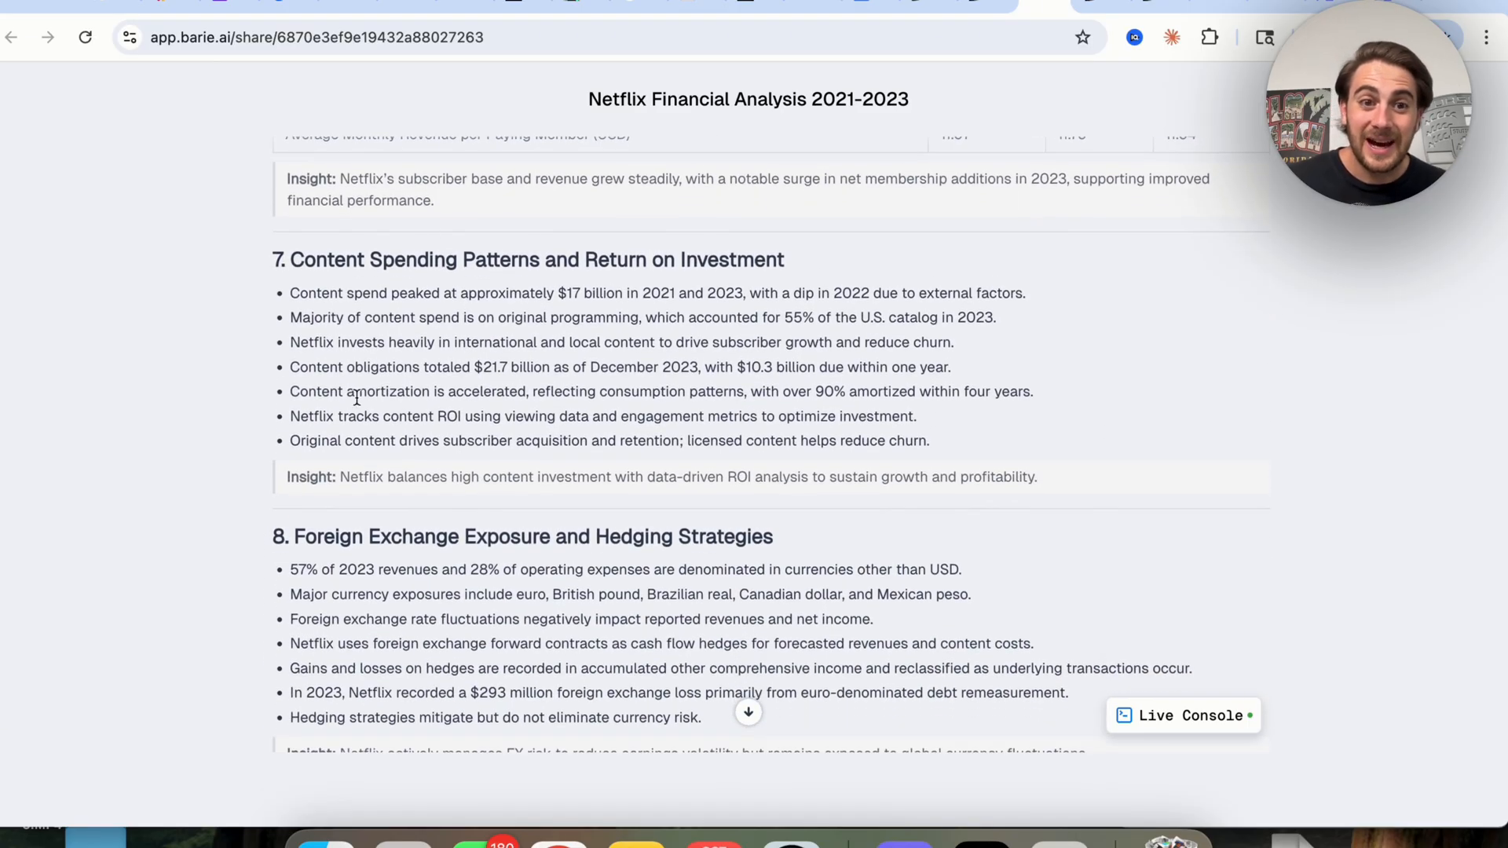
{"action": "scroll", "scroll_direction": "down", "scroll_amount": 3}
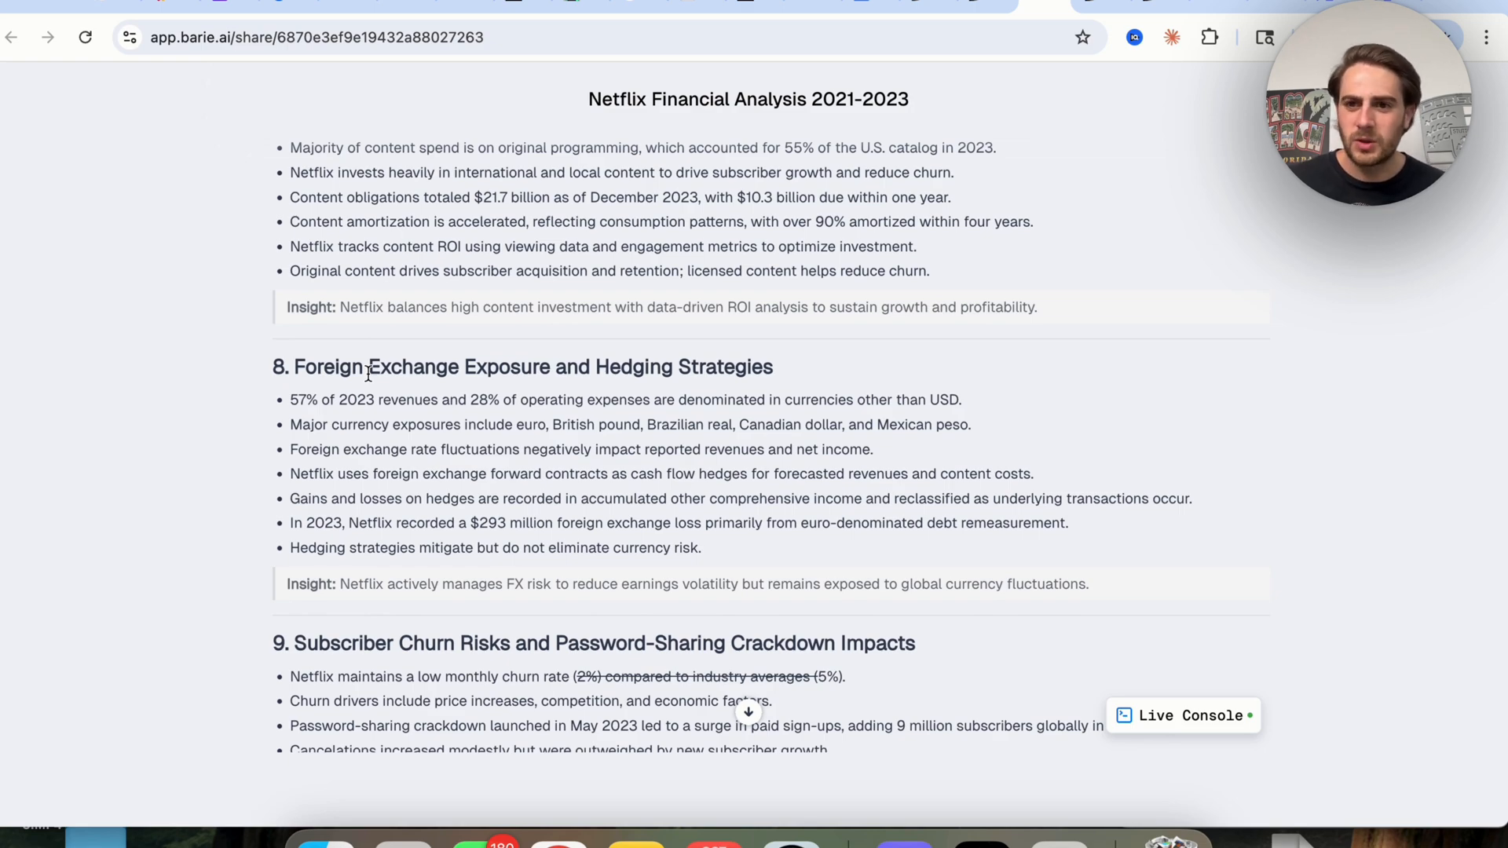
Read on to the report's Conclusion and open all files in the task.
{"action": "scroll", "scroll_direction": "down", "scroll_amount": 3}
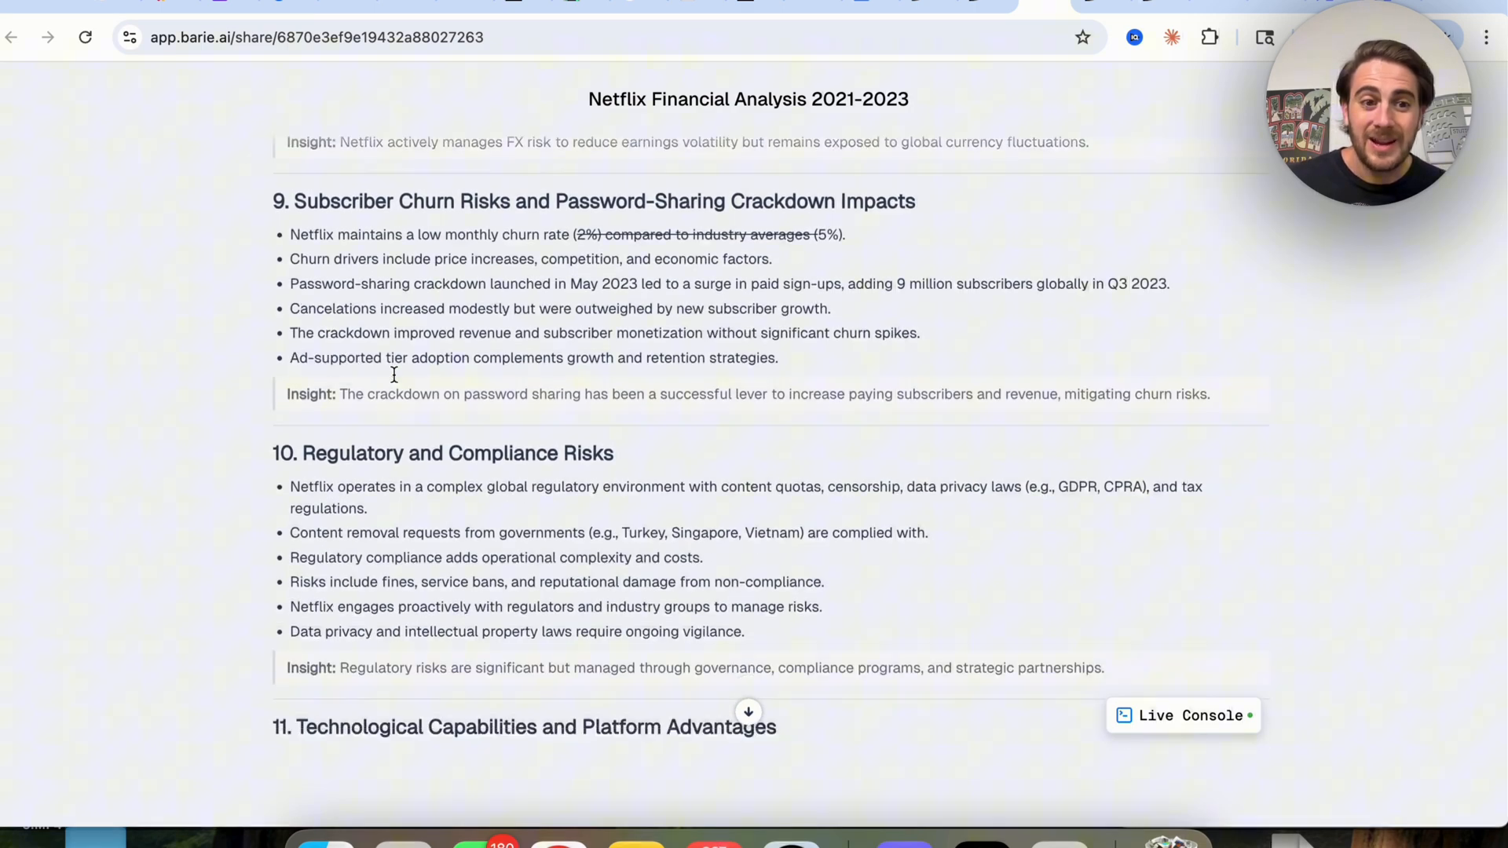
{"action": "scroll", "scroll_direction": "down", "scroll_amount": 3}
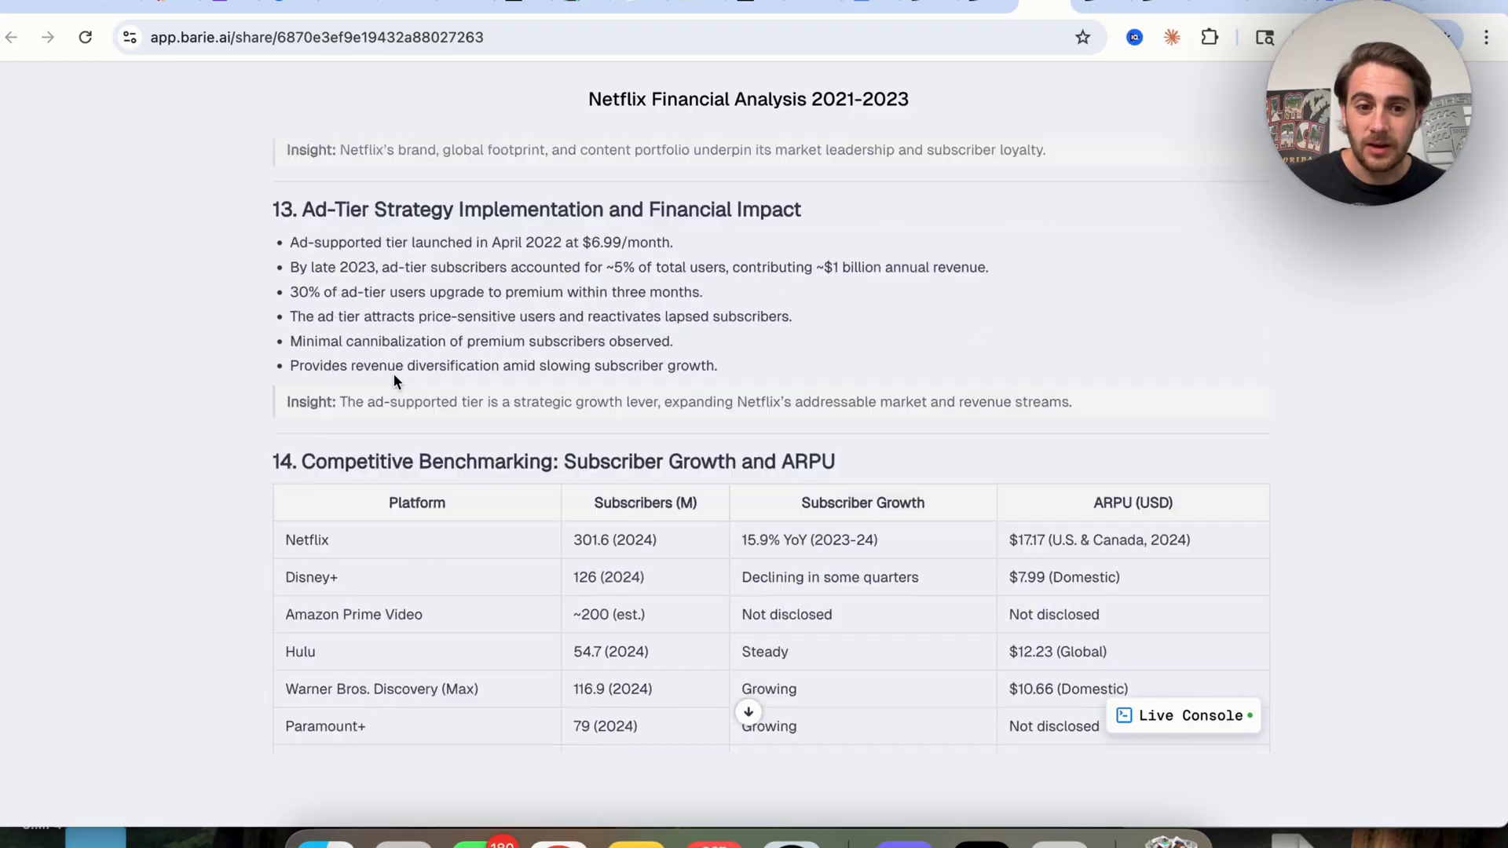
{"action": "scroll", "scroll_direction": "down", "scroll_amount": 3}
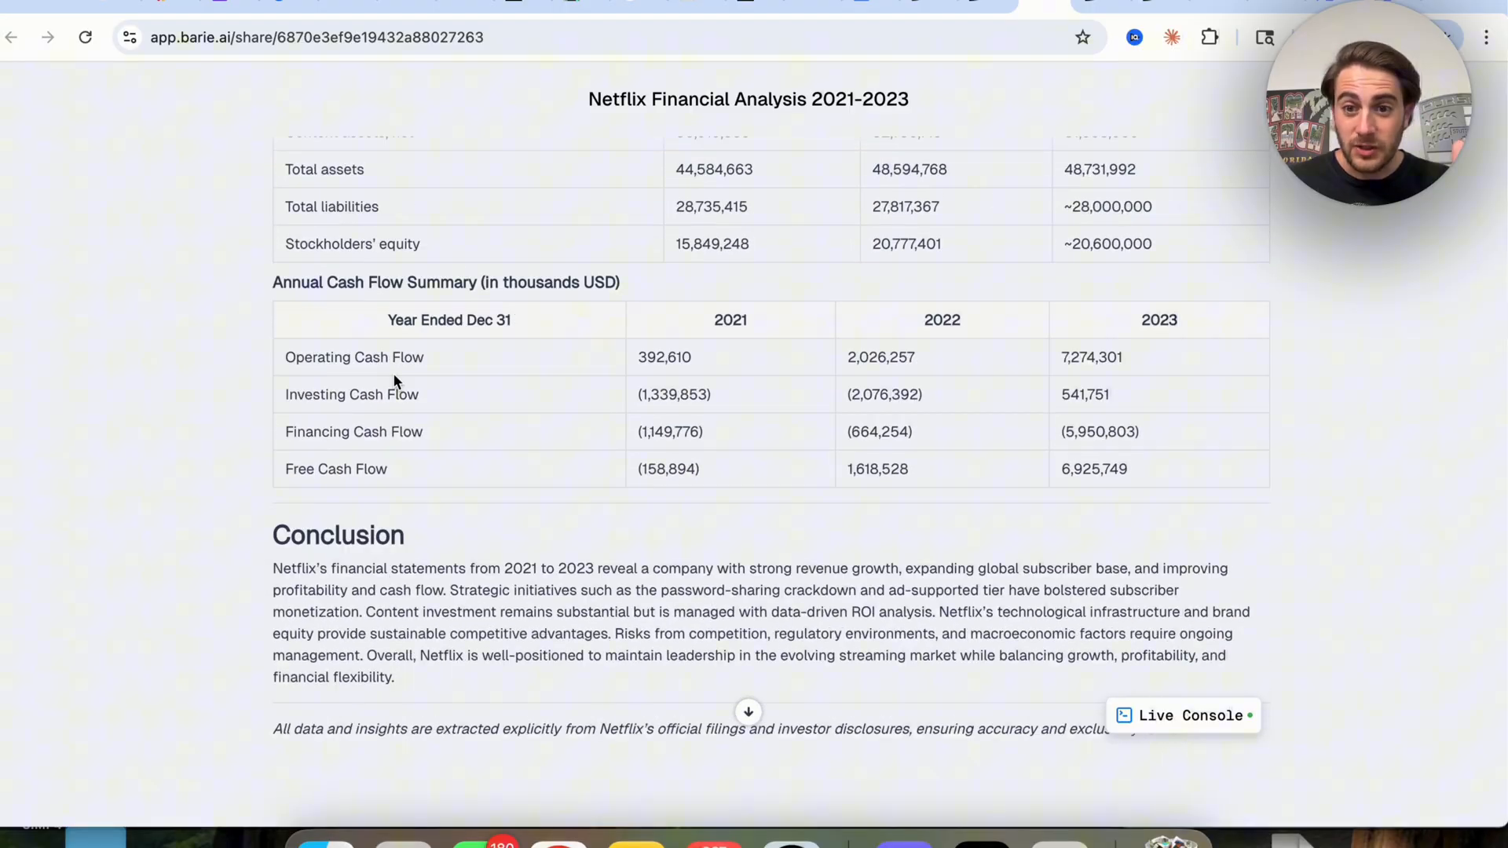
{"action": "scroll", "scroll_direction": "down", "scroll_amount": 3}
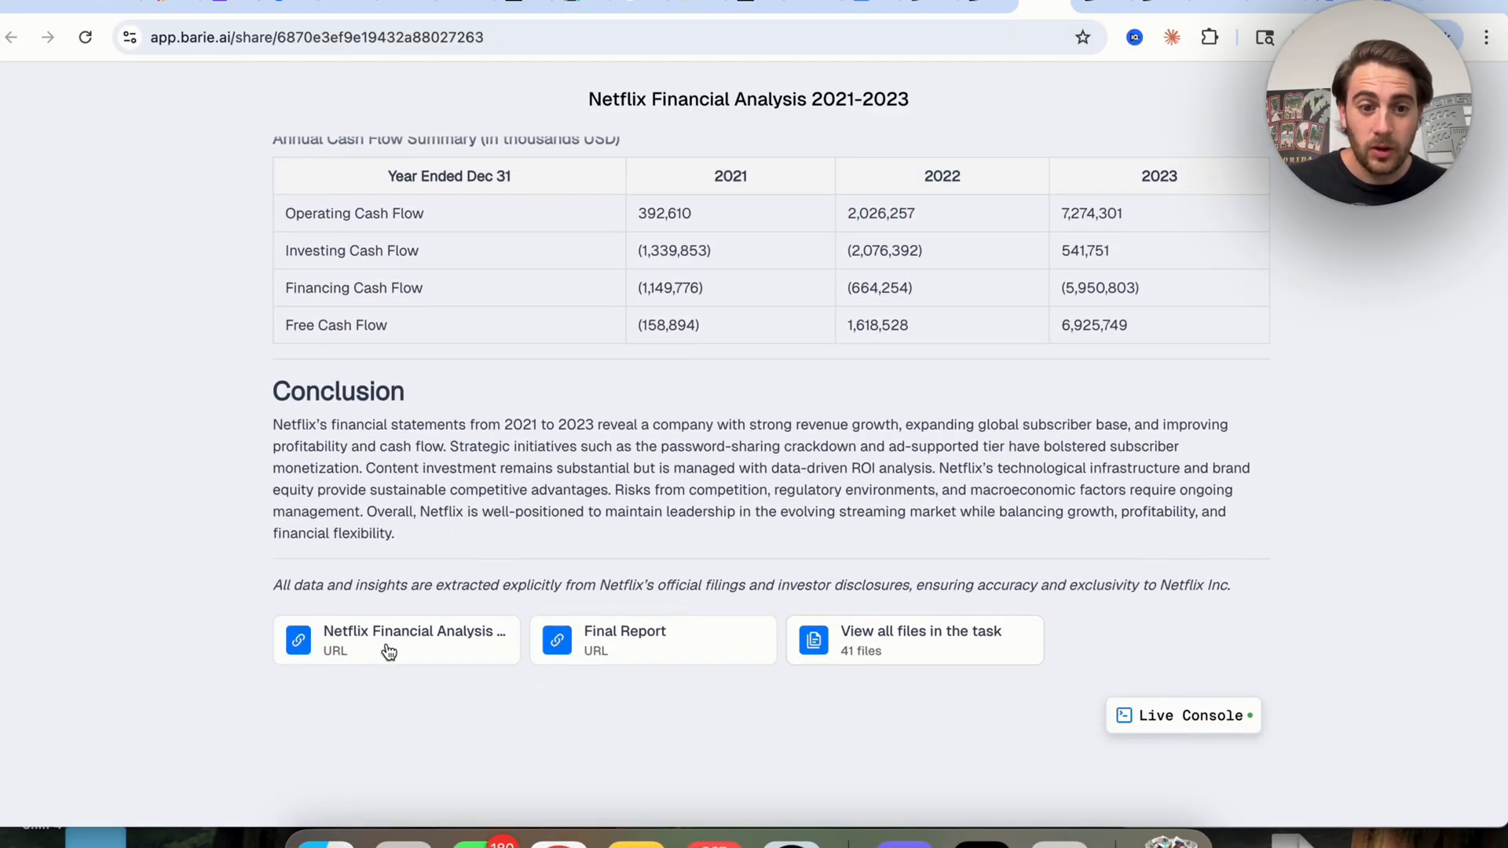
{"action": "left_click", "coordinate": [395, 640]}
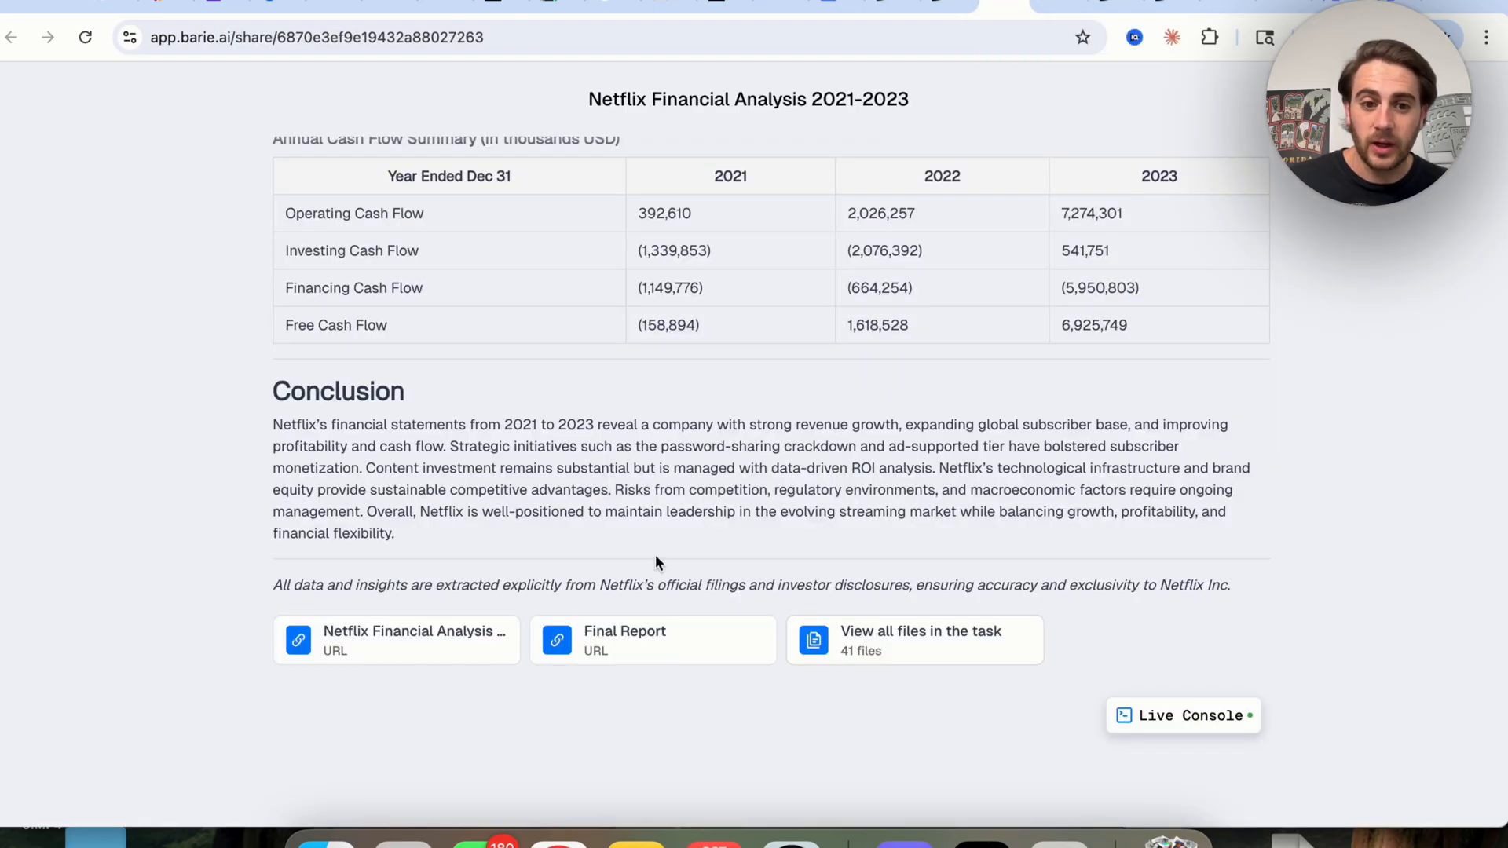
{"action": "left_click", "coordinate": [624, 639]}
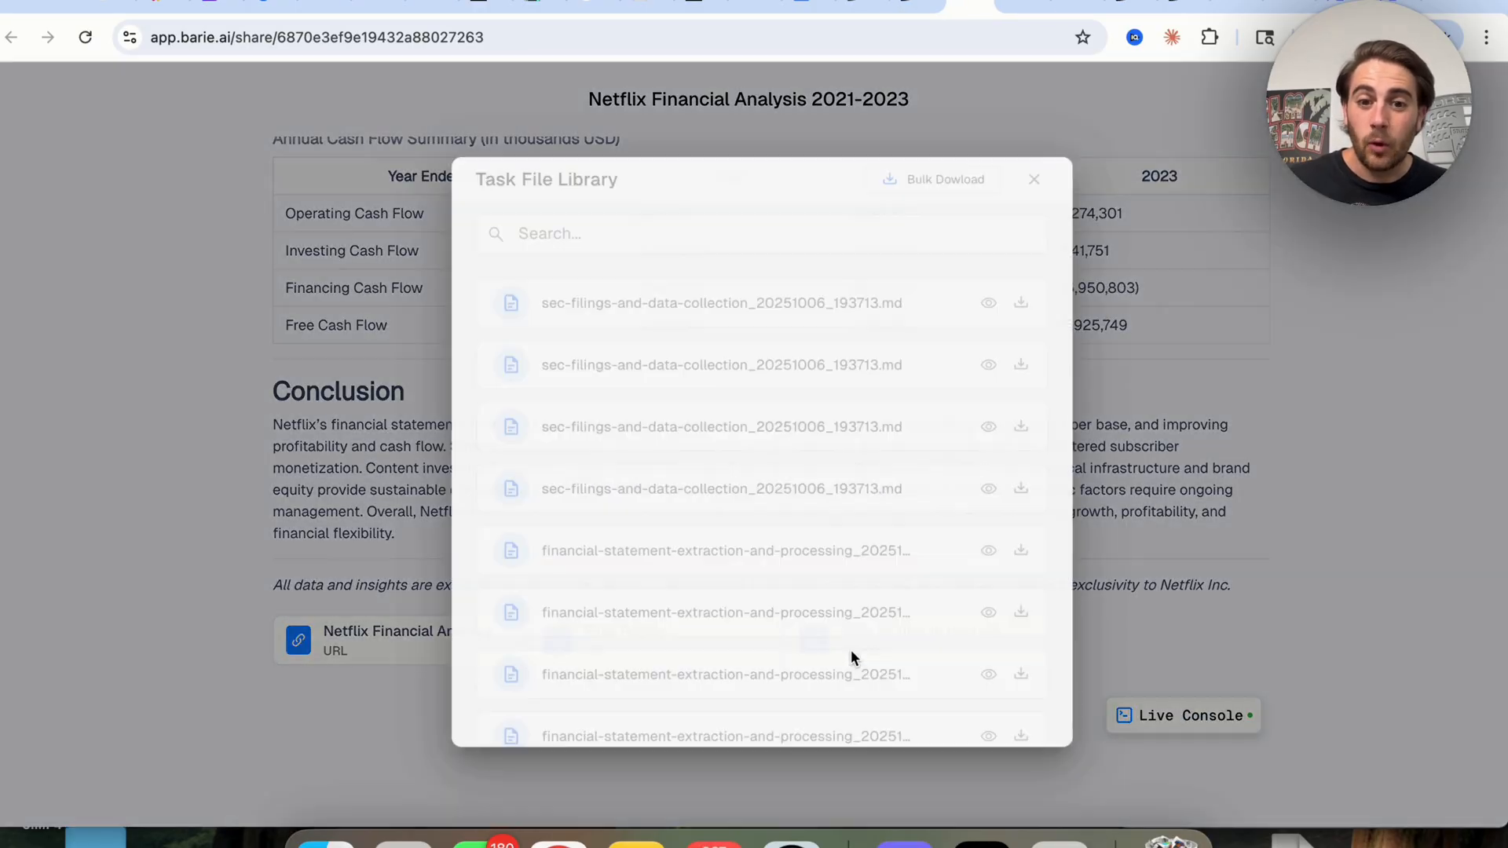
Scroll the Task File Library down to the risk-assessment, strategic-analysis and prompt-reply files.
{"action": "scroll", "scroll_direction": "down", "scroll_amount": 3}
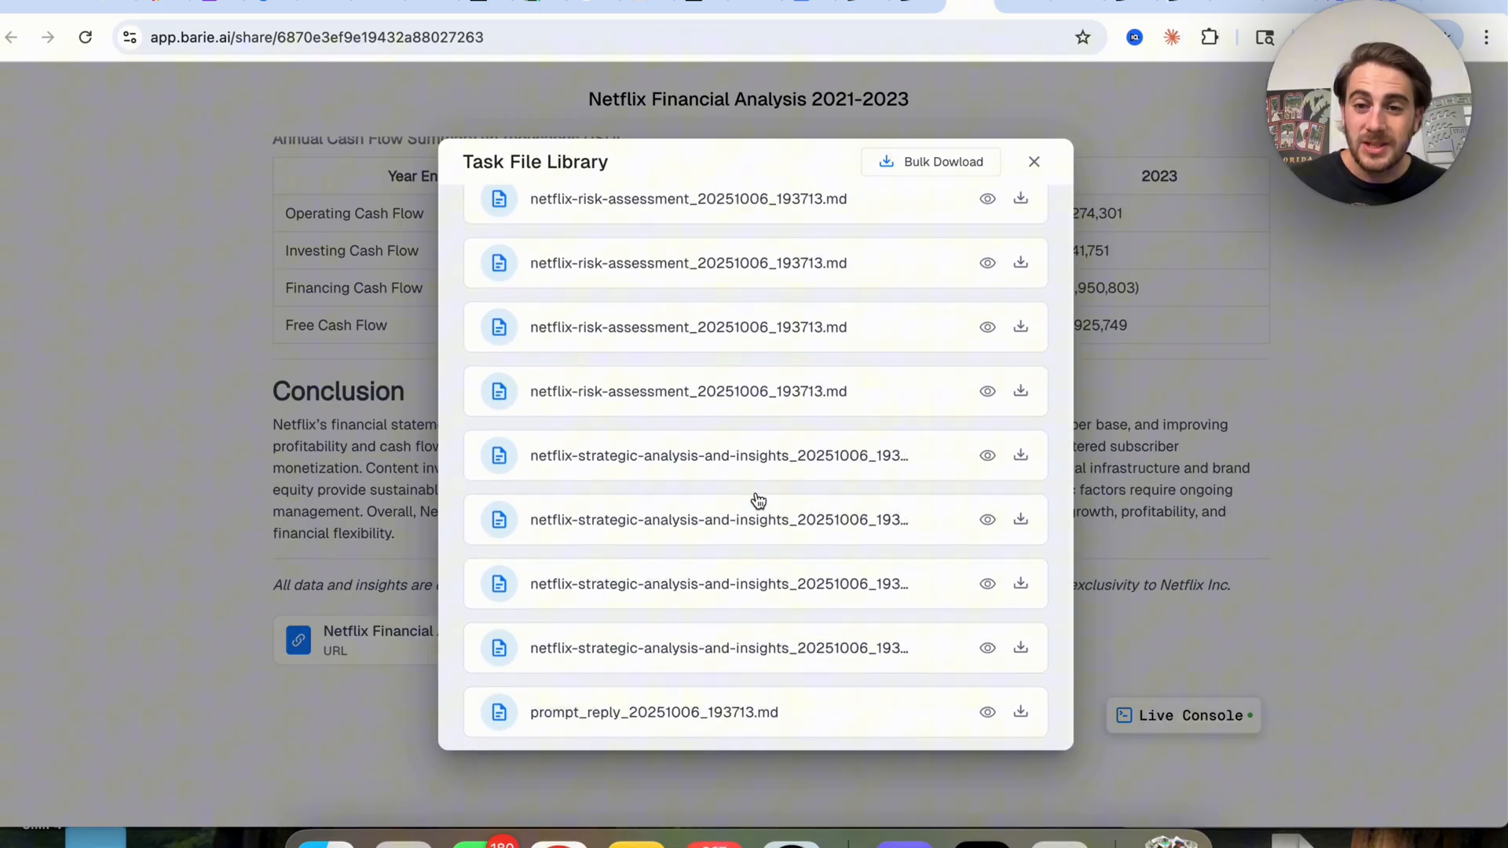